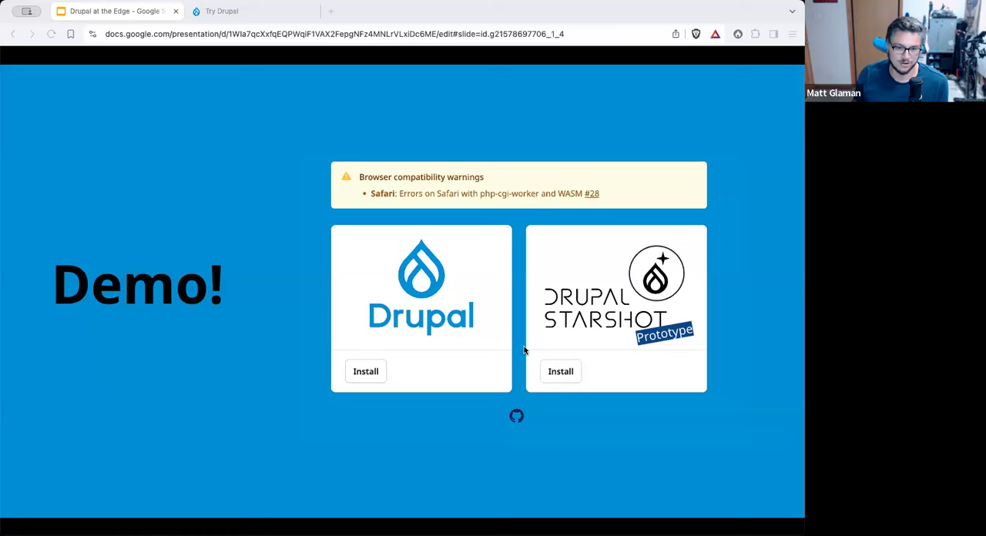
mouse_move(334, 167)
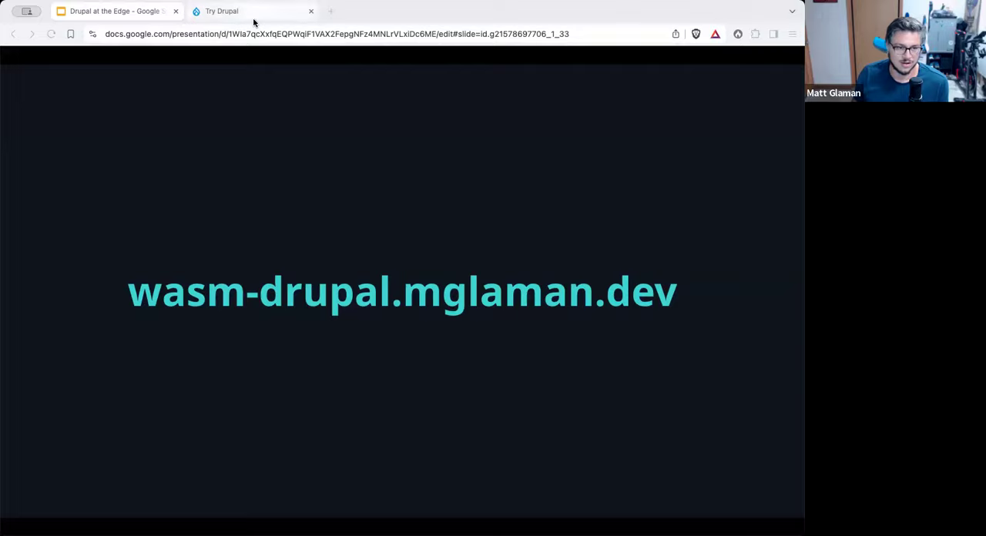
Step: Switch to the Try Drupal tab and move DevTools through Sources to the Network panel
left_click(246, 11)
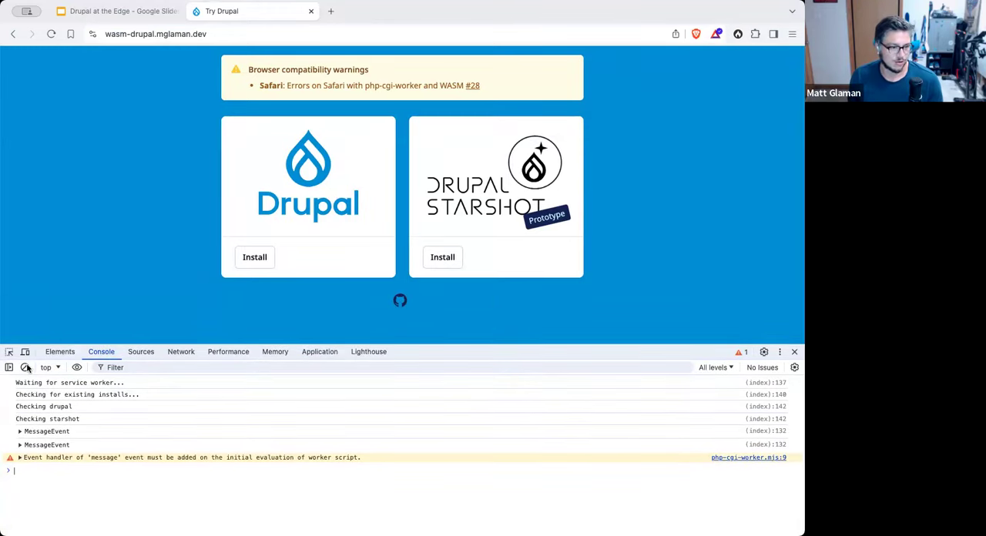
left_click(141, 351)
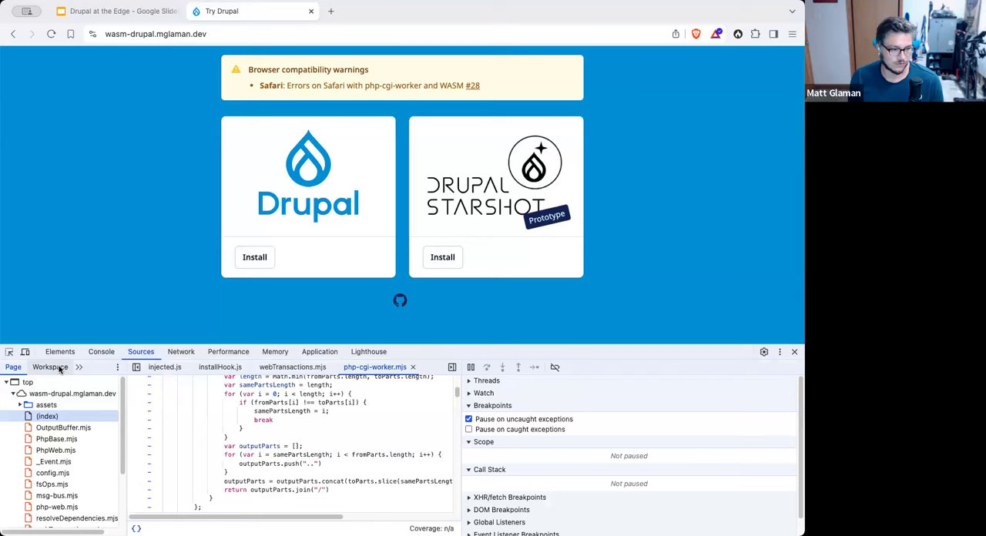
left_click(180, 352)
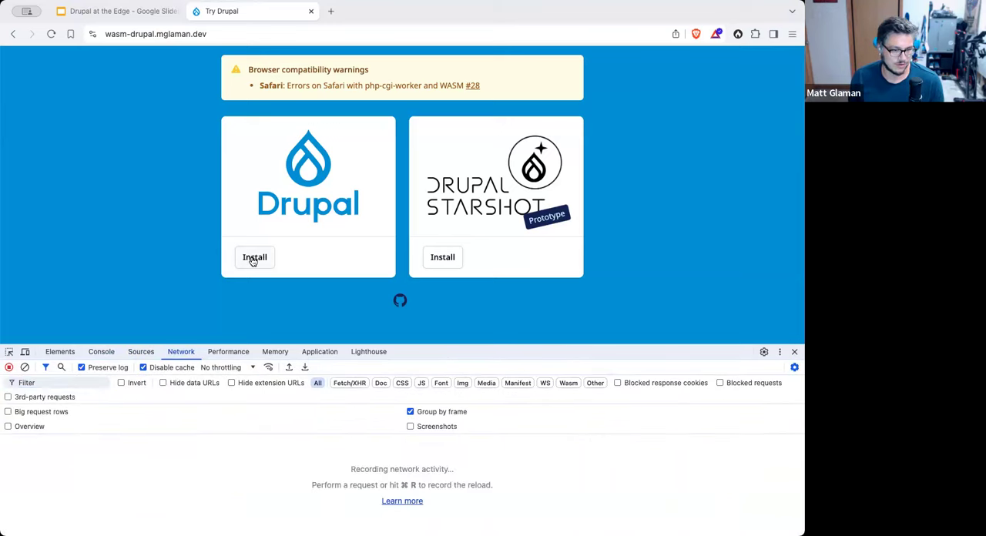
Step: Install the standard Drupal site, check Service workers and Console during the redirect, then close DevTools
left_click(254, 256)
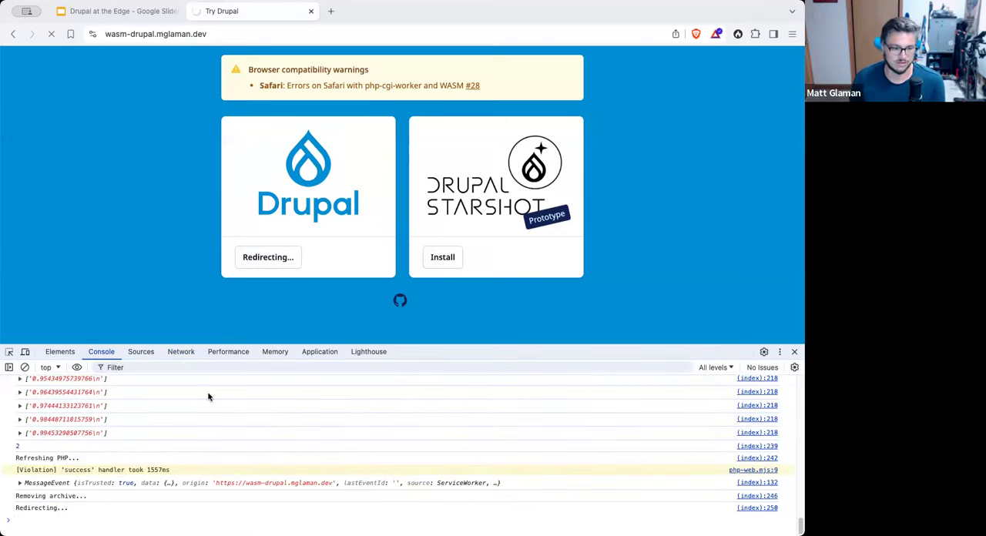
left_click(319, 351)
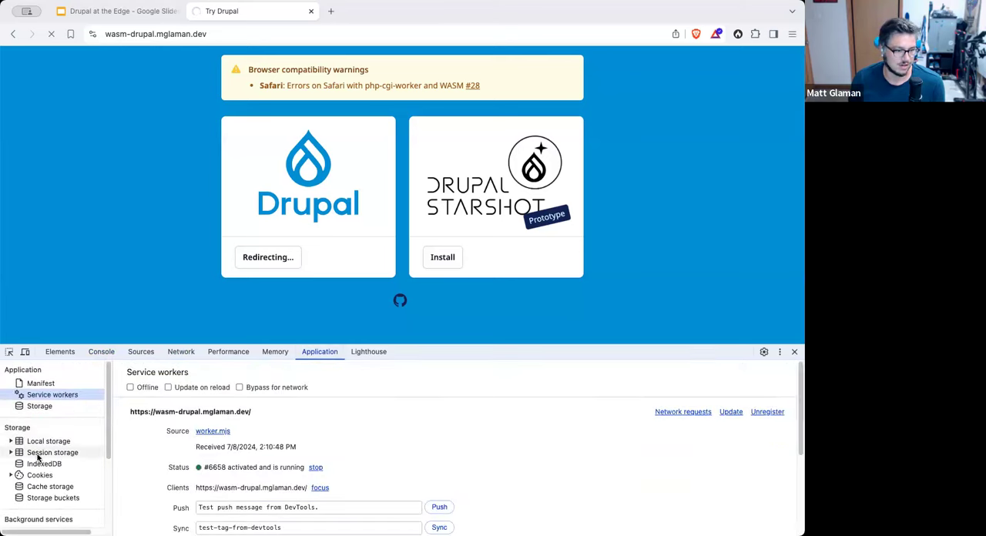
left_click(101, 352)
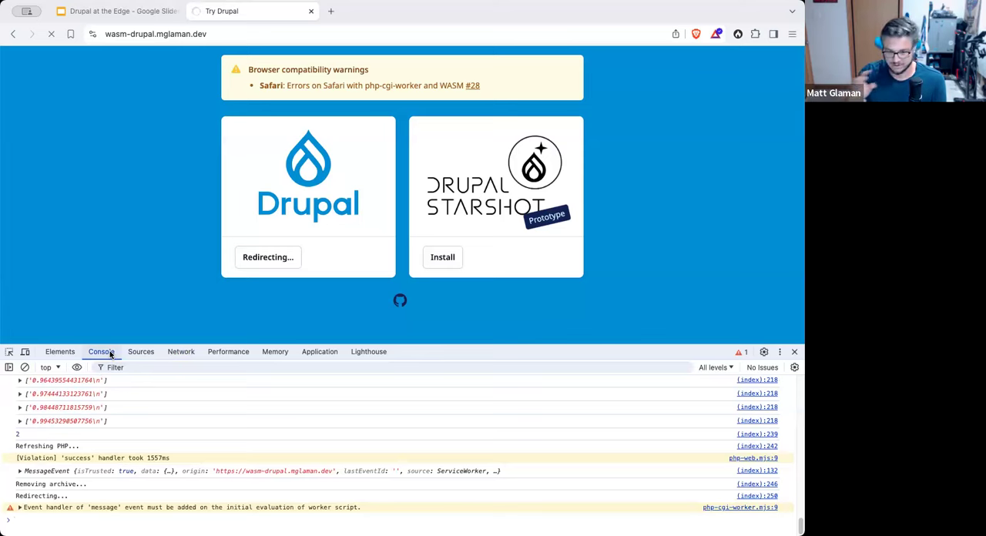
mouse_move(34, 298)
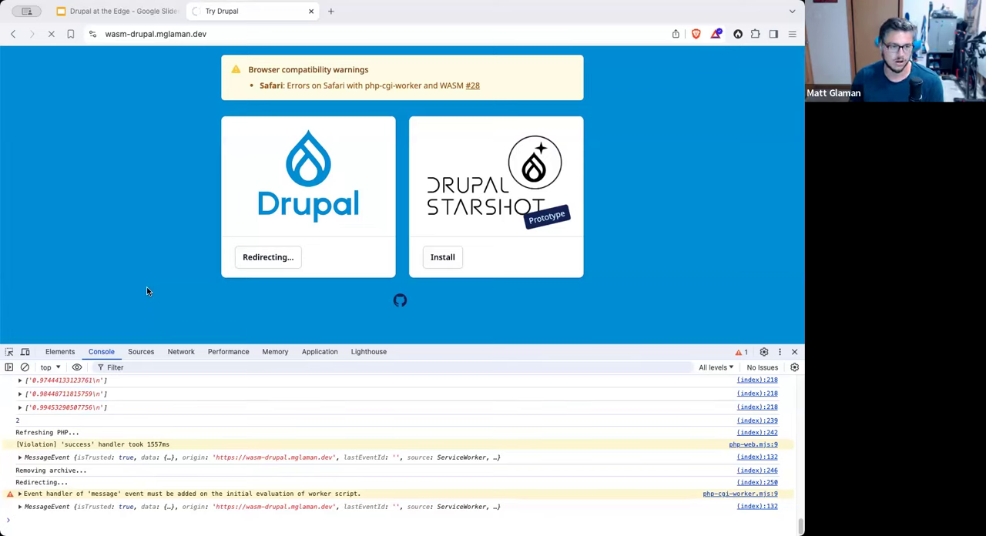
left_click(794, 352)
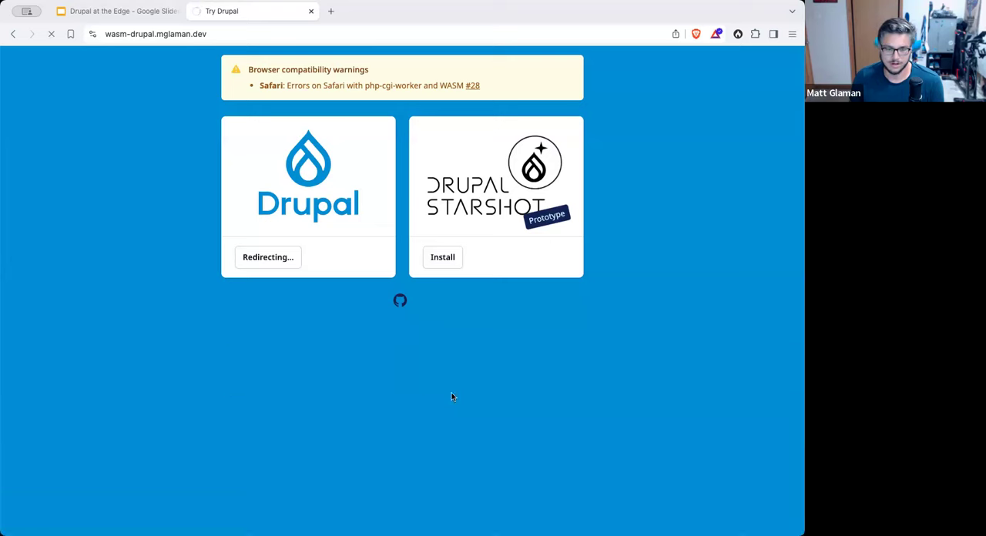
mouse_move(320, 388)
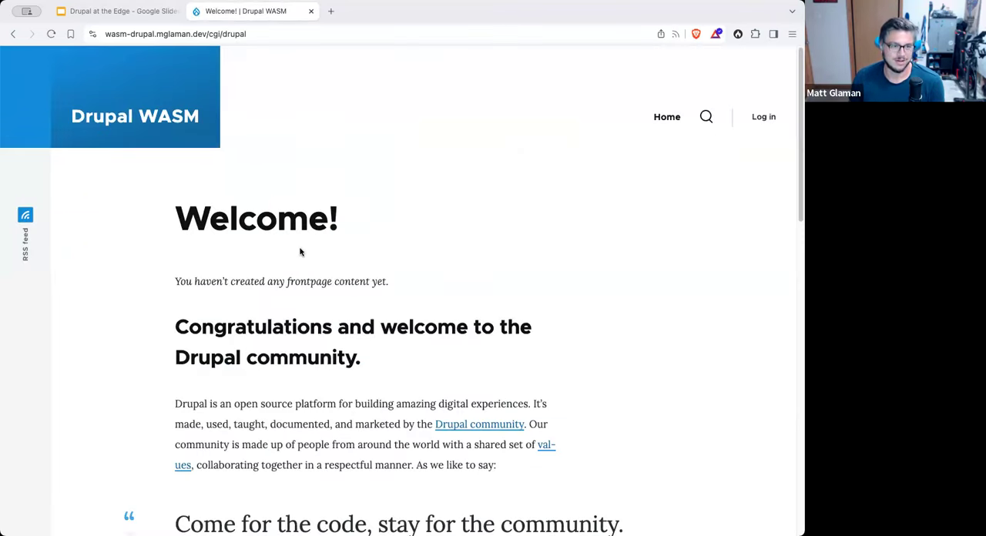
key("F12")
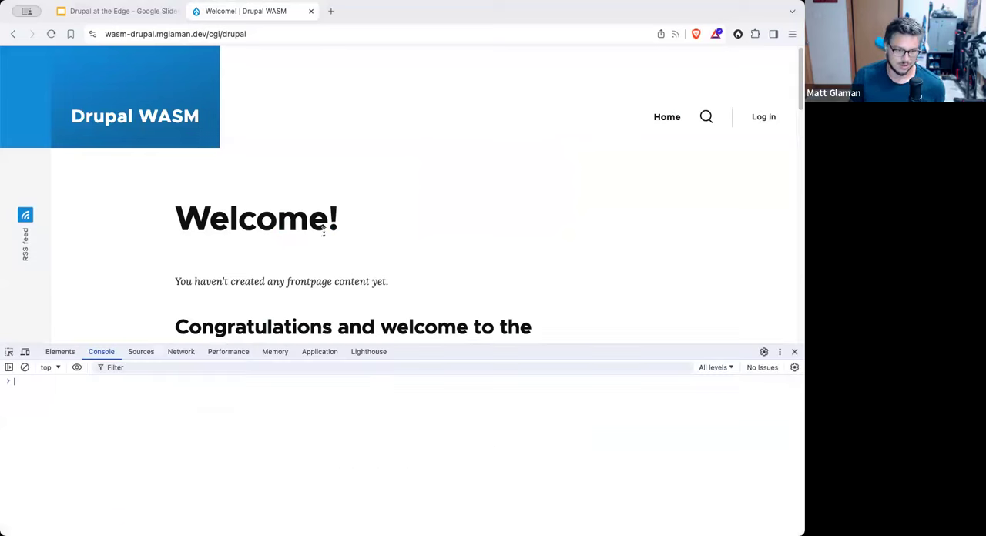
left_click(319, 352)
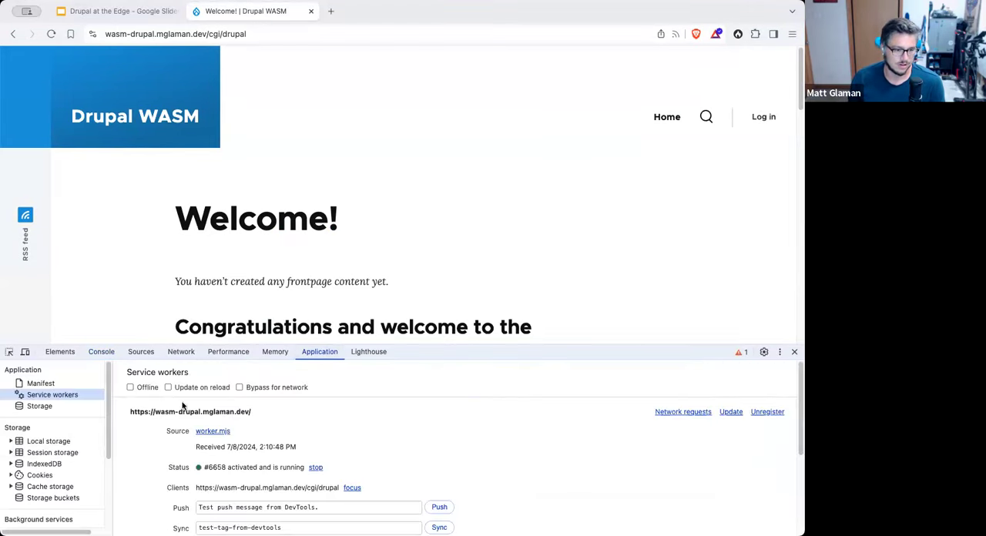
left_click(47, 486)
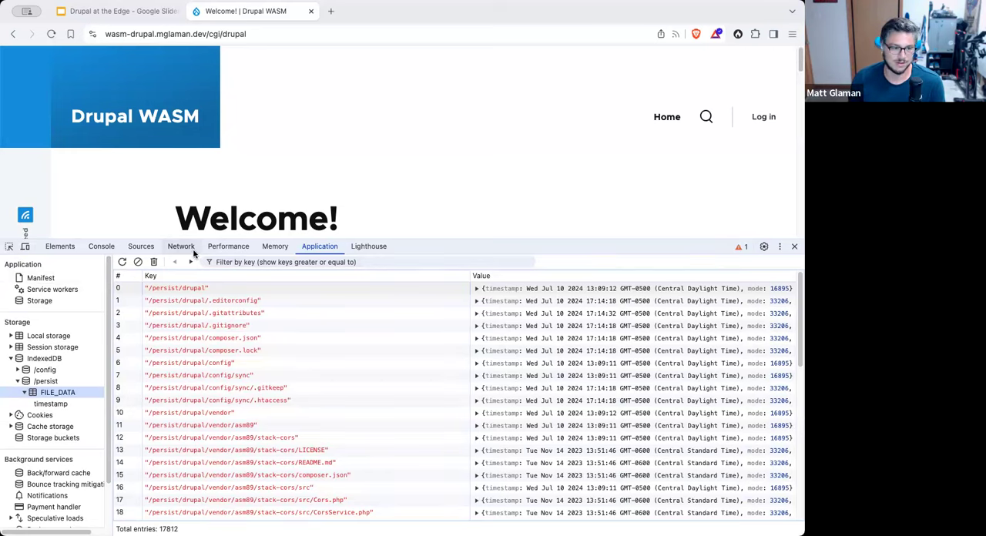
left_click(180, 246)
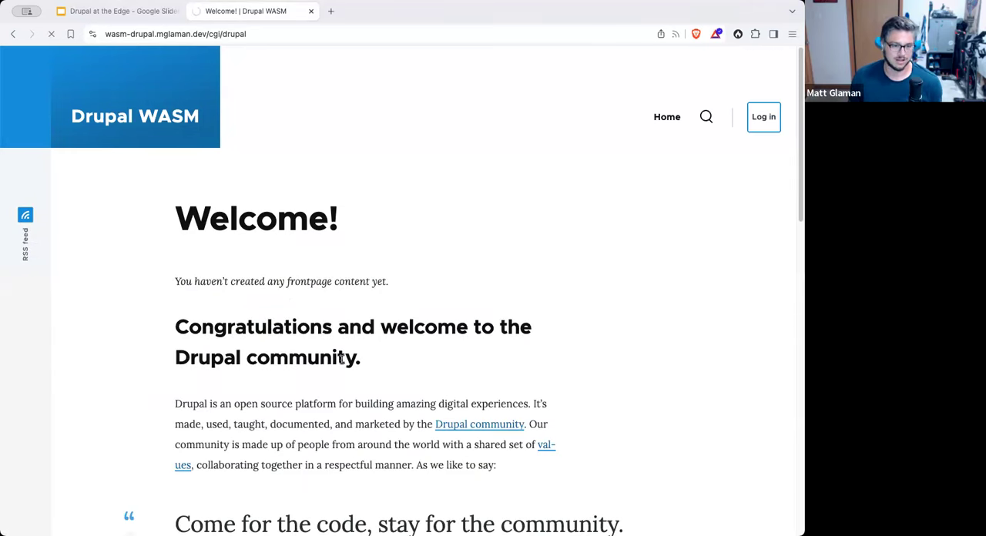
Step: Log in to the Drupal WASM site as admin using the prefilled credentials
left_click(763, 116)
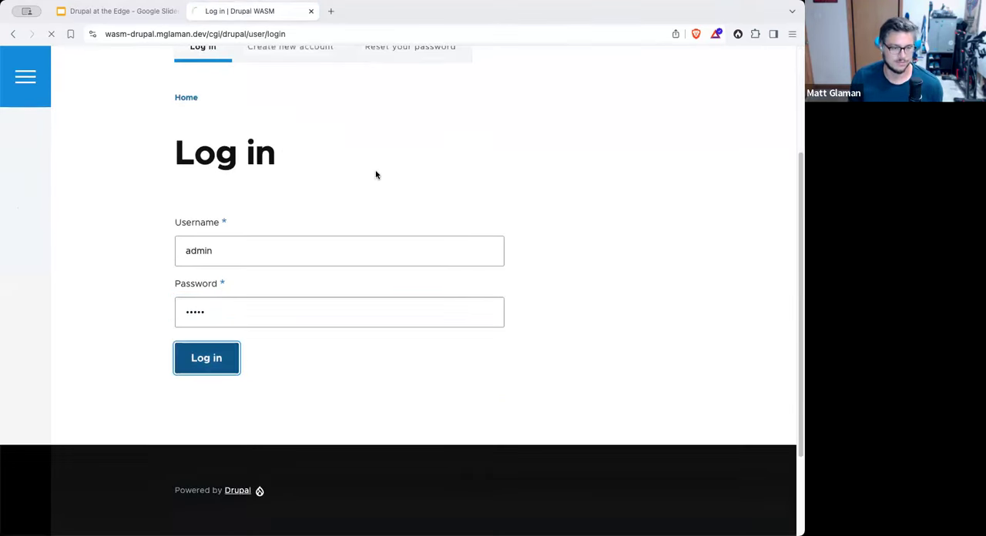
left_click(206, 358)
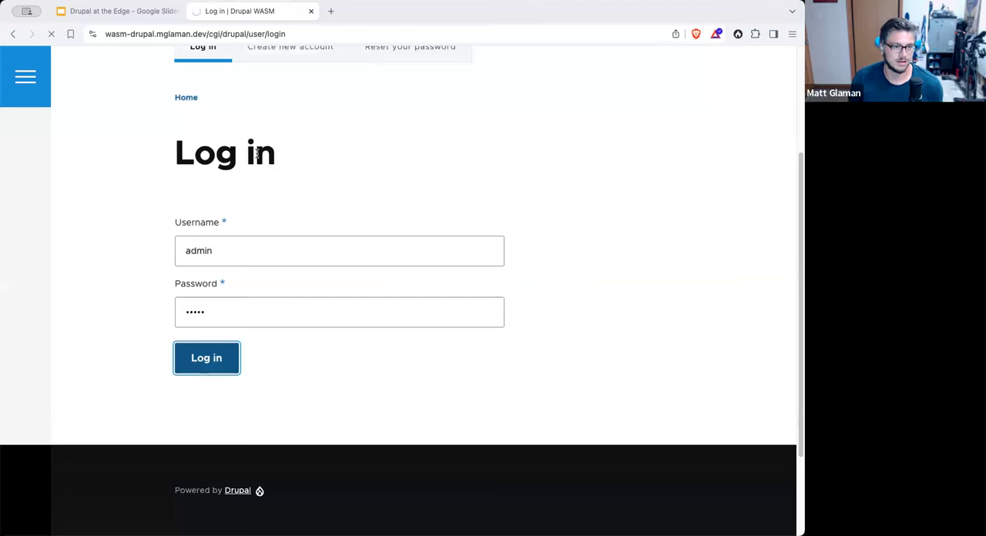
left_click(206, 357)
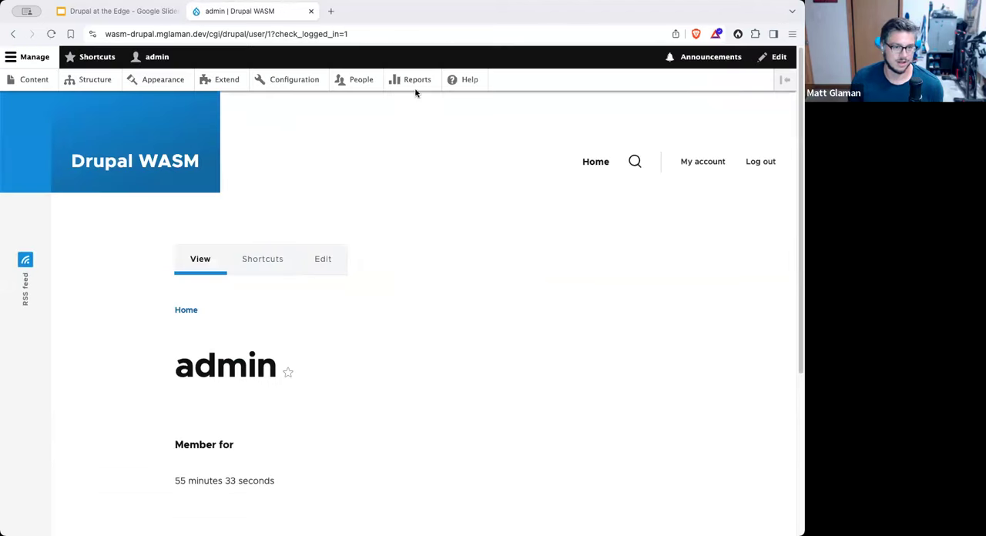
Step: Open Reports > Status report showing Drupal 10.3.0, PHP 8.3.7 and SQLite
left_click(417, 79)
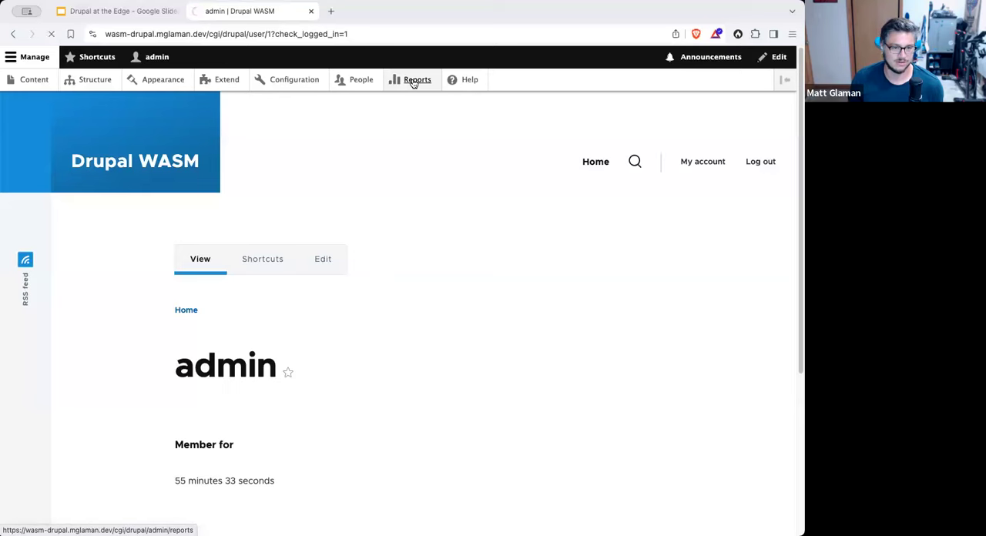
left_click(417, 79)
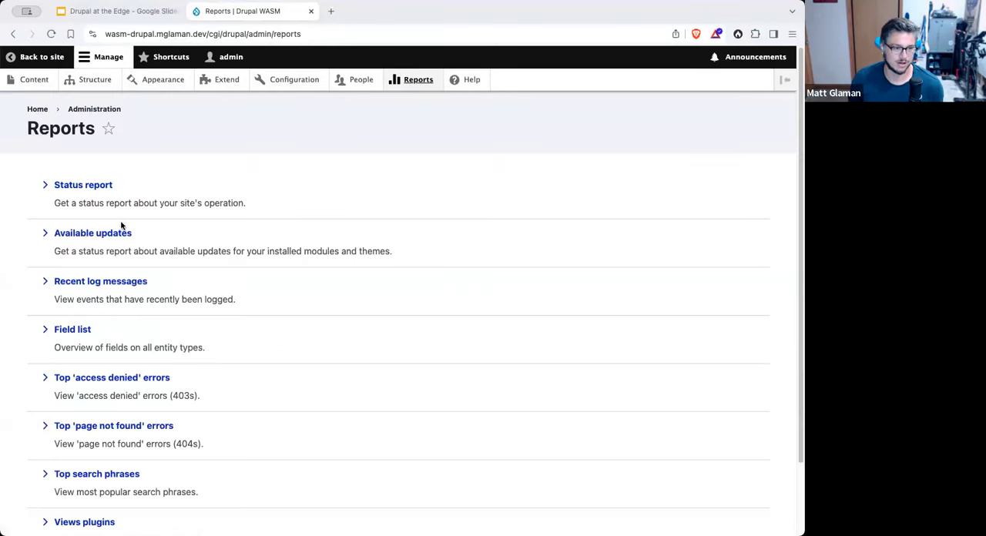
left_click(82, 184)
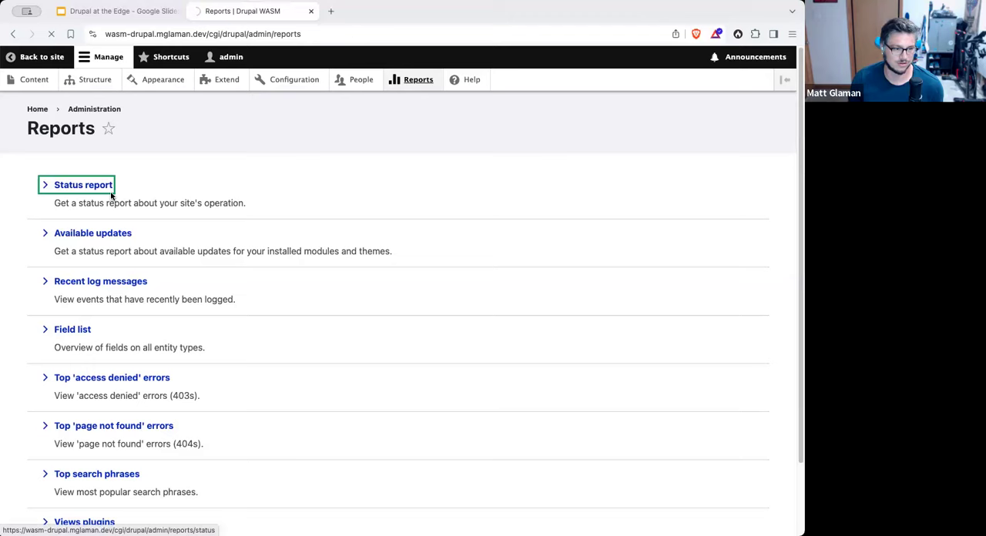
left_click(83, 184)
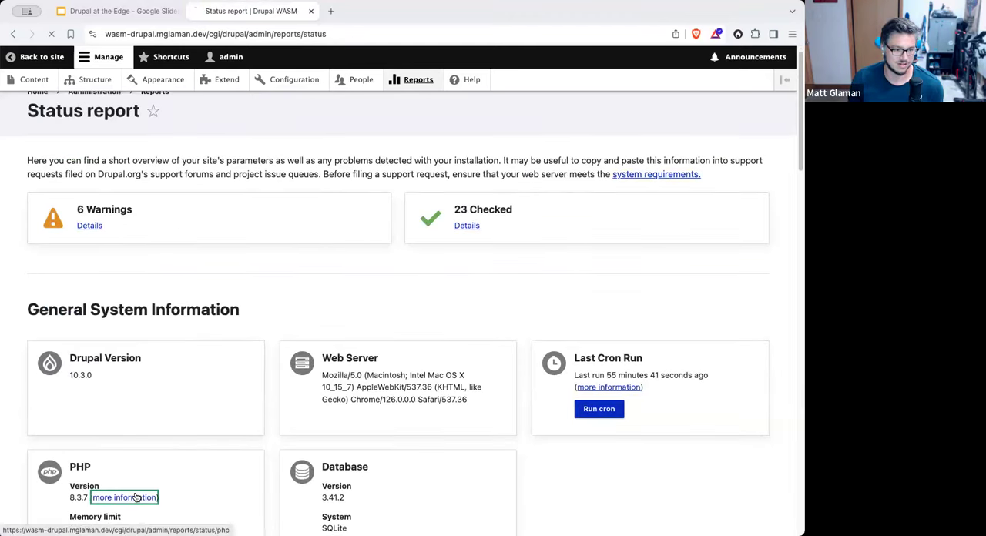
Step: View the PHP 8.3.7 phpinfo page showing the Emscripten wasm32 system
left_click(123, 497)
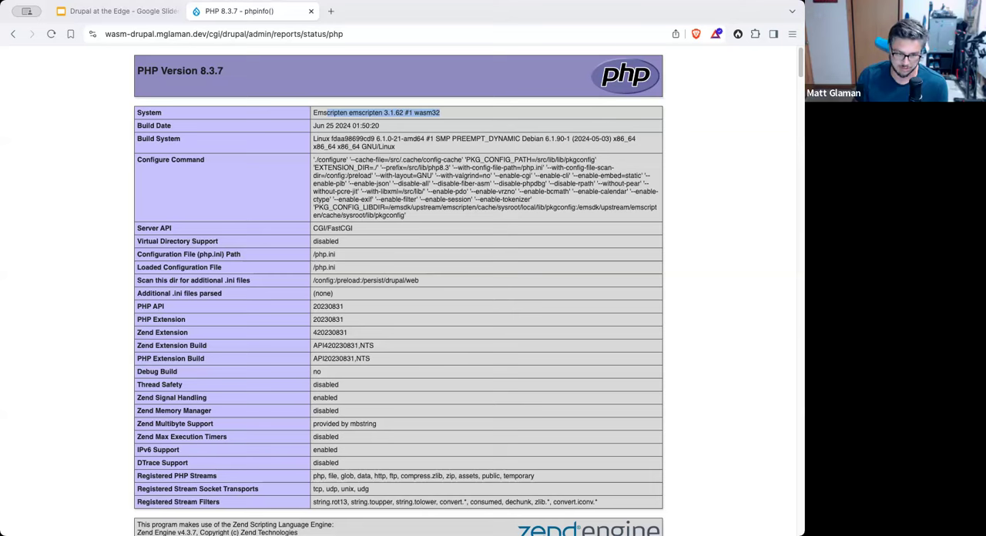
mouse_move(407, 334)
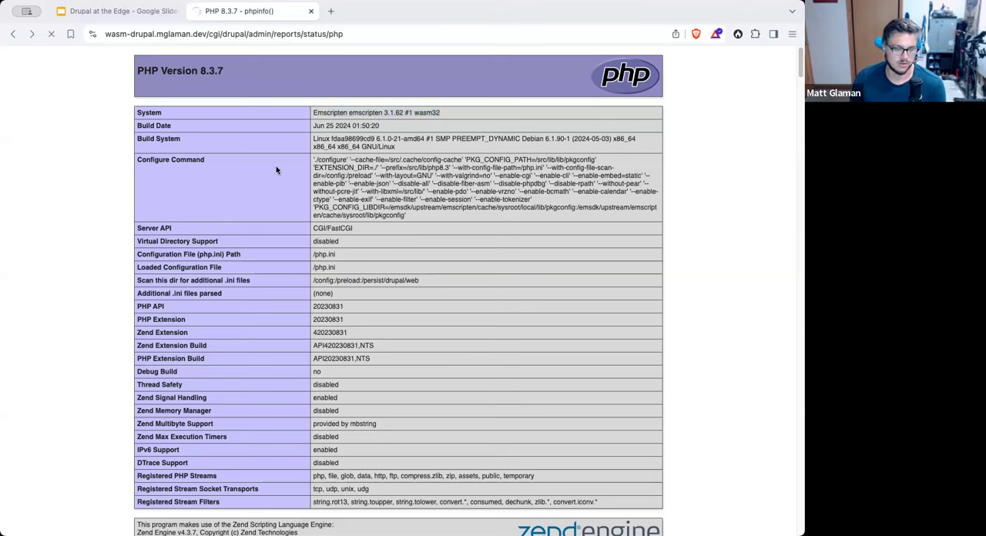
scroll("down", 3)
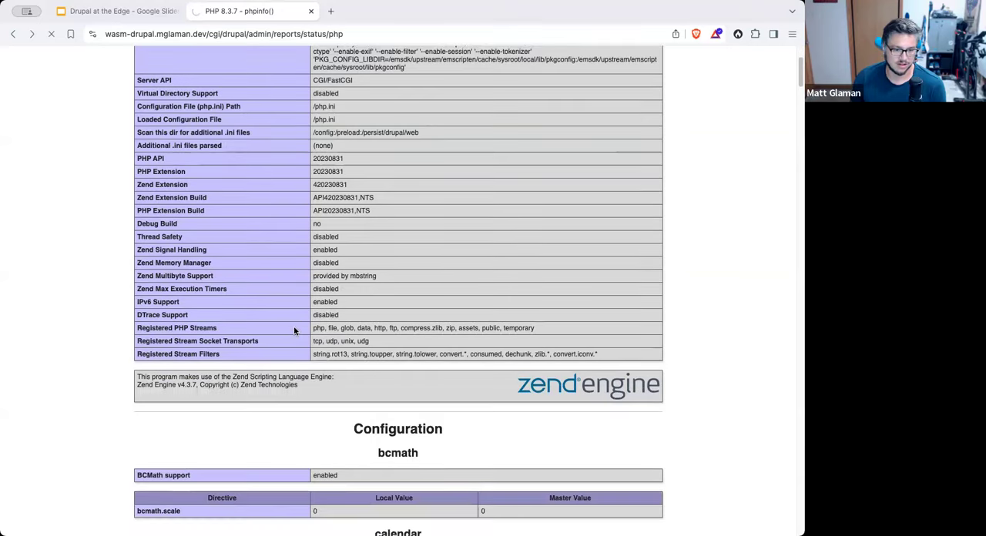
scroll("up", 3)
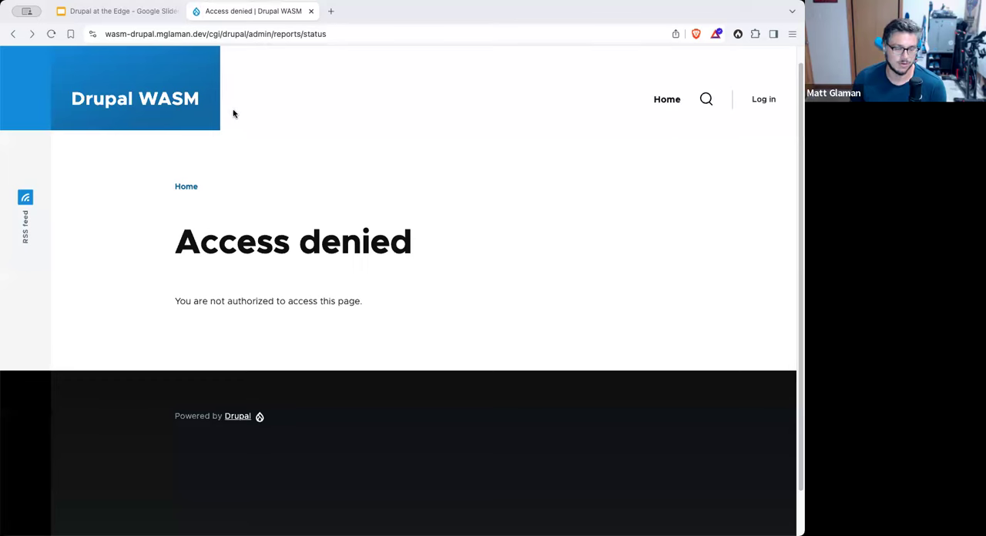
mouse_move(239, 120)
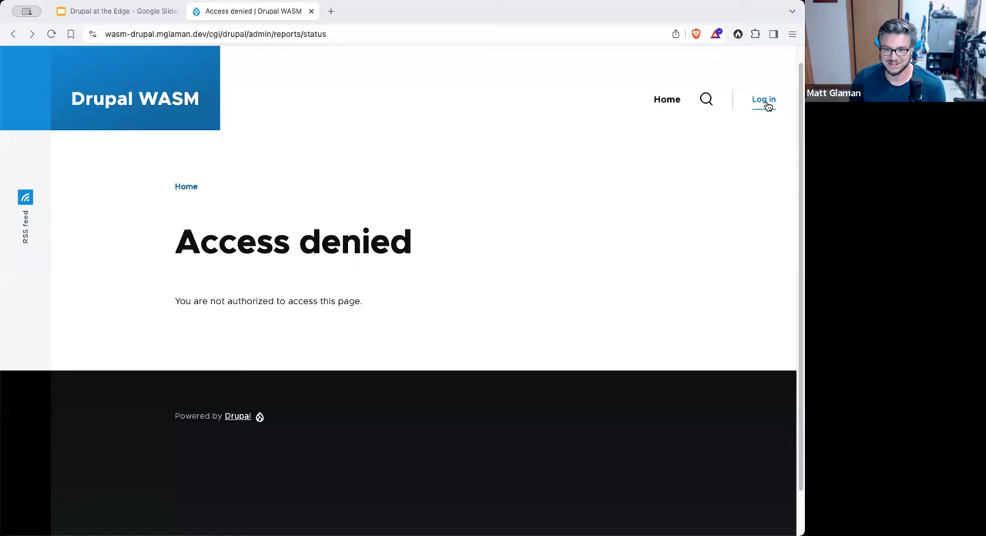
Step: Log in as admin and install Navigation and Navigation Top Bar from Extend, confirming experimental modules
left_click(763, 99)
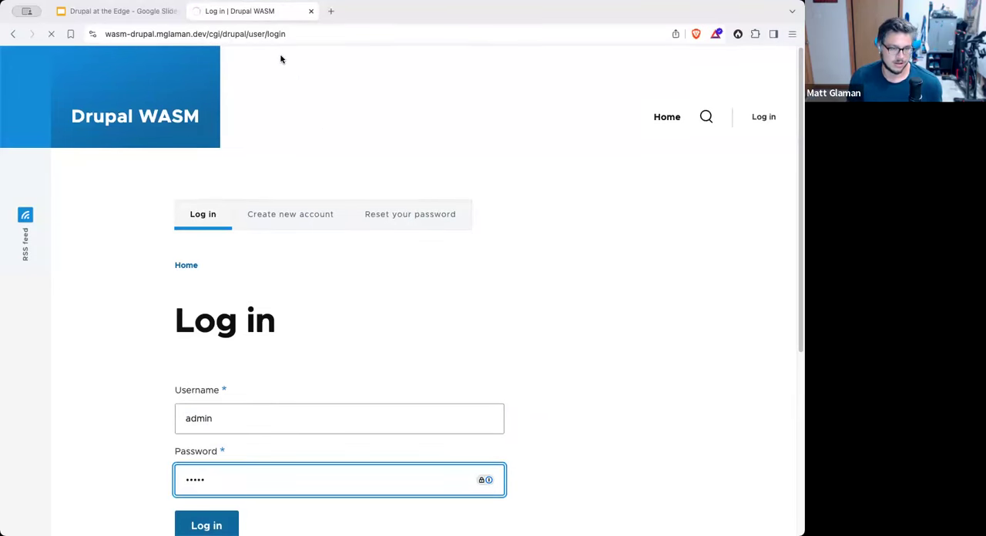
left_click(206, 526)
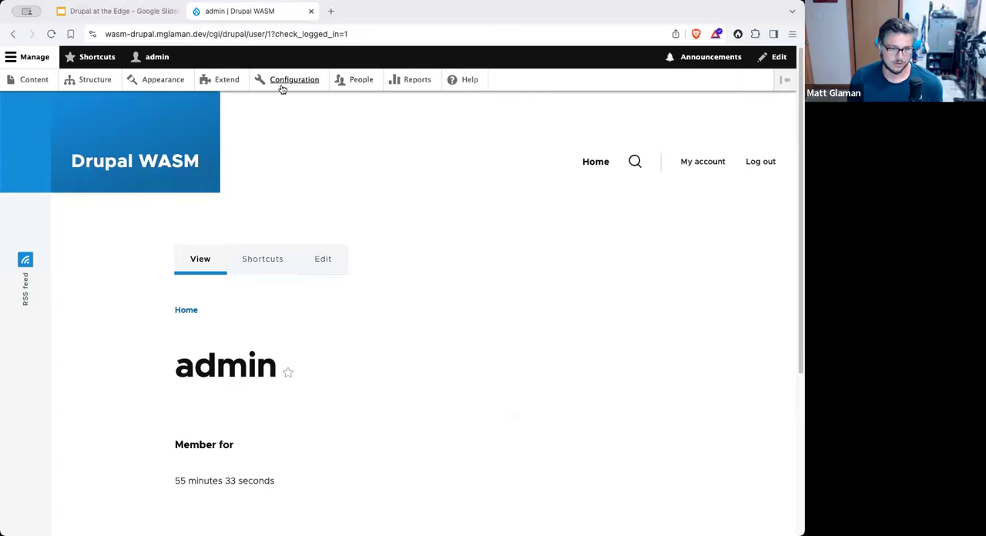
left_click(226, 79)
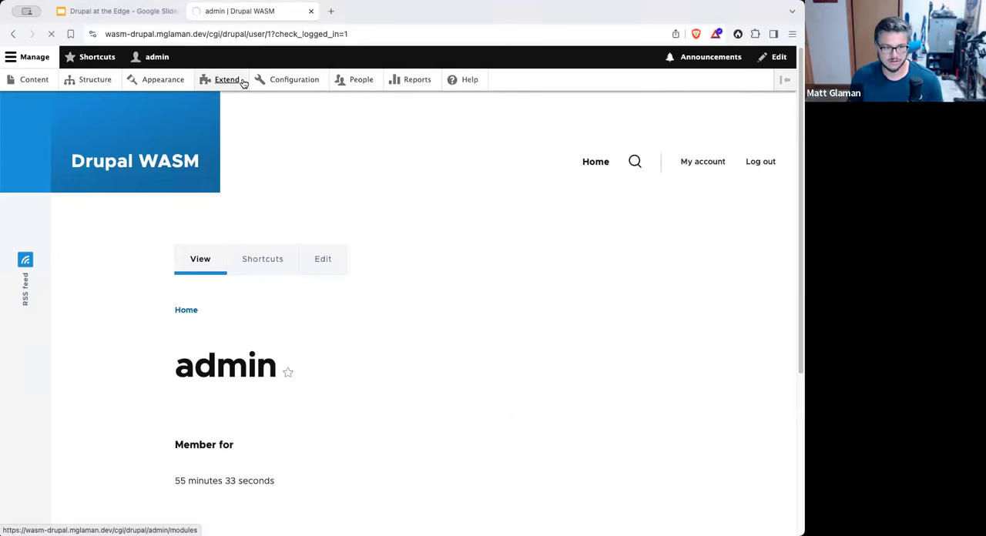
left_click(227, 80)
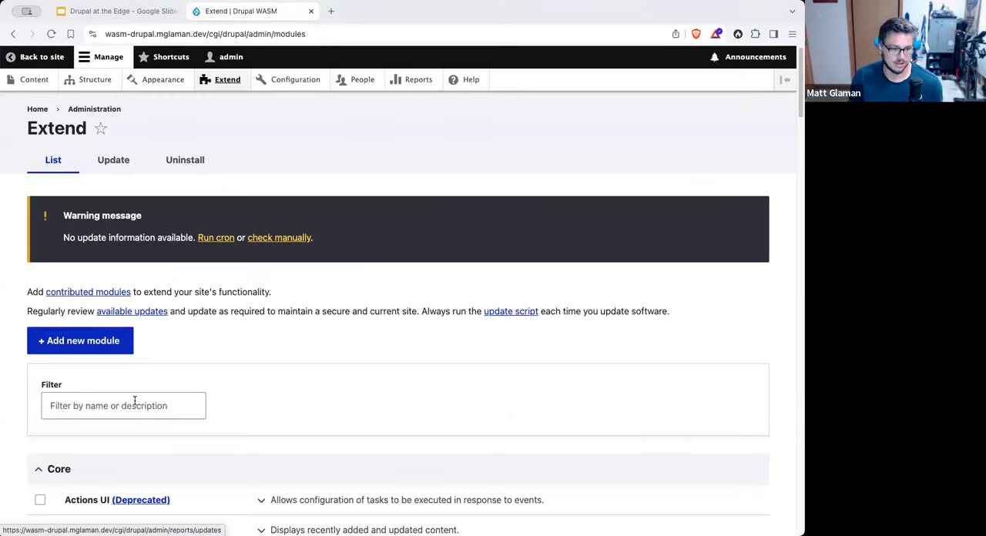
scroll("down", 3)
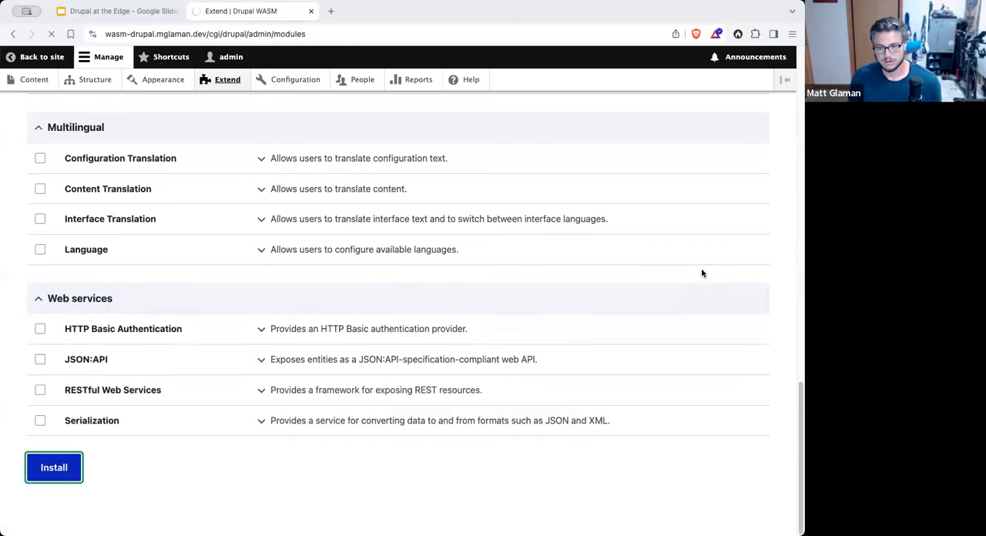
left_click(54, 468)
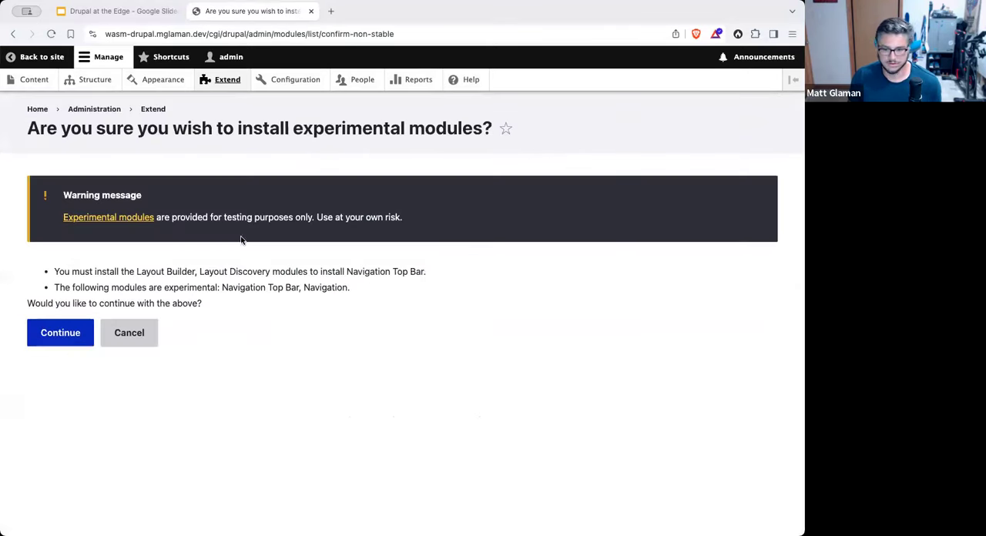
left_click(60, 332)
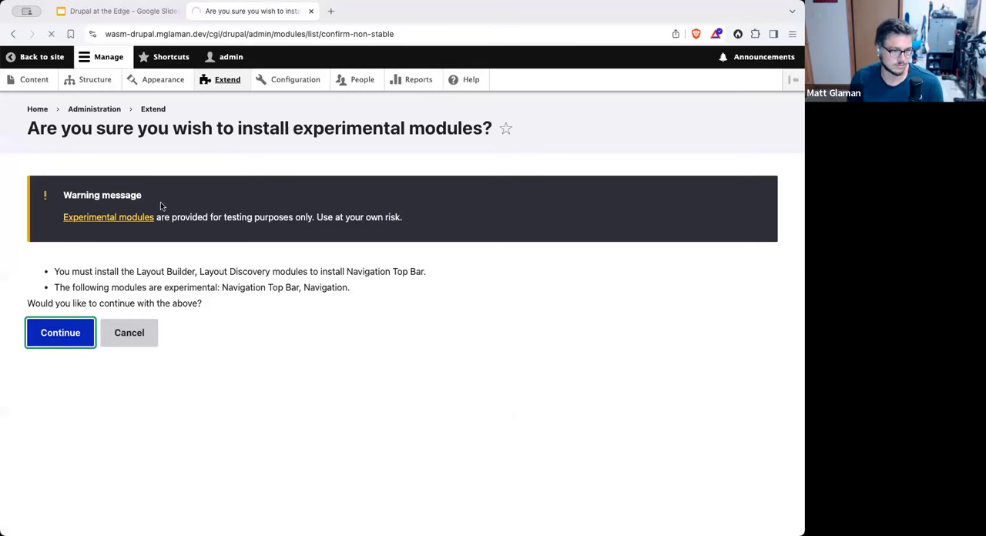
mouse_move(248, 241)
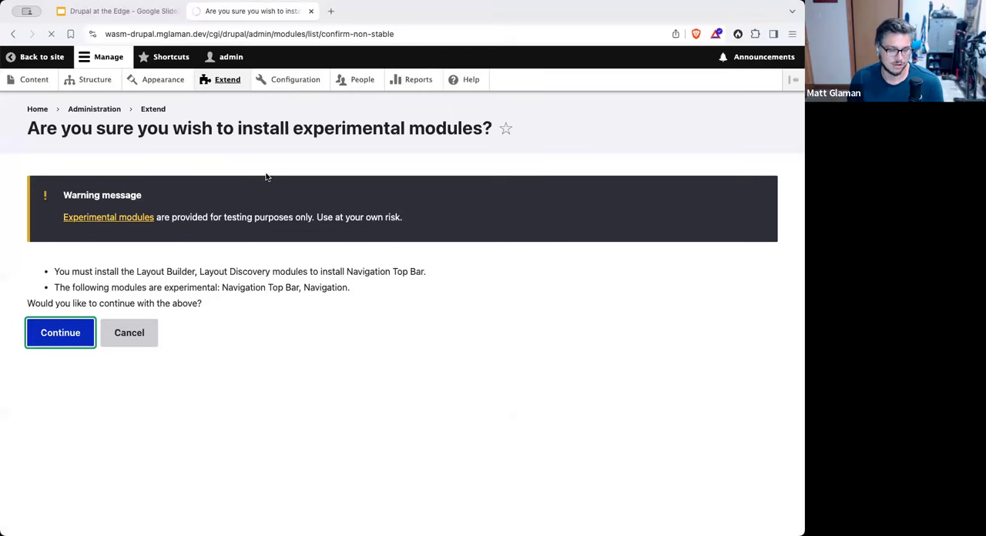
left_click(60, 332)
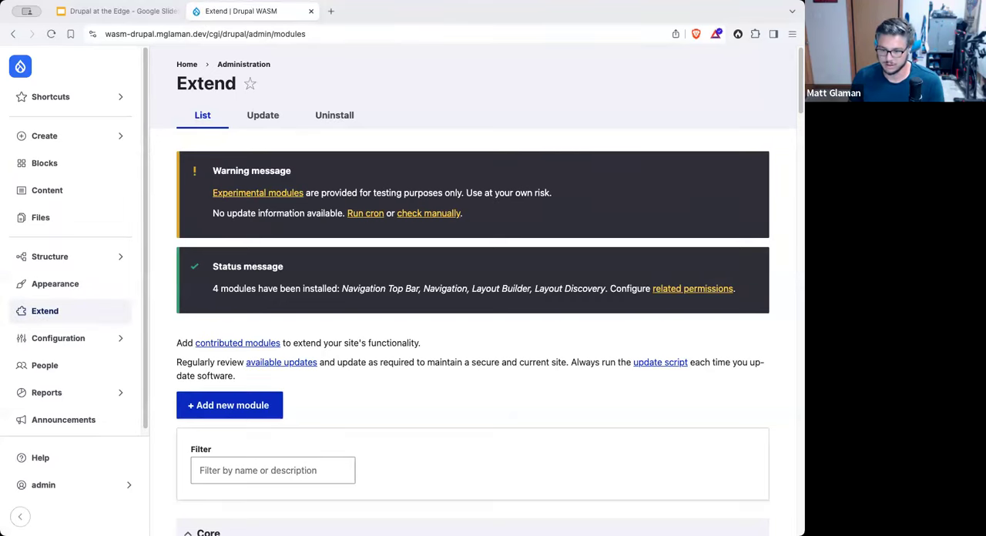
mouse_move(331, 301)
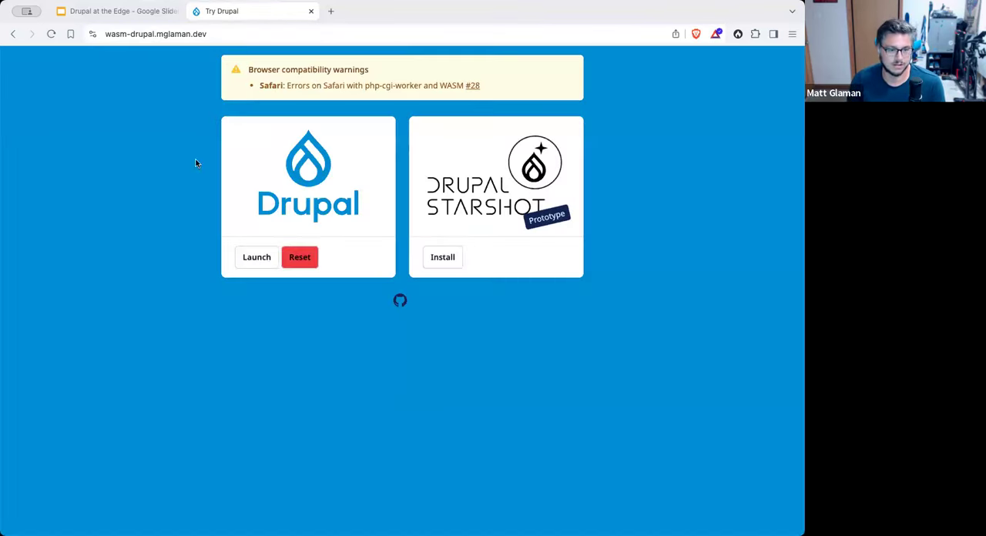
mouse_move(257, 262)
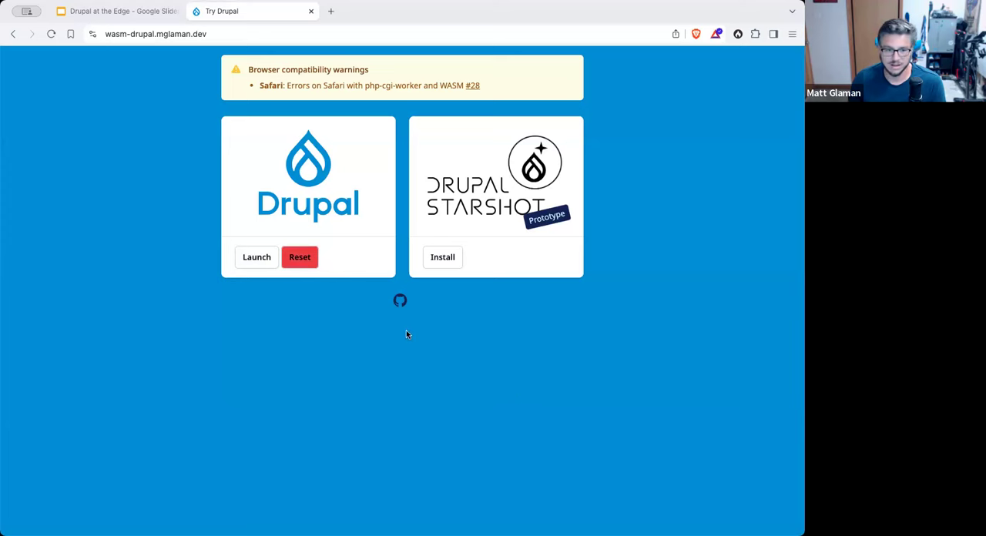
mouse_move(567, 471)
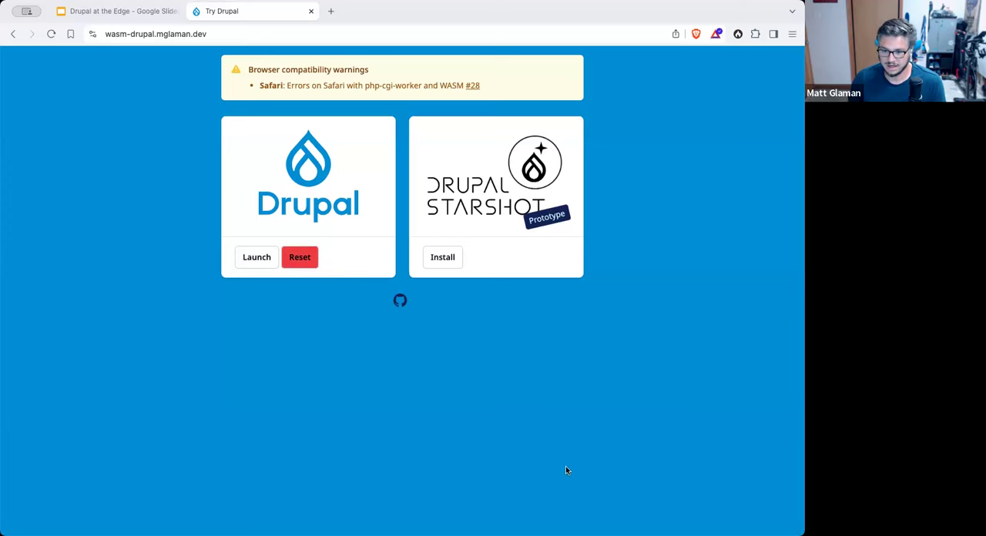
mouse_move(432, 272)
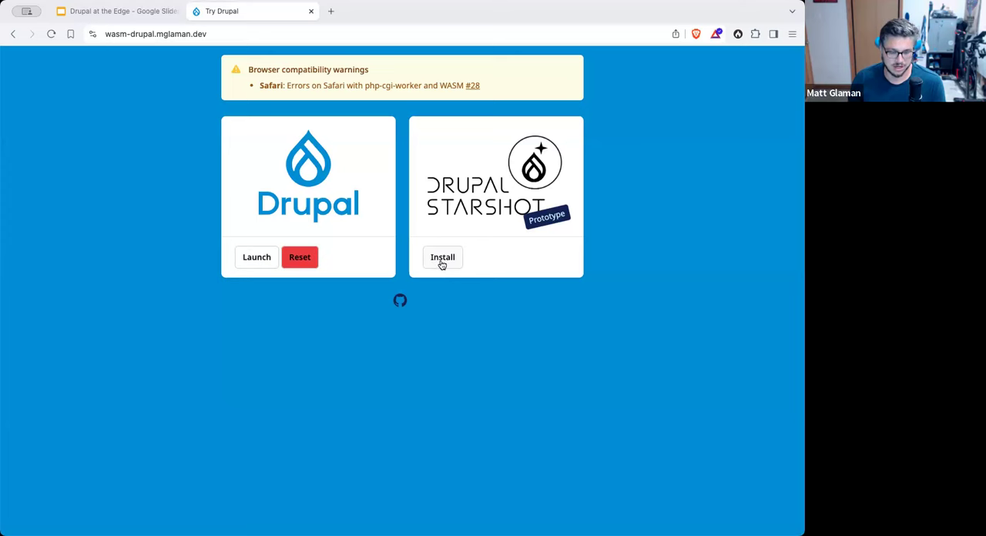
Step: Start installing the Drupal Starshot prototype from the Try Drupal page
left_click(442, 257)
type("loca")
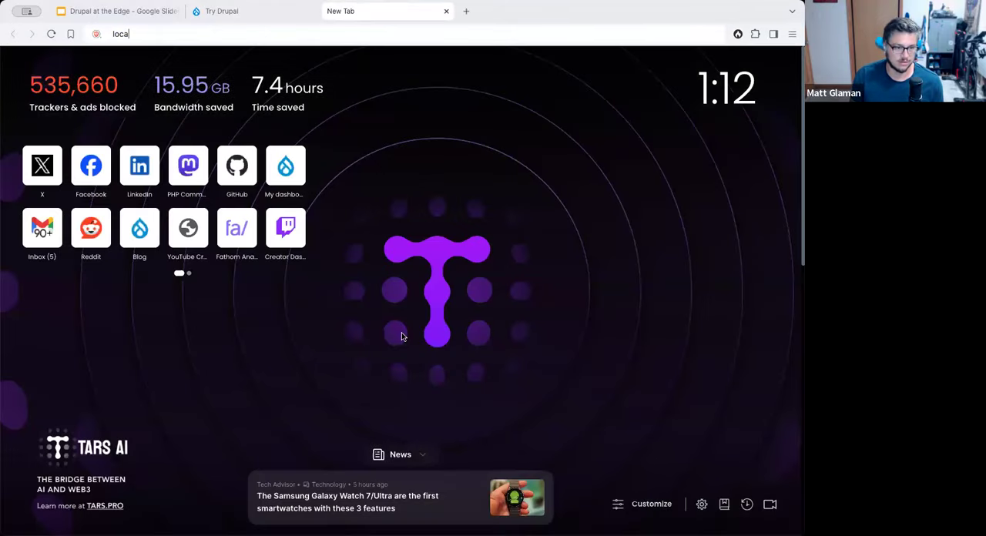
Step: Try localhost/cgi/drupal and view the Starshot site's 500 memory-access-out-of-bounds error
type("host/cgi/drupal")
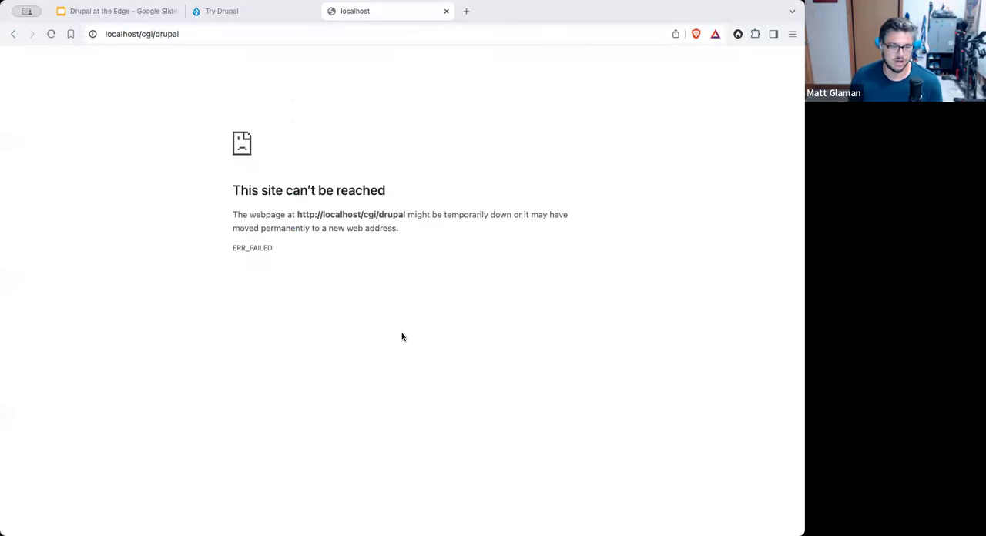
left_click(223, 11)
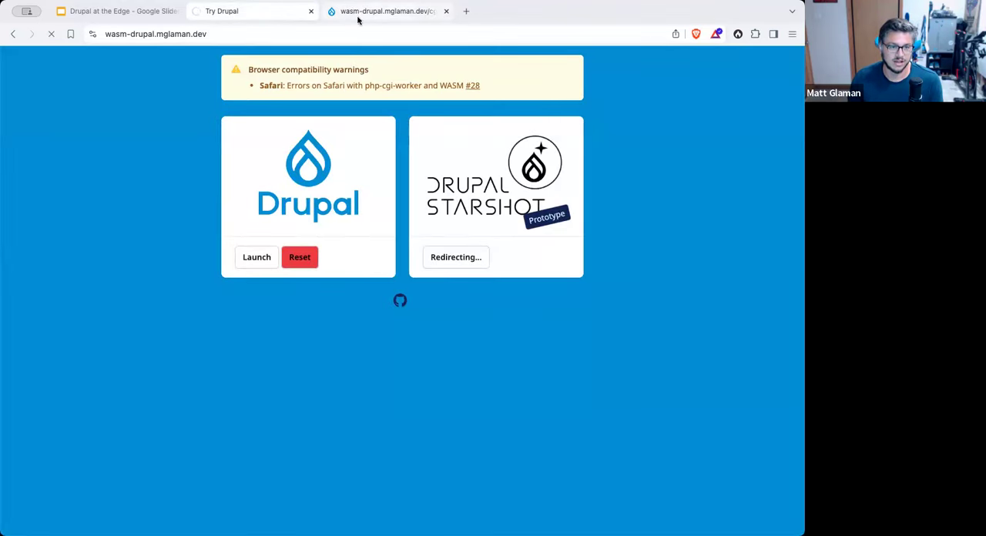
left_click(256, 256)
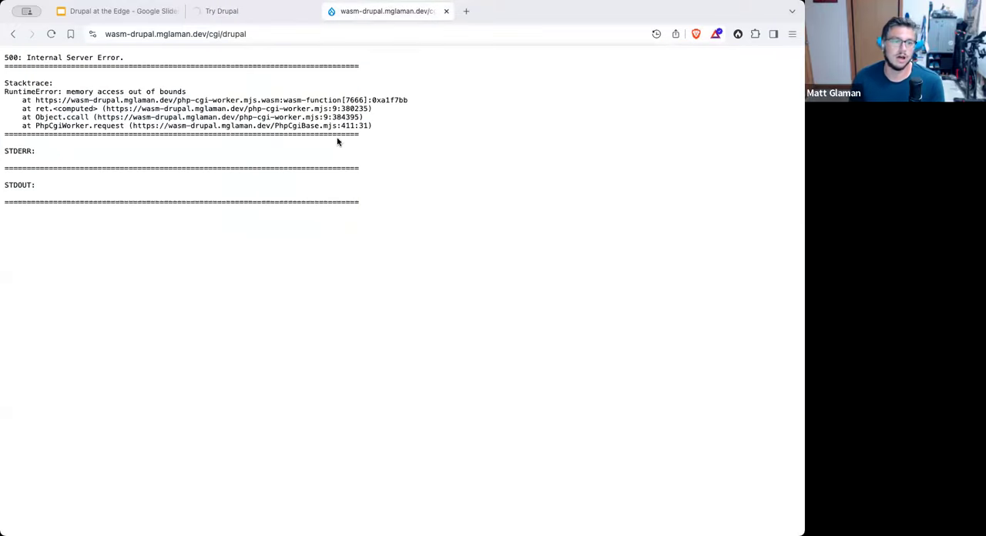
mouse_move(359, 208)
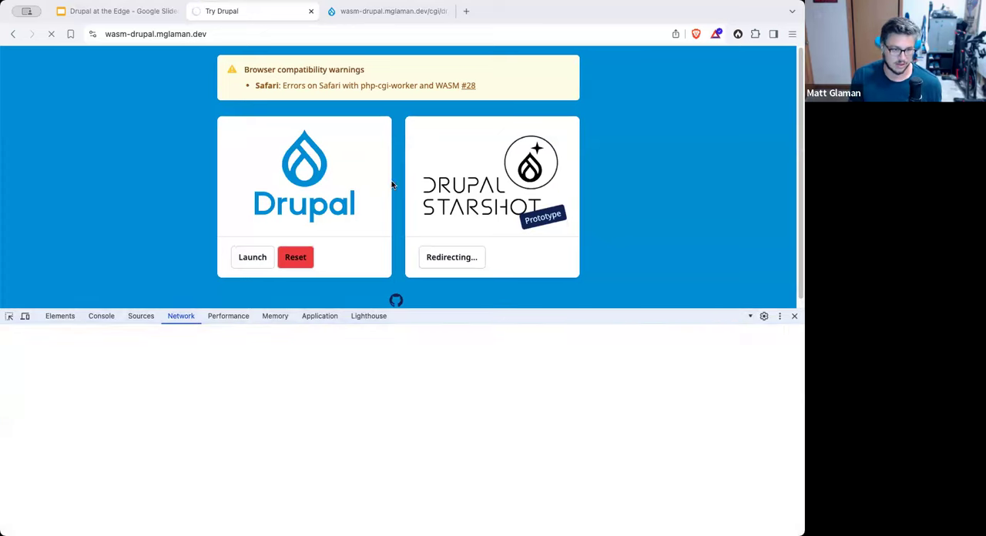
Step: Read the memory-access and unreachable errors in the DevTools Console
left_click(101, 316)
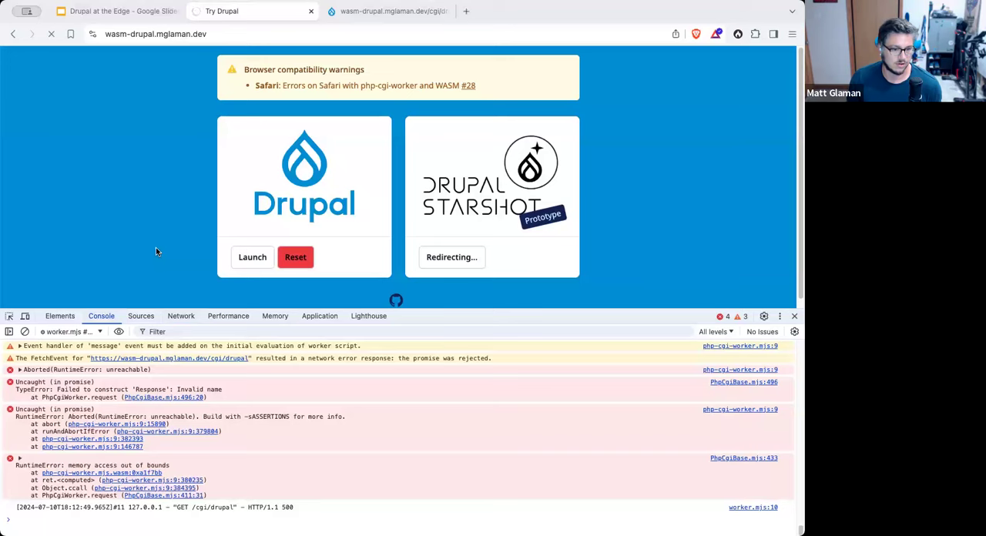
mouse_move(207, 104)
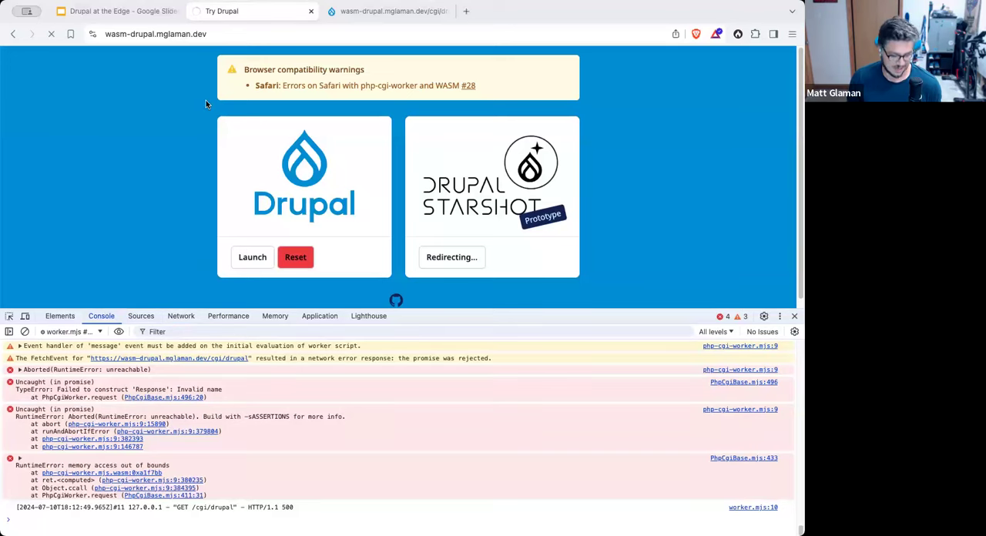
mouse_move(243, 127)
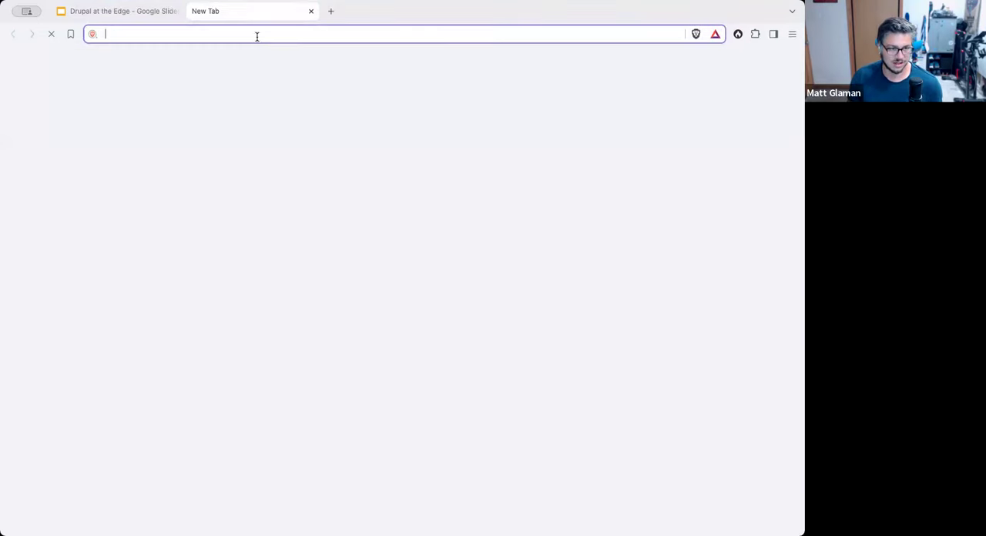
Step: Open wasm-drupal.mglaman.dev and delete the /persist and /config site databases in DevTools Application
type("wasm-drupal.mglaman.dev")
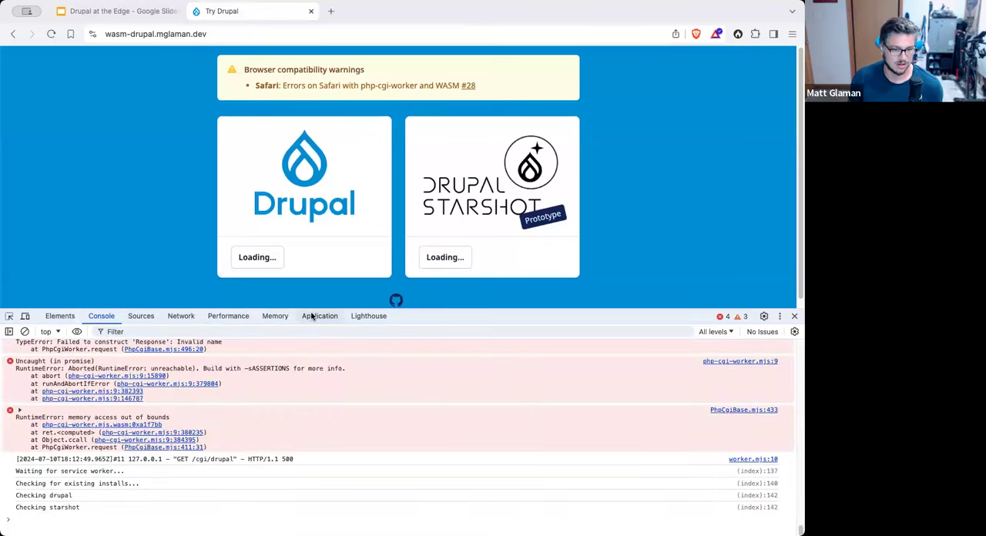
left_click(319, 316)
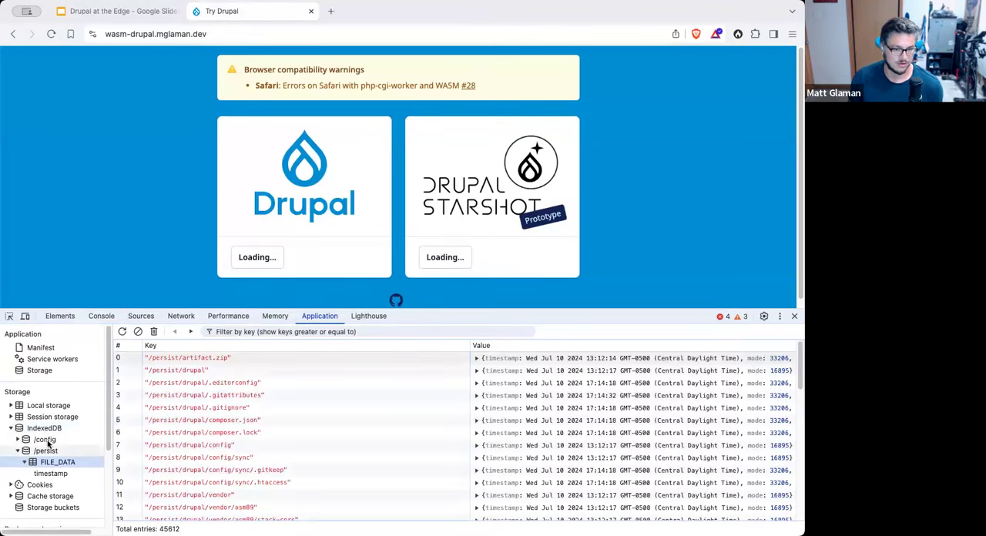
left_click(44, 451)
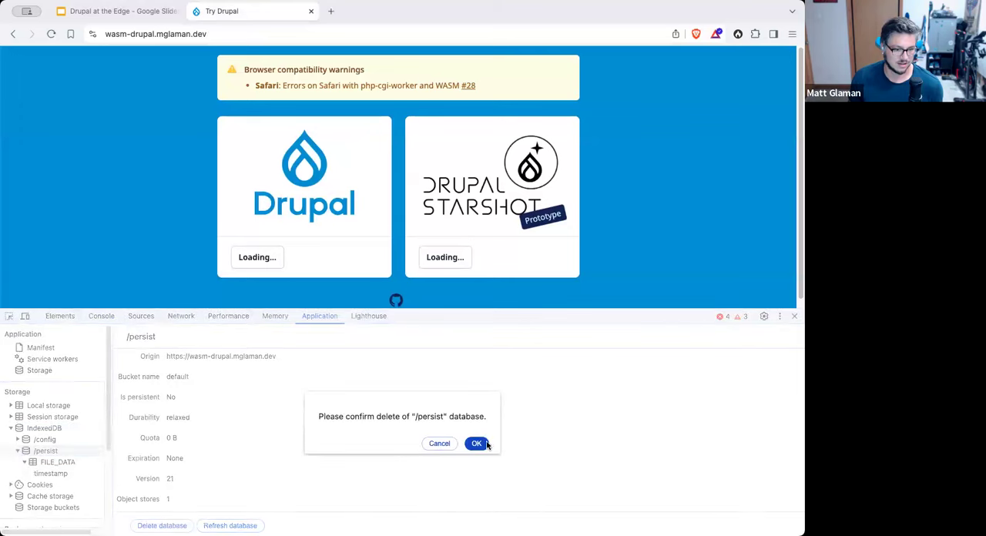
left_click(476, 443)
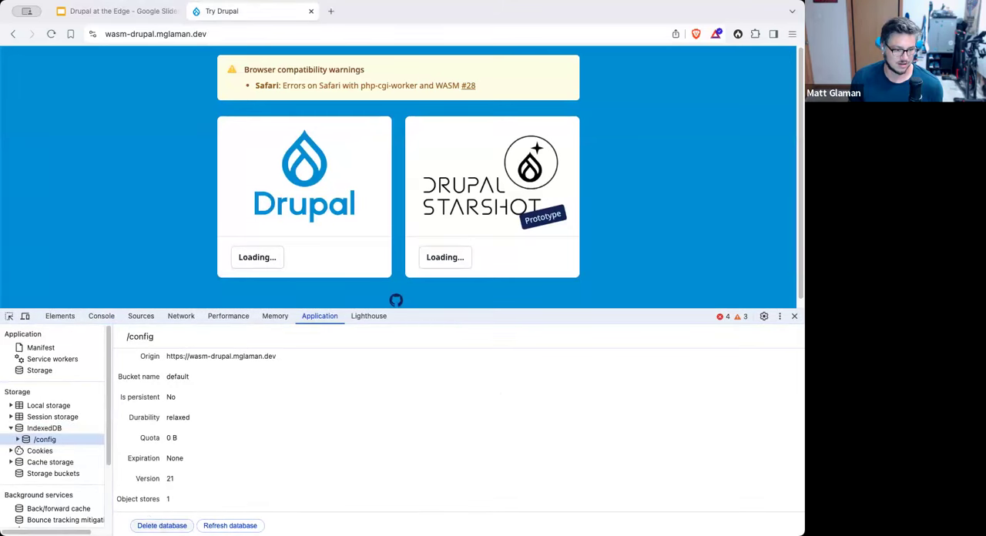
left_click(52, 359)
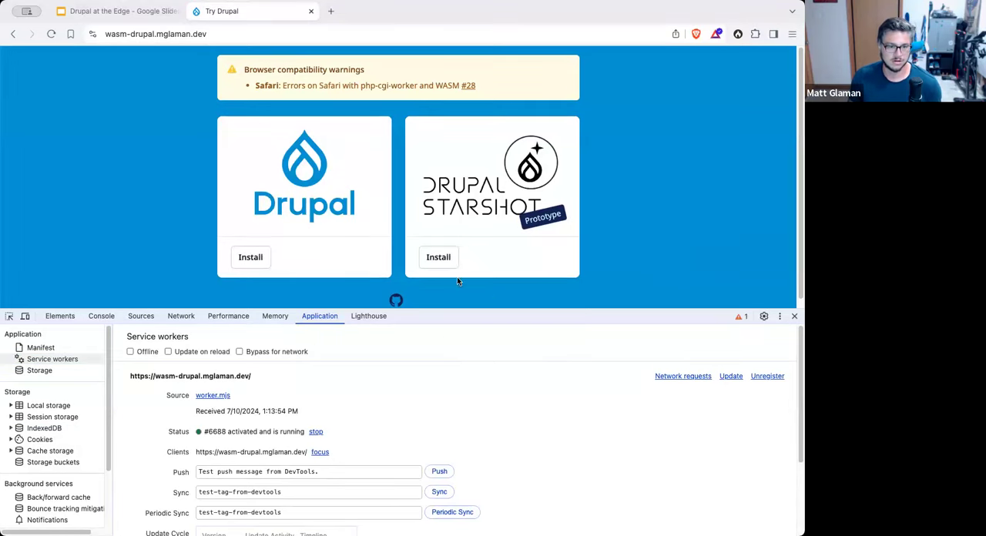
Step: Reinstall Drupal Starshot, inspect its network requests, then return to the slides
left_click(439, 257)
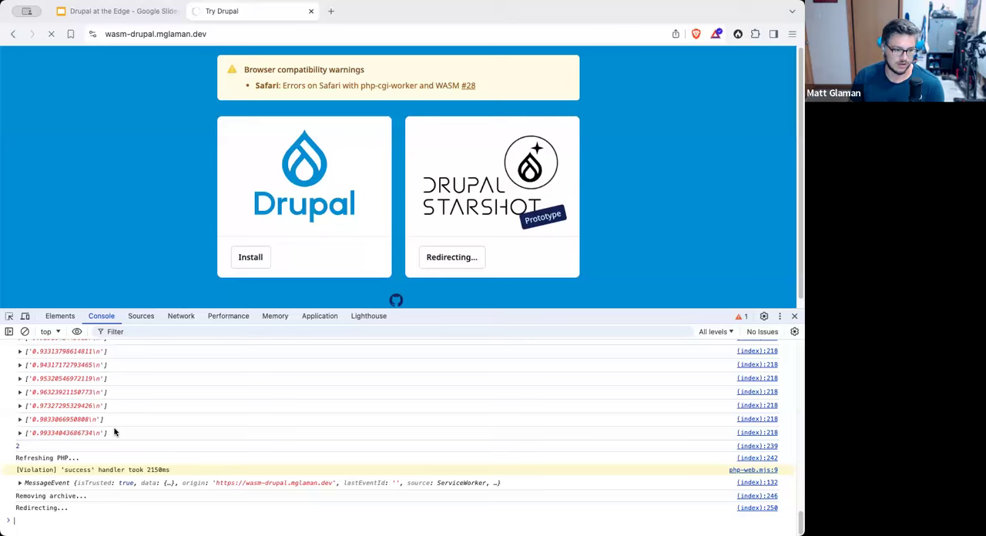
mouse_move(500, 294)
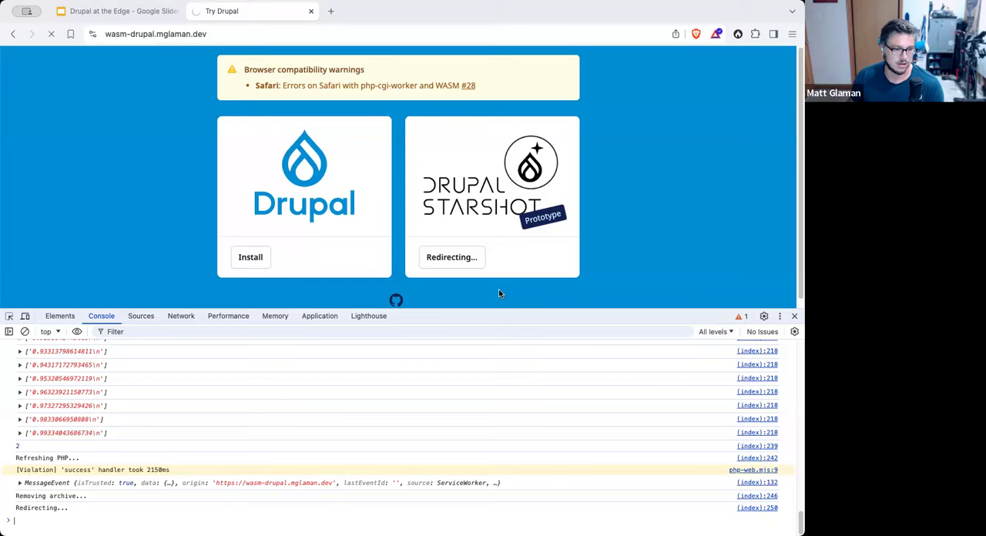
left_click(180, 316)
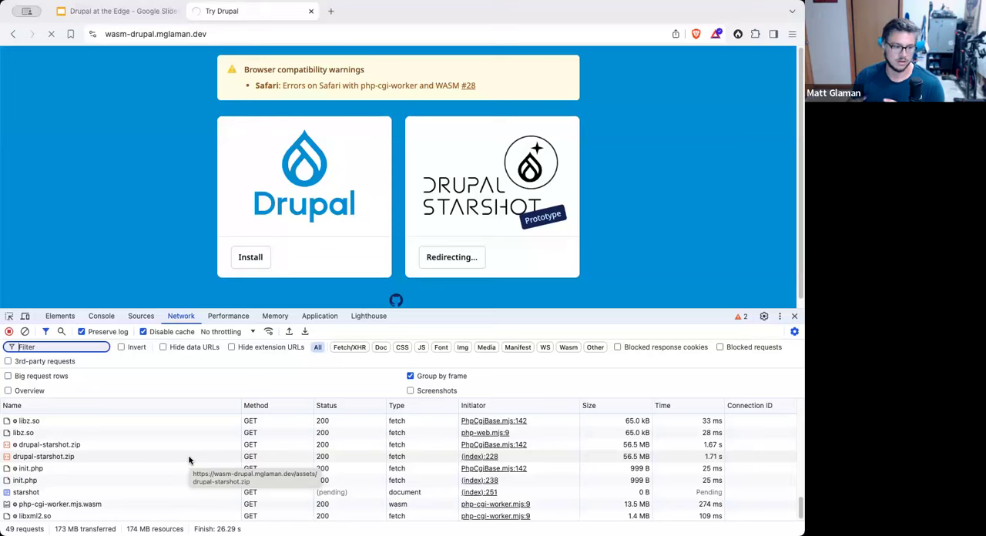
left_click(116, 11)
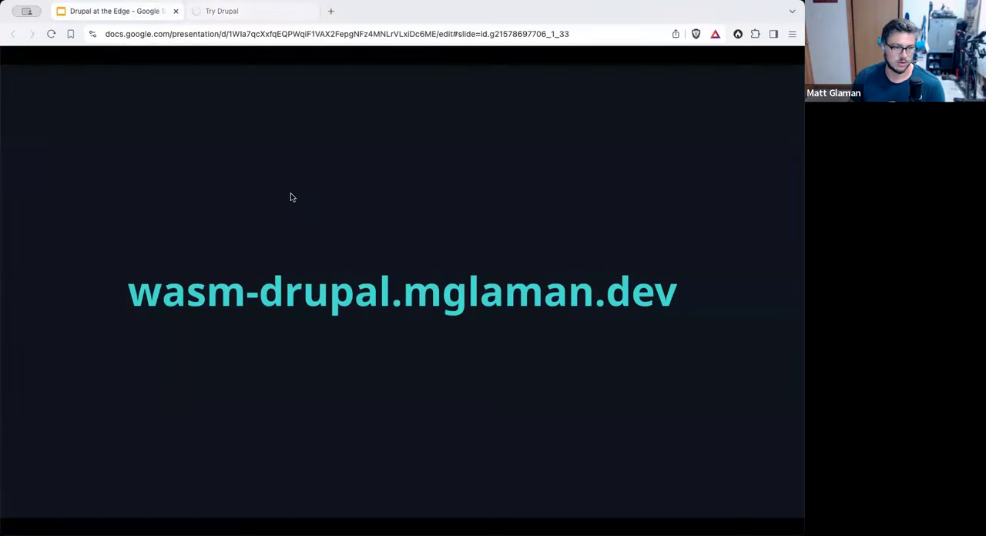
Step: Advance to the 'What's on the roadmap?' slide and return to the redirecting Try Drupal tab
key("Right")
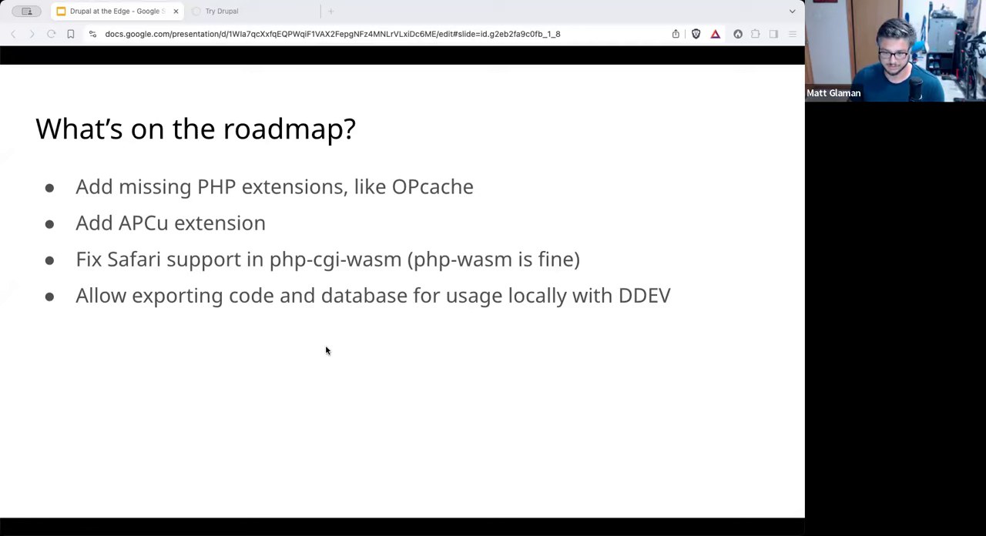
left_click(222, 11)
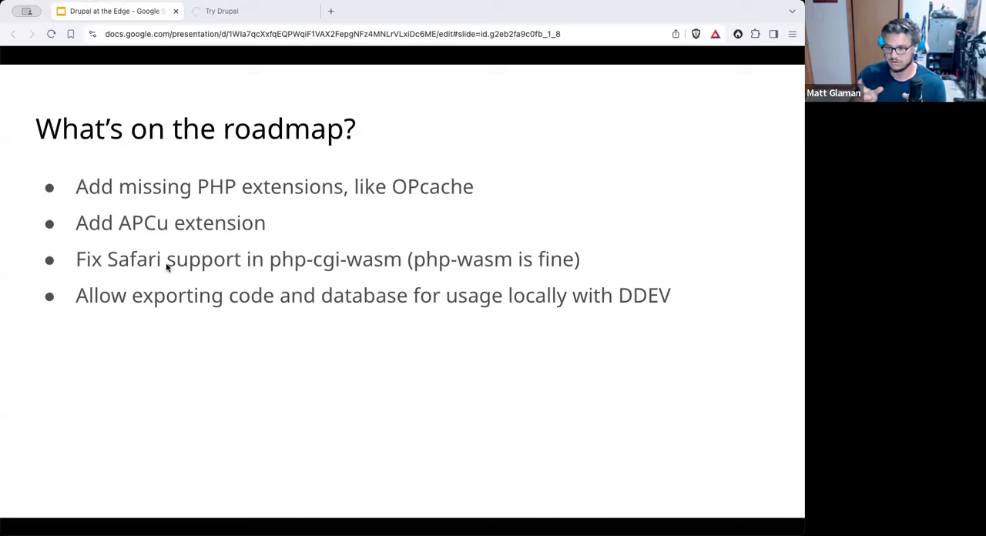
left_click(224, 11)
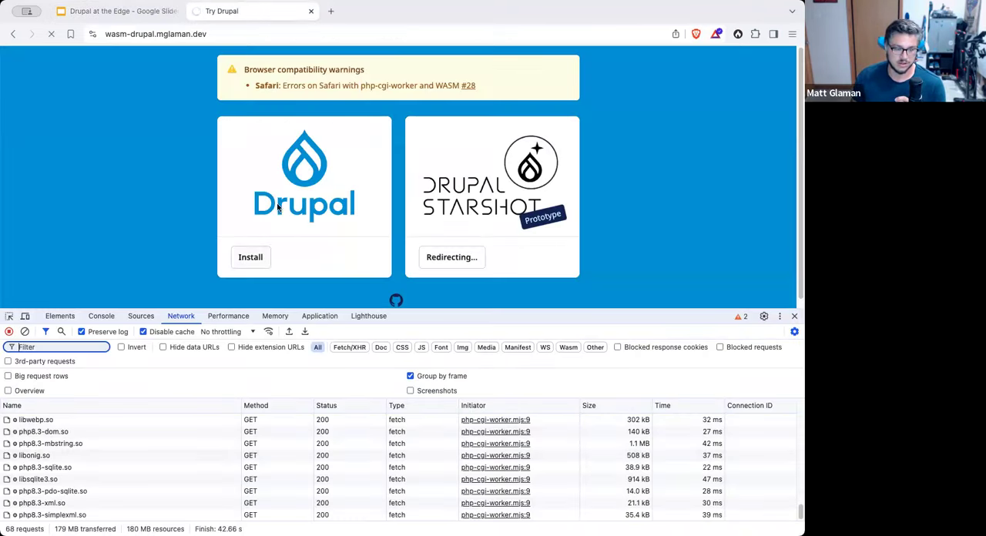
mouse_move(333, 250)
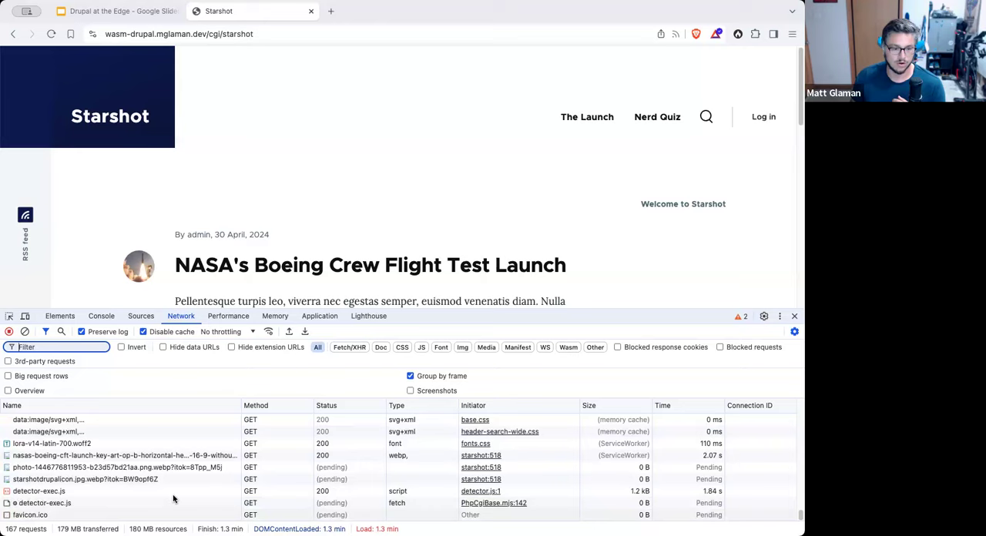
mouse_move(617, 180)
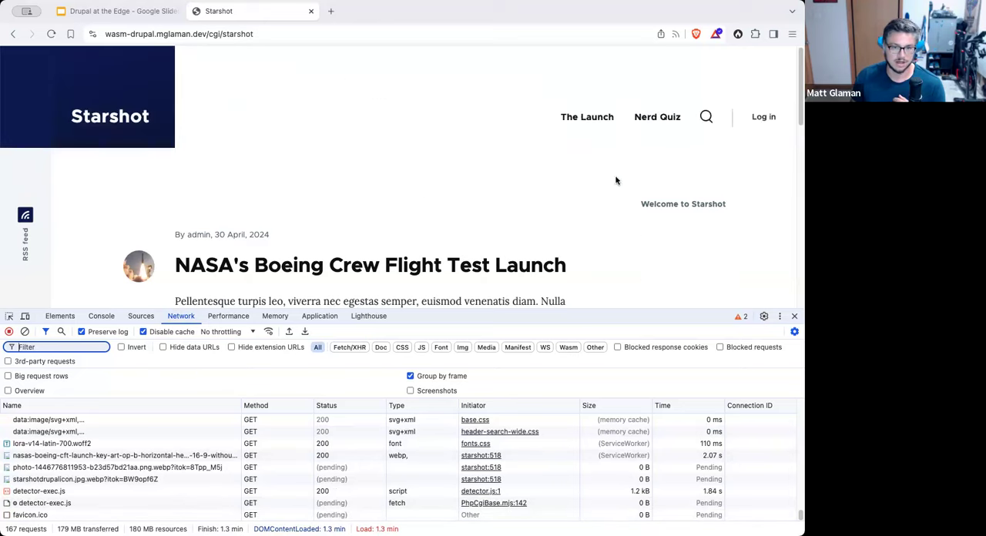
Step: Open the NASA's Boeing Crew Flight Test Launch article from Starshot's Launch page, then close DevTools
left_click(587, 117)
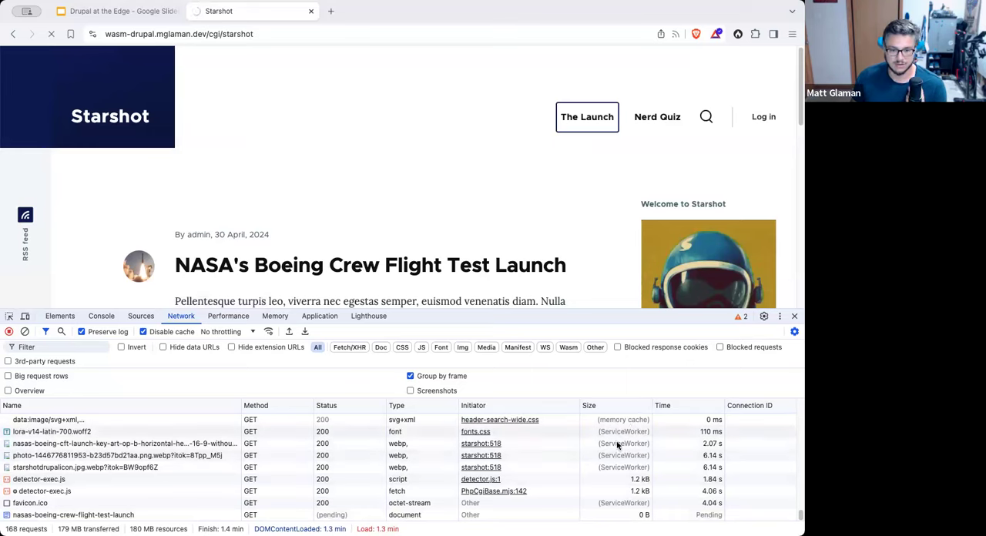
mouse_move(537, 287)
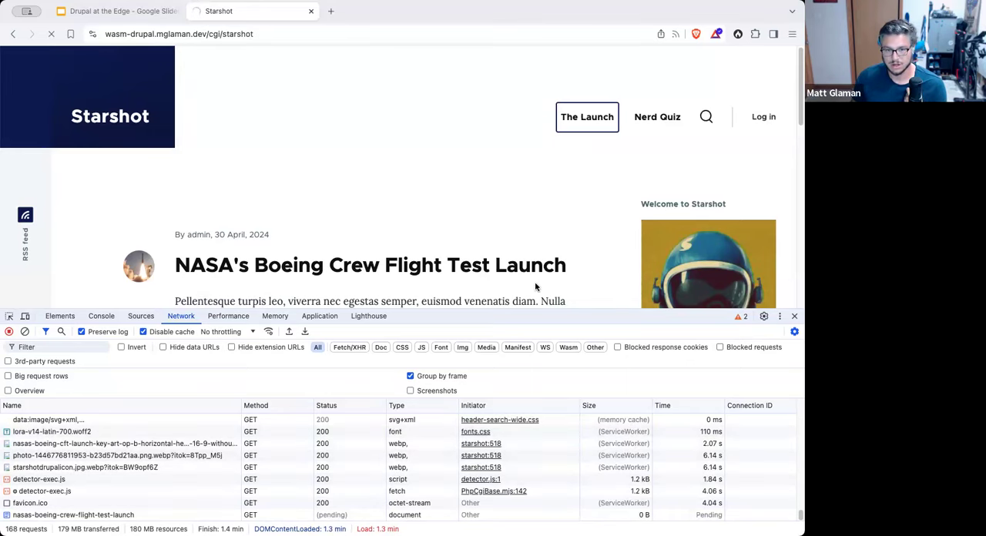
left_click(370, 265)
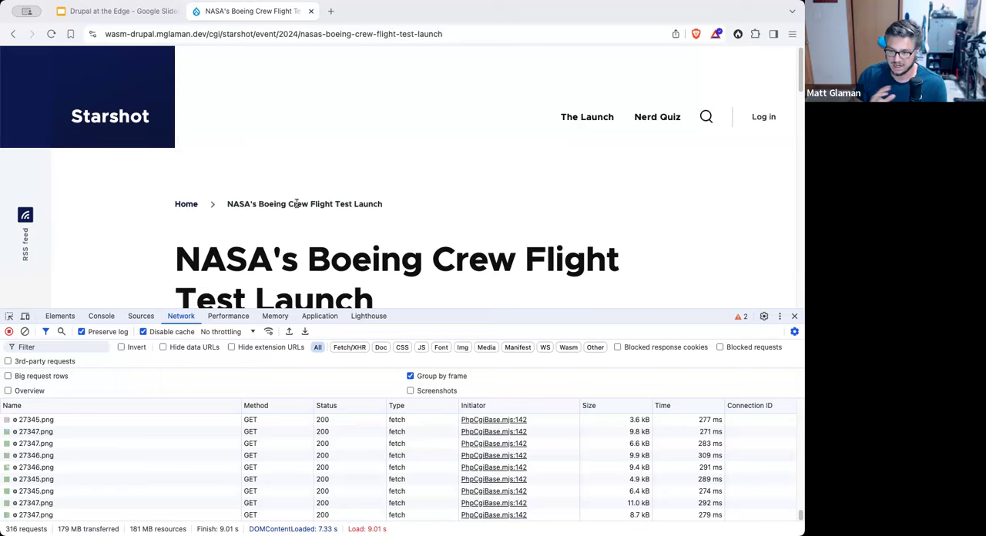
left_click(116, 10)
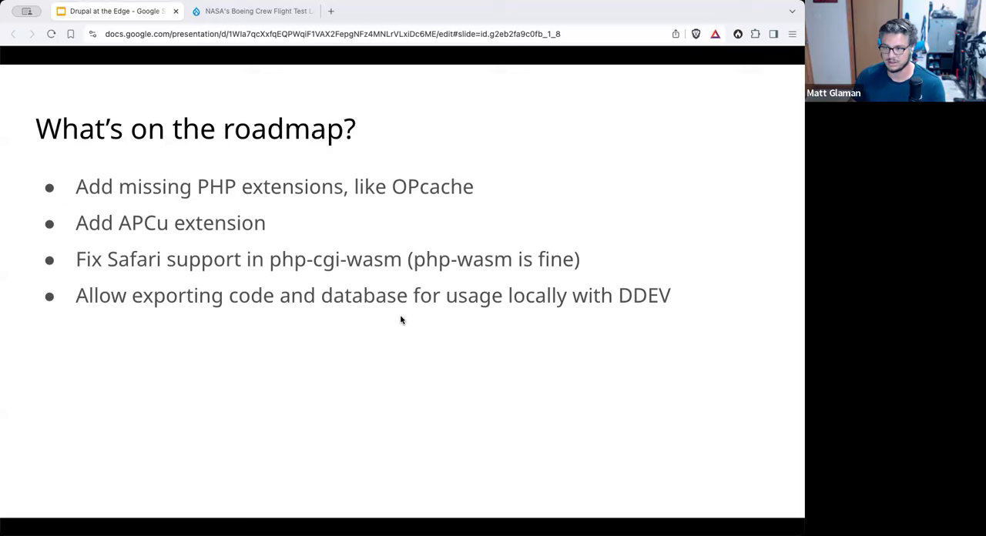
left_click(254, 11)
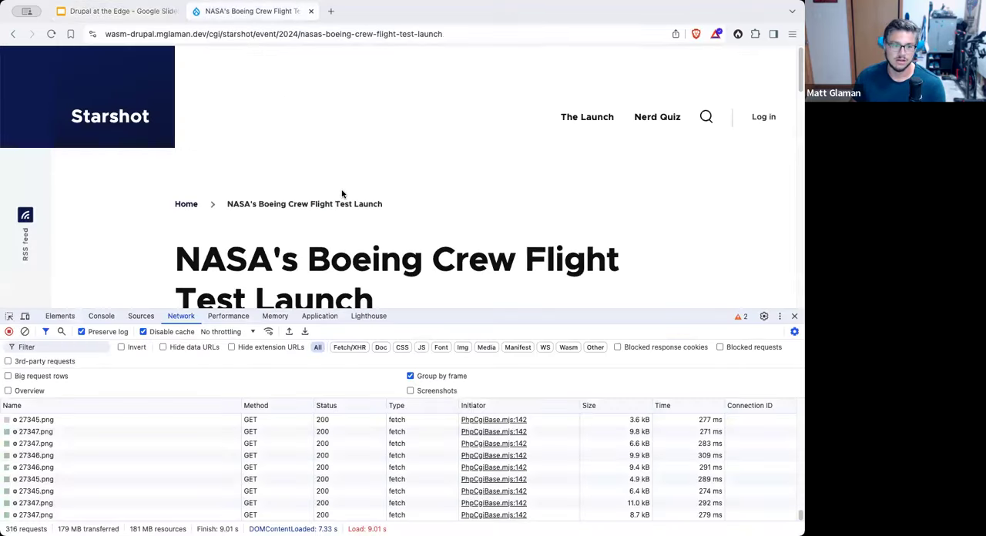
scroll("down", 3)
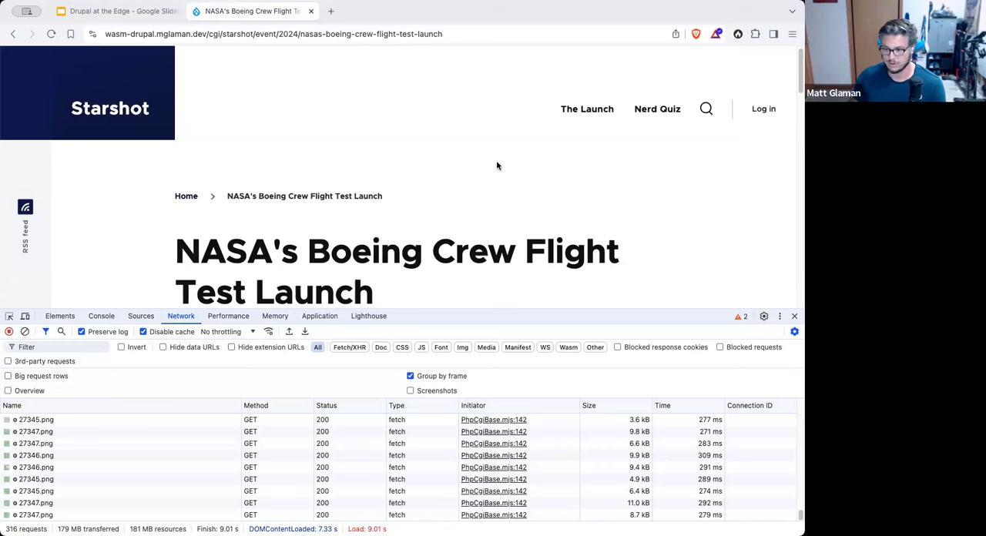
left_click(795, 316)
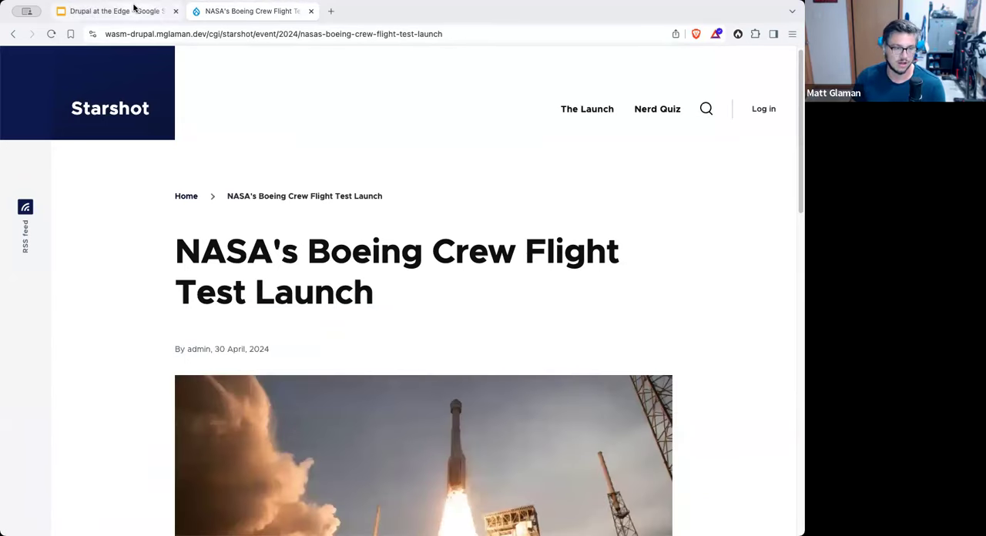
Step: Move from the roadmap slide to sean morris's php-wasm select-framework page
left_click(111, 11)
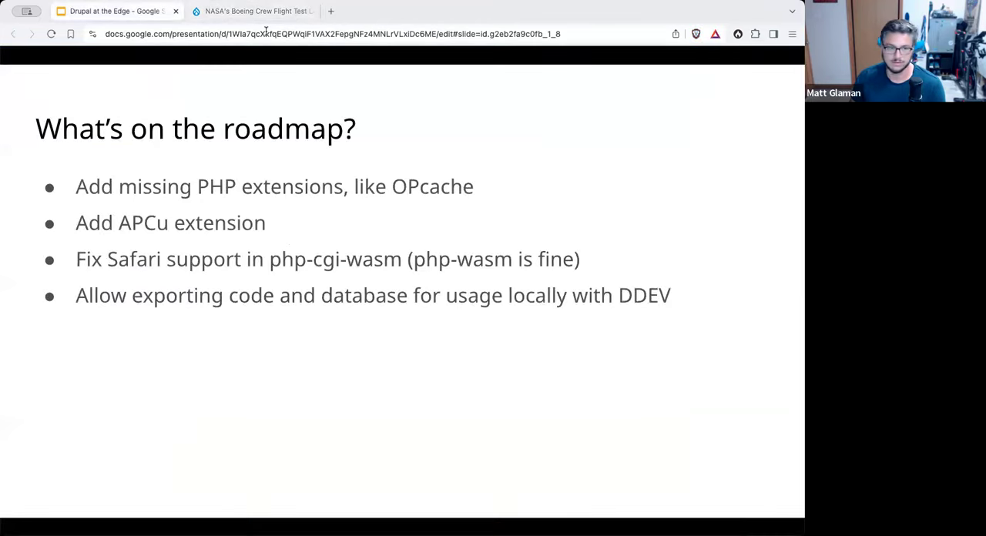
left_click(465, 11)
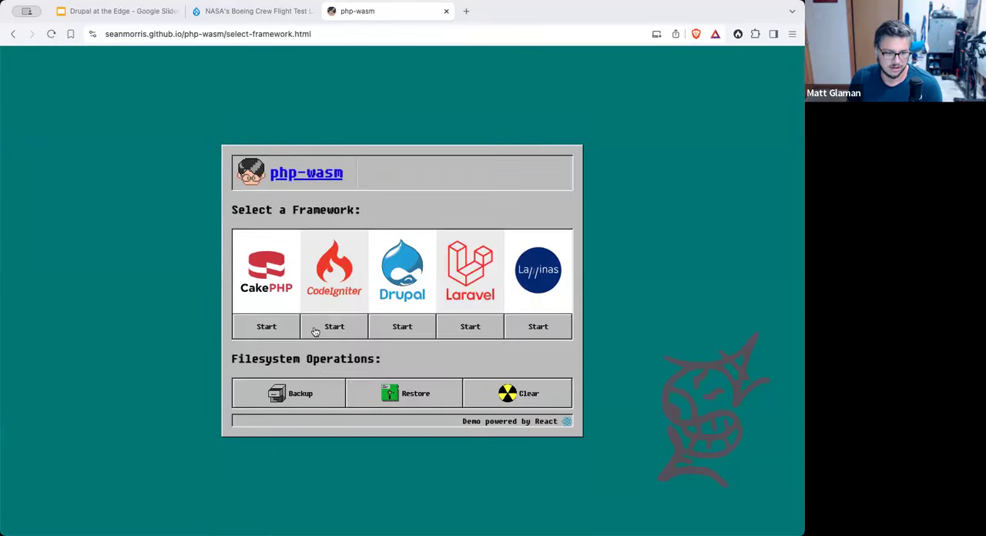
mouse_move(420, 329)
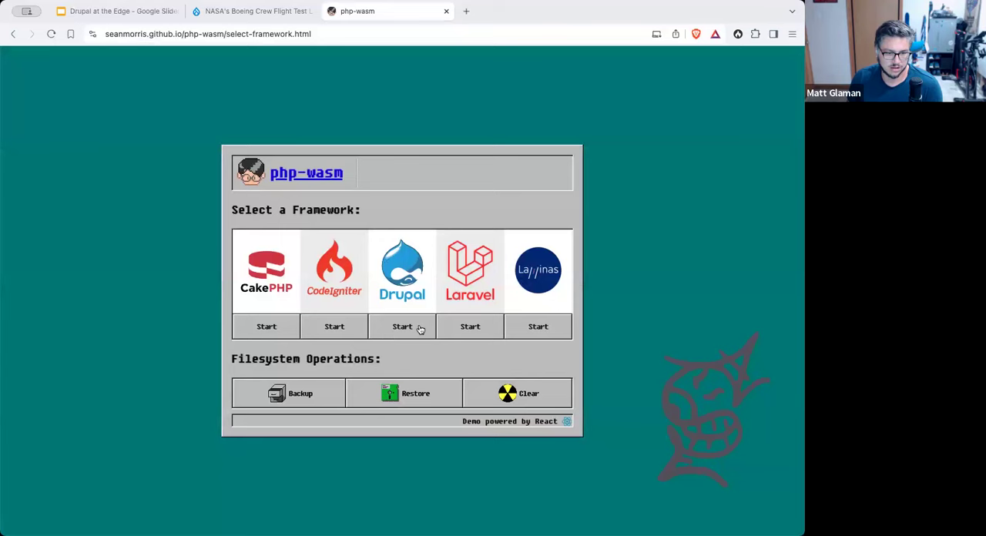
Step: Start the Drupal framework demo to run Browser Drupal 7, then close that site's tab
left_click(402, 326)
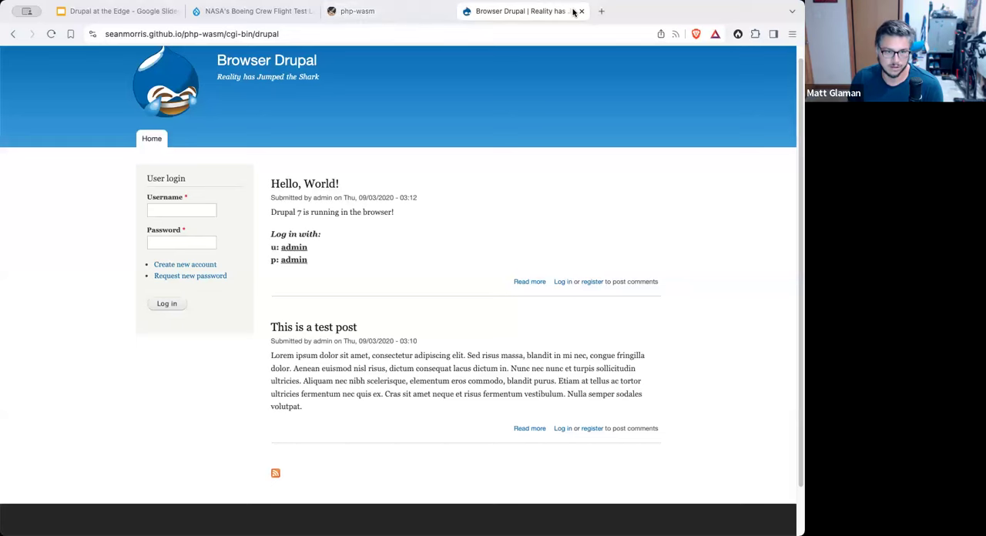
left_click(581, 11)
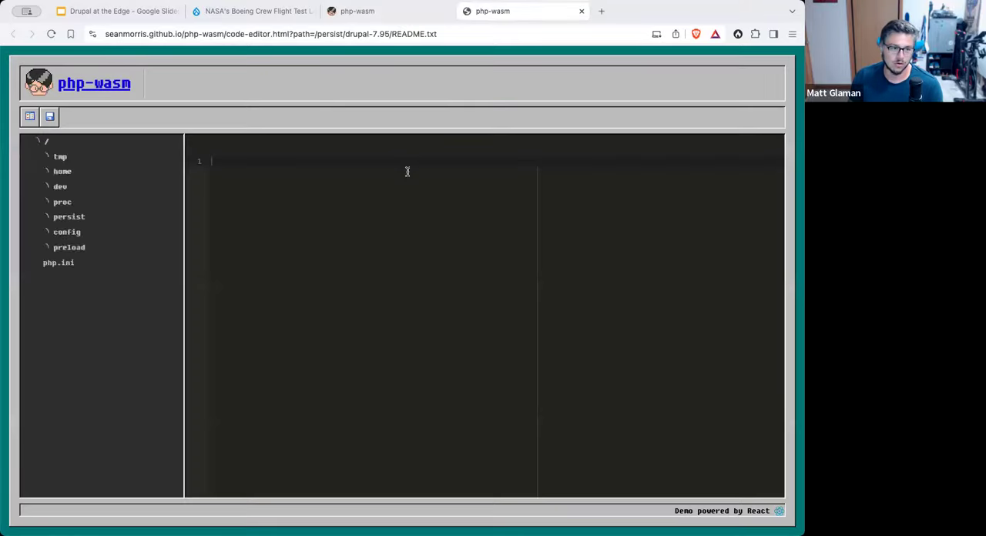
Step: Load Drupal 7's README.txt and expand persist/drupal-7.95 in the file tree
left_click(94, 315)
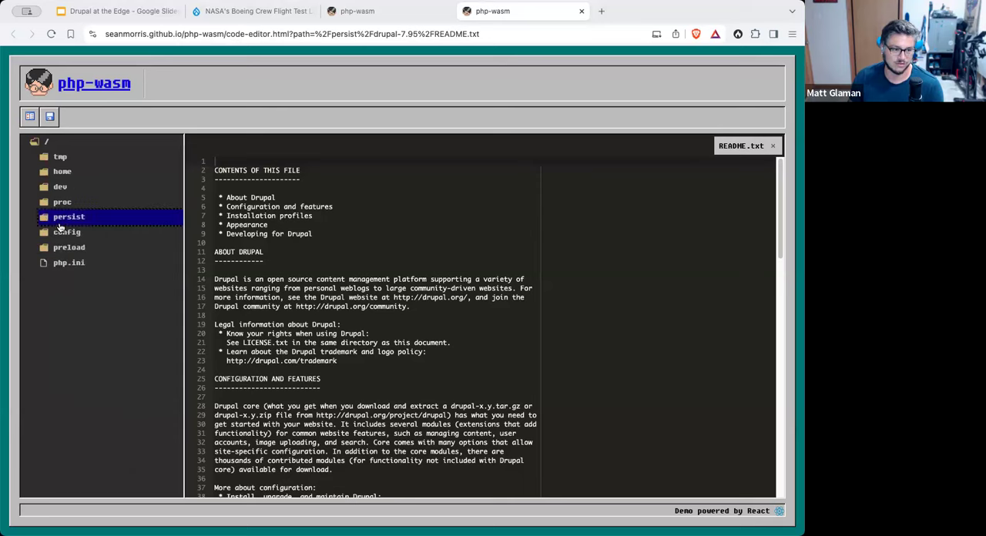
left_click(69, 216)
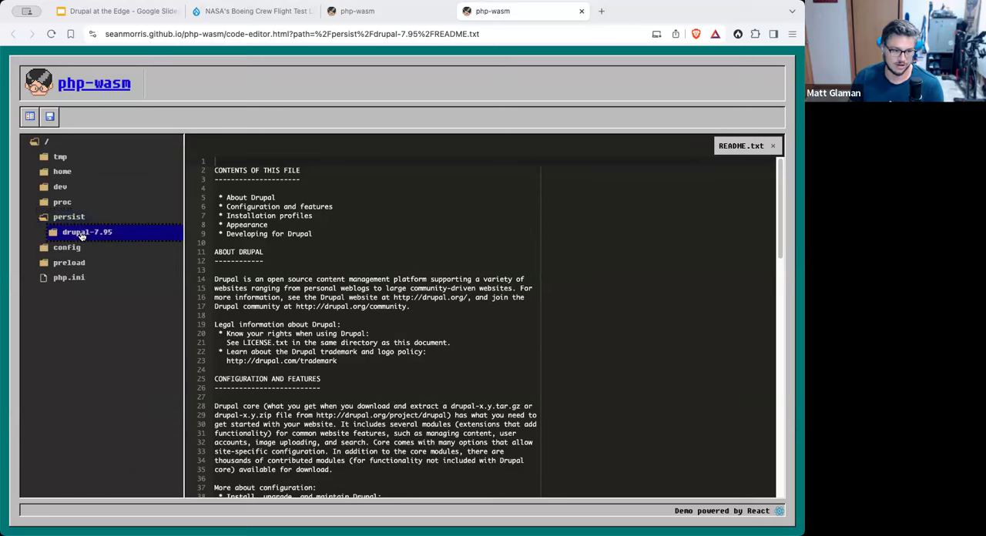
left_click(86, 232)
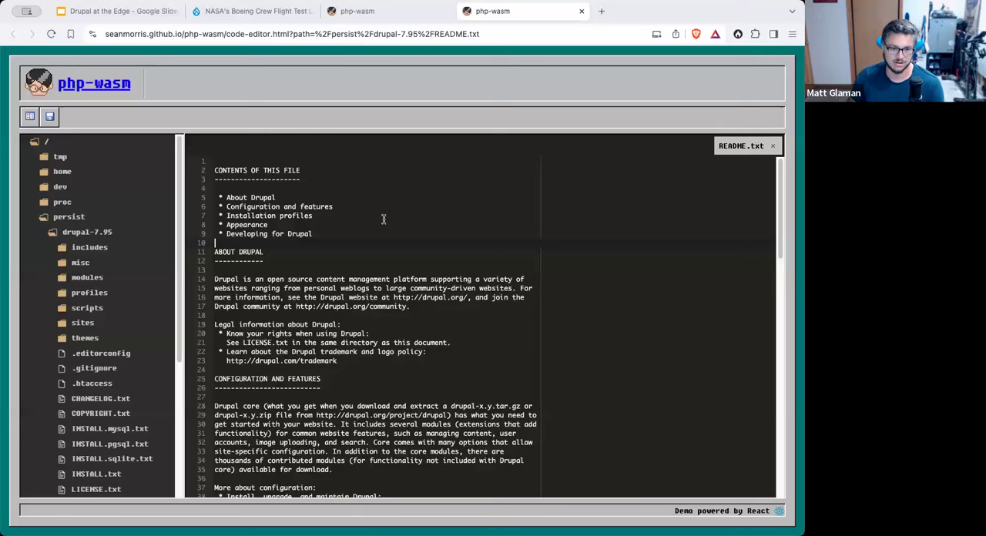
Step: Check the Try Drupal demo's Install and Launch options, then show the How to join in! slide
left_click(108, 11)
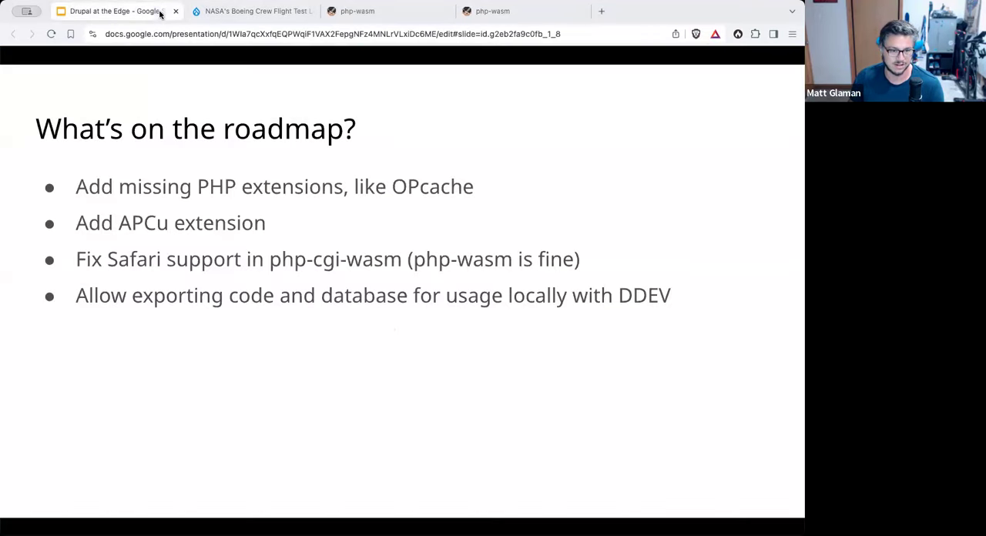
mouse_move(450, 295)
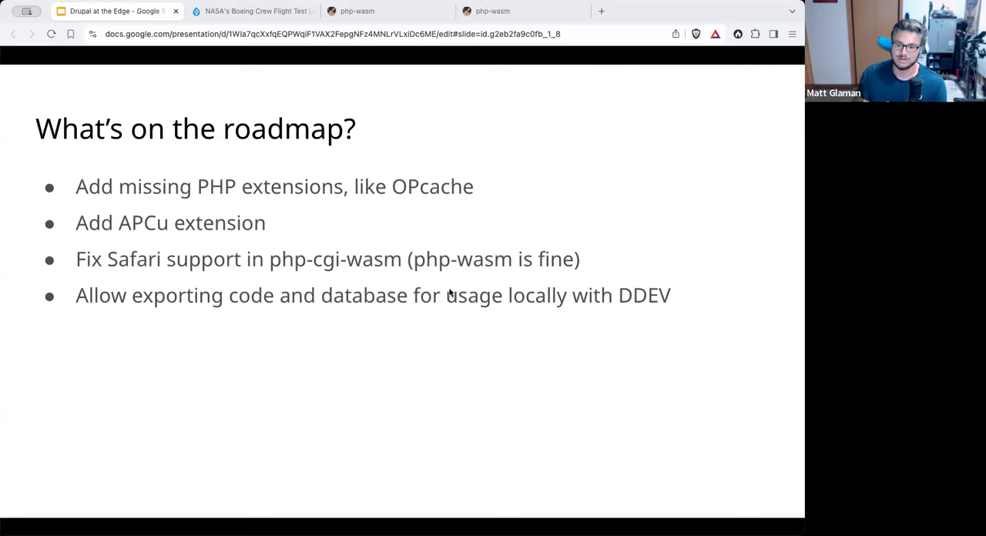
mouse_move(787, 458)
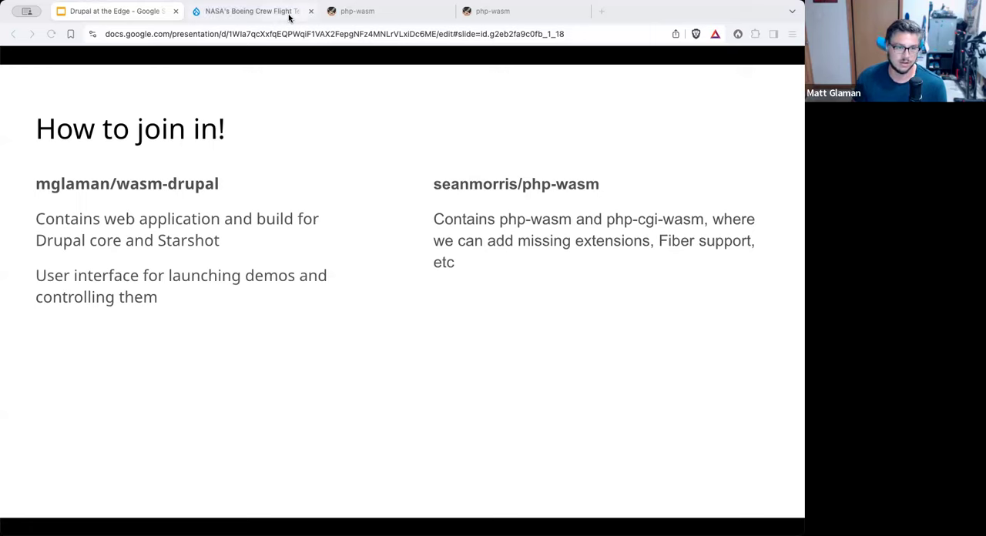
left_click(251, 11)
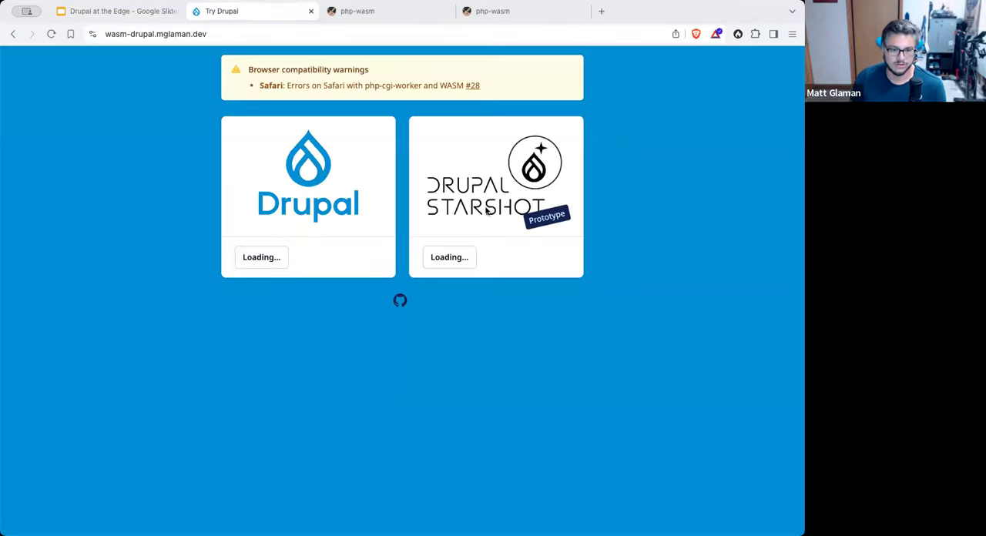
mouse_move(227, 308)
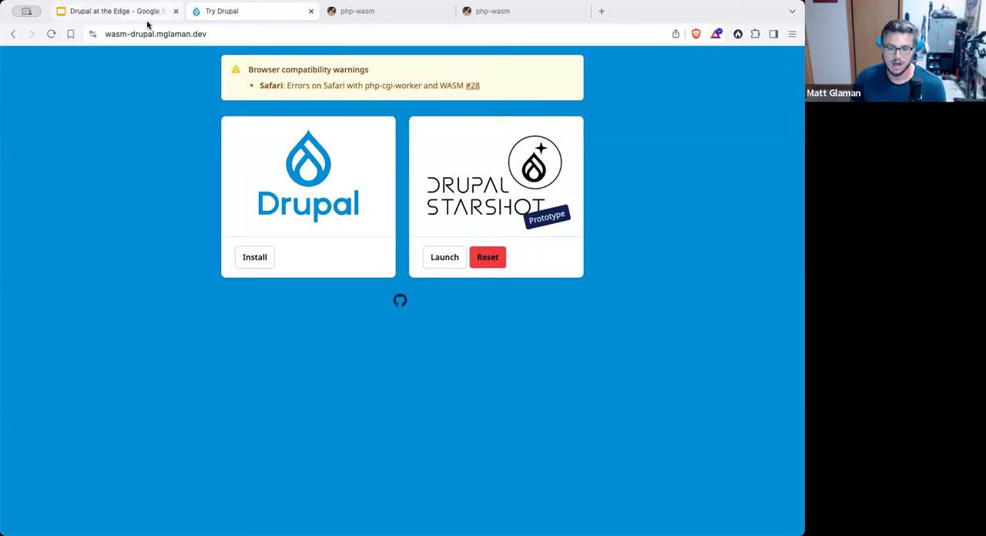
left_click(112, 11)
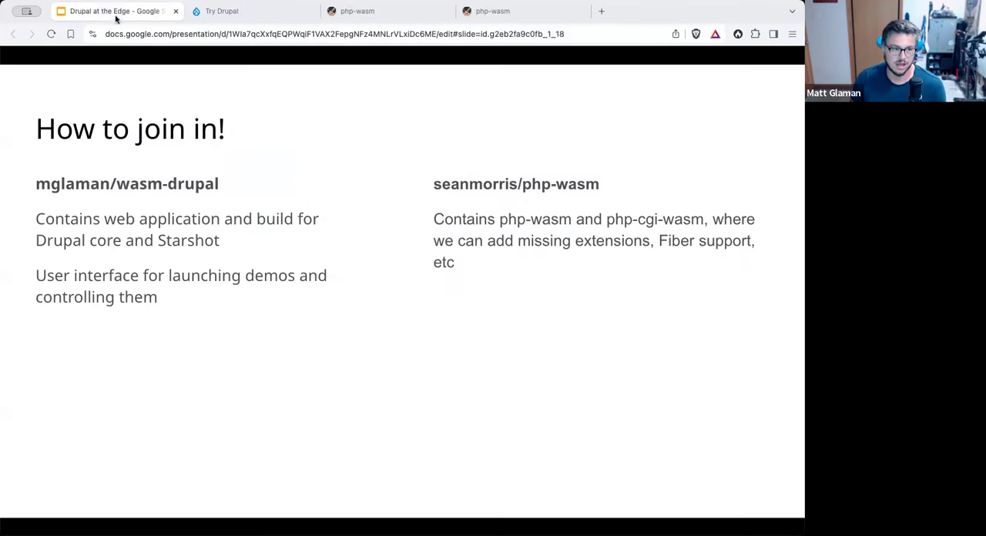
mouse_move(173, 296)
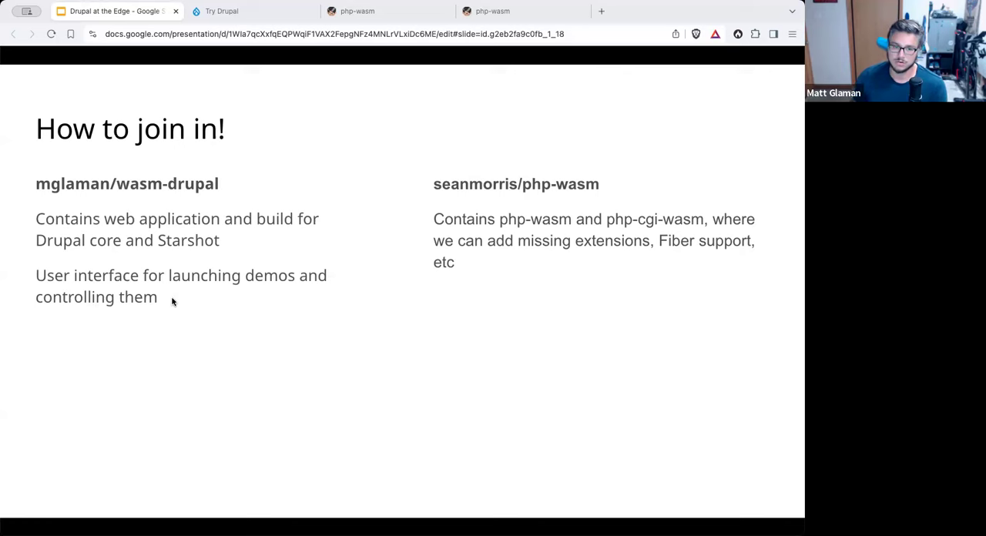
mouse_move(603, 194)
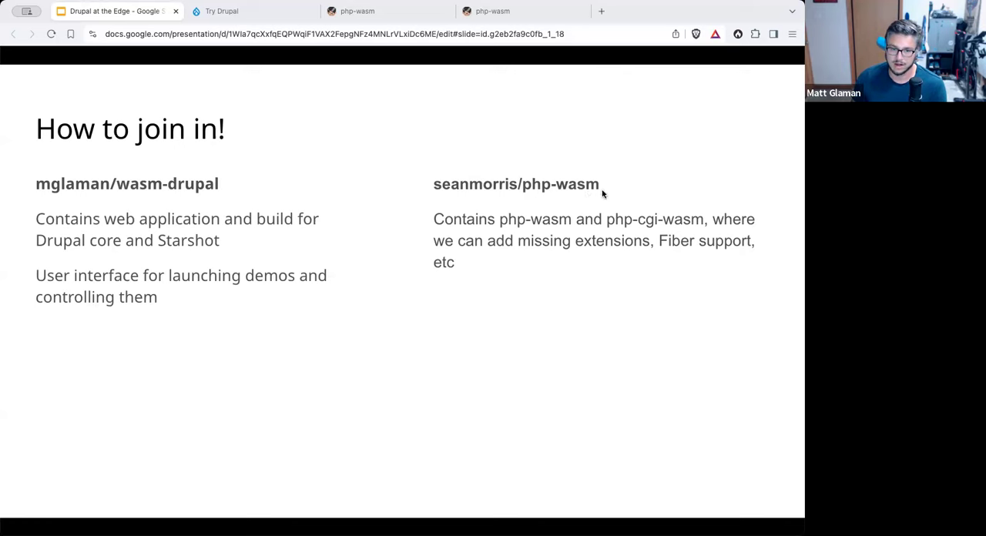
mouse_move(593, 208)
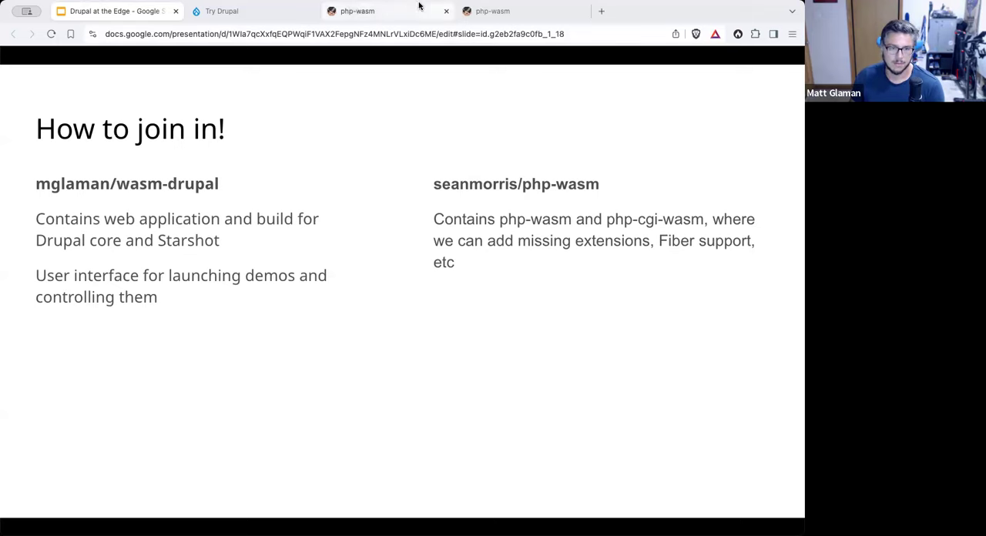
Step: Close the leftover php-wasm tabs, launch Starshot, and enter admin credentials on its login page
left_click(222, 10)
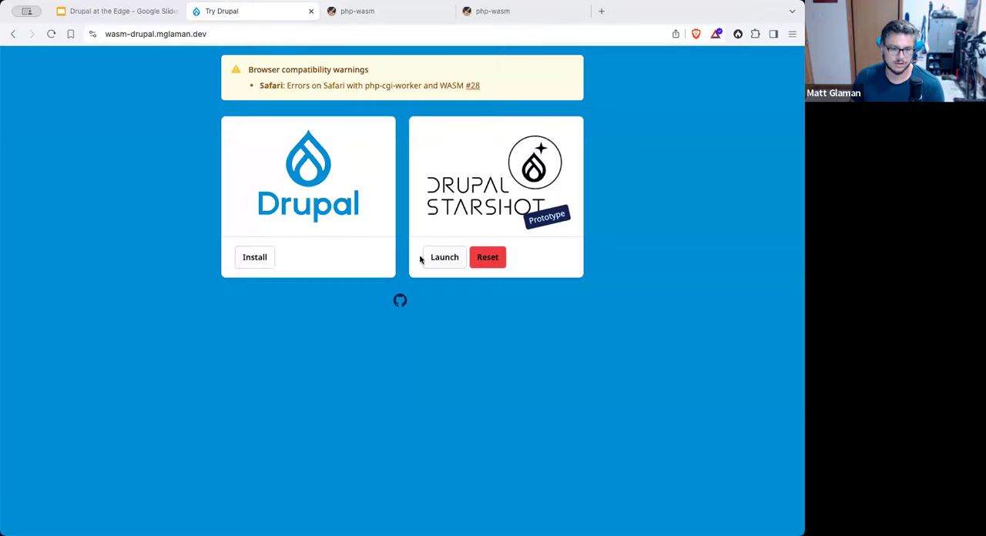
mouse_move(435, 236)
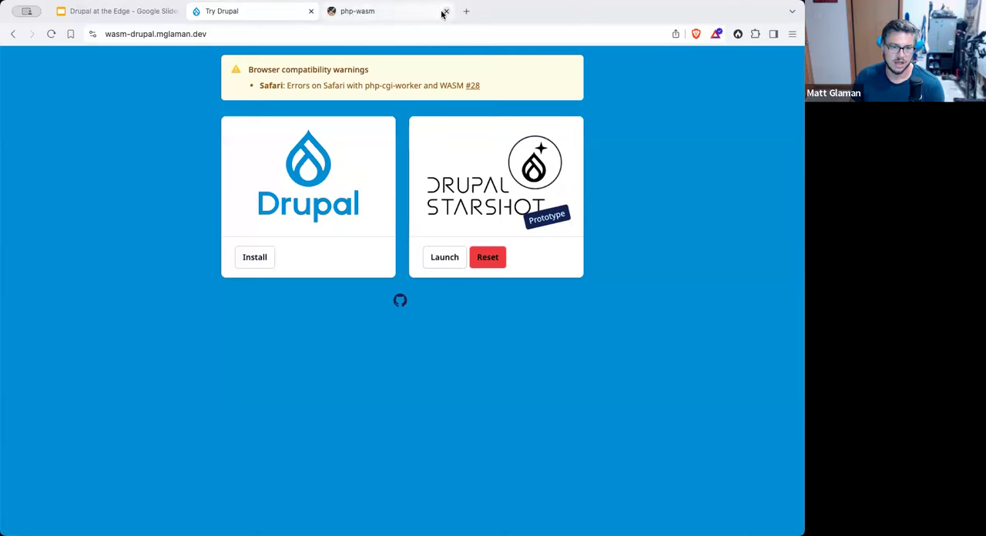
left_click(444, 11)
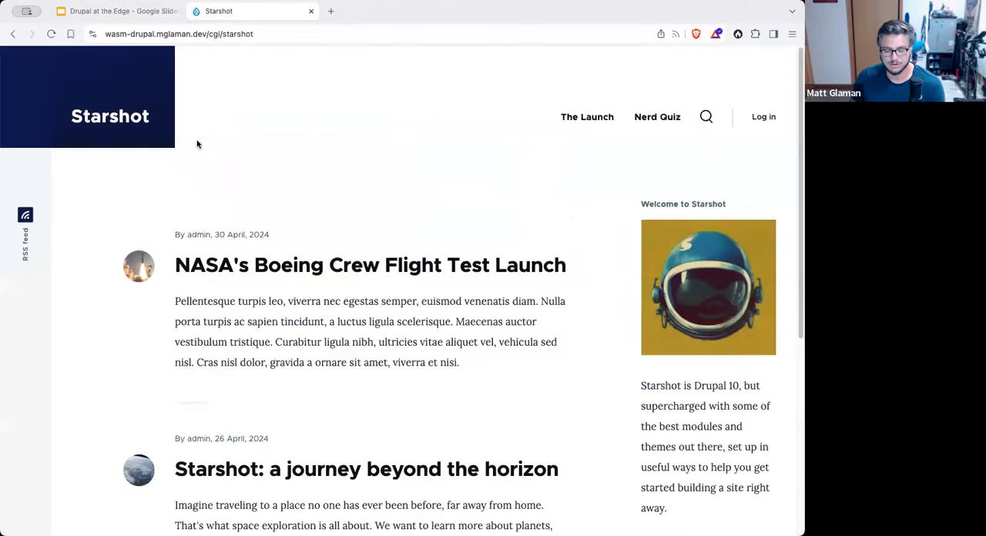
left_click(763, 116)
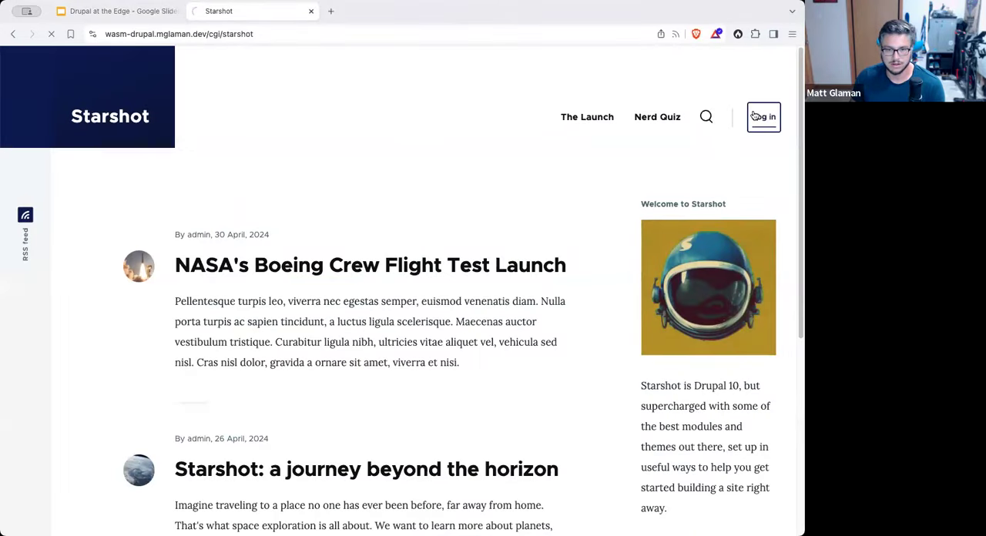
left_click(763, 116)
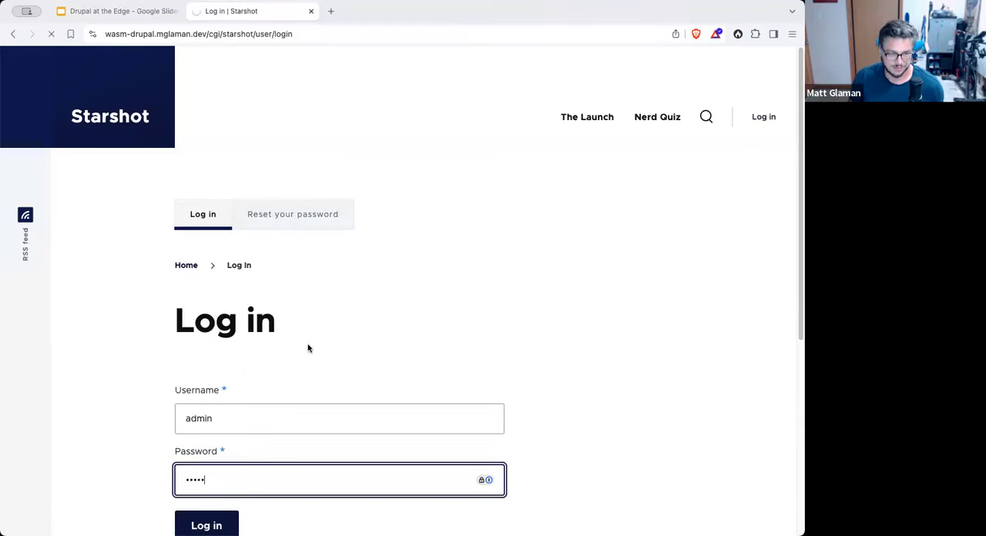
mouse_move(388, 331)
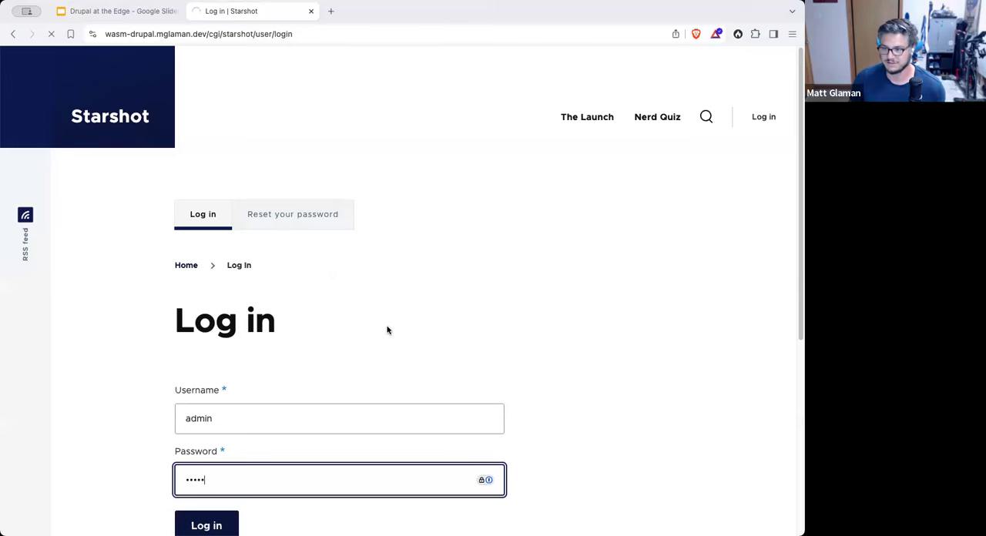
mouse_move(208, 245)
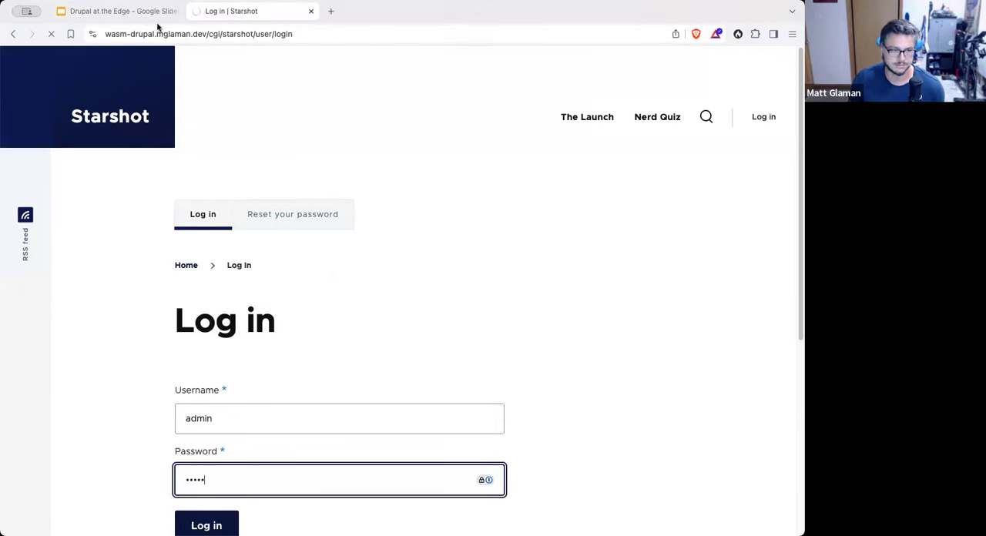
Step: Log in as admin, get past the redirect error via /user/1, and open Reports > Status report
left_click(205, 525)
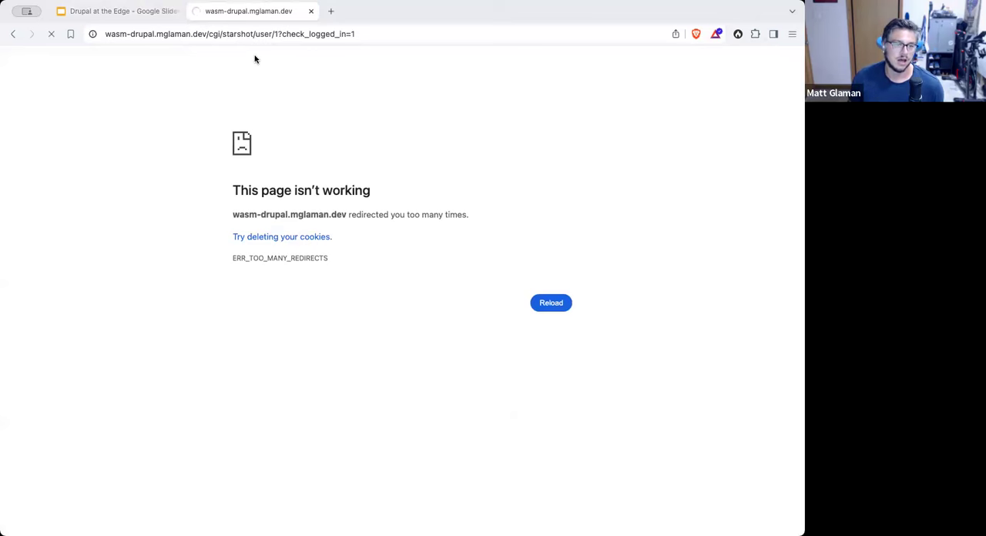
double_click(318, 34)
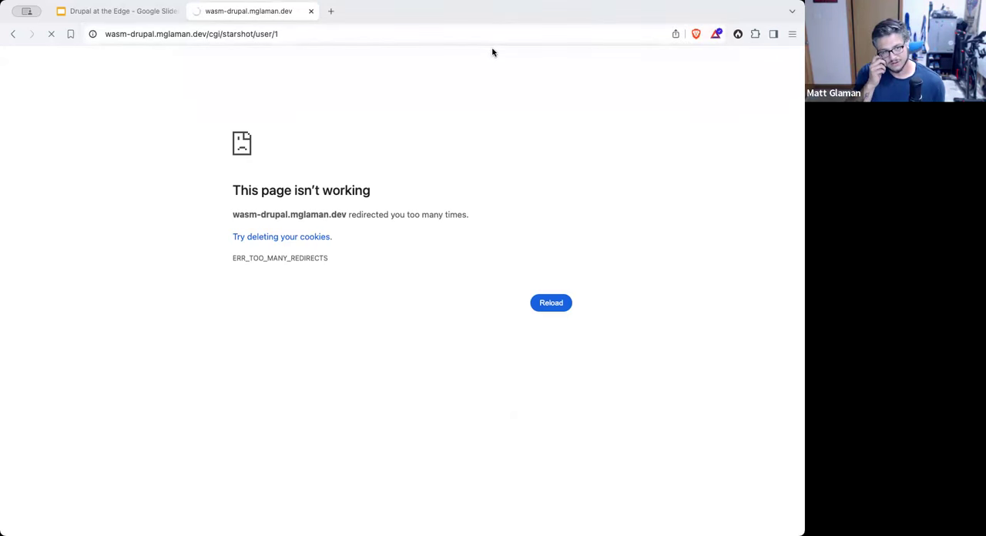
left_click(551, 302)
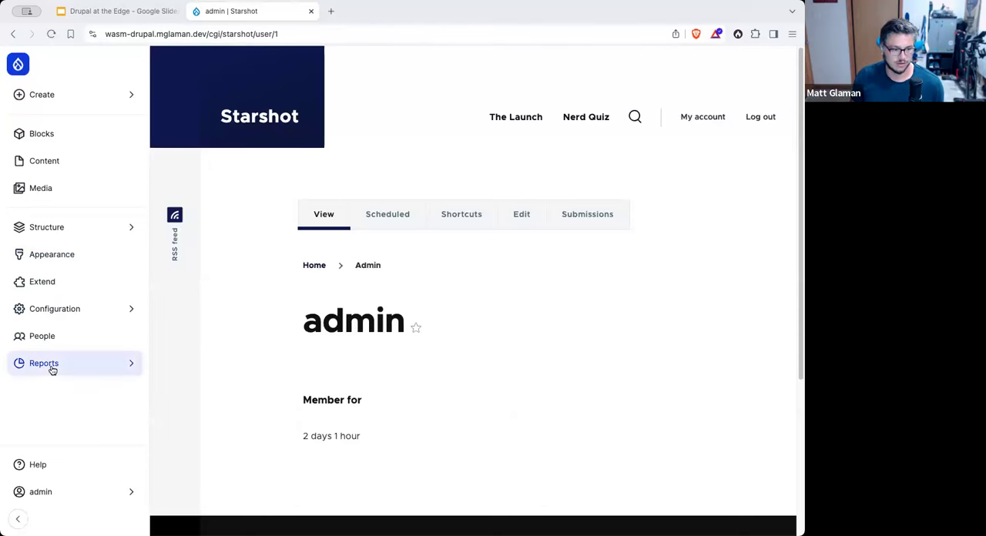
left_click(44, 363)
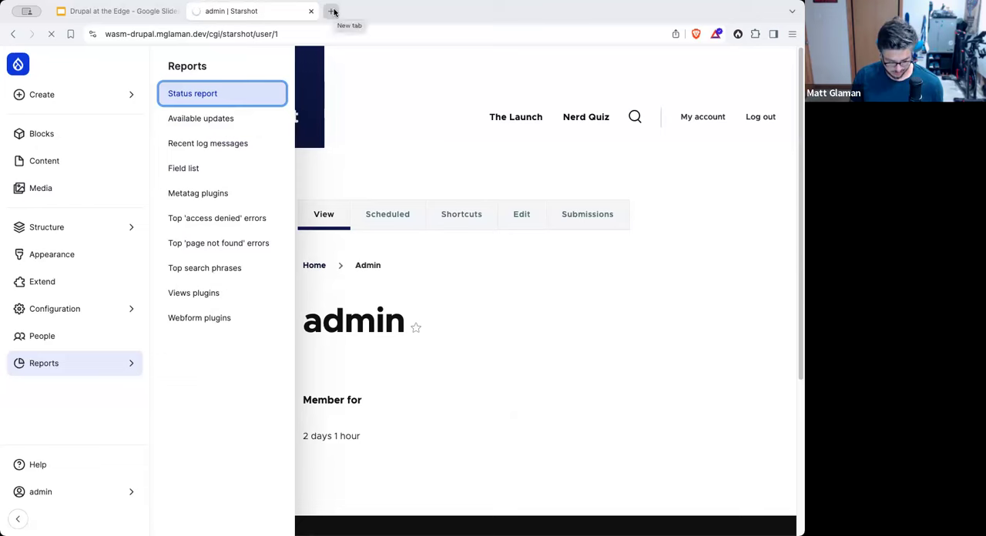
mouse_move(789, 329)
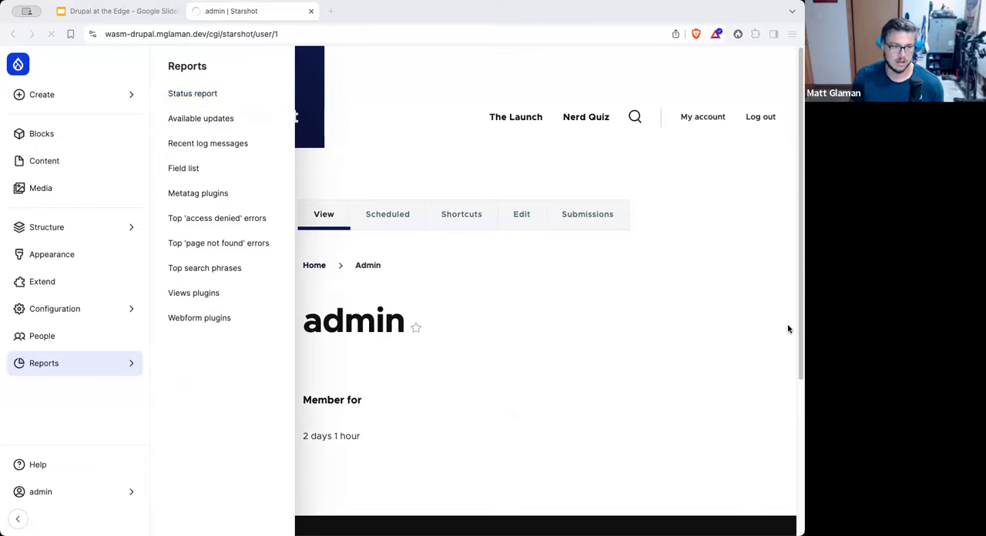
left_click(193, 93)
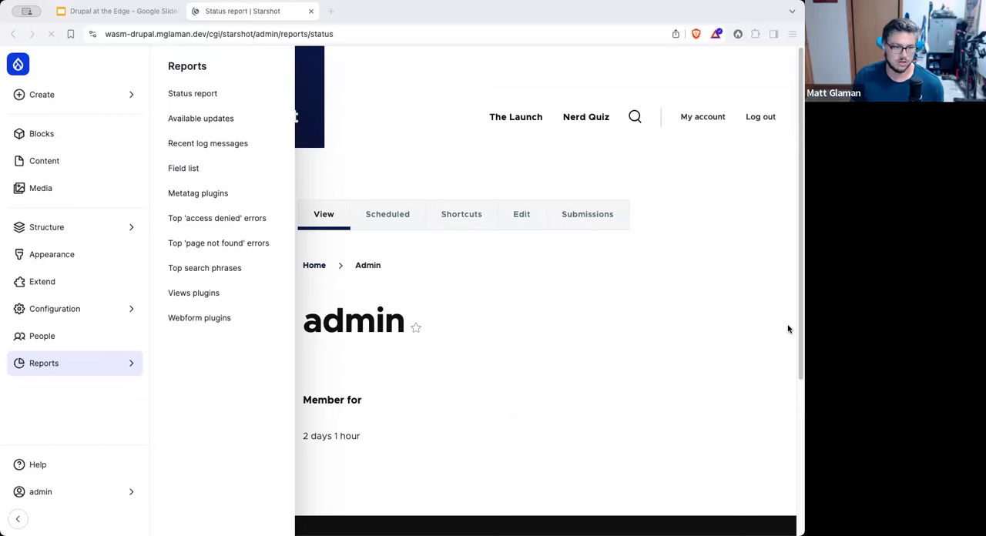
Step: Open github.com/mglaman/wasm-drupal in a new tab, then scroll the Status report to the Limited date range warning
left_click(192, 94)
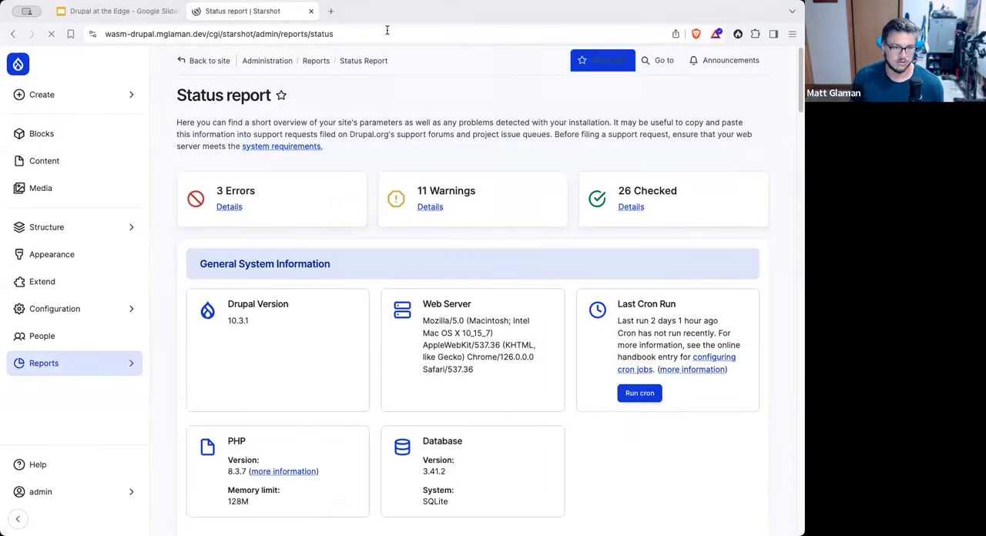
left_click(466, 11)
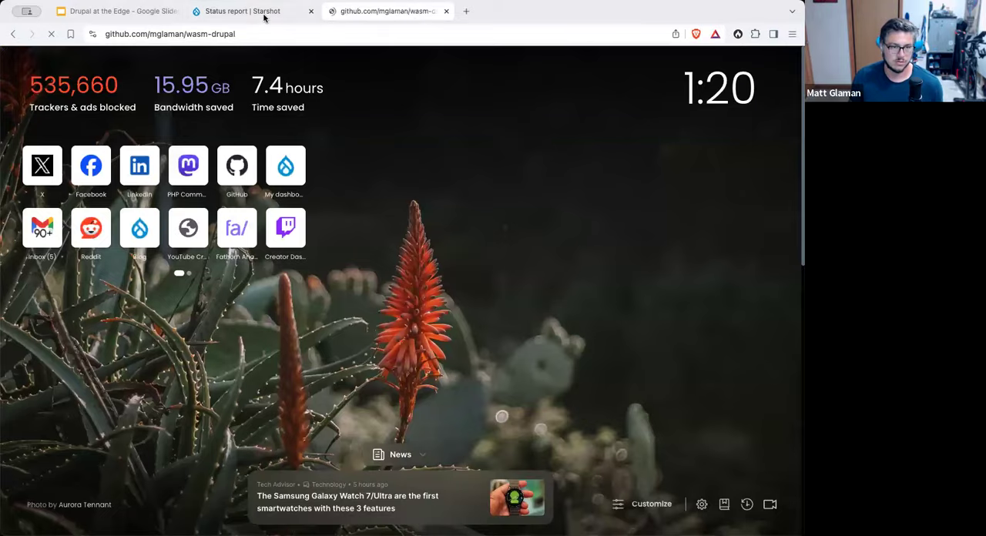
left_click(243, 10)
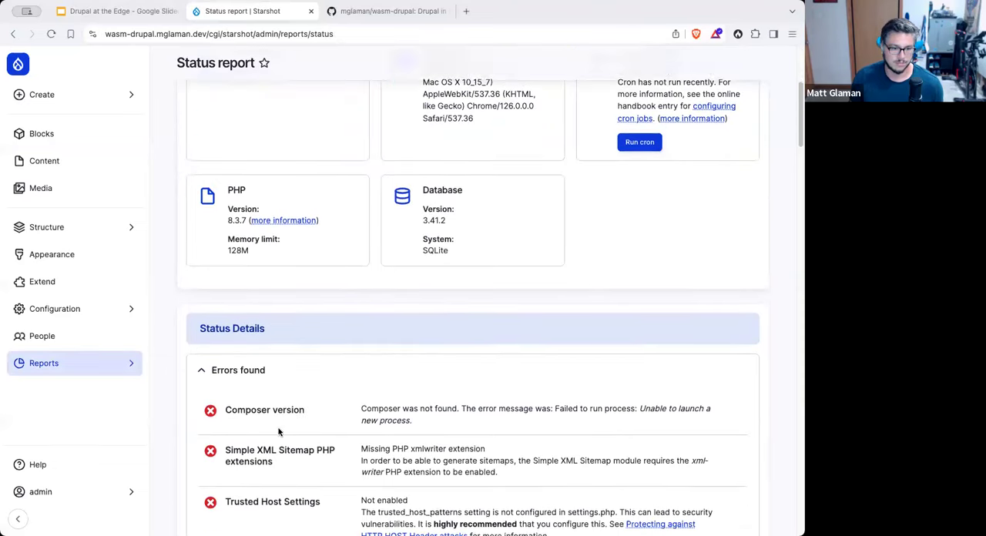
scroll("down", 3)
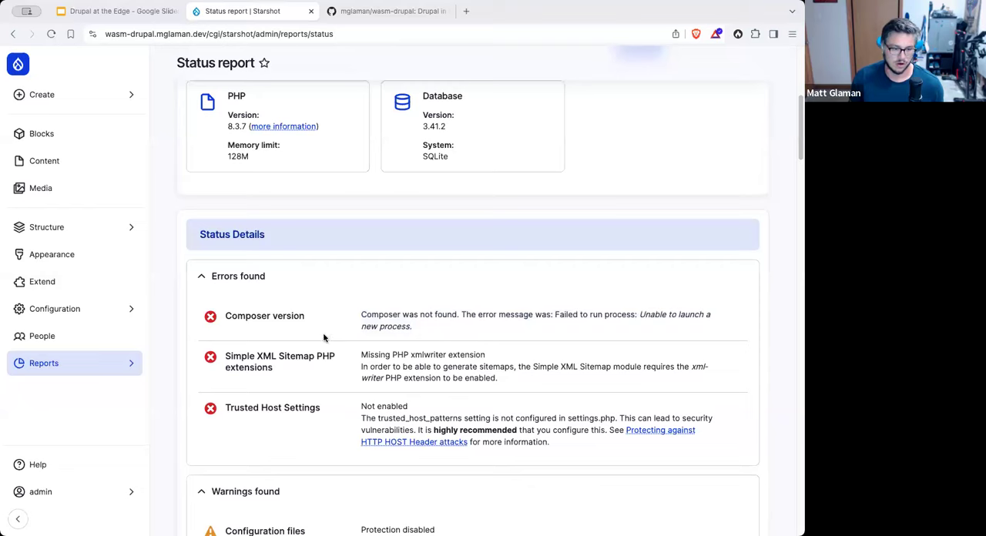
scroll("down", 3)
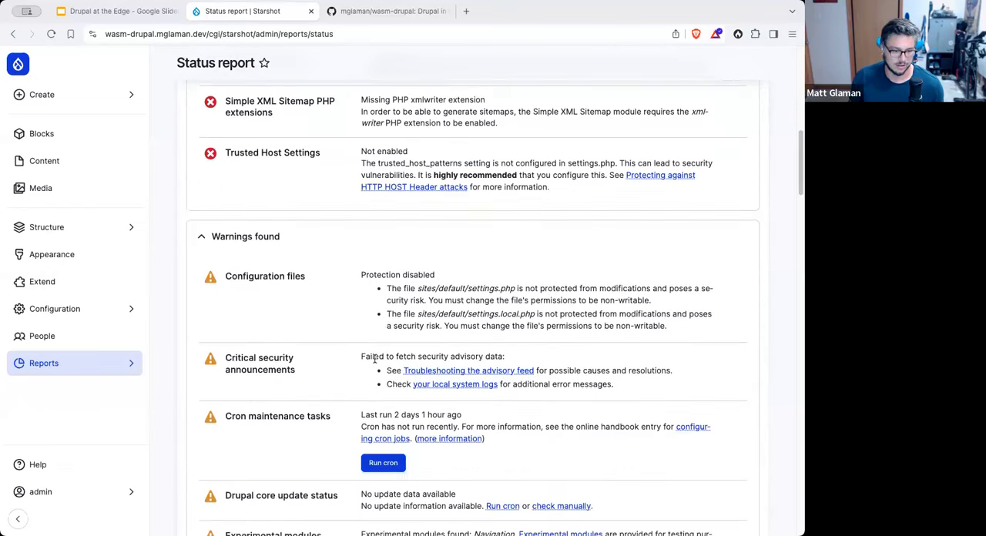
scroll("down", 3)
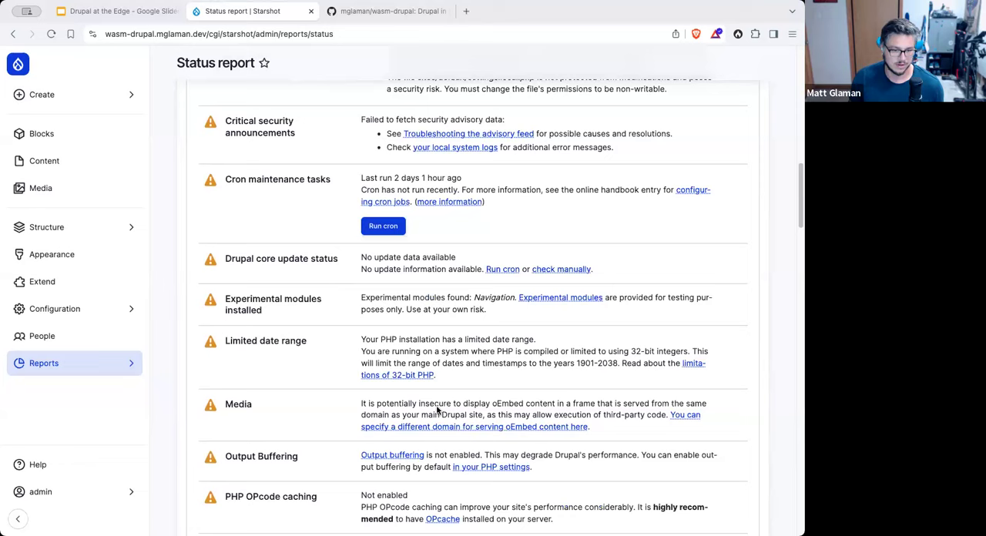
left_click_drag(360, 339, 435, 375)
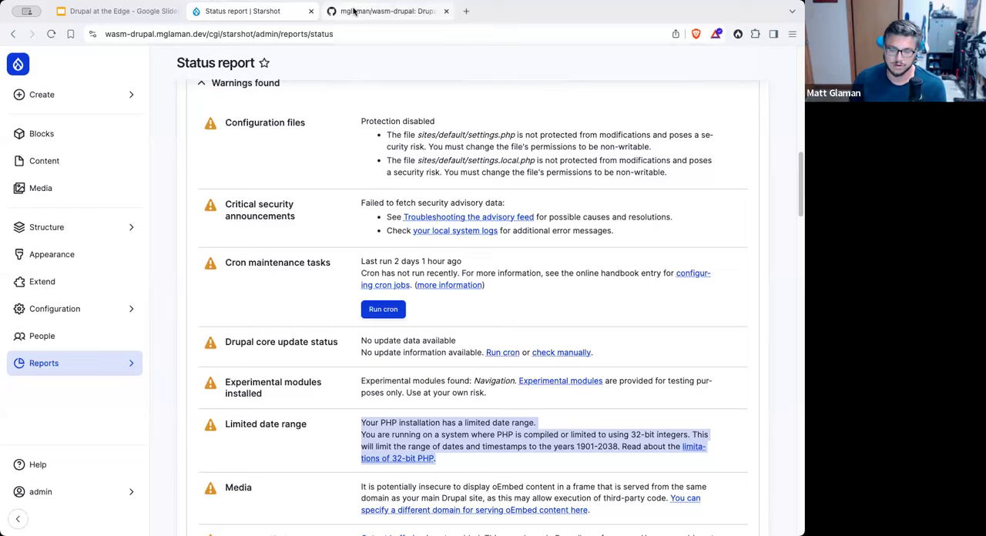
mouse_move(386, 11)
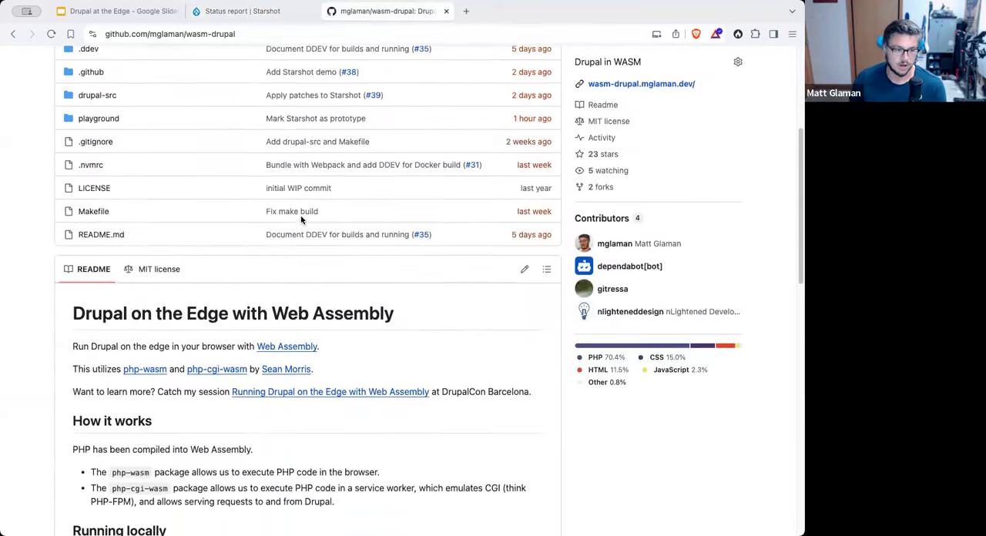
Step: Scroll the wasm-drupal README down to the Running locally section showing make build
scroll("down", 3)
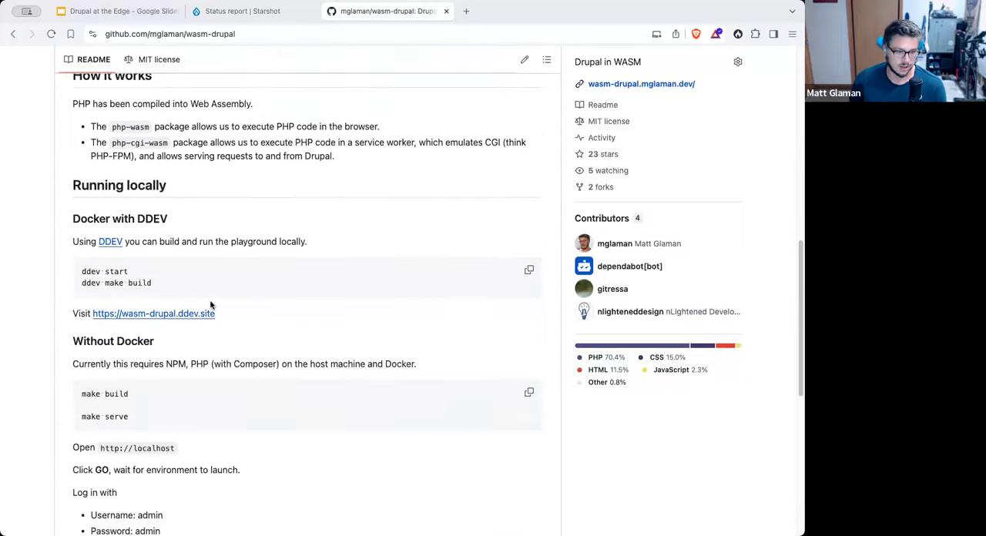
scroll("down", 3)
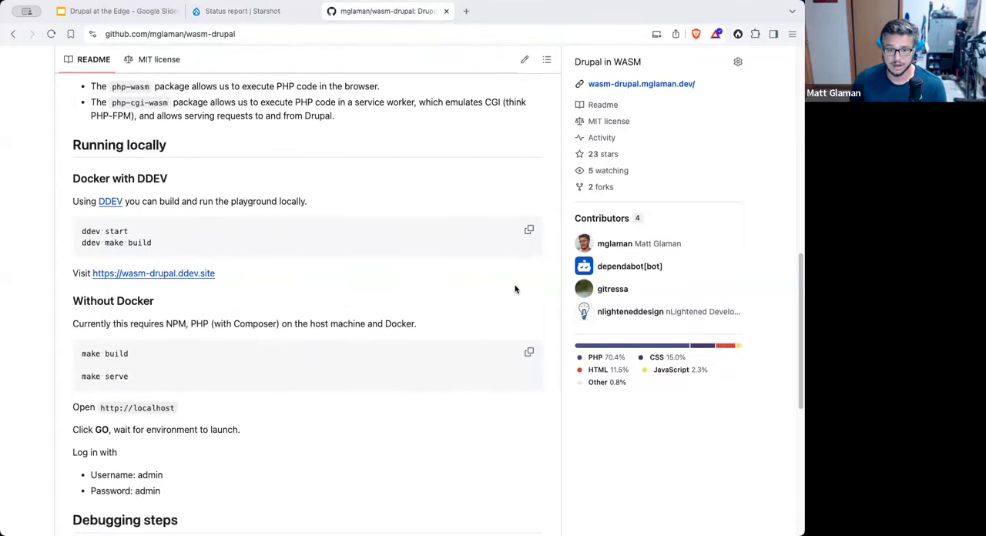
mouse_move(276, 199)
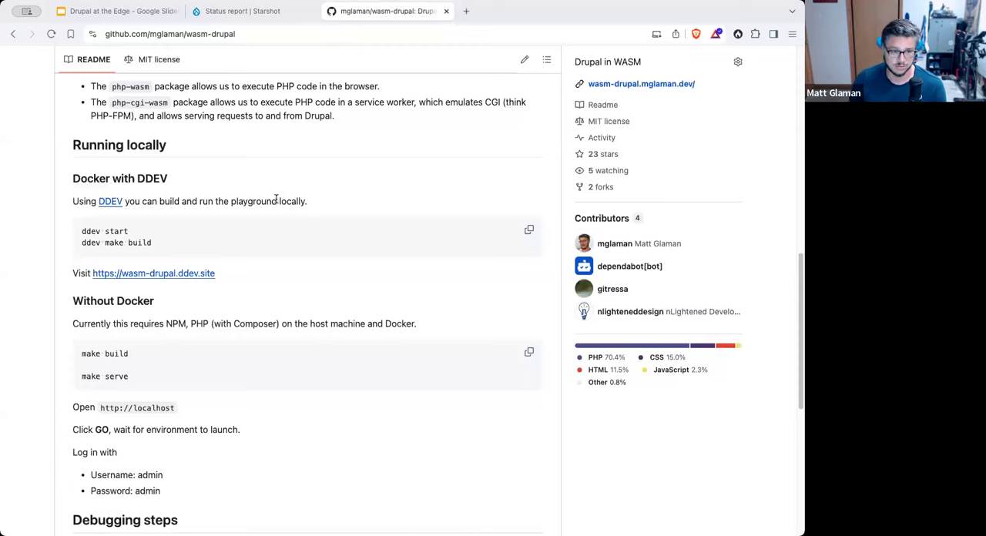
mouse_move(123, 235)
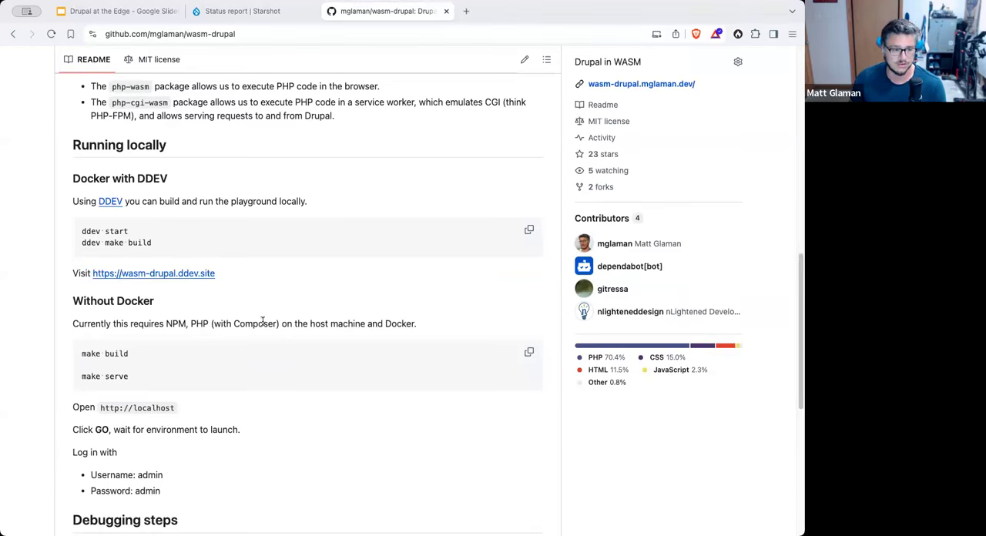
scroll("down", 3)
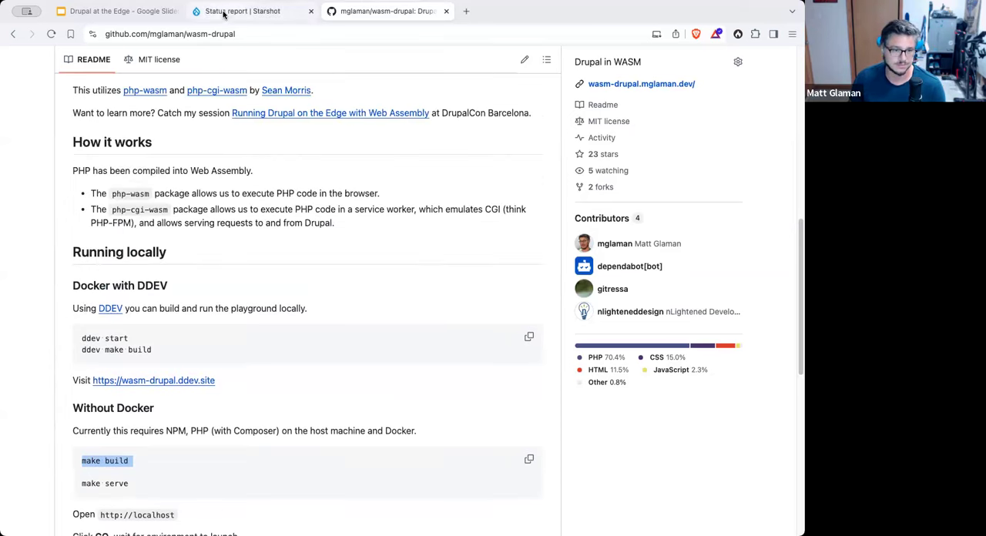
Step: Revisit the Starshot Status report warnings, then return to the How to join in! slide
left_click(242, 11)
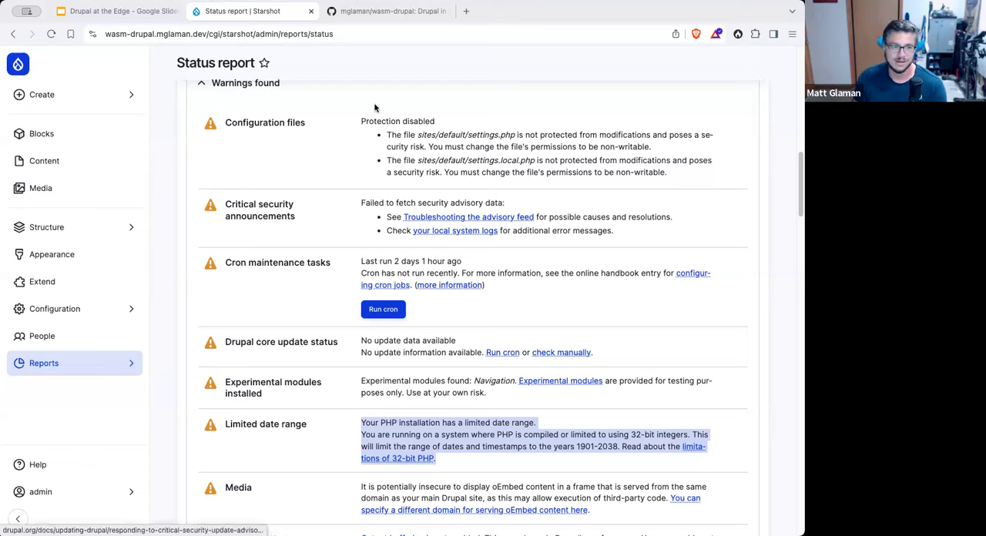
left_click(115, 11)
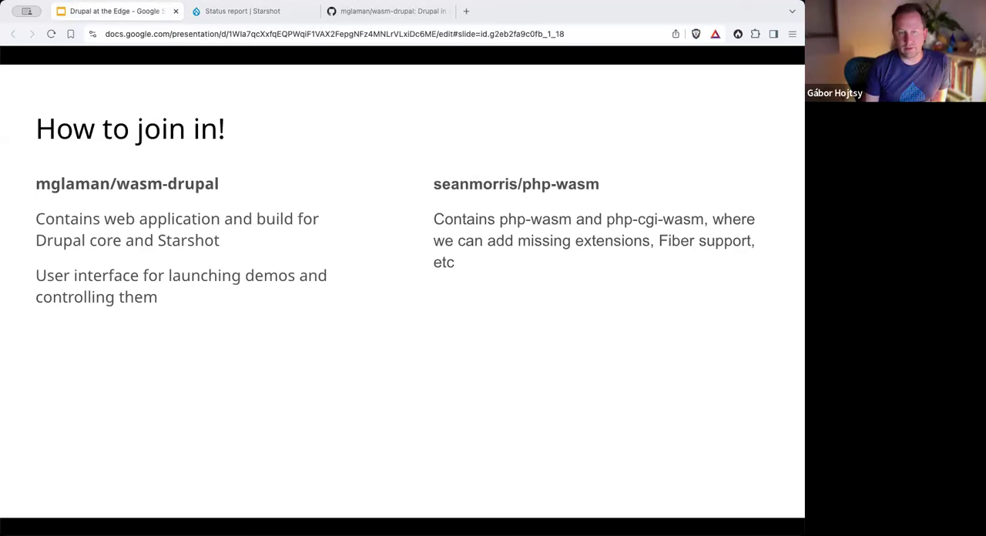
Step: Switch to the 'Drupal at the Edge' Google Slides tab to present 'How to join in!'
left_click(247, 11)
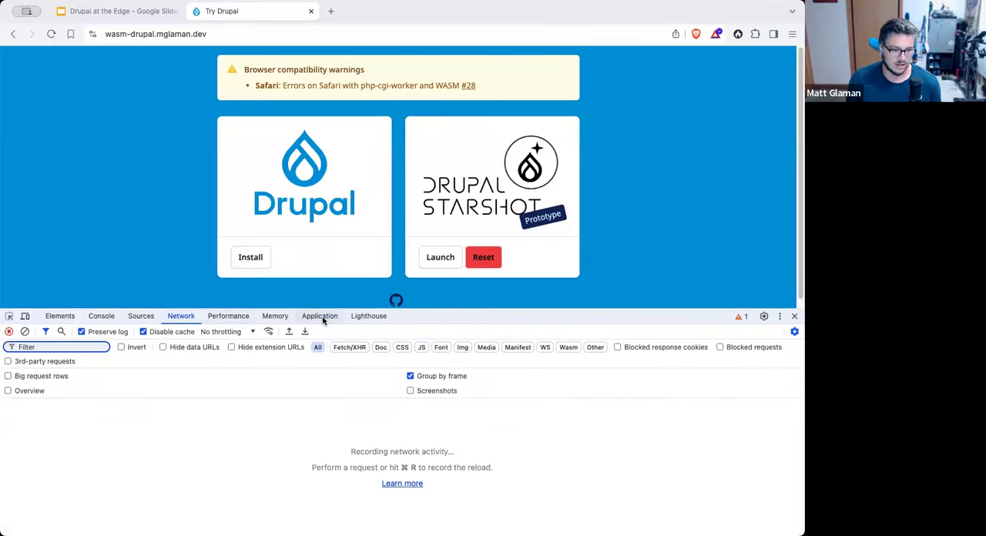
Step: Show the Try Drupal site's running worker.mjs service worker in DevTools' Application panel
left_click(319, 316)
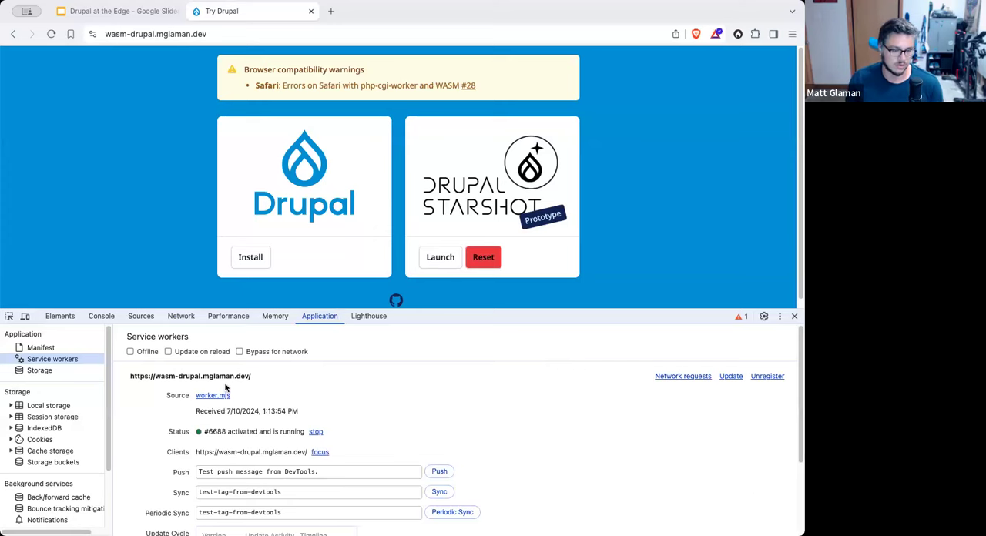
mouse_move(238, 395)
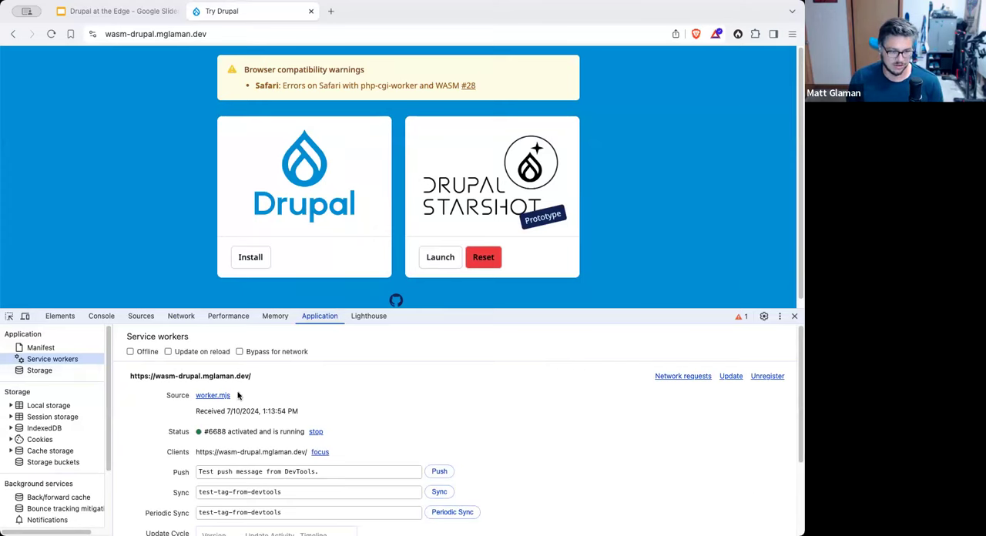
mouse_move(53, 359)
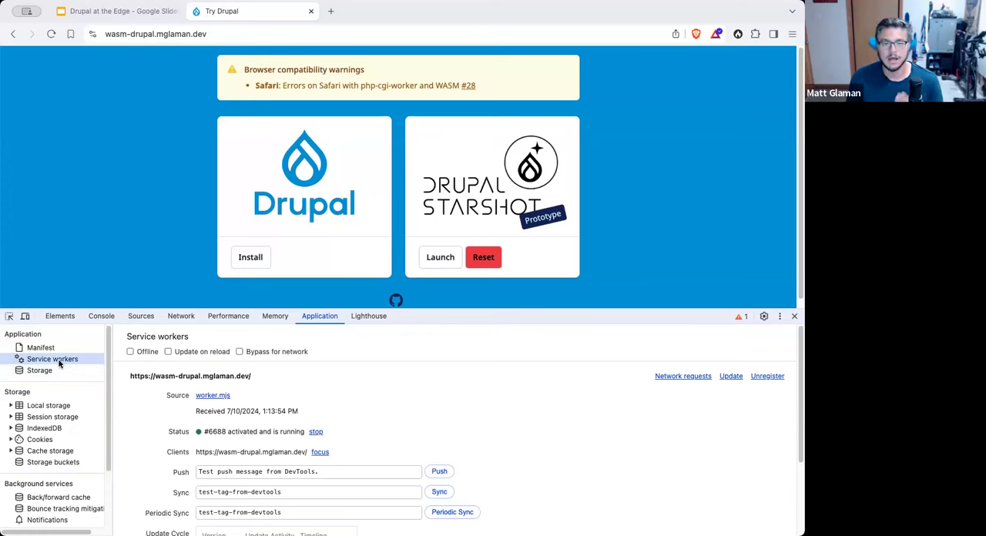
mouse_move(52, 359)
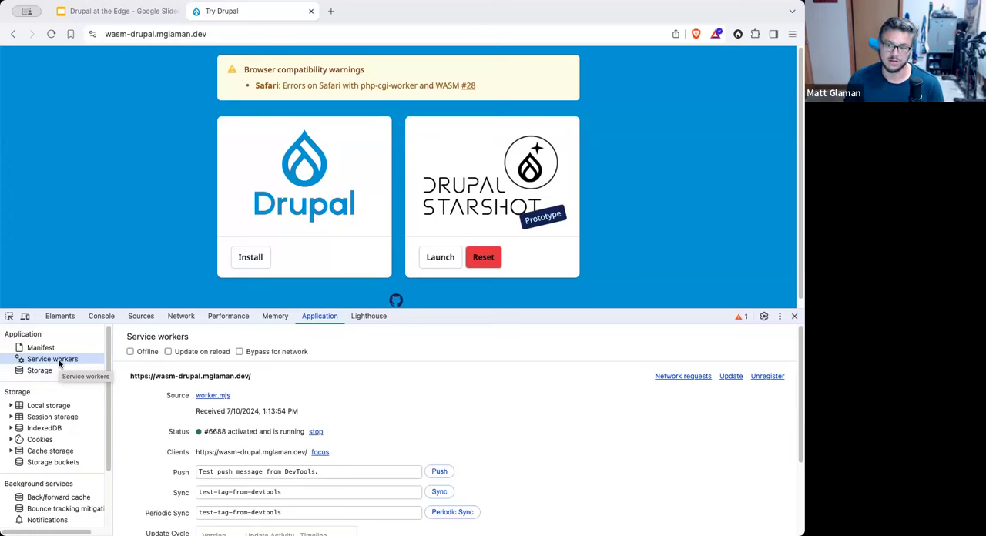
mouse_move(330, 352)
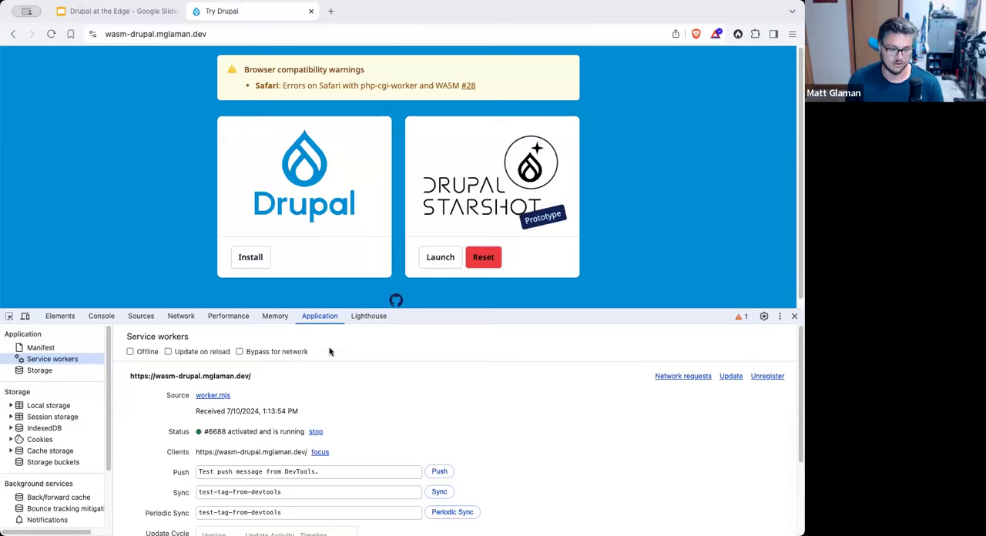
mouse_move(243, 390)
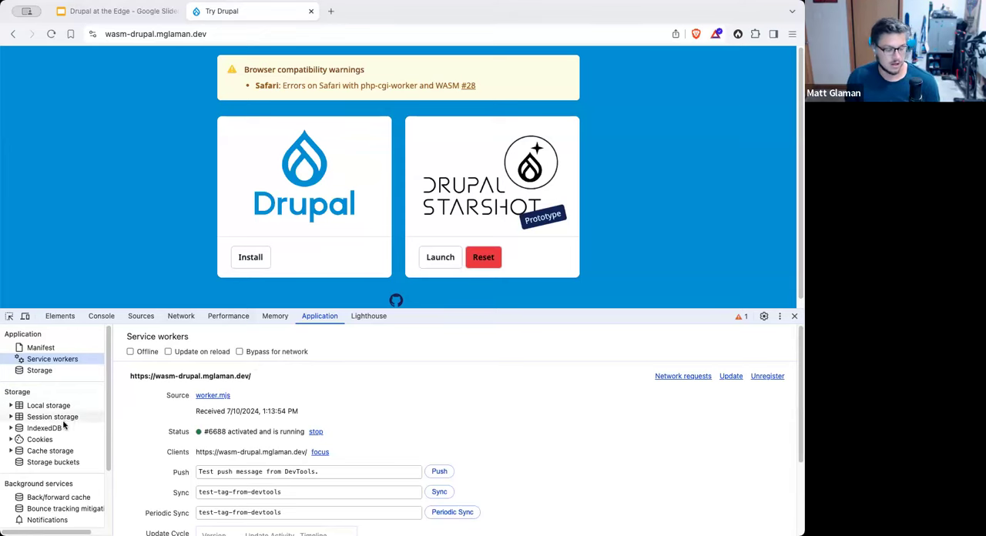
Step: Expand IndexedDB > /persist and view FILE_DATA's 28,220 Starshot file entries
left_click(44, 428)
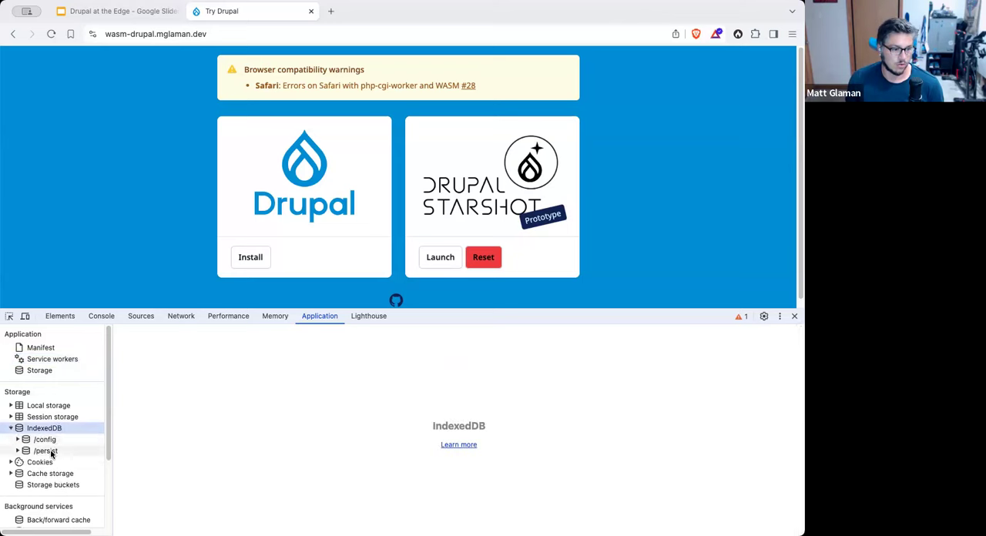
left_click(44, 440)
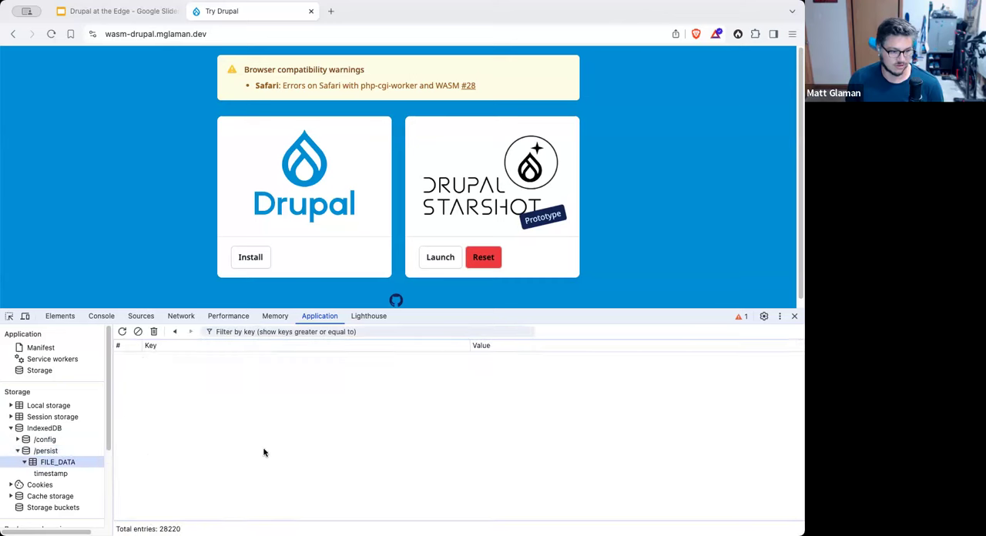
left_click(483, 257)
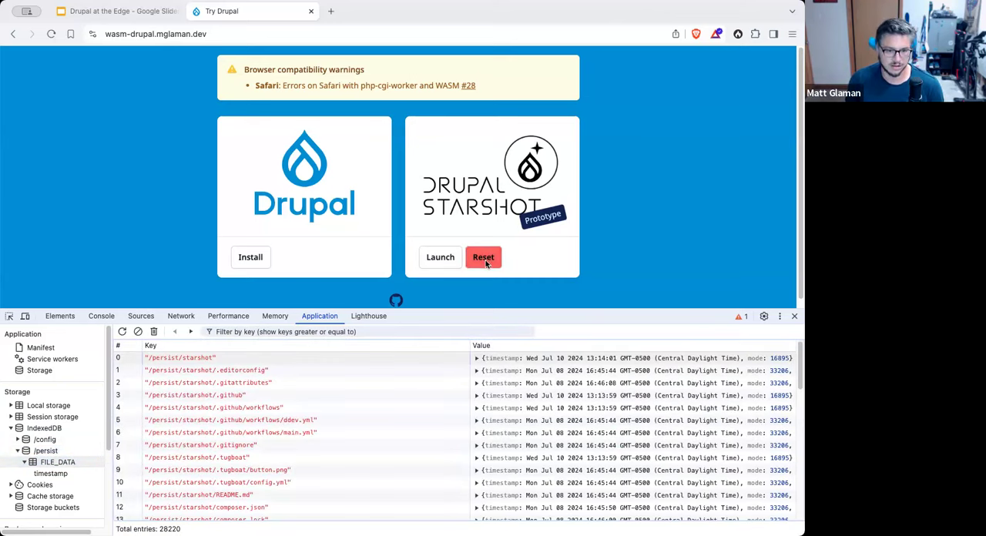
Step: Reset the Starshot prototype and refresh FILE_DATA to confirm it holds 0 entries
left_click(484, 257)
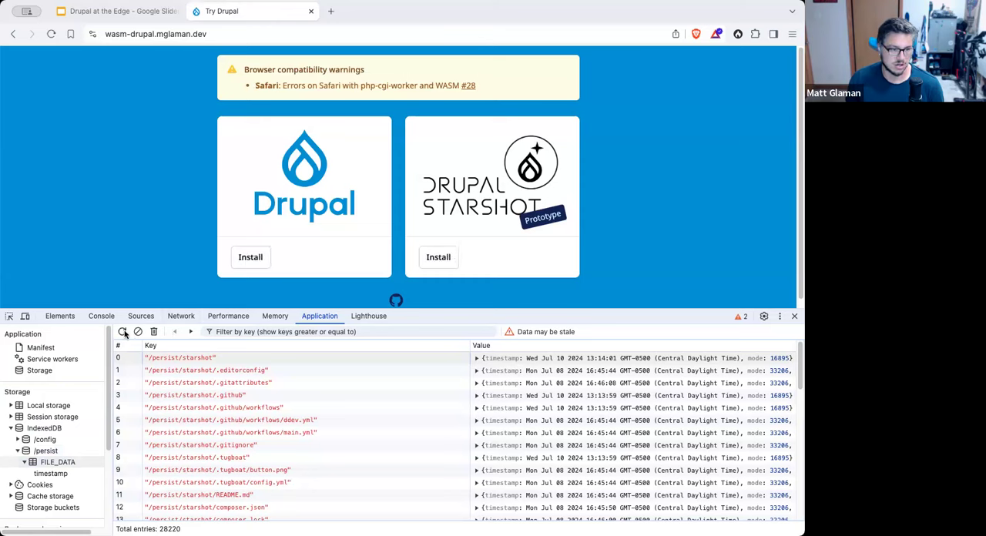
left_click(138, 332)
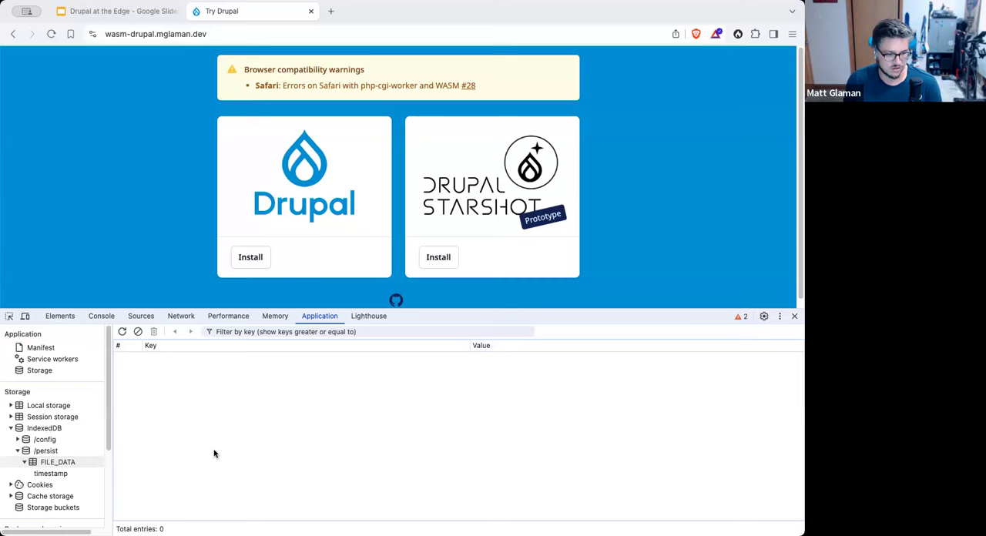
mouse_move(199, 416)
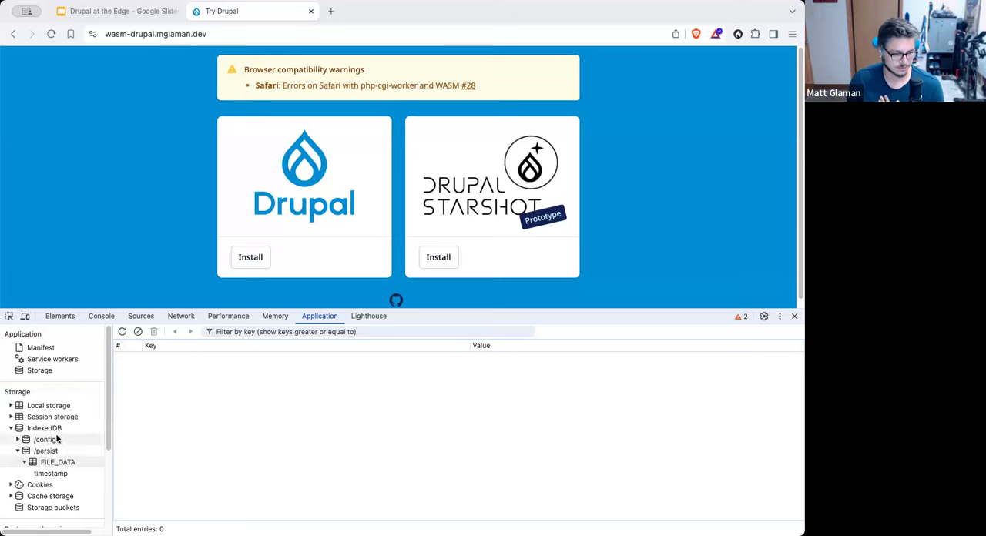
Step: Inspect the /config and /persist IndexedDB databases, then delete /persist
left_click(44, 439)
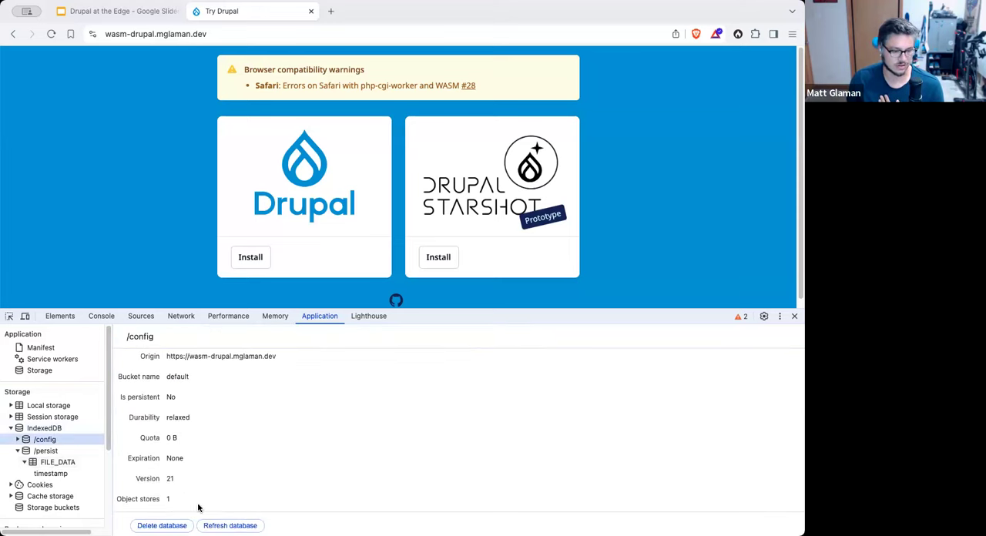
left_click(46, 451)
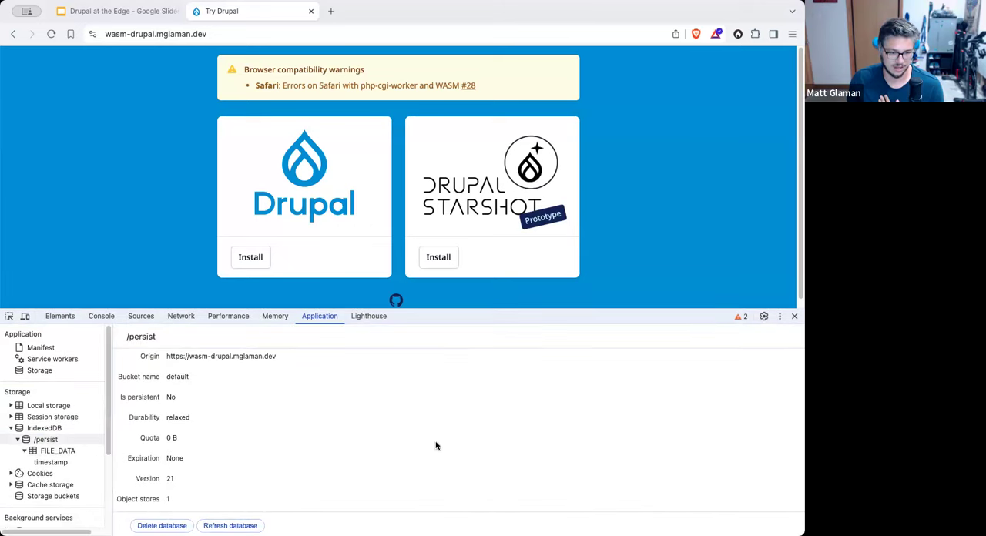
left_click(162, 526)
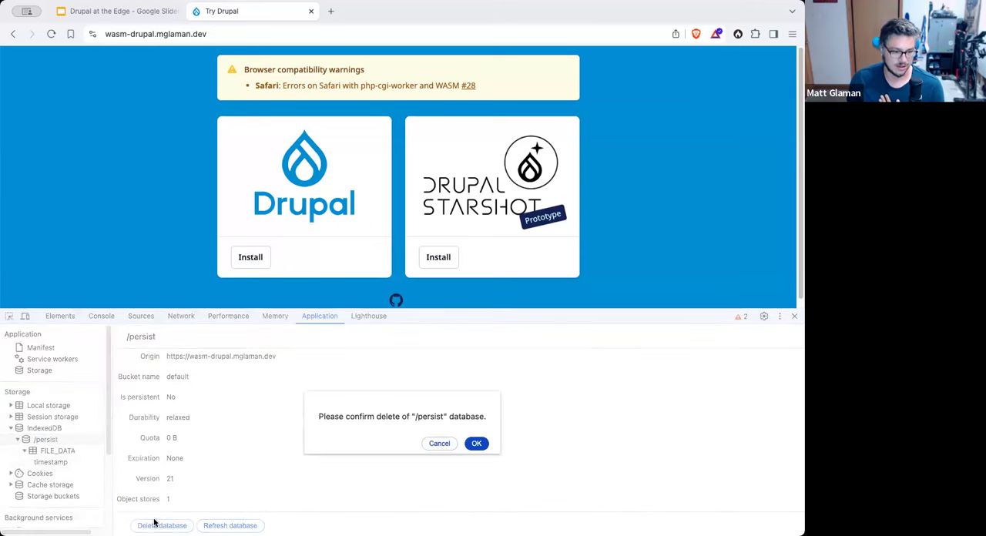
left_click(476, 444)
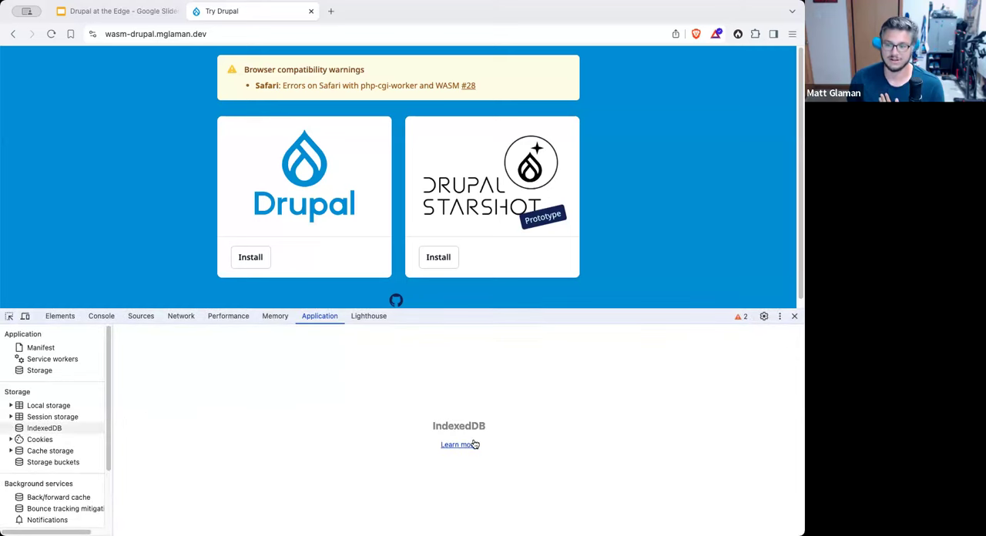
Step: Unregister the demo's service worker and bring up the mglaman/wasm-drupal GitHub repository
left_click(52, 359)
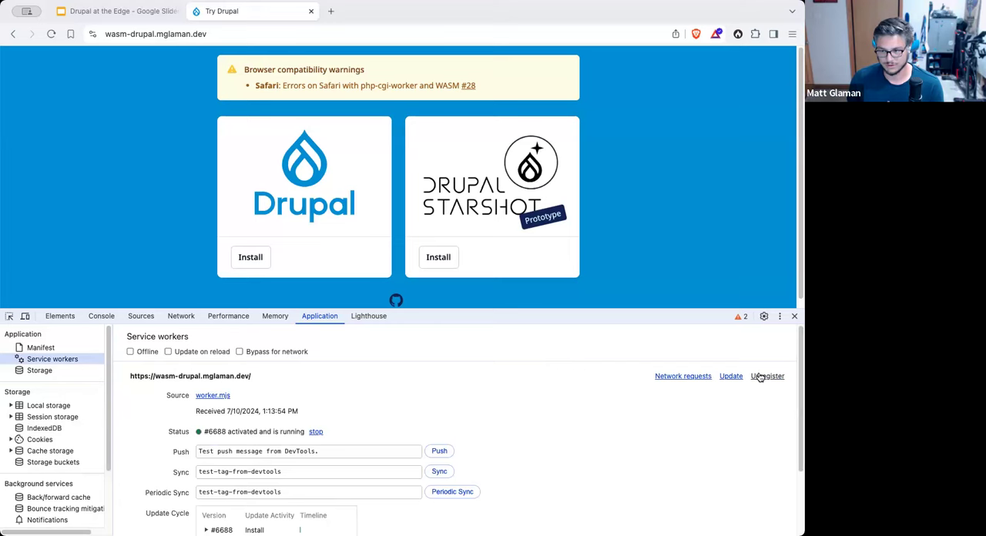
left_click(767, 376)
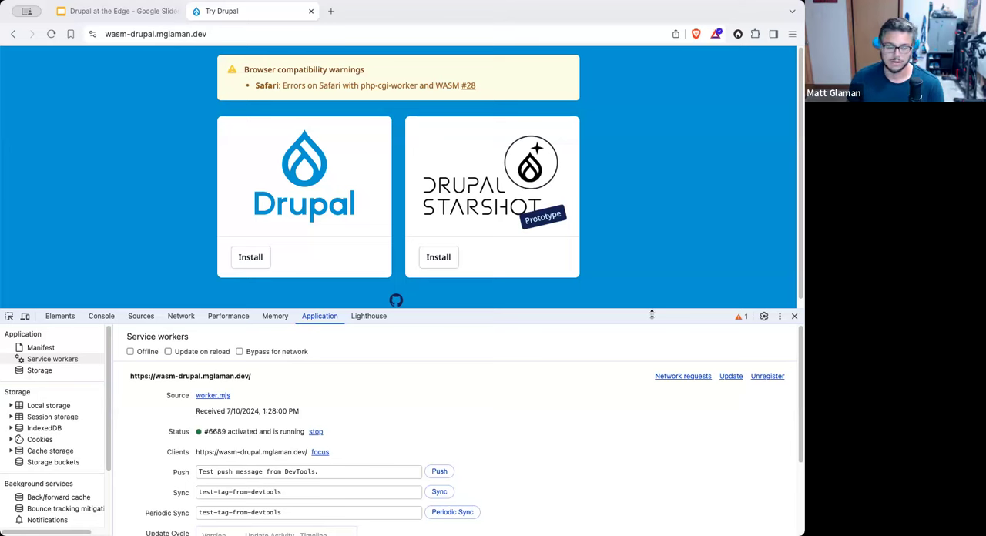
mouse_move(515, 262)
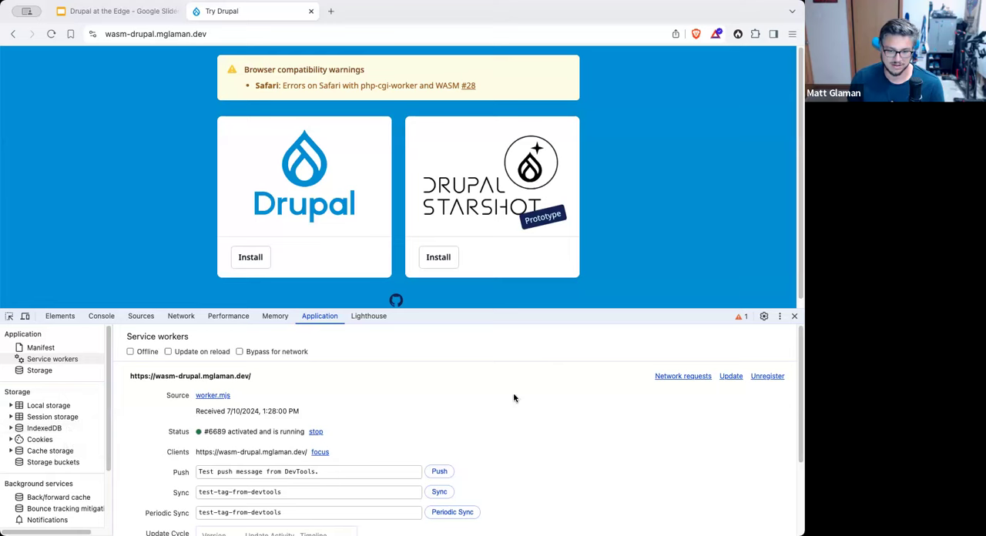
mouse_move(574, 392)
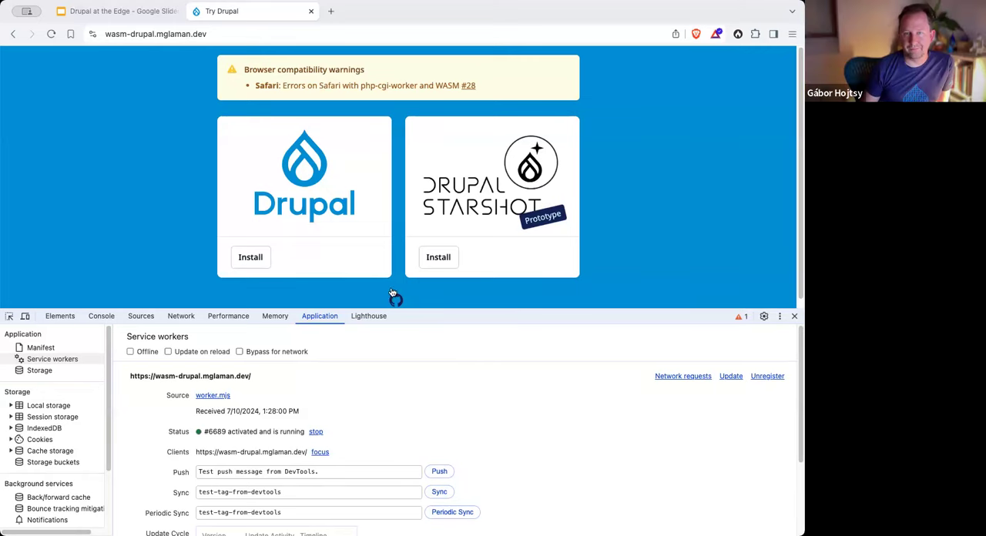
left_click(794, 316)
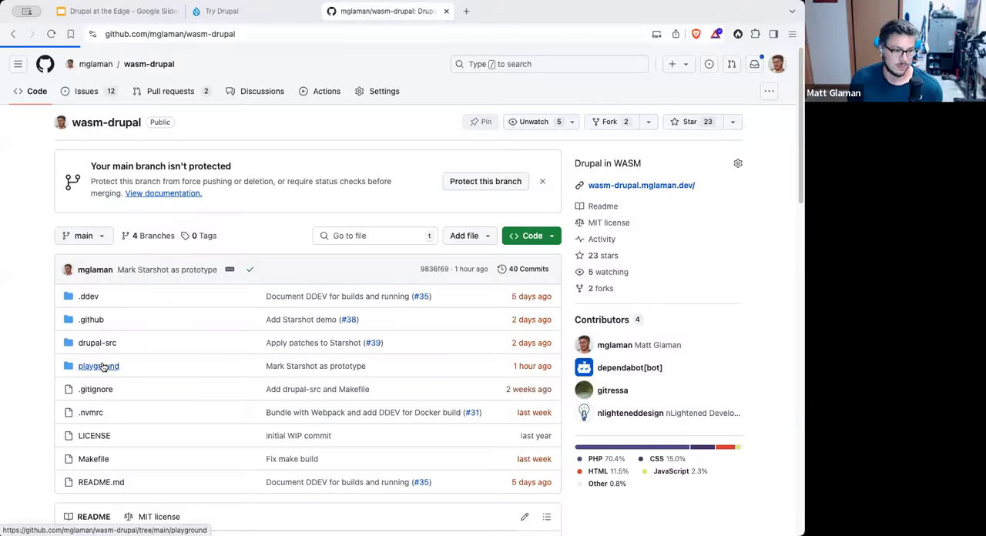
Step: Open playground/public/index.html and scroll down to its launch script
left_click(98, 366)
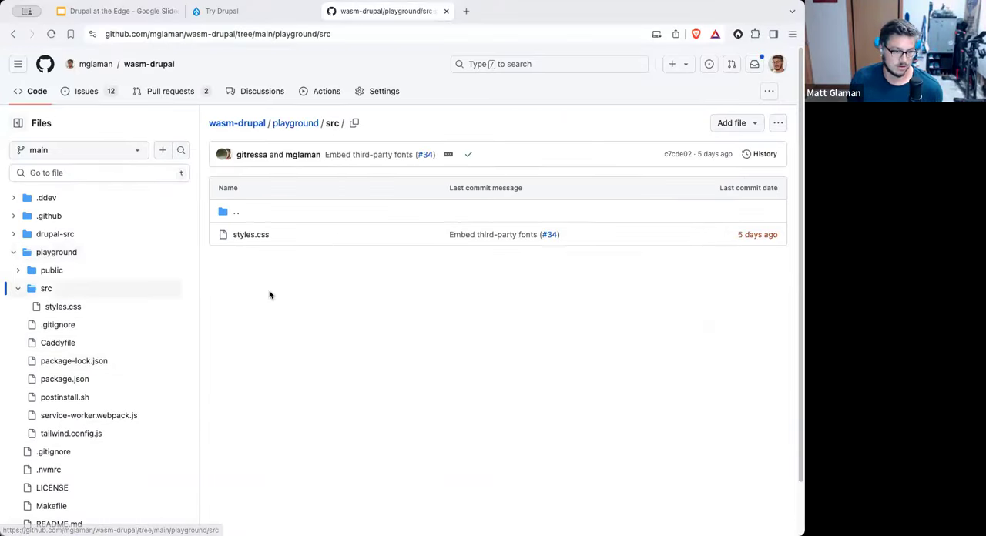
left_click(51, 269)
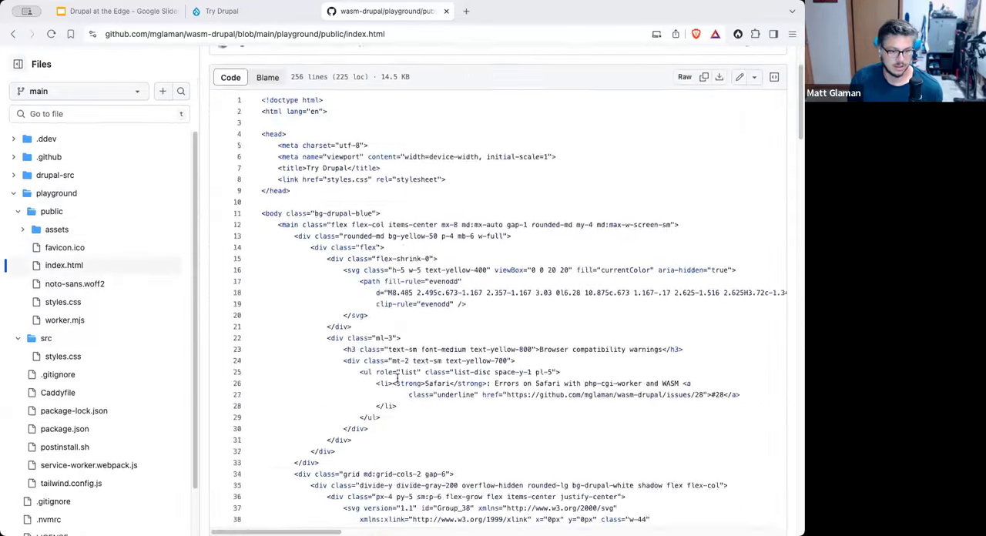
scroll("down", 3)
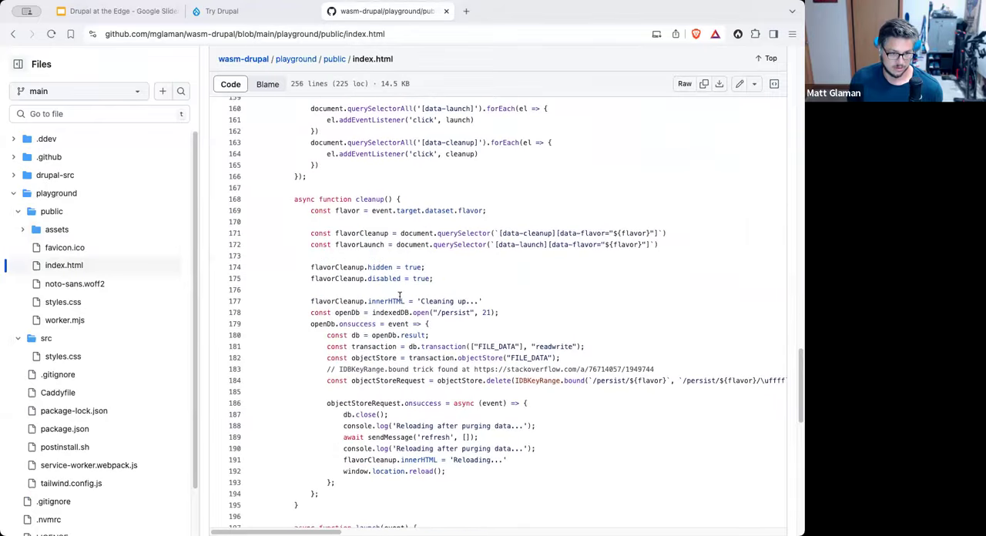
scroll("down", 3)
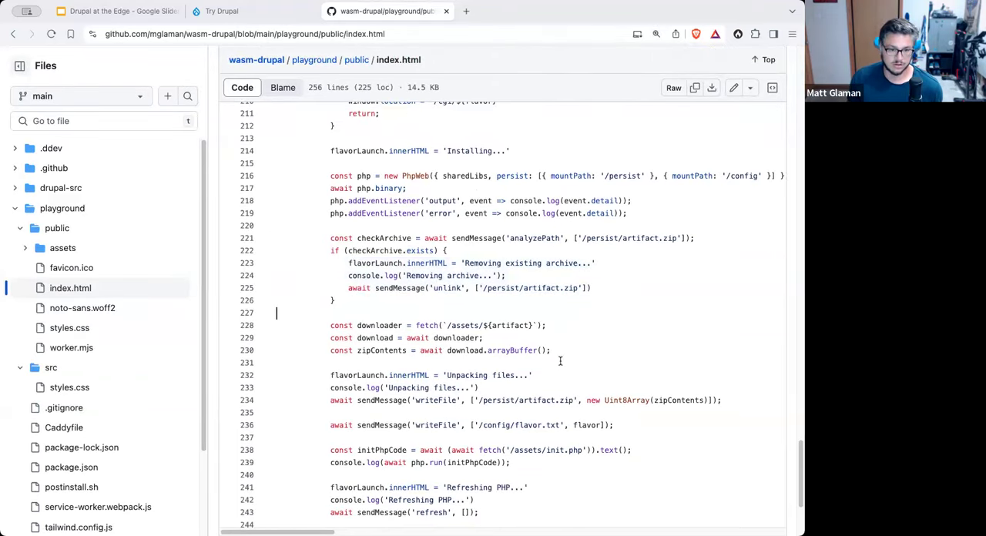
Step: Highlight the artifact-fetching lines and expand assets to list init.php and starshot-logo.png
left_click_drag(331, 325, 551, 351)
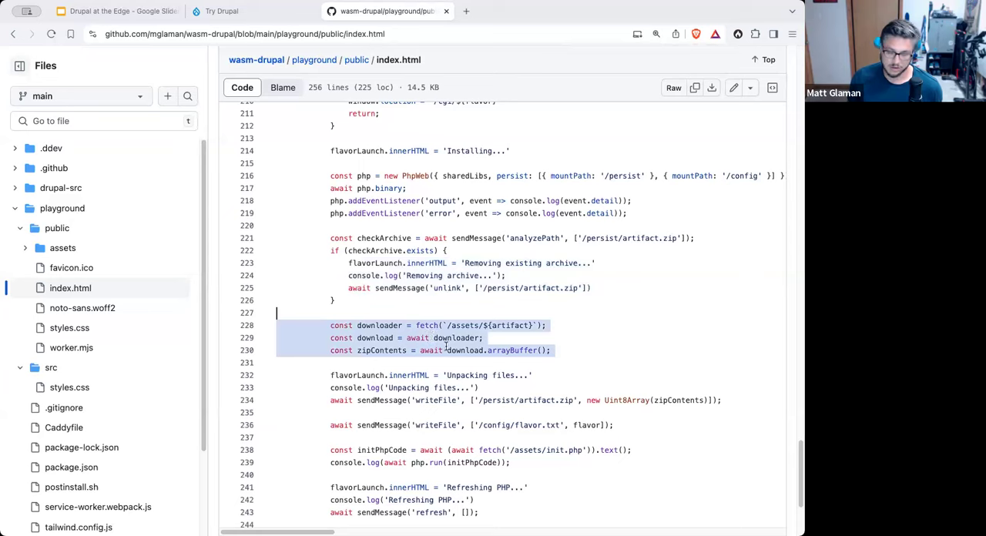
scroll("down", 3)
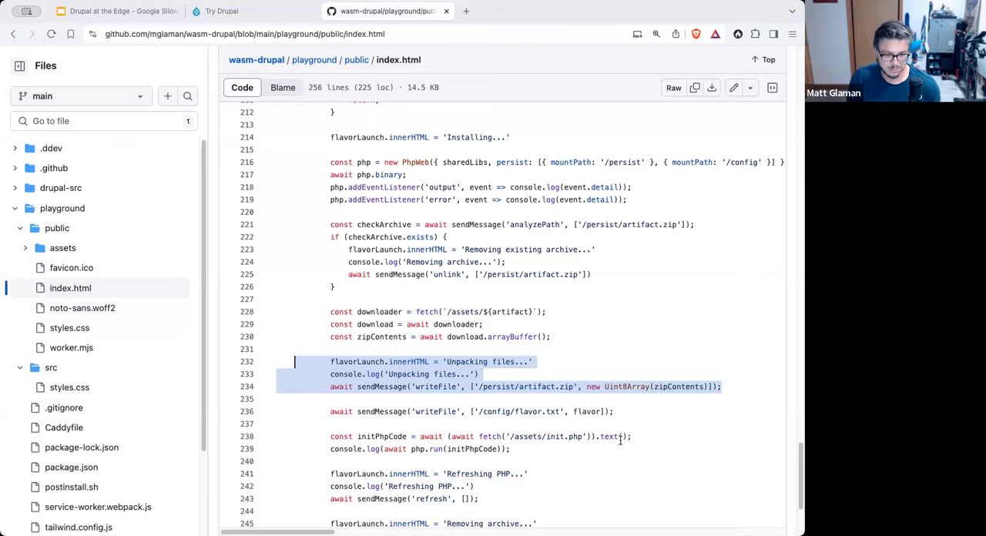
scroll("down", 3)
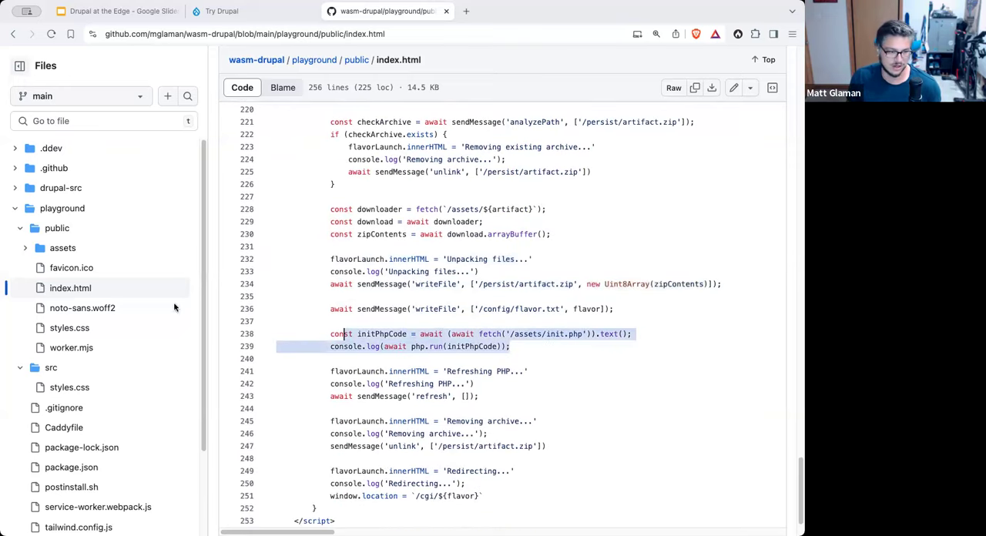
left_click(63, 247)
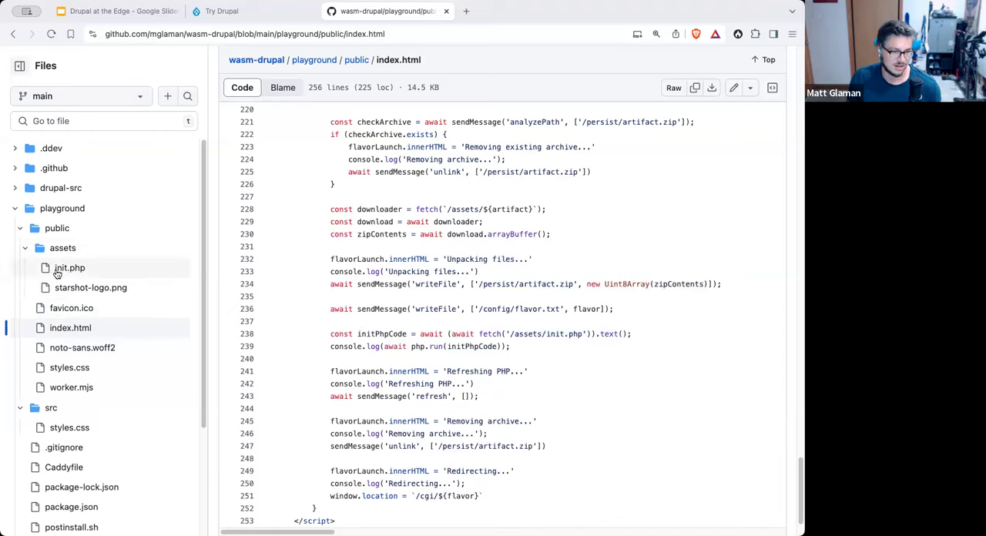
Step: View the full 33-line assets/init.php that extracts the artifact zip into /persist
left_click(70, 267)
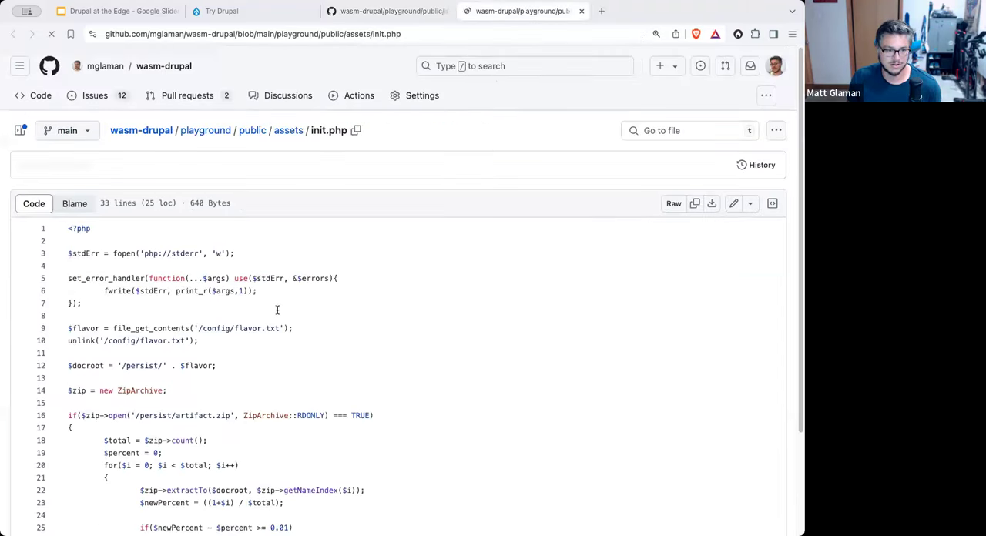
scroll("down", 3)
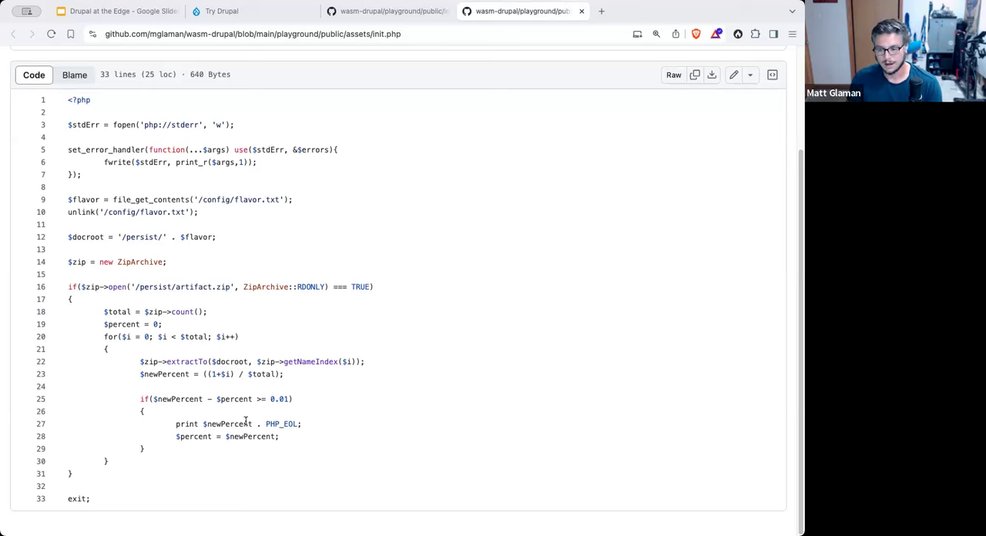
mouse_move(245, 422)
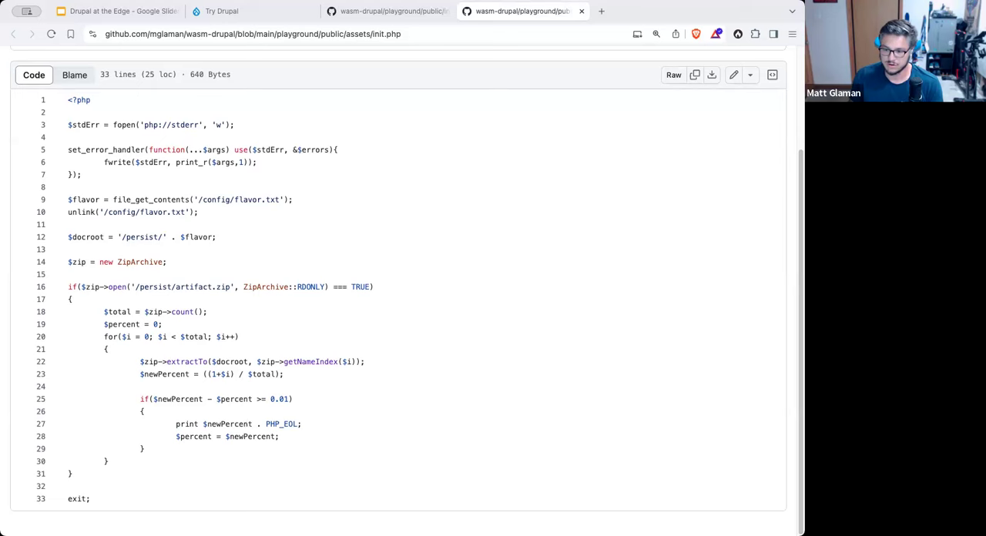
mouse_move(788, 464)
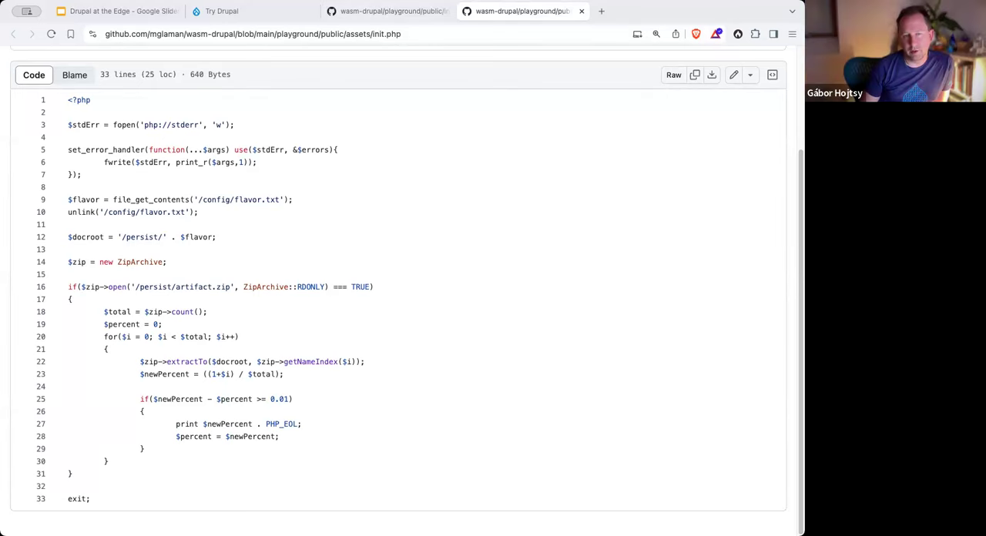
mouse_move(450, 70)
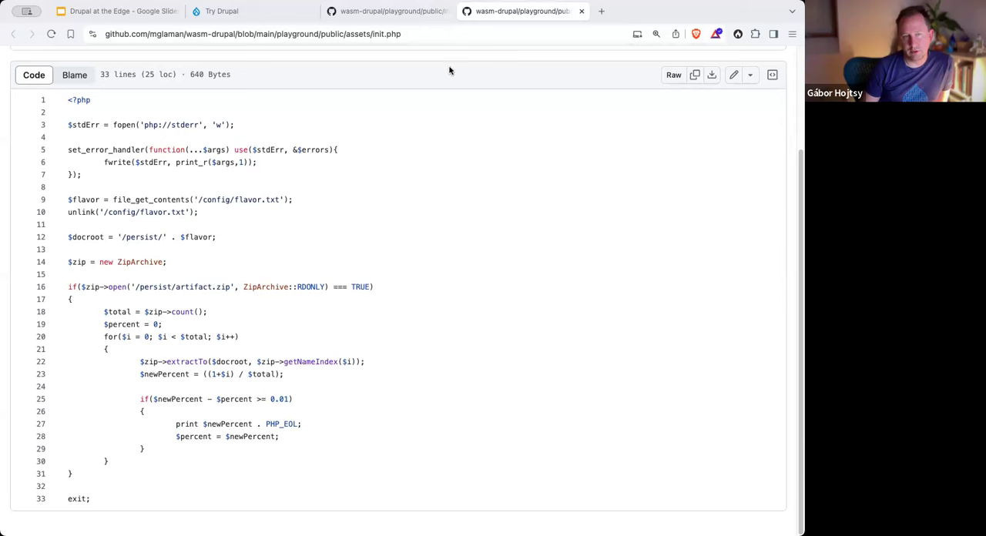
mouse_move(423, 44)
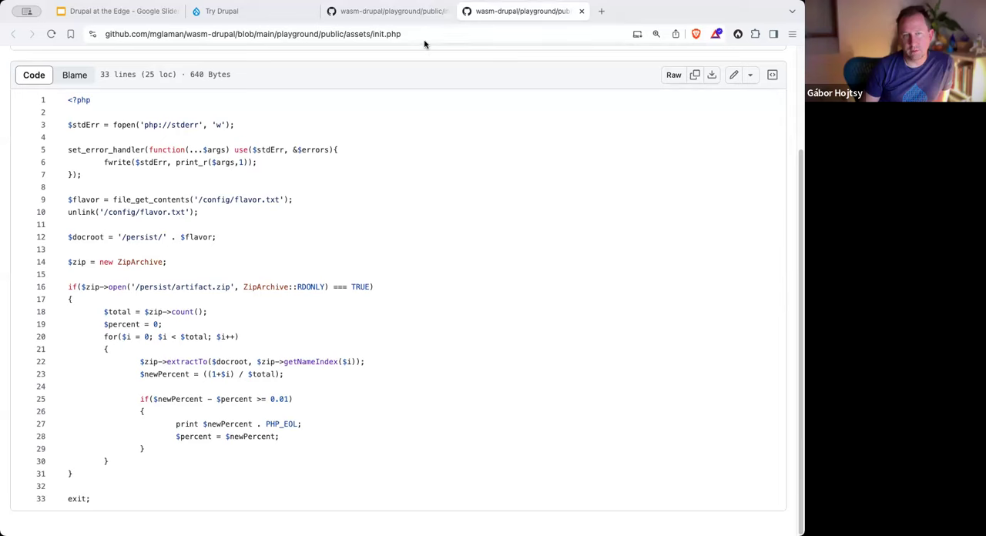
left_click(385, 11)
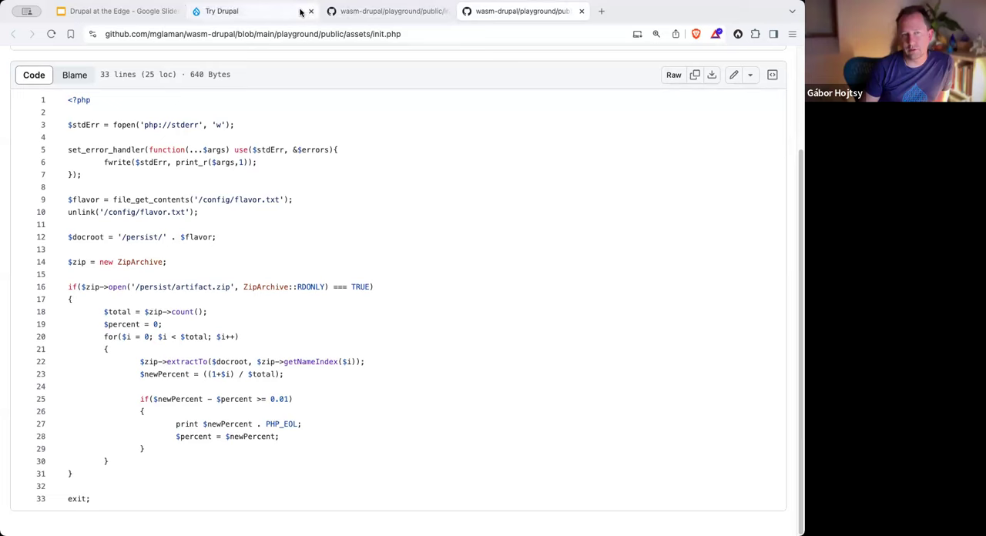
Step: Load a WordPress 6.5 site at playground.wordpress.net and open its site menu
left_click(222, 10)
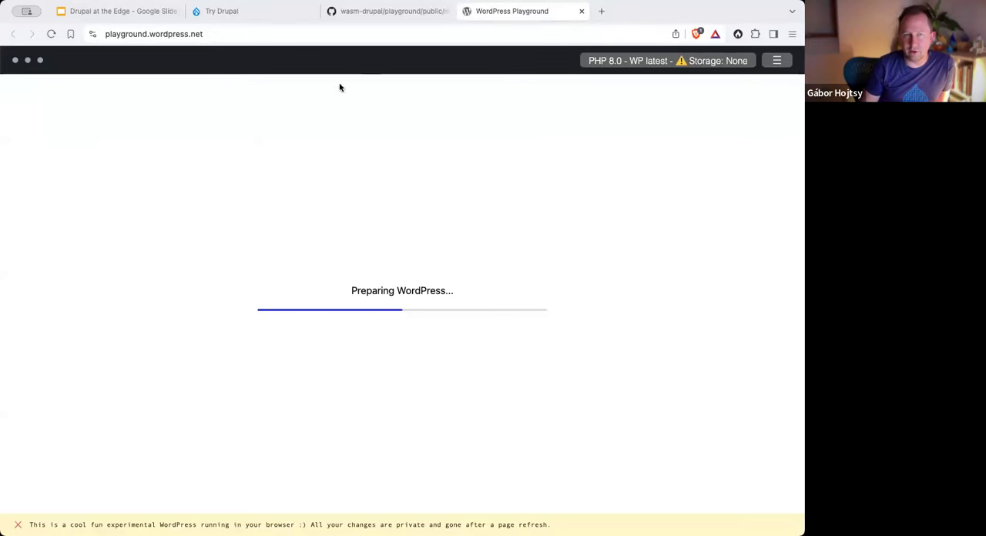
left_click(777, 60)
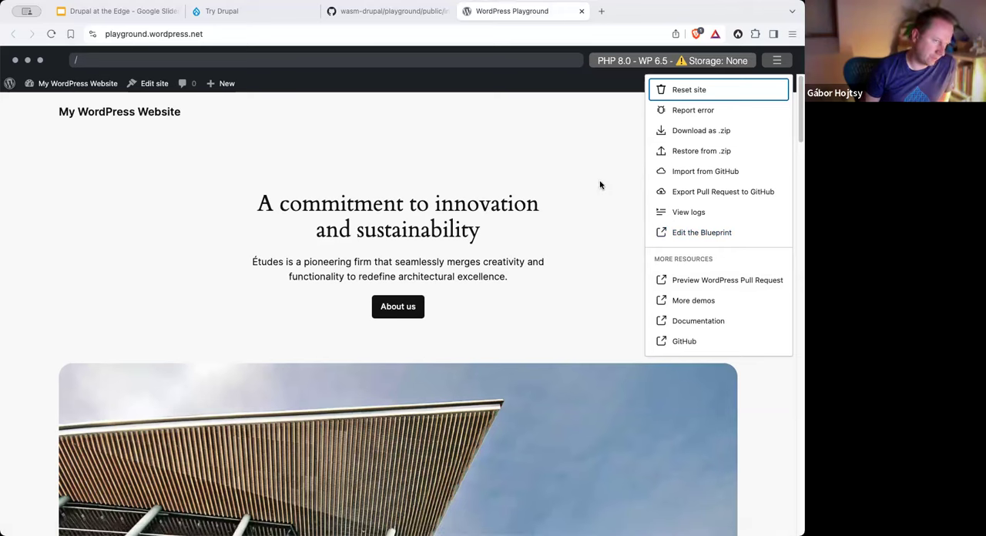
mouse_move(704, 171)
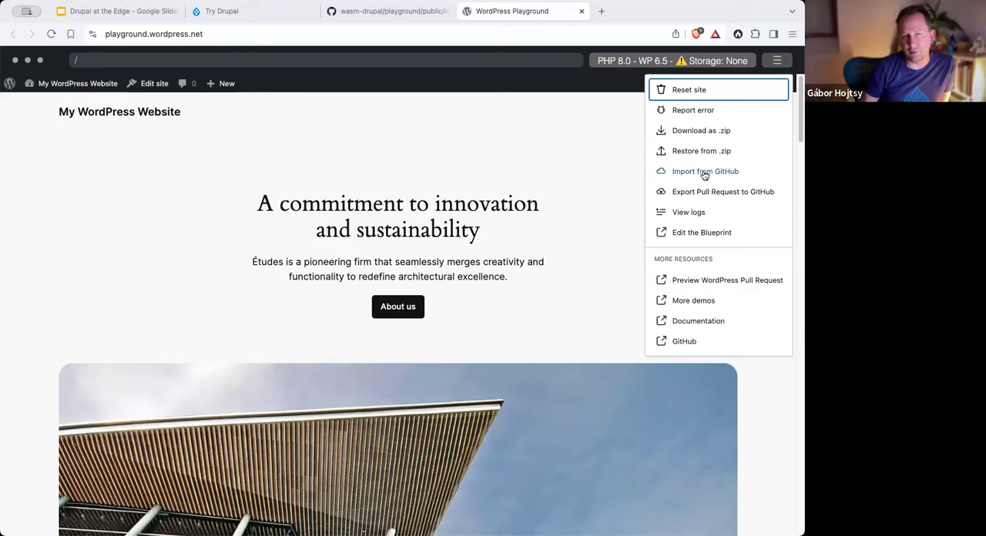
left_click(705, 171)
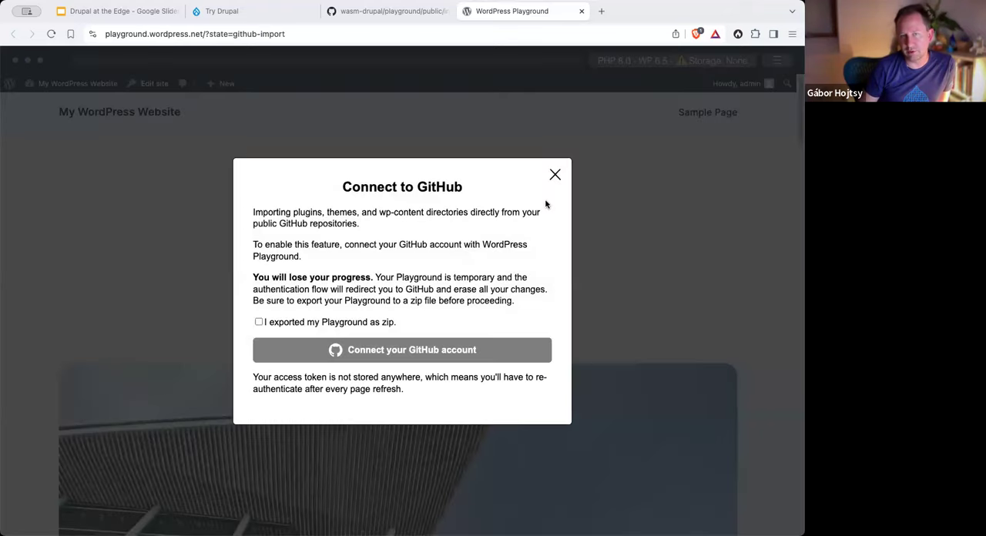
left_click(555, 174)
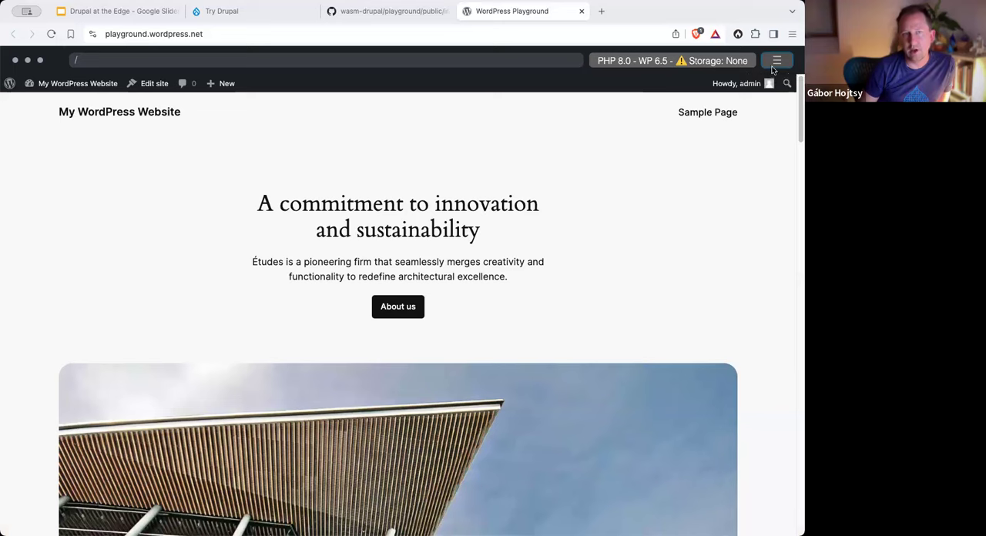
mouse_move(776, 60)
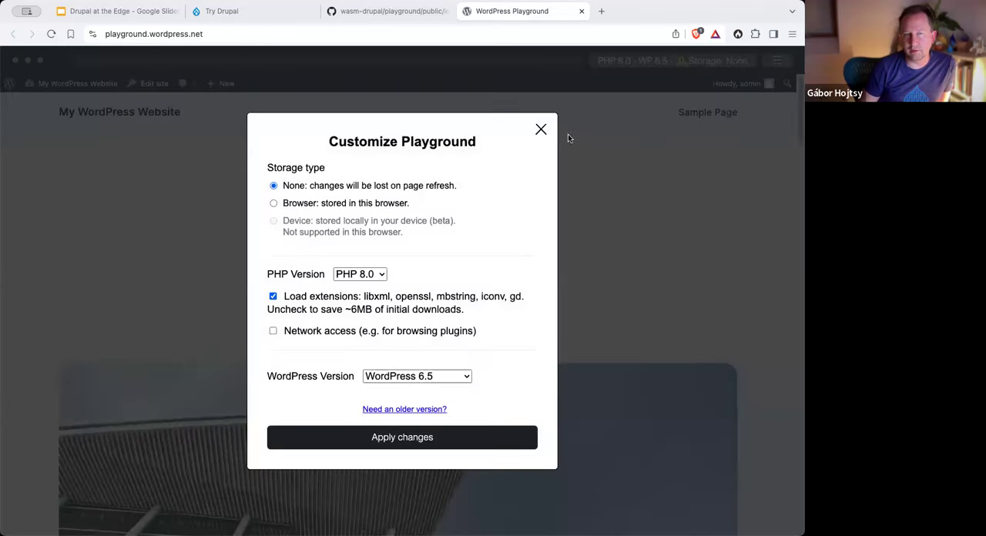
mouse_move(553, 170)
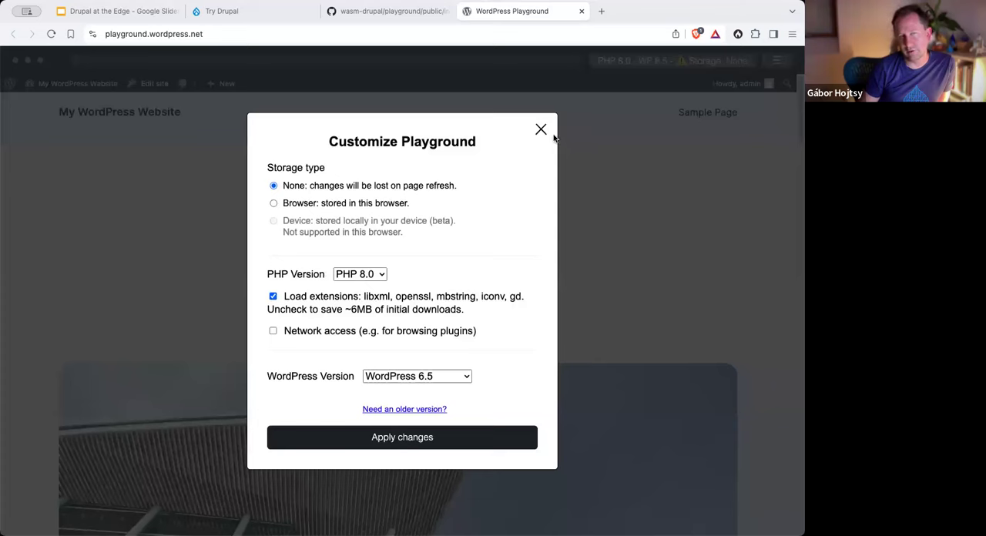
mouse_move(541, 129)
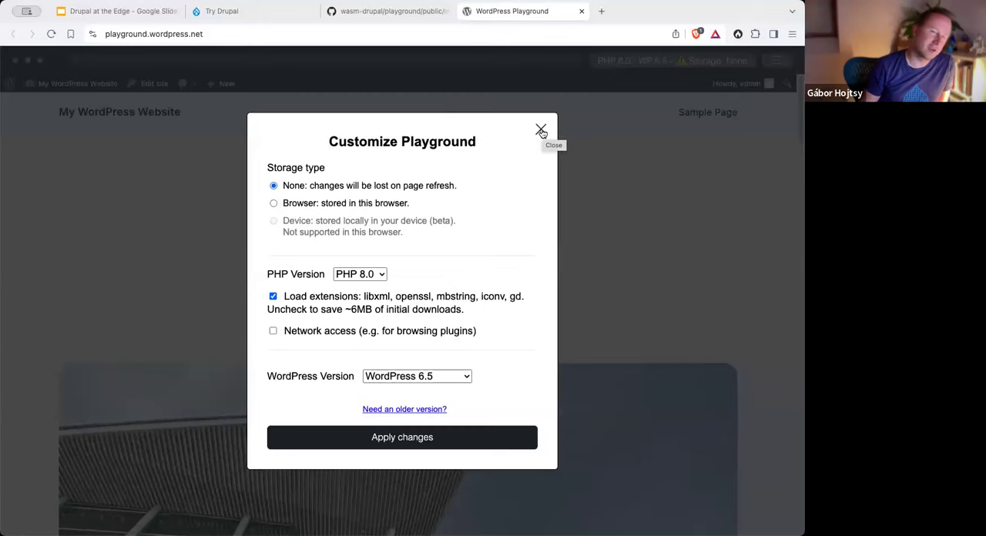
mouse_move(568, 188)
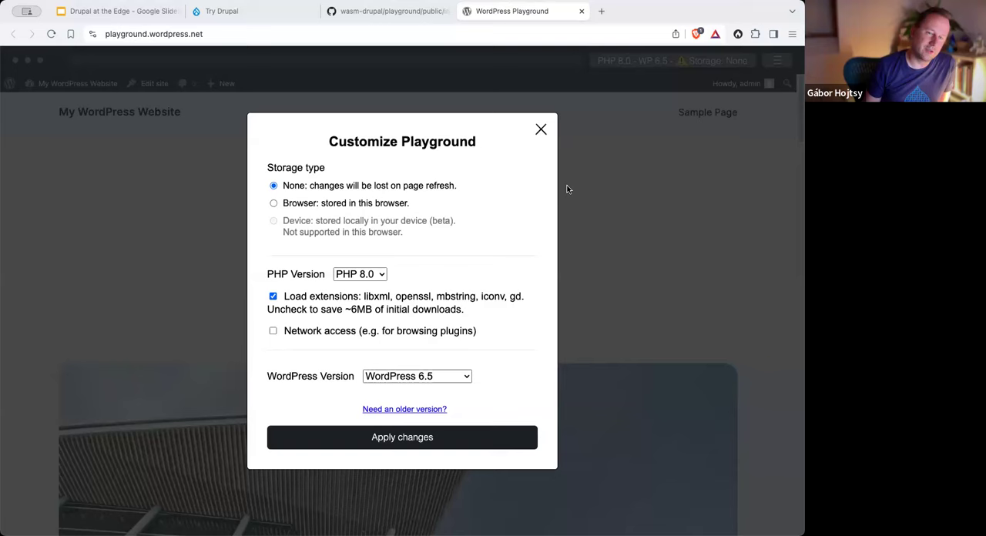
left_click(541, 129)
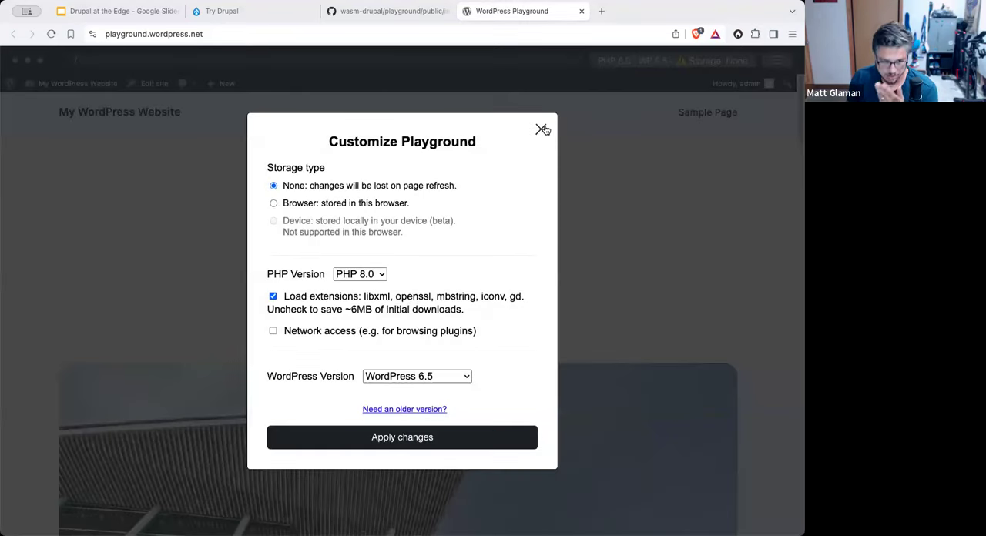
left_click(542, 129)
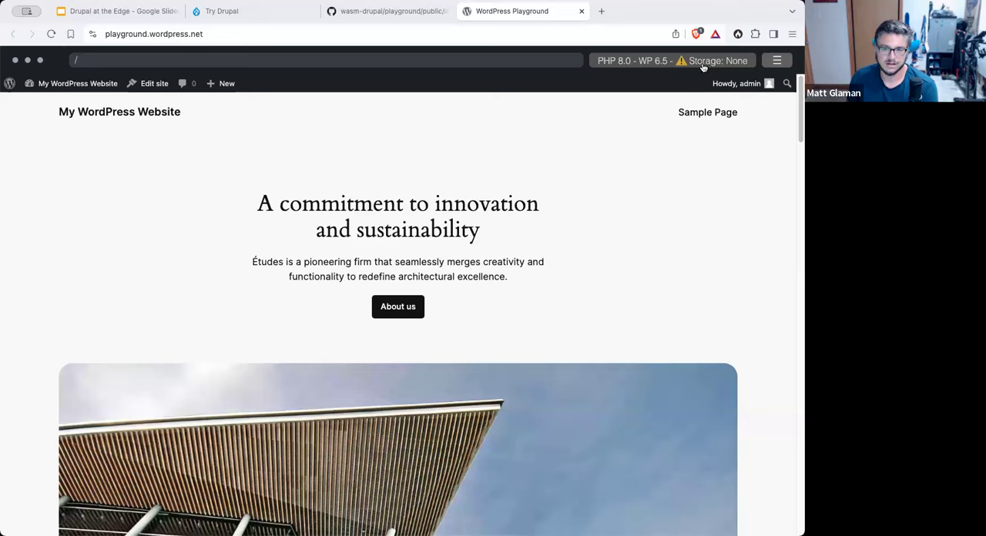
Step: Browse PHP and WordPress versions, keep PHP 8.0 and WordPress 6.5, close Customize Playground
left_click(736, 83)
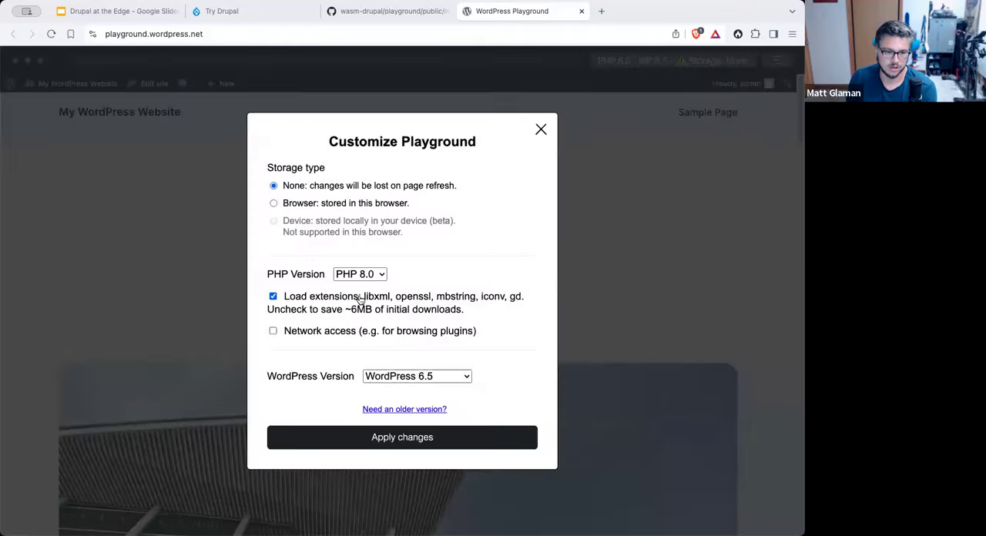
left_click(359, 273)
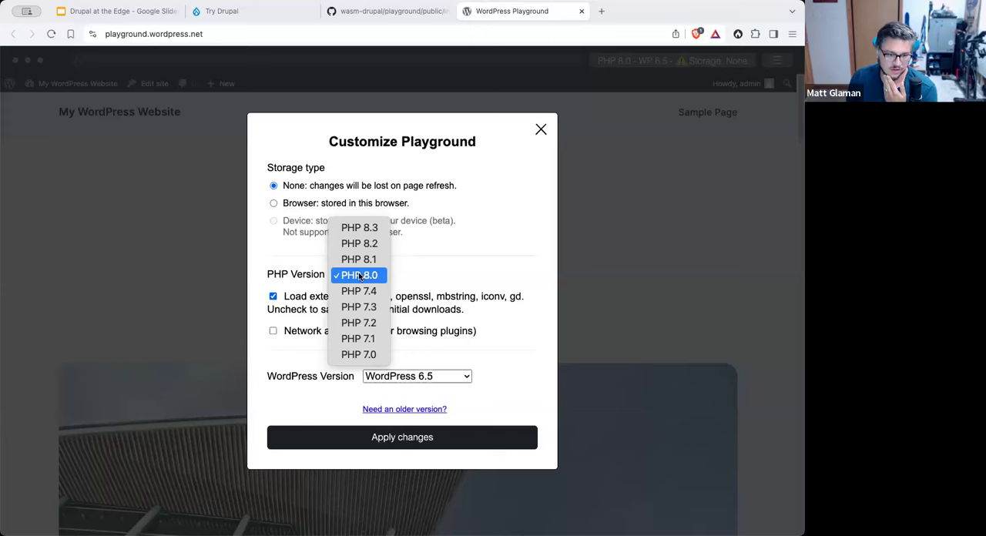
left_click(358, 275)
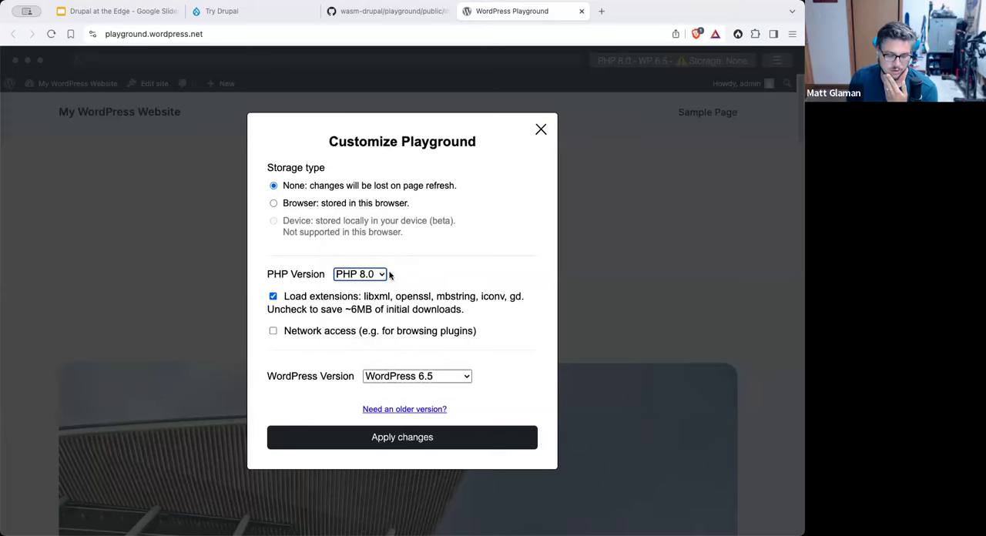
left_click(416, 376)
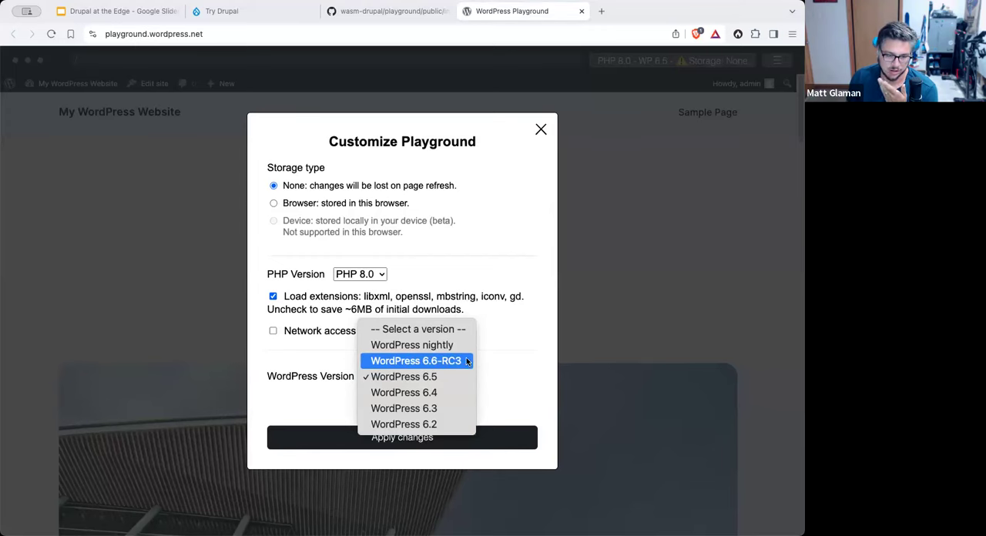
left_click(403, 376)
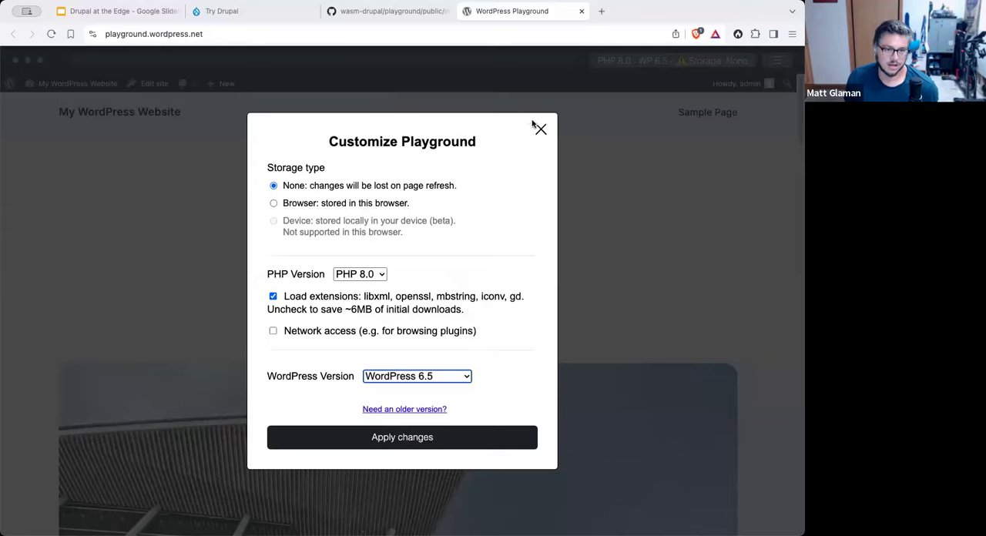
left_click(540, 127)
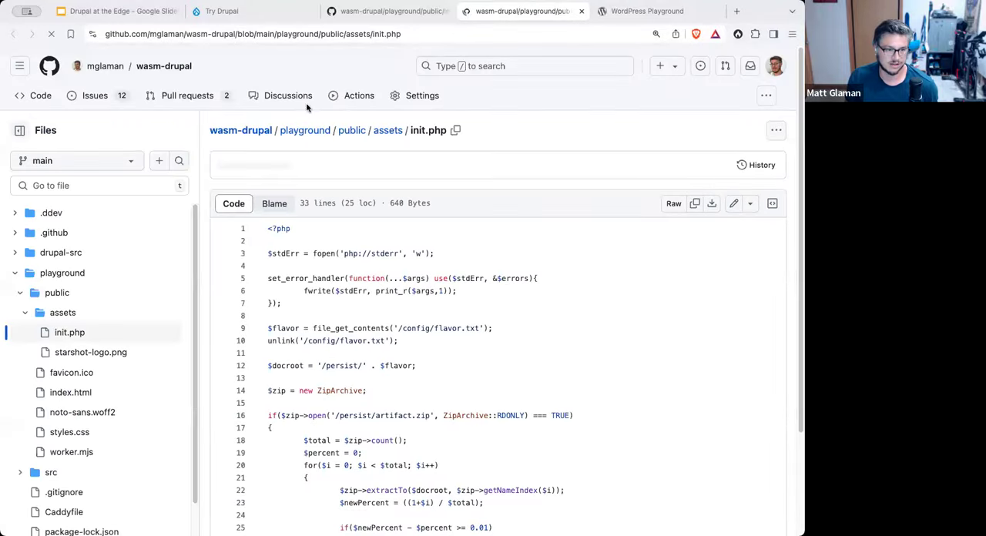
Step: Close the duplicate GitHub init.php tab and return to the WordPress 6.5 Playground homepage
left_click(522, 11)
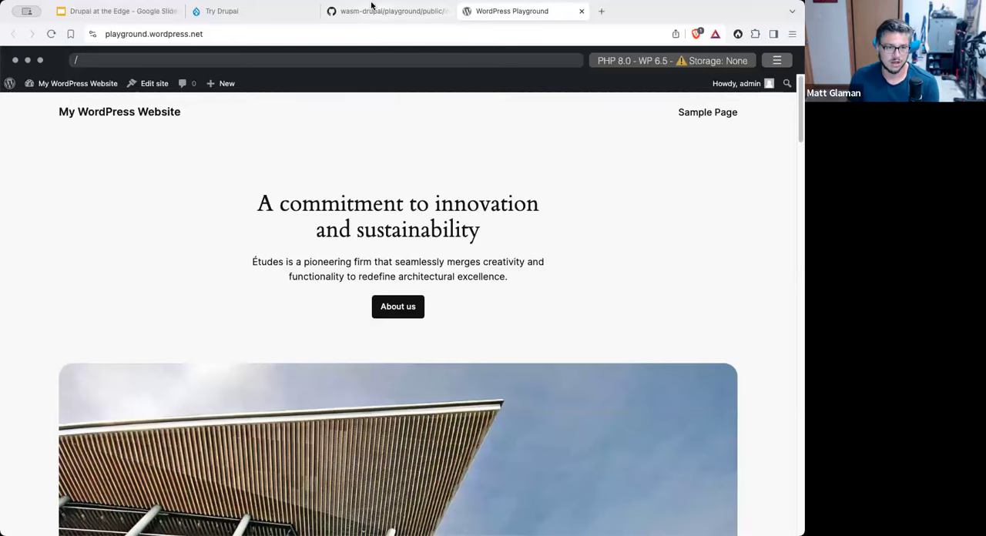
Step: Follow Try Drupal's GitHub link to wasm-drupal's playground/public/index.html
left_click(224, 11)
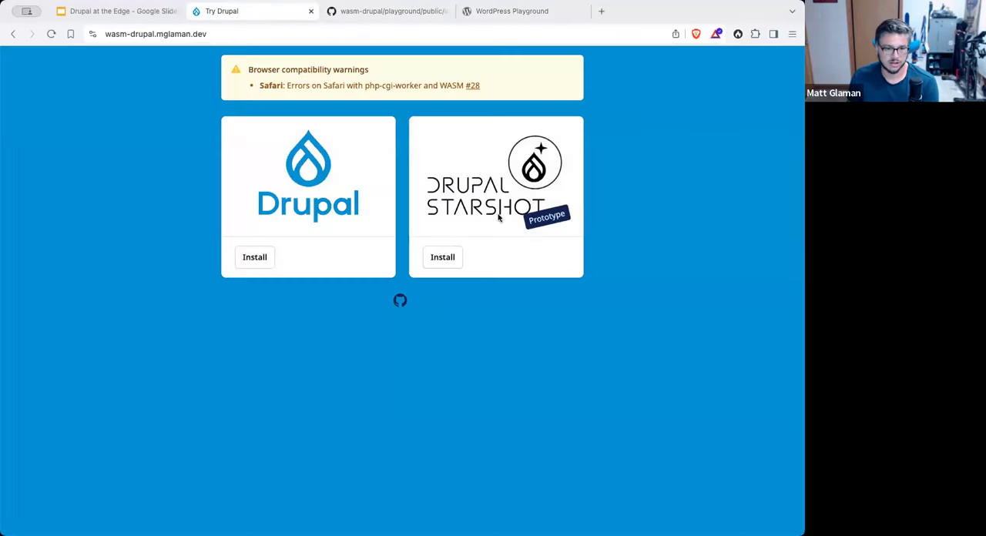
mouse_move(400, 303)
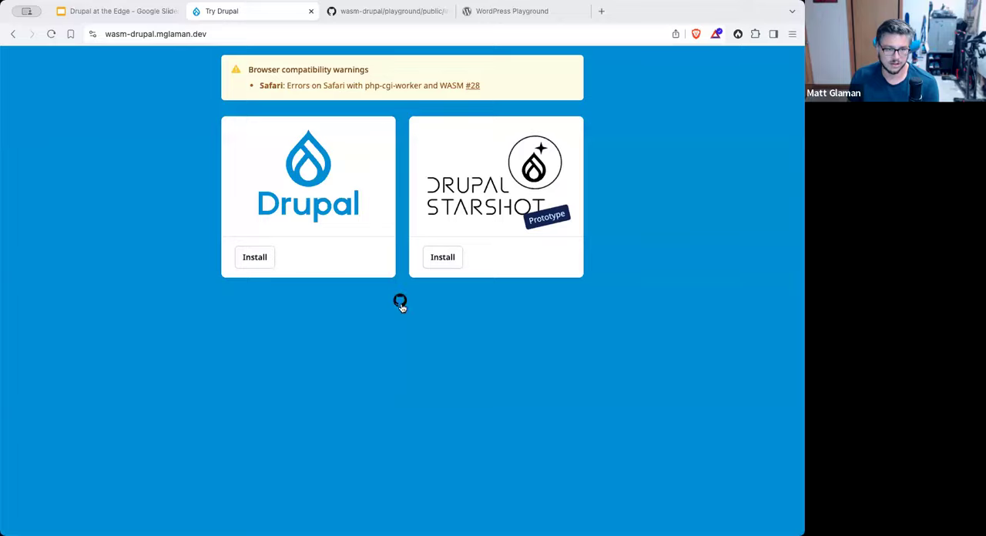
left_click(385, 10)
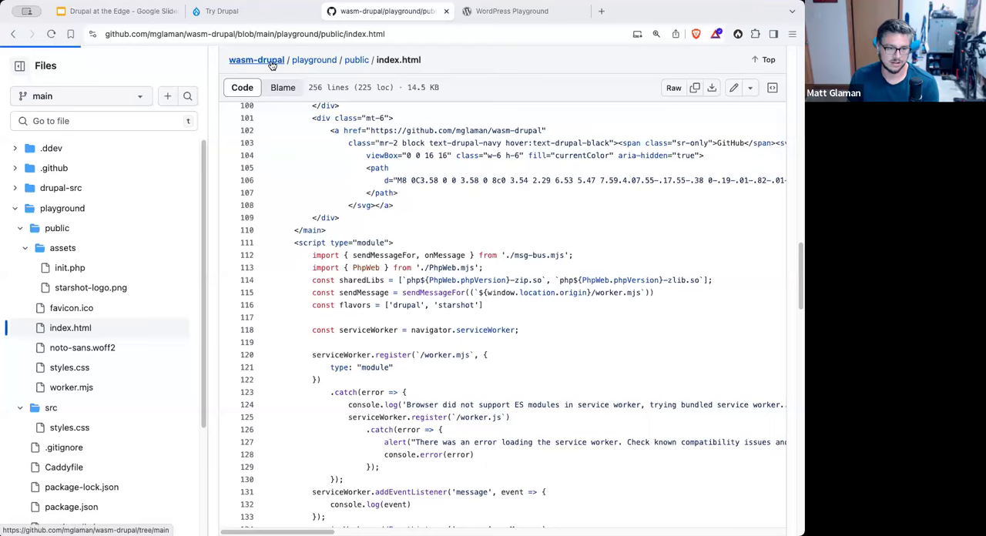
Step: View the Starshot workflow's 11 manual runs, then return to Try Drupal
left_click(255, 60)
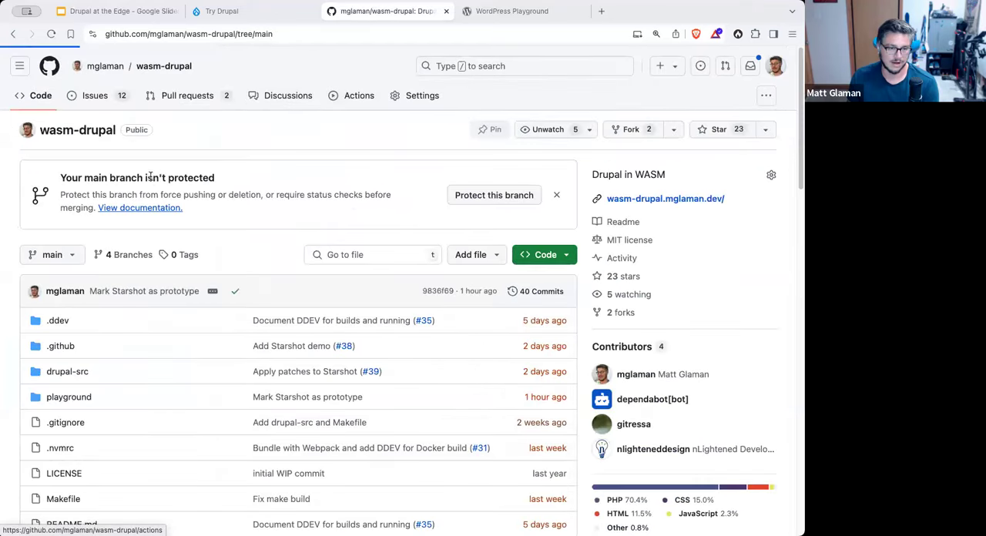
left_click(359, 95)
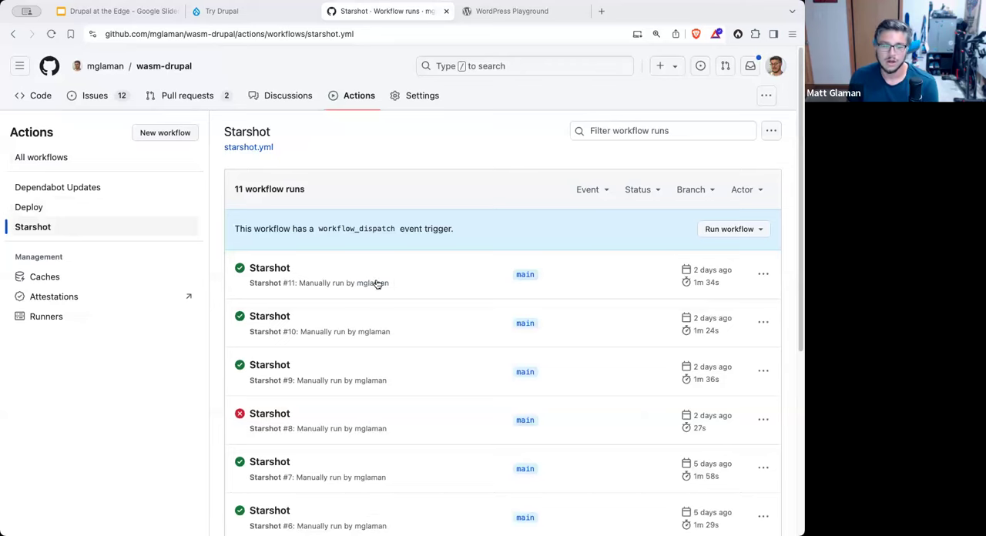
mouse_move(269, 268)
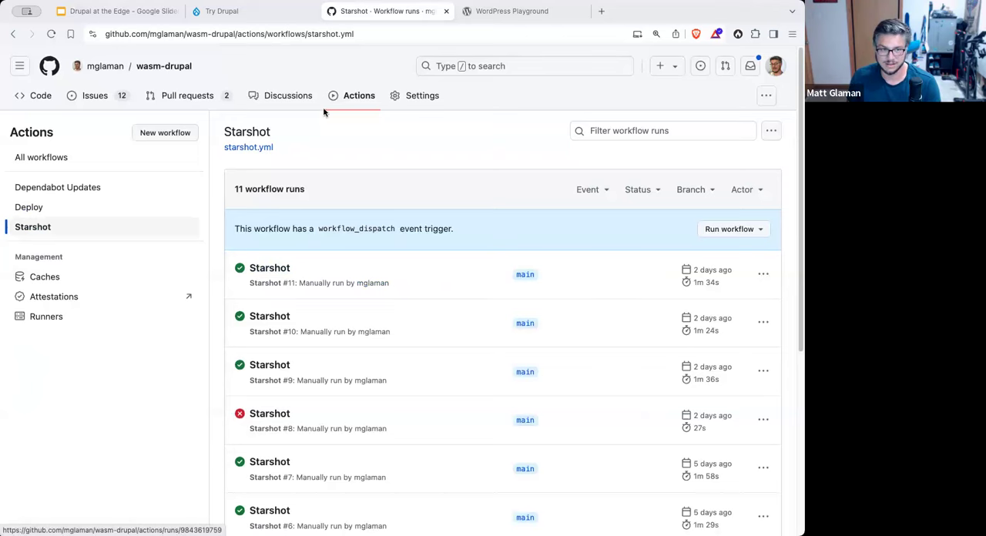
left_click(222, 11)
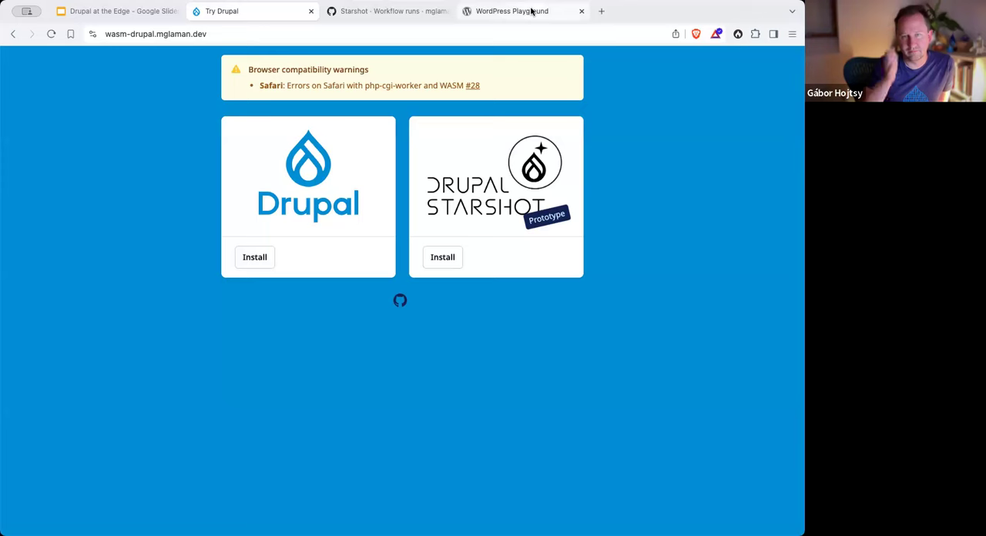
Step: Return to GitHub's wasm-drupal issues list showing 12 open issues
left_click(247, 11)
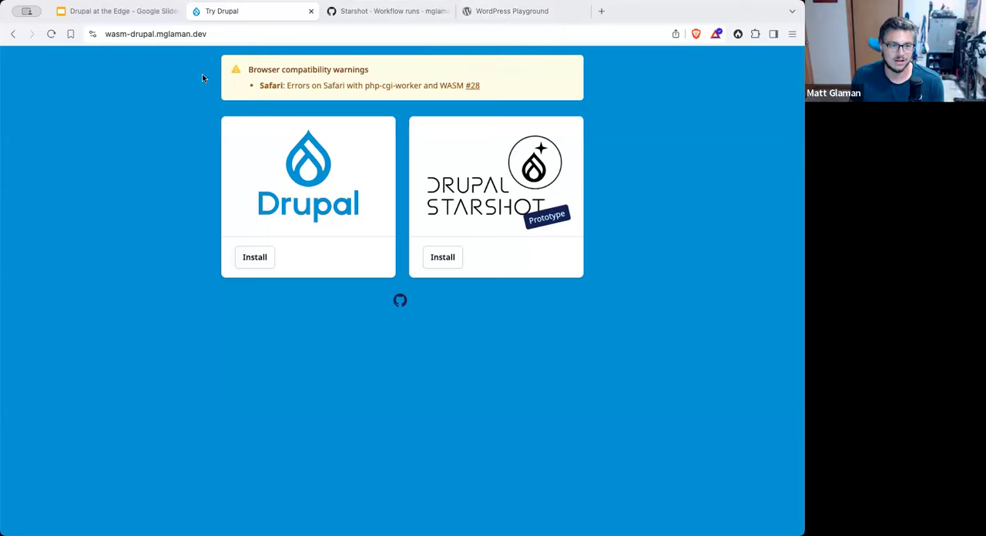
mouse_move(164, 122)
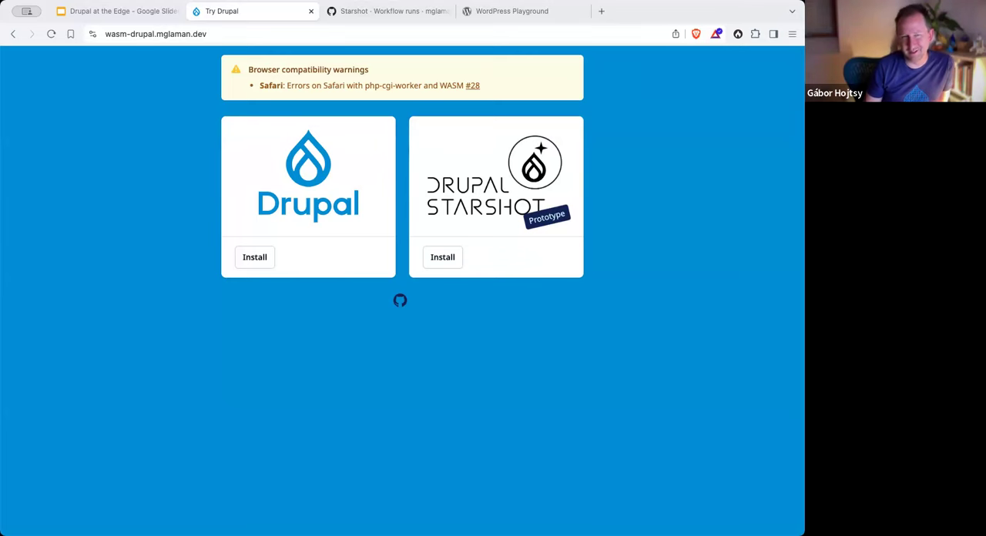
mouse_move(575, 112)
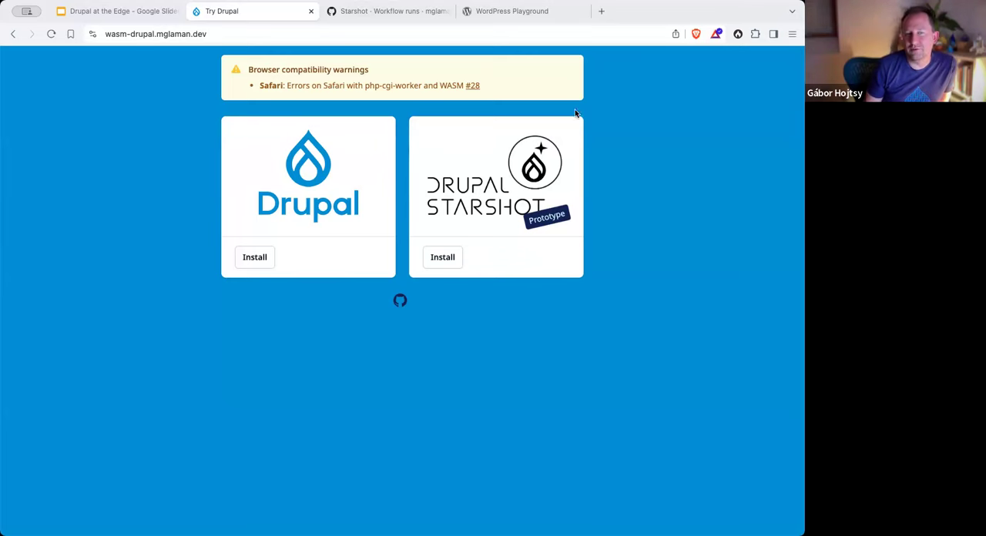
mouse_move(568, 67)
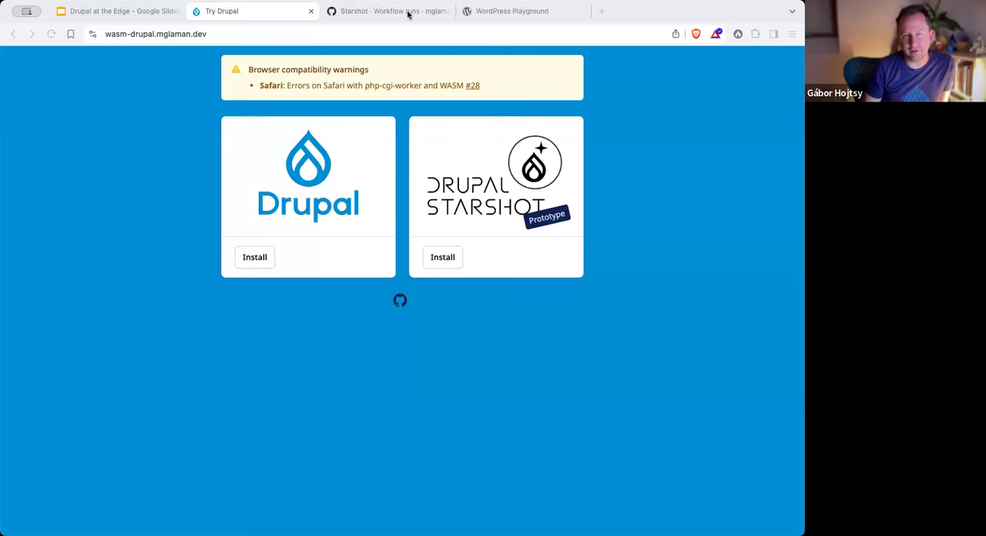
left_click(385, 11)
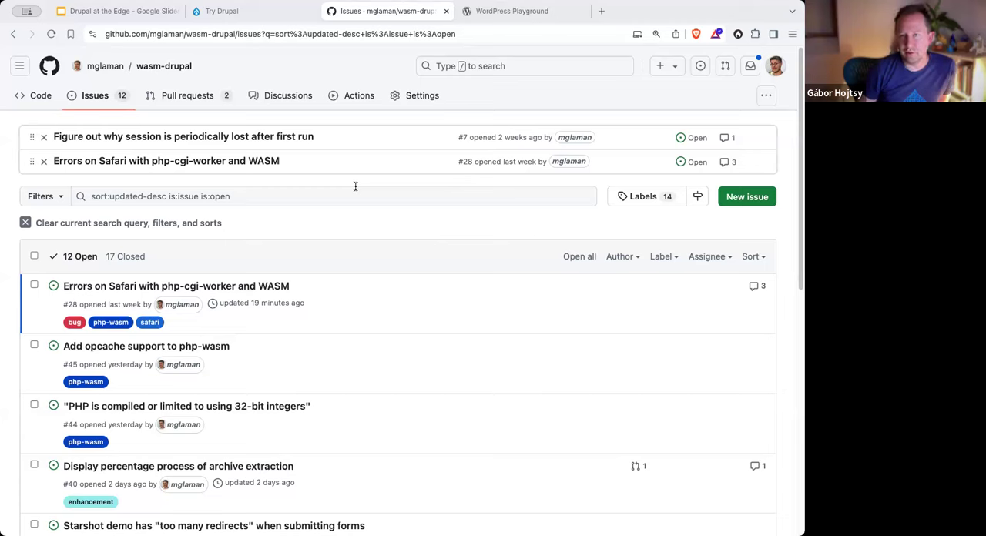
Step: Pass through Try Drupal back to the WordPress 6.5 Playground homepage
left_click(247, 10)
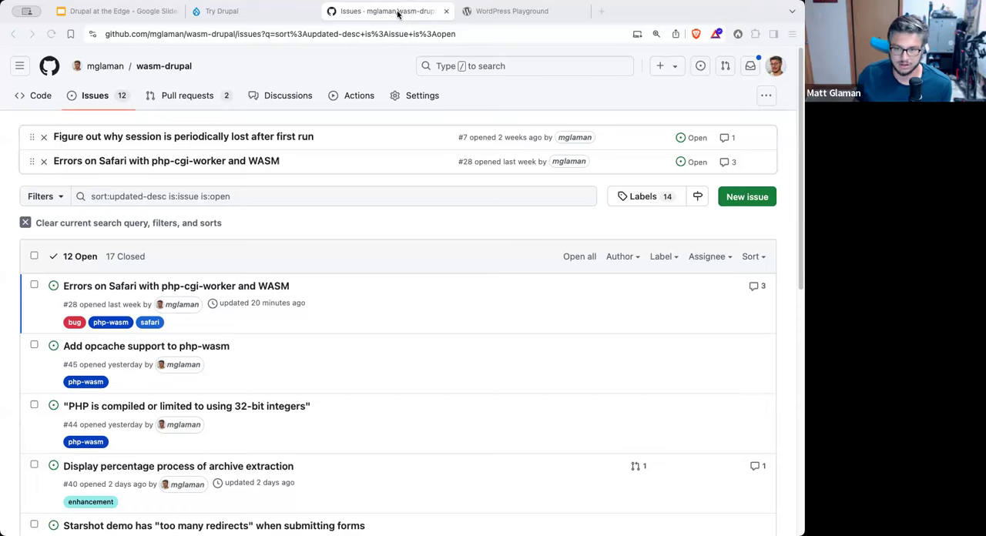
left_click(223, 11)
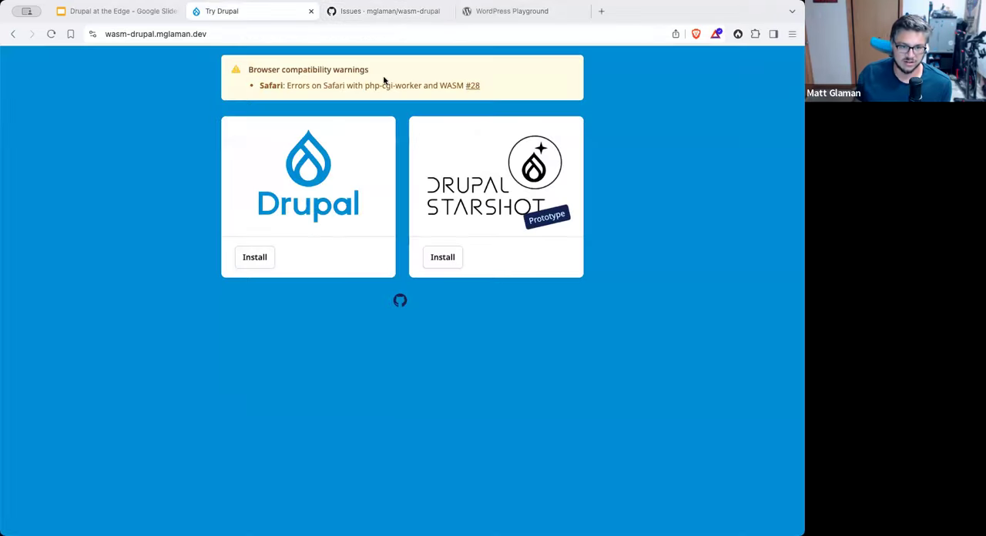
left_click(512, 11)
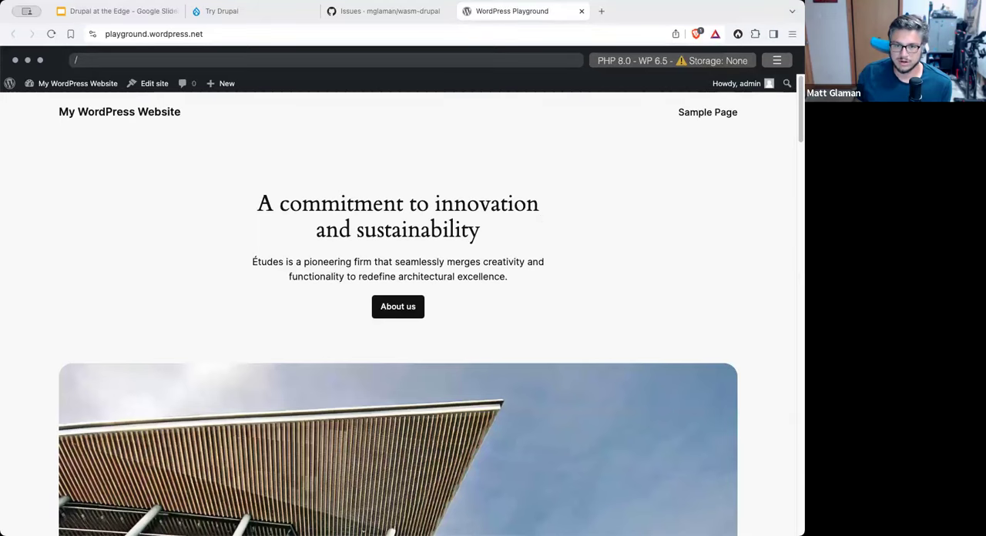
Step: Show the Playground menu with reset, download, restore and GitHub import options
left_click(777, 60)
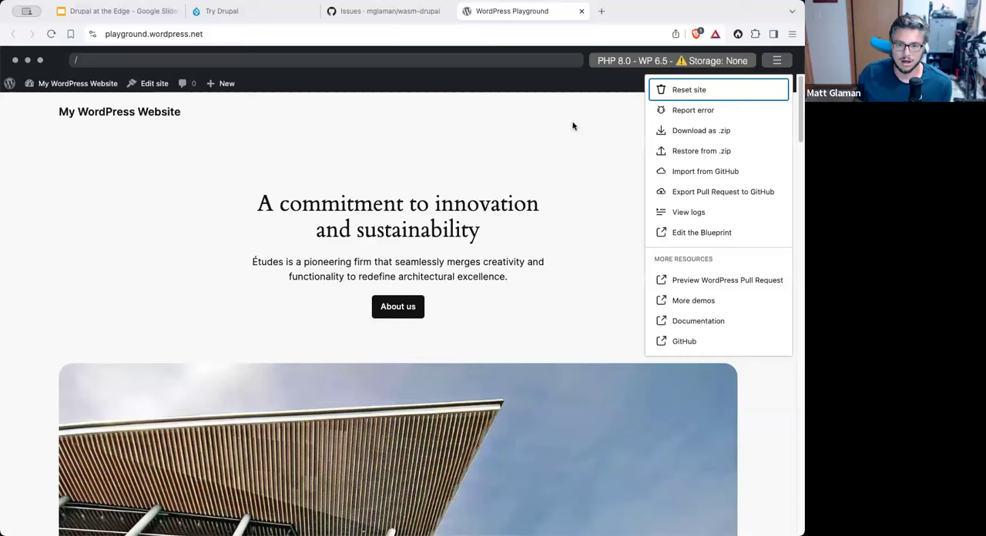
mouse_move(578, 125)
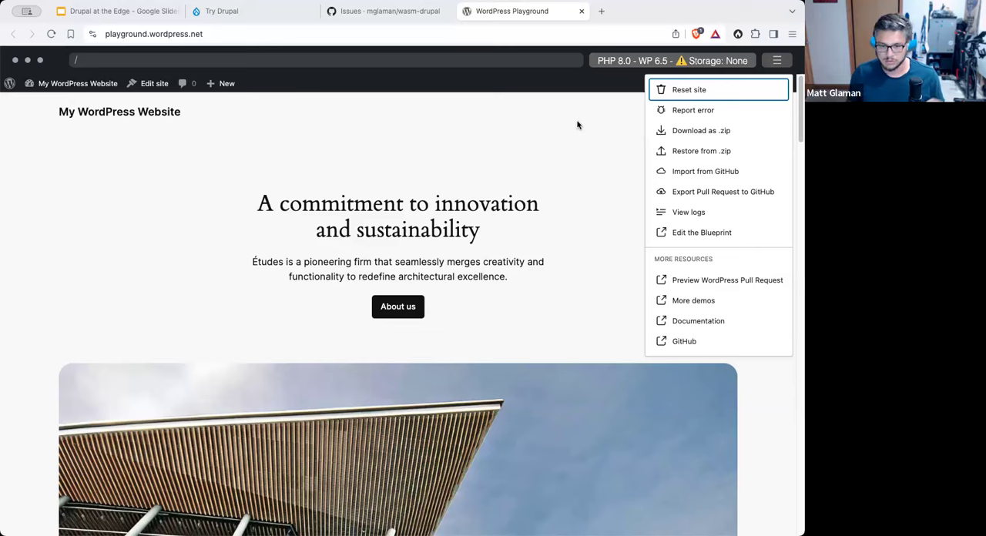
mouse_move(681, 130)
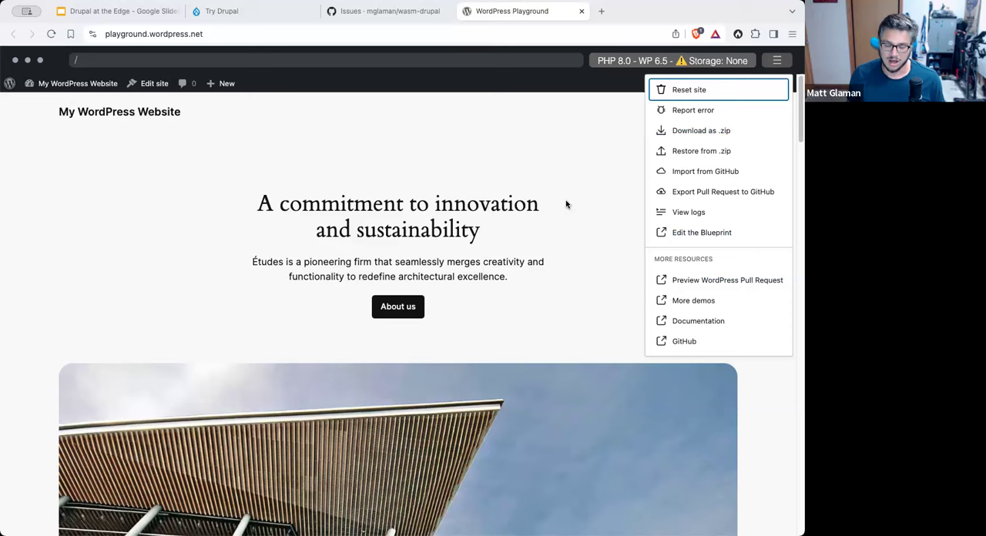
mouse_move(553, 185)
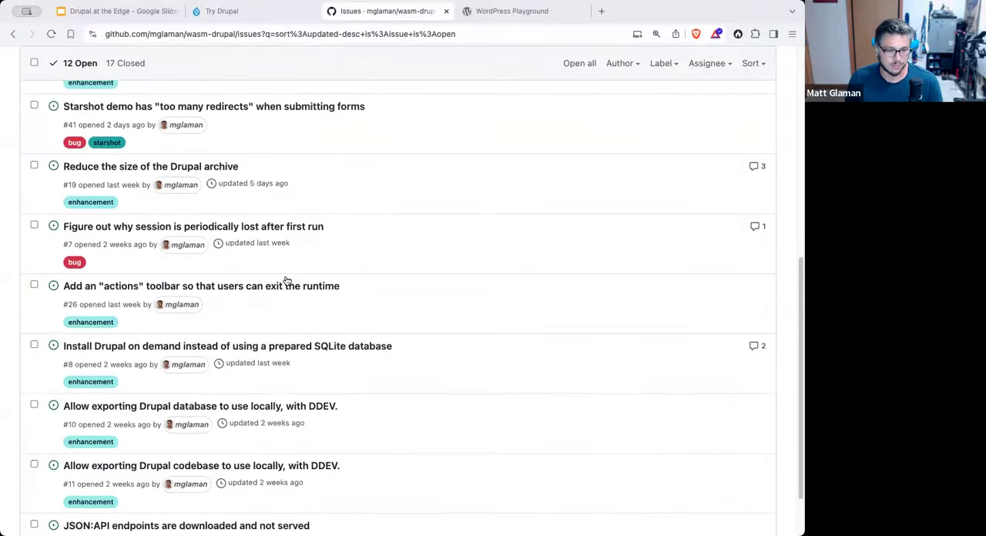
Step: Scroll the issues list, then open wasm-drupal's drupal-src/composer.json
scroll("down", 3)
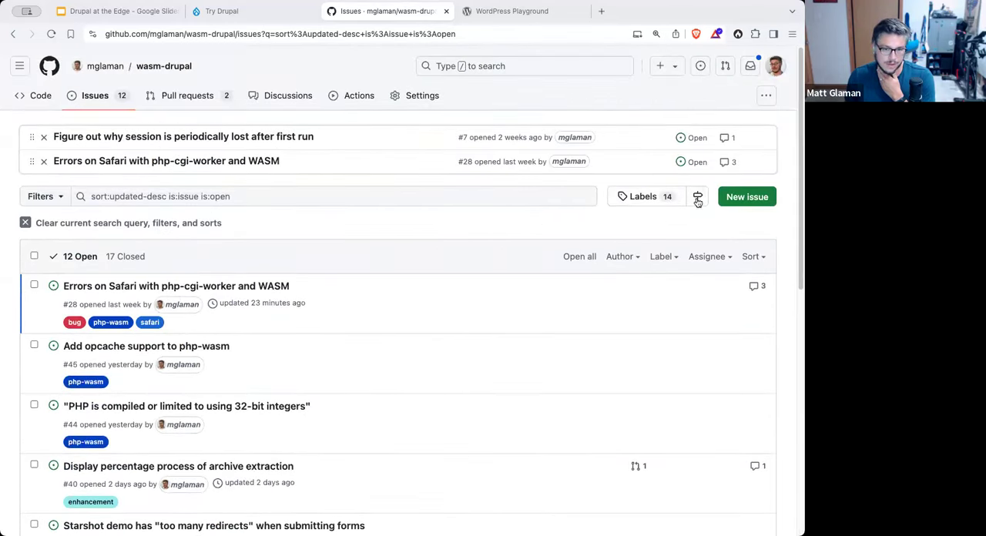
scroll("down", 3)
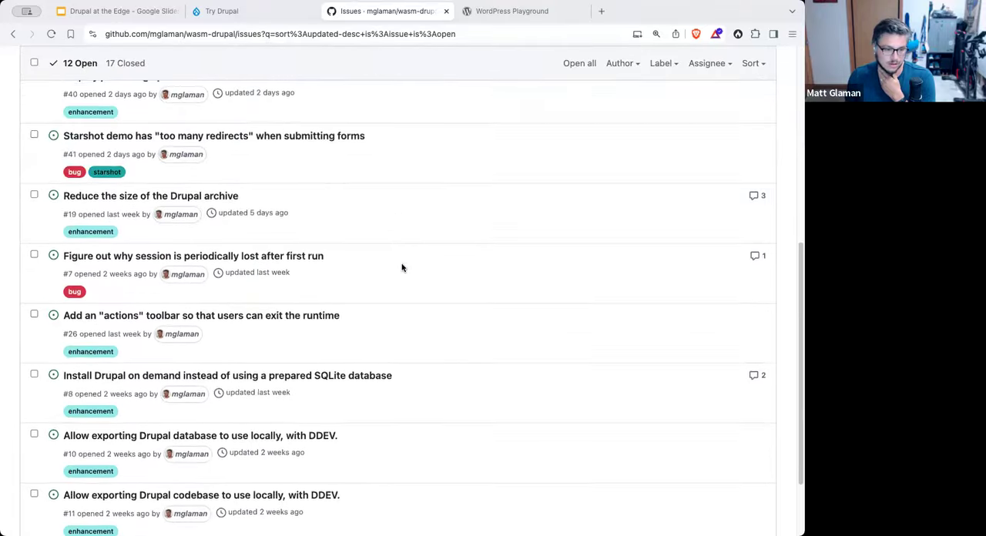
scroll("down", 3)
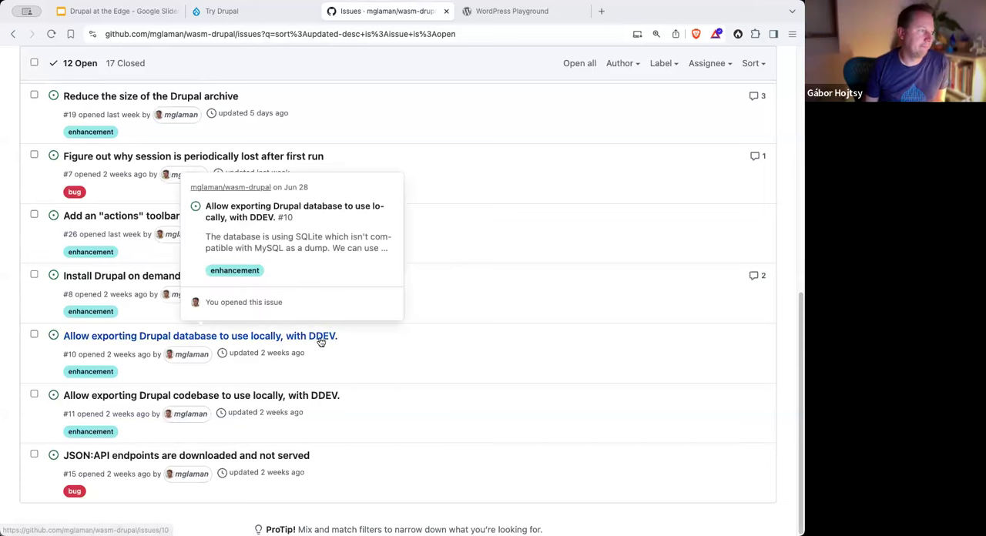
mouse_move(405, 349)
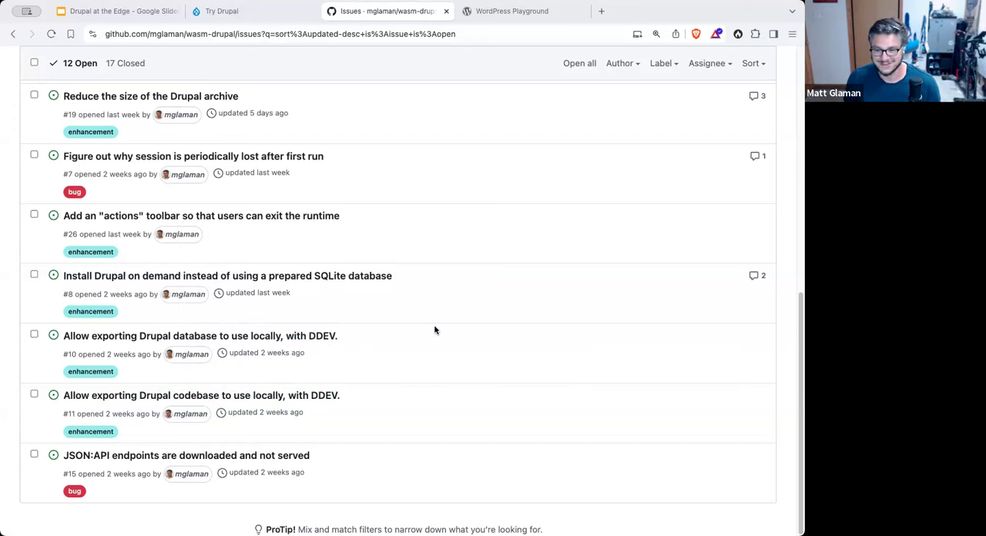
mouse_move(318, 362)
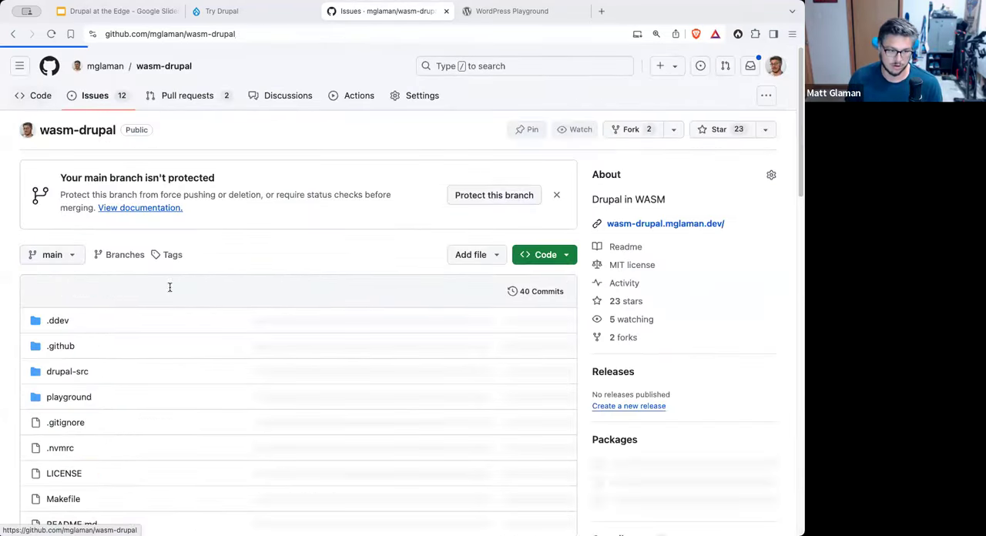
left_click(67, 371)
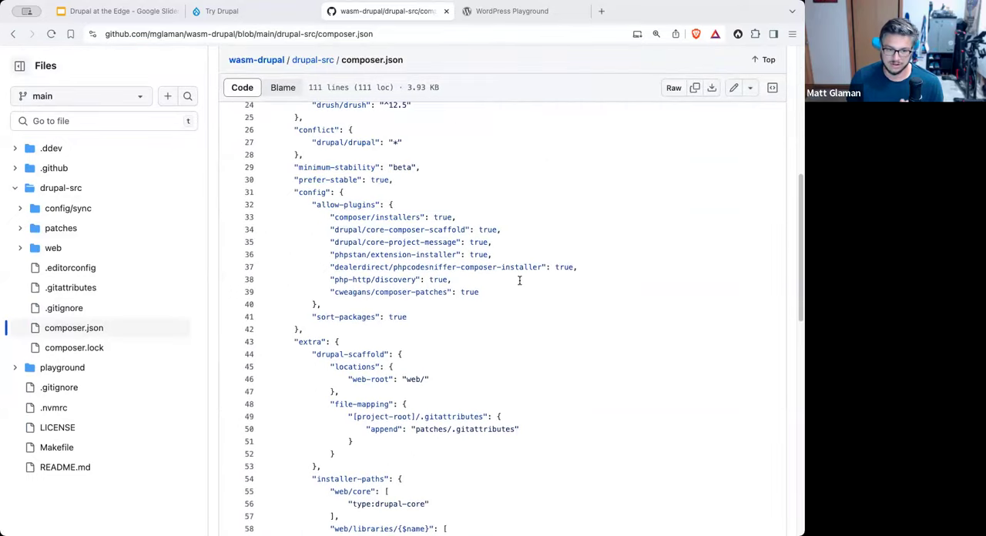
Step: Read drupal-kernel-remove-ini_set.patch and renderer-remove-fibers.patch, then return to open issues
scroll("down", 3)
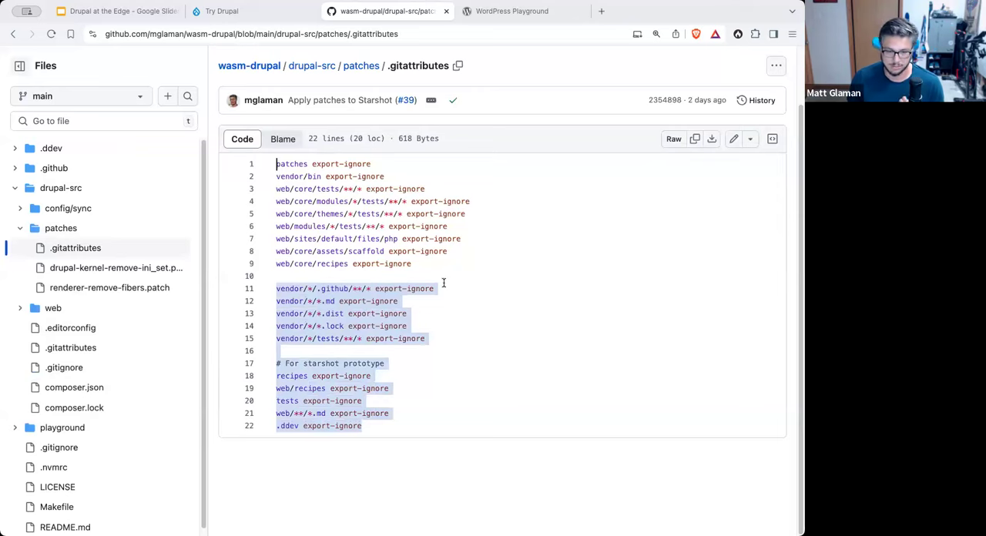
mouse_move(108, 309)
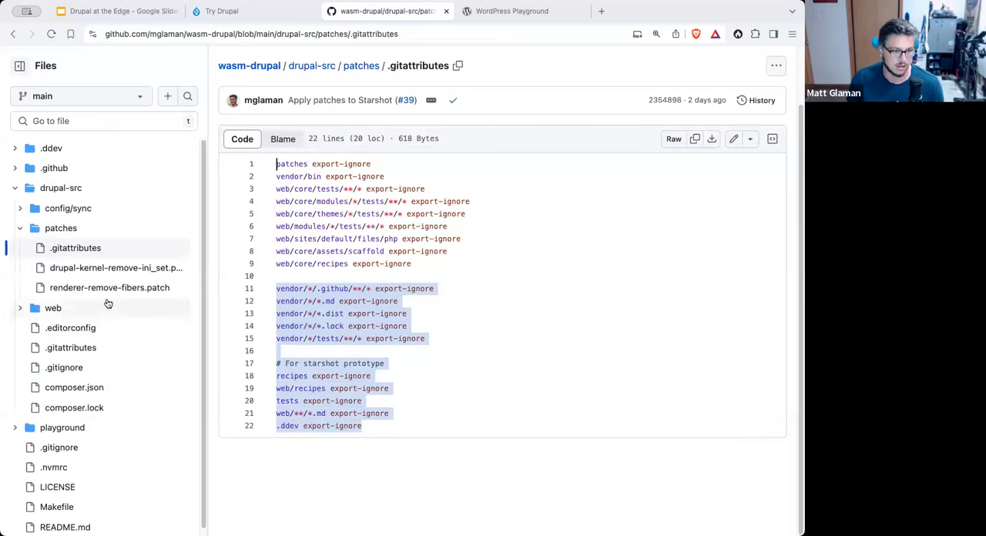
left_click(115, 268)
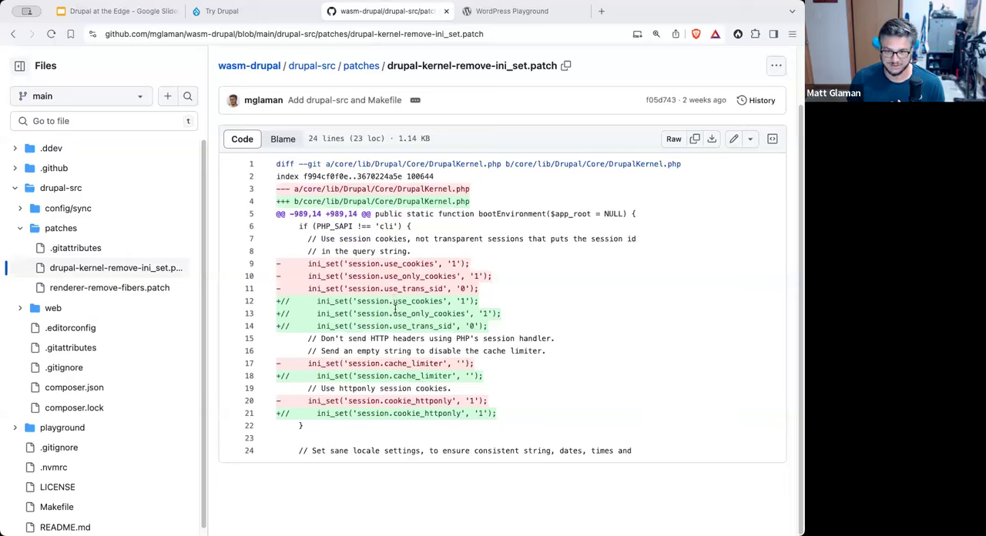
mouse_move(509, 326)
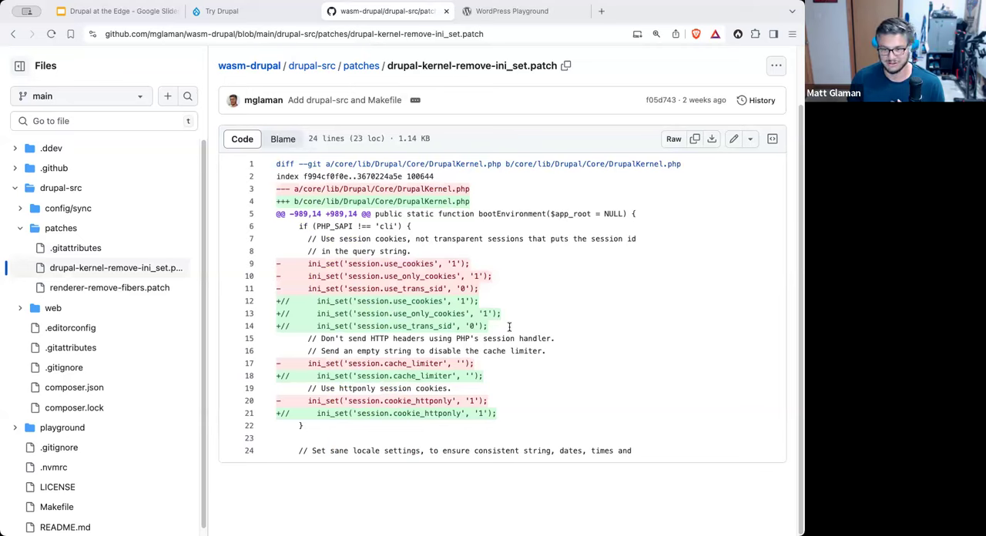
mouse_move(395, 316)
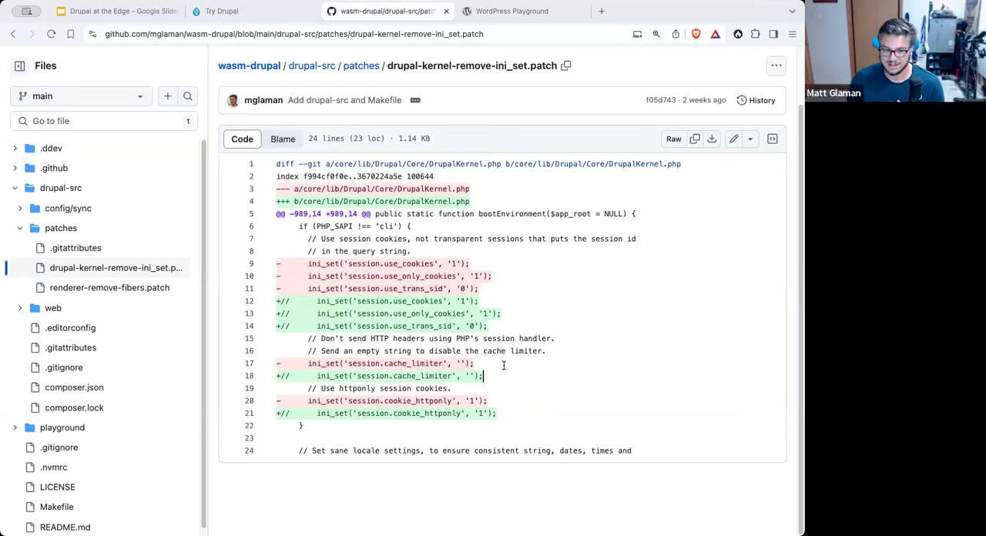
mouse_move(533, 321)
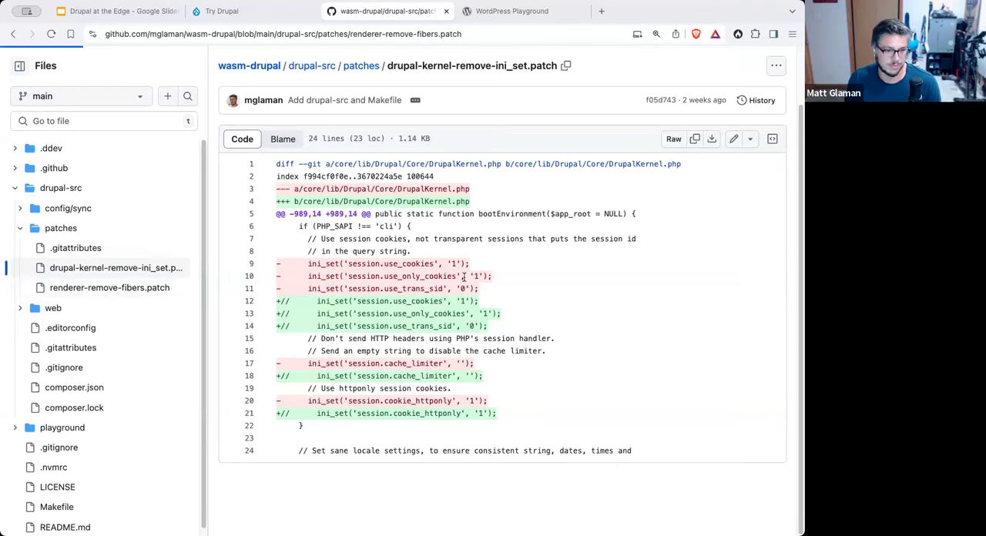
left_click(110, 288)
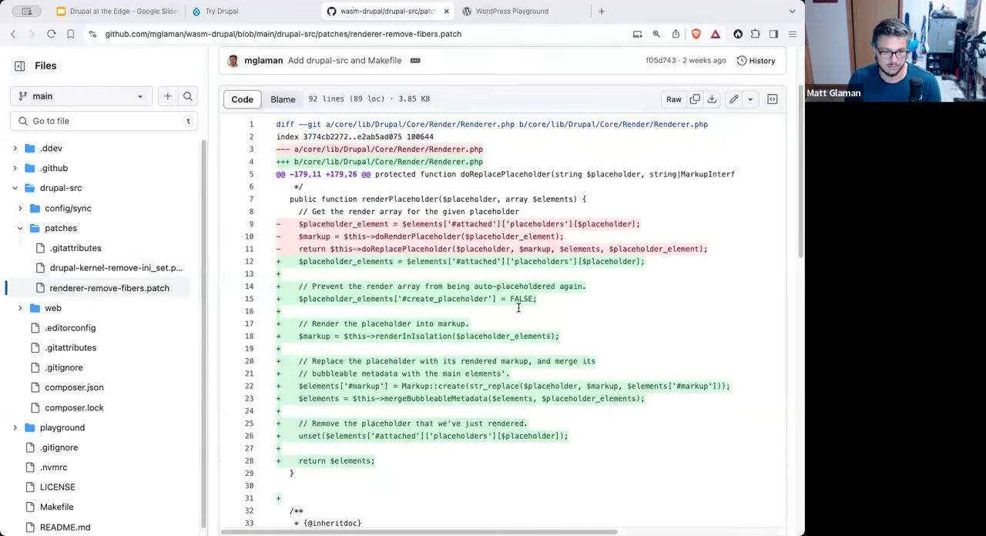
scroll("down", 3)
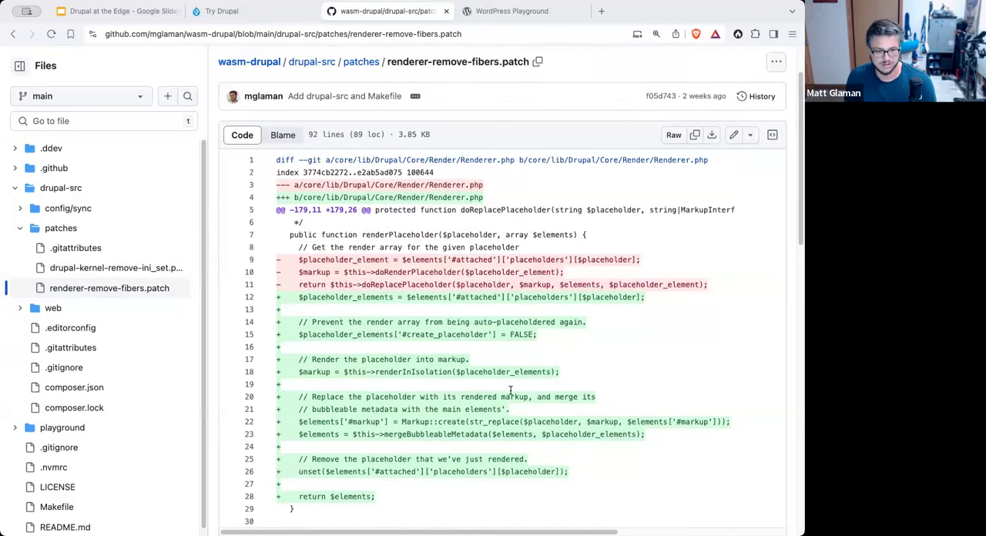
scroll("down", 3)
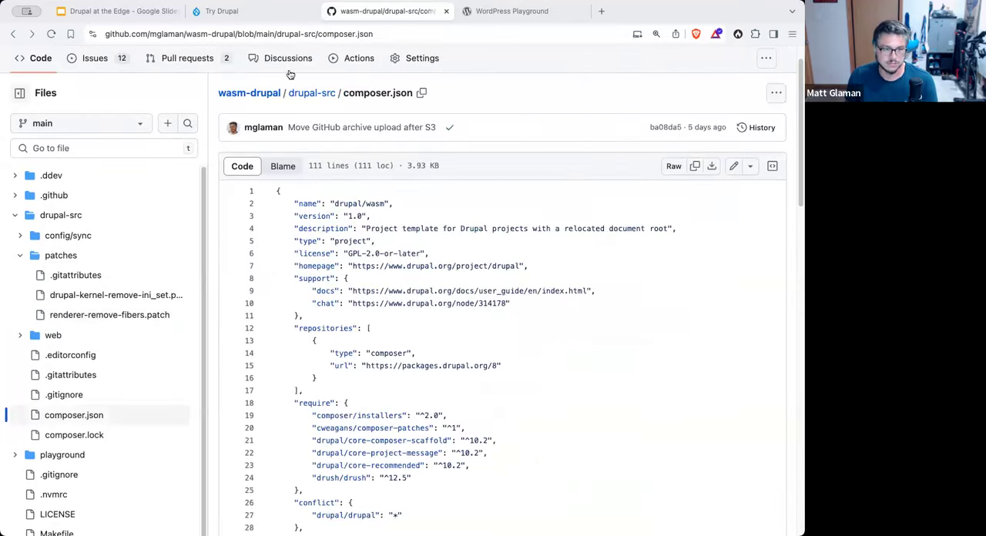
left_click(249, 93)
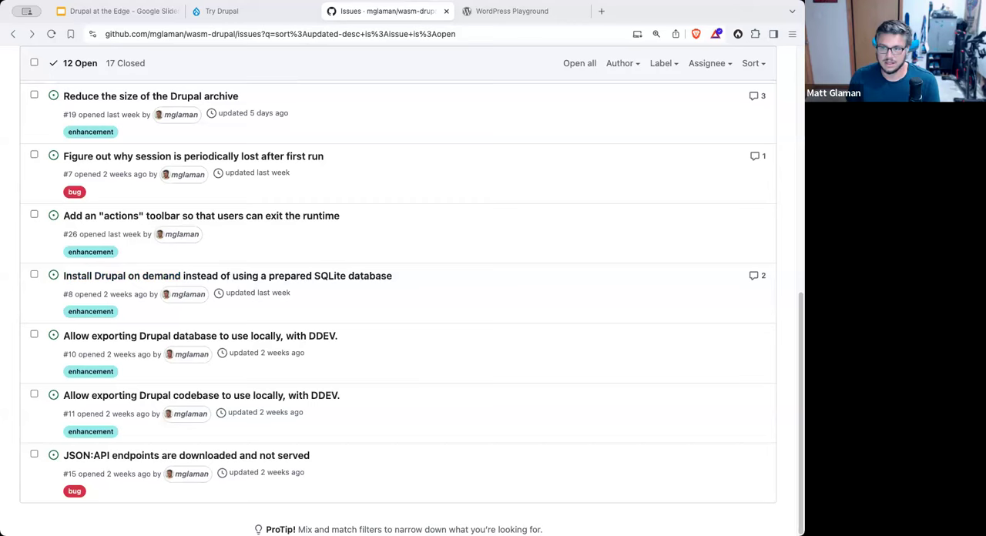
mouse_move(425, 353)
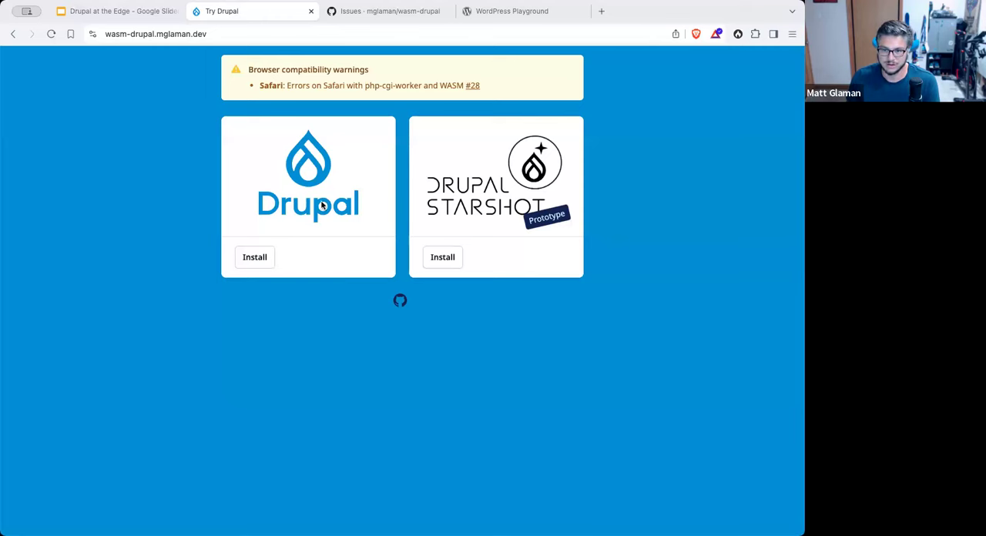
mouse_move(466, 228)
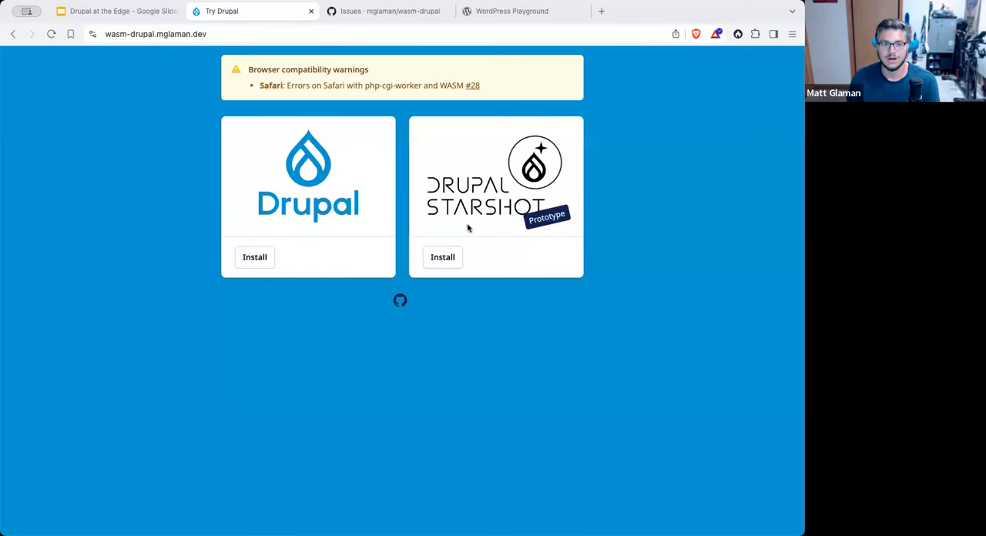
mouse_move(486, 201)
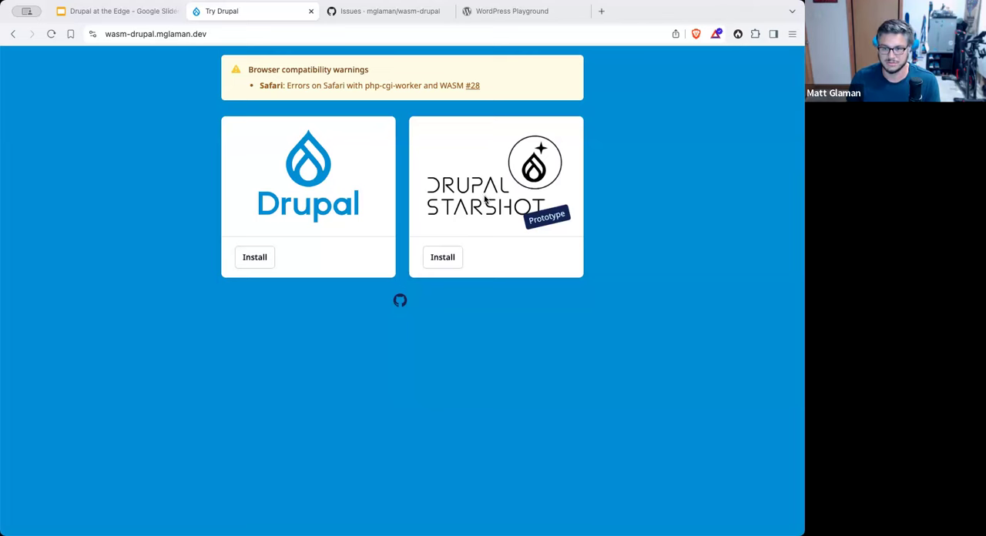
mouse_move(503, 226)
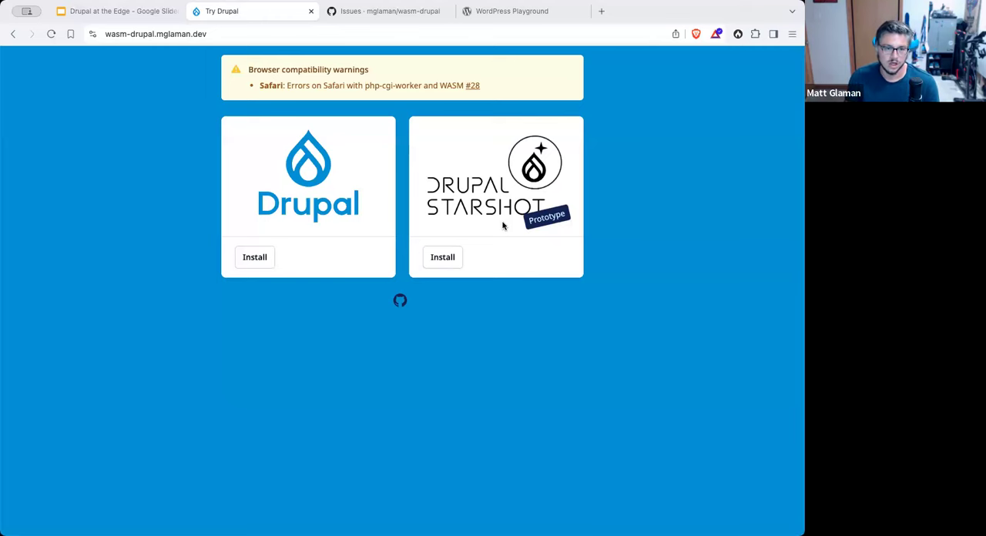
mouse_move(442, 453)
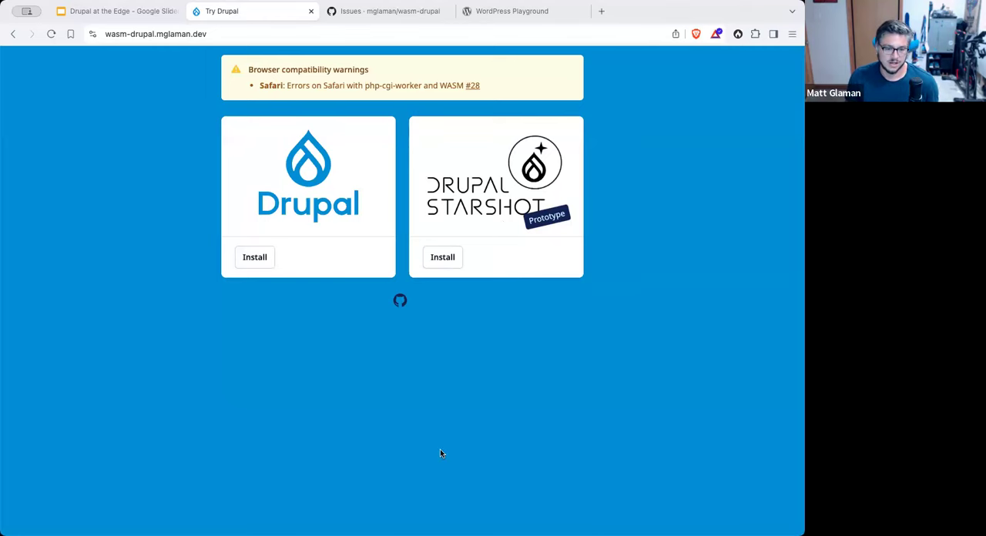
mouse_move(430, 406)
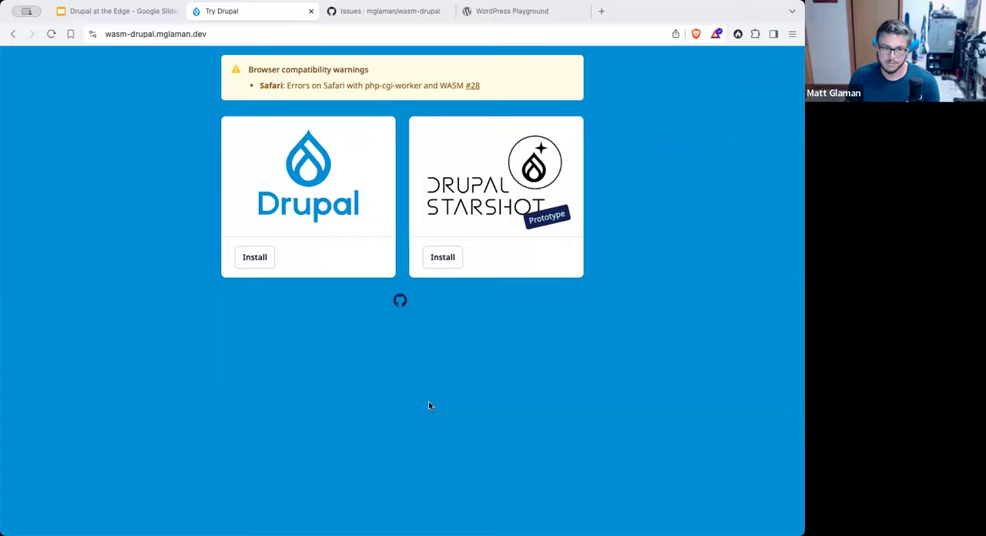
Step: Go back to the wasm-drupal issues list led by the Safari php-cgi-worker issue
left_click(385, 11)
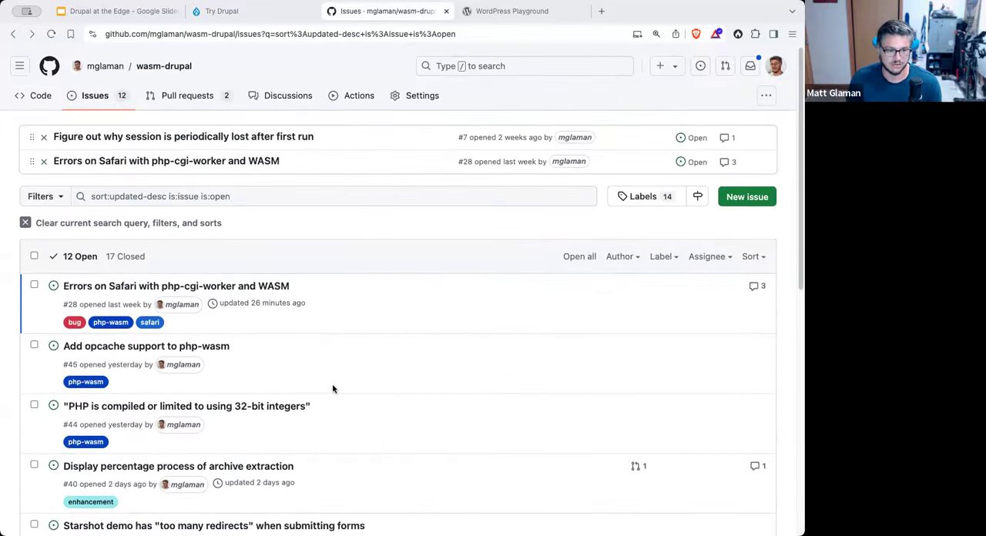
Step: Scroll down the wasm-drupal open issues list
scroll("down", 3)
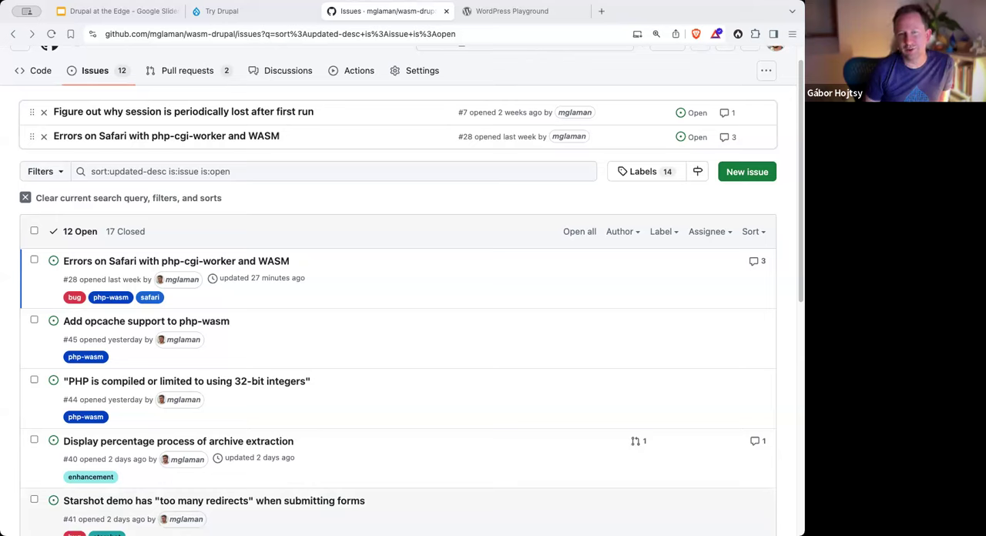
mouse_move(658, 19)
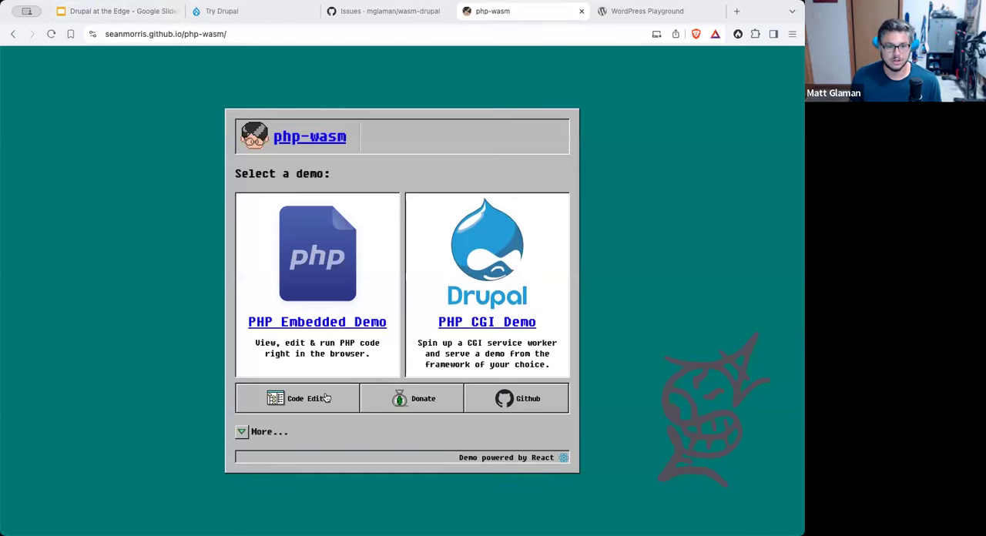
Step: Run the php-wasm PHP CGI framework demo and dismiss its ErrnoError 44 error
left_click(487, 322)
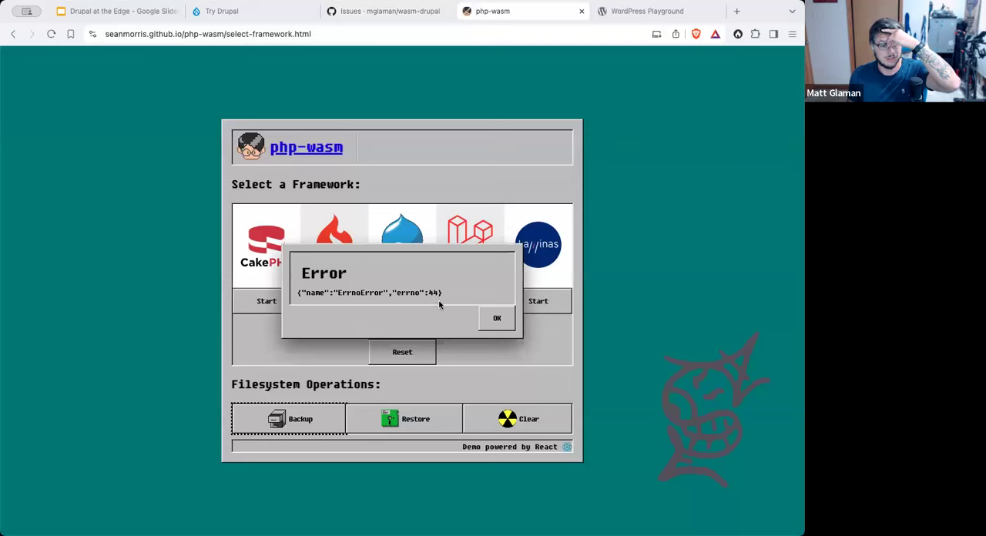
left_click(497, 318)
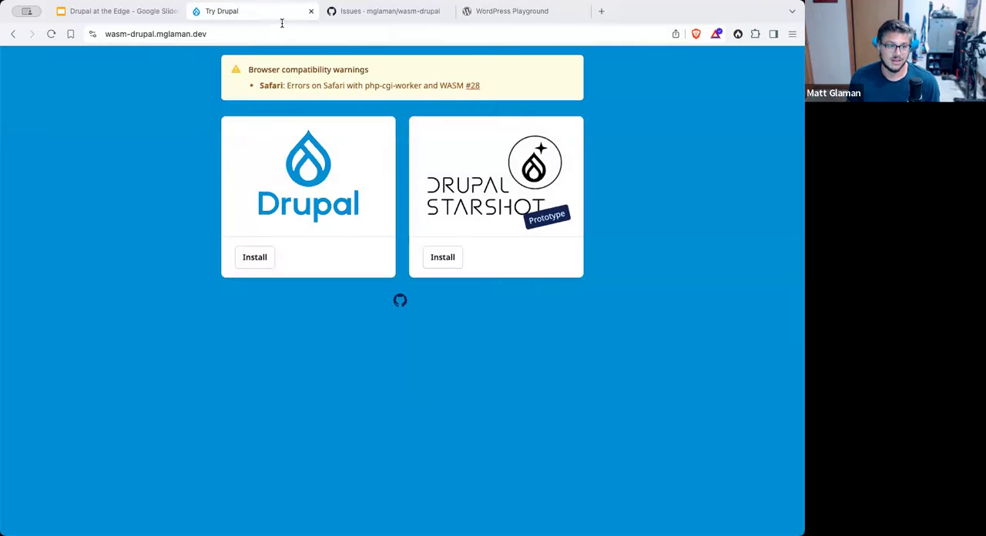
Step: Toggle between the Try Drupal demo and the wasm-drupal open issues list, ending on issues
left_click(154, 33)
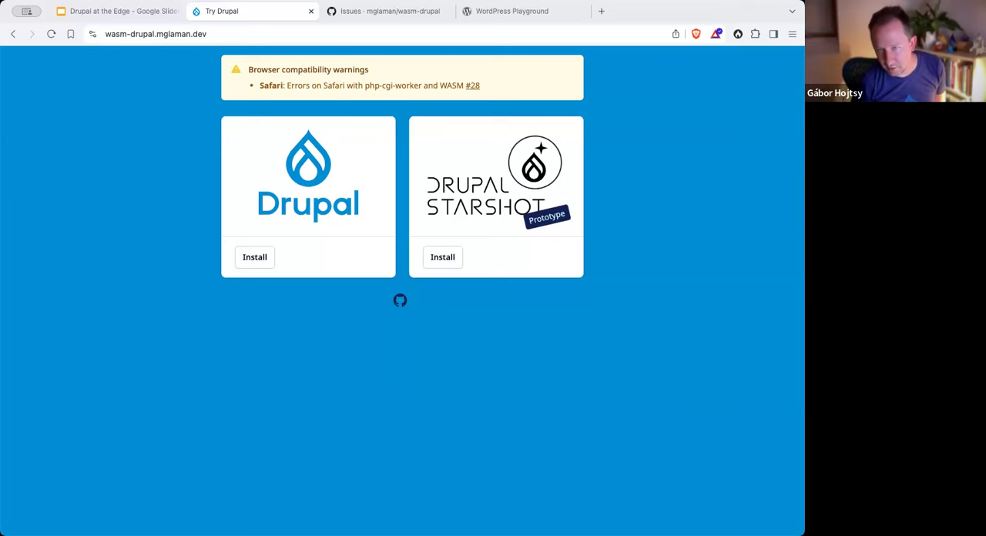
left_click(388, 11)
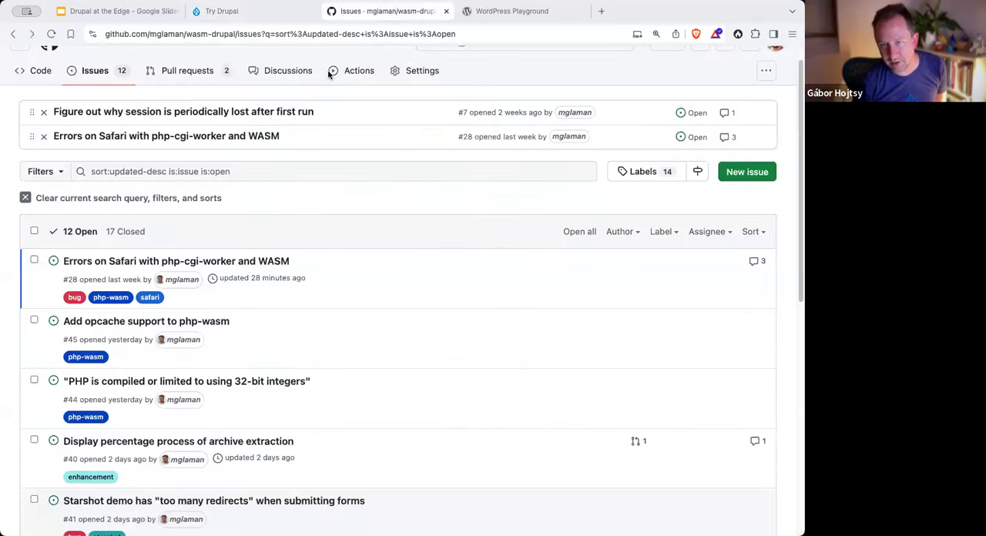
left_click(280, 34)
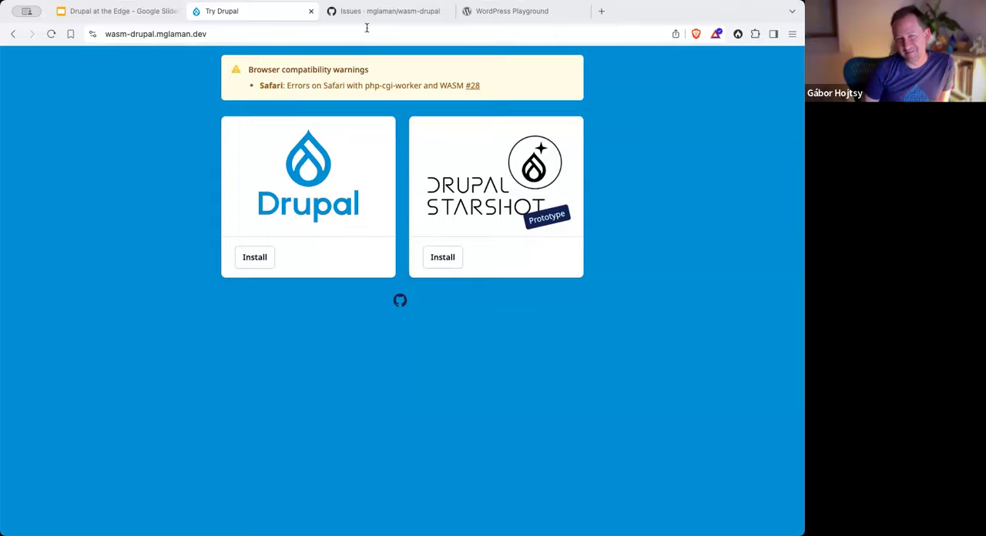
left_click(385, 11)
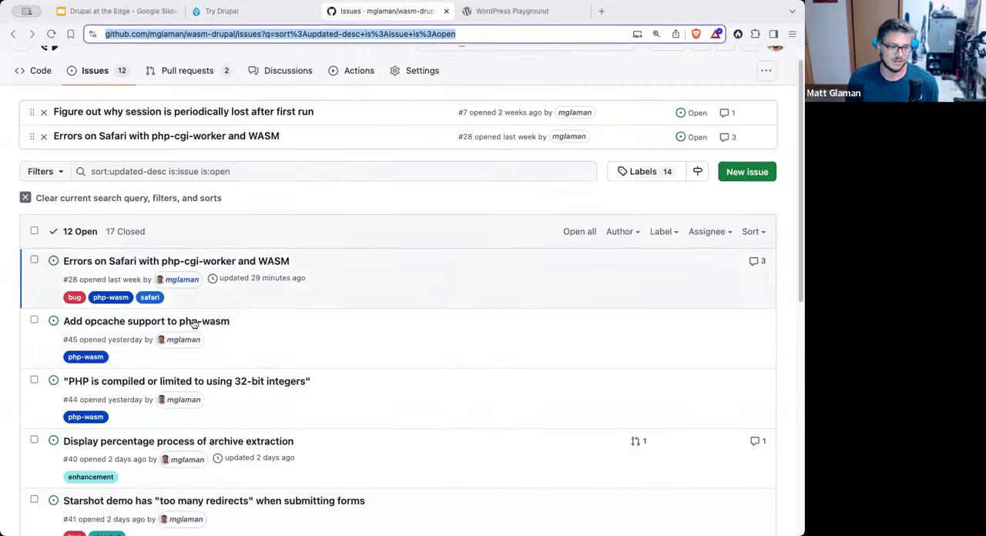
Step: Open issue #15, 'JSON:API endpoints are downloaded and not served', from the bottom of the list
scroll("down", 3)
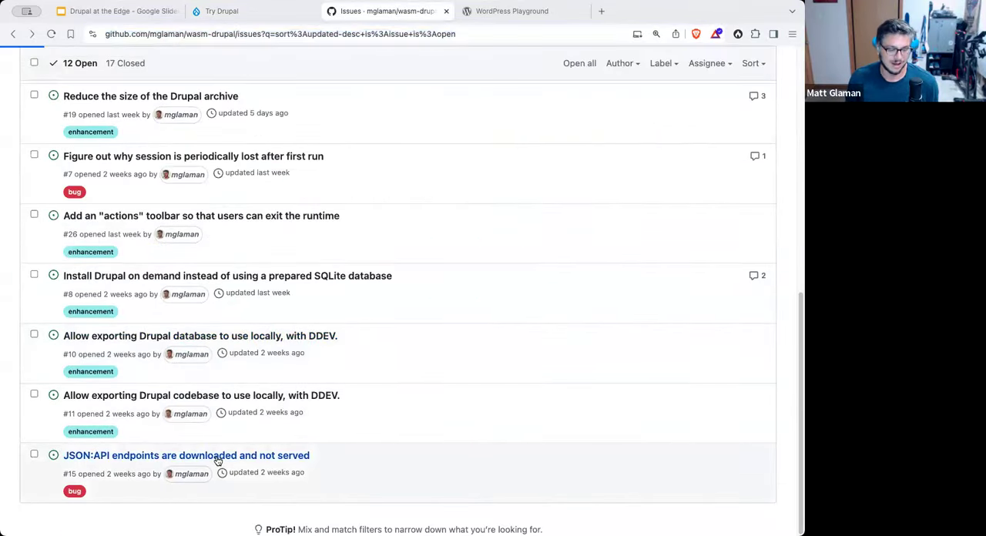
left_click(187, 455)
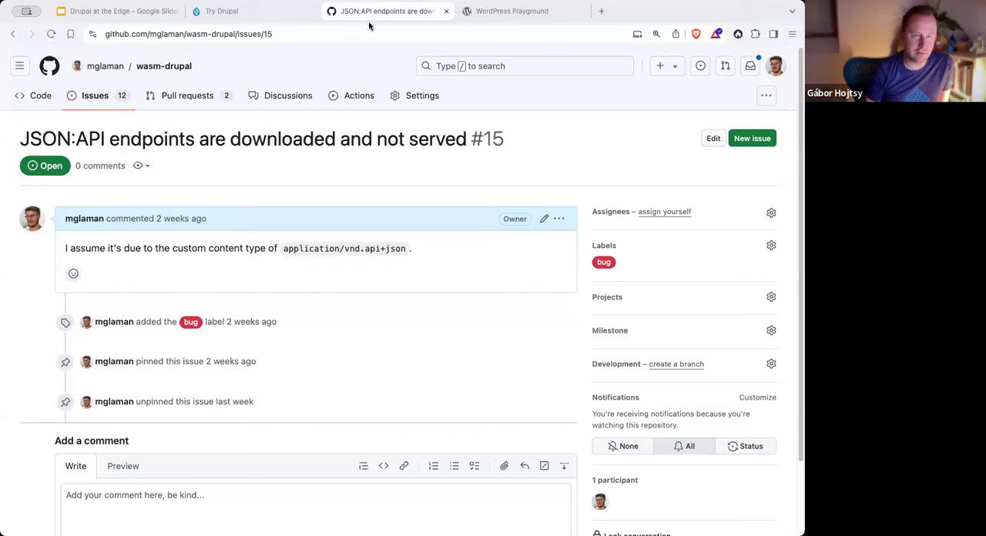
Step: Back on the open issues list, pin the Starshot 'too many redirects' issue
left_click(95, 95)
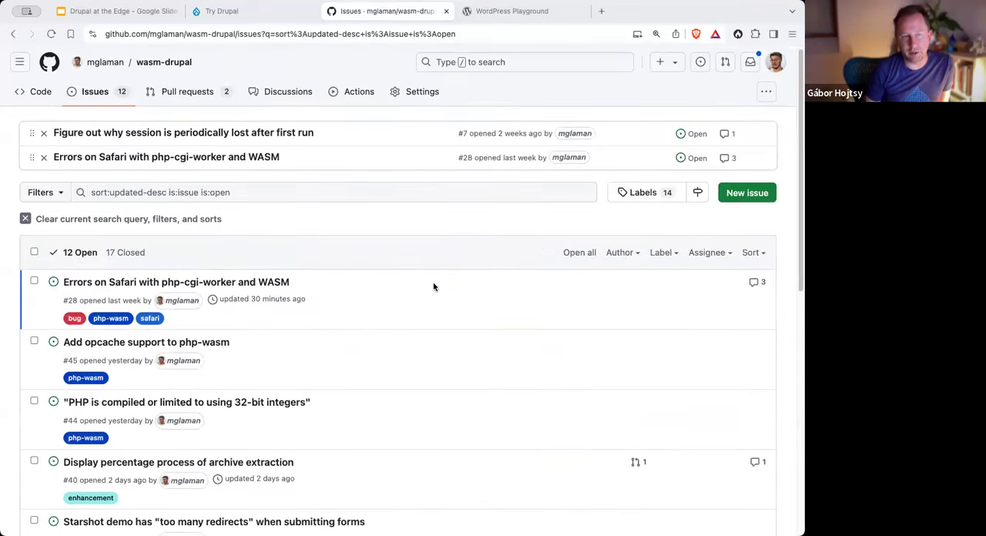
mouse_move(405, 255)
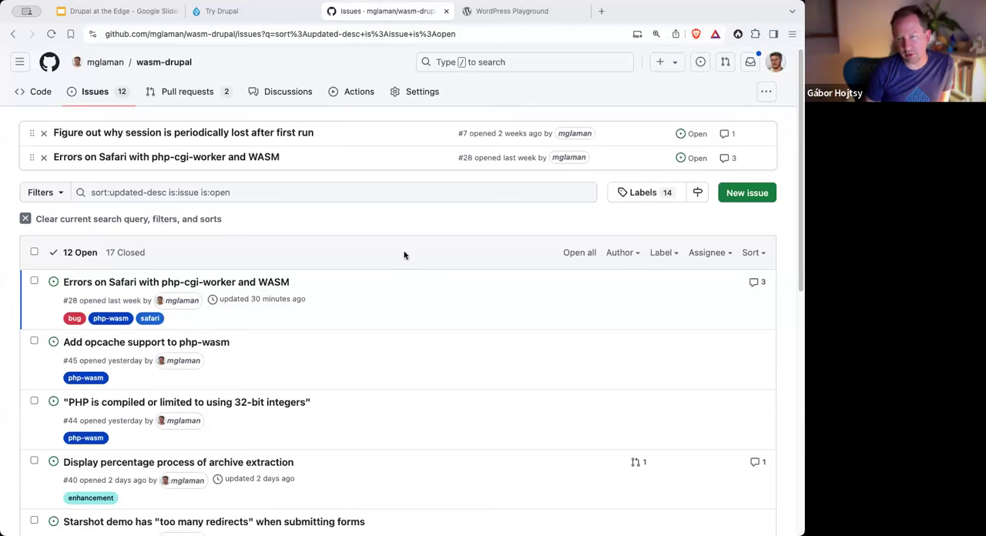
mouse_move(367, 322)
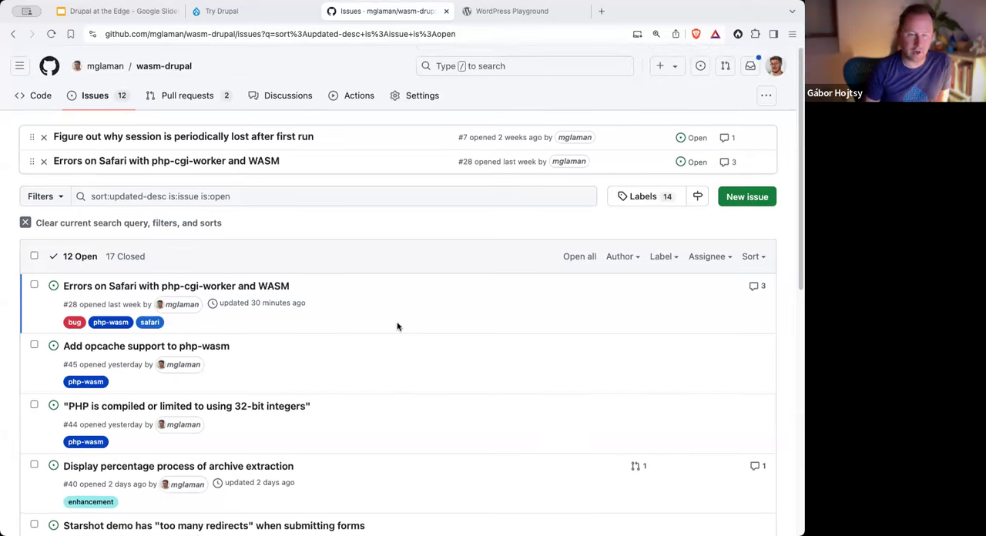
scroll("down", 3)
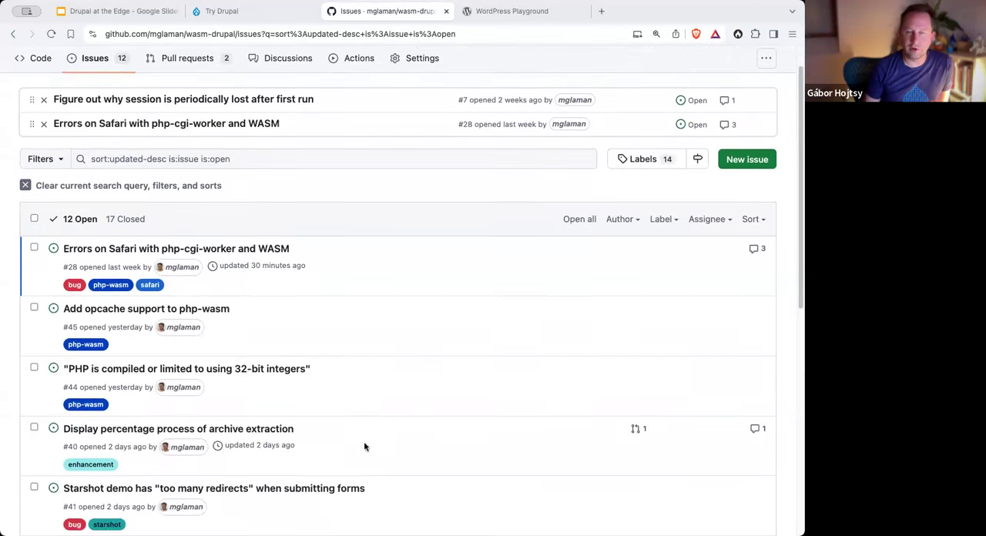
left_click(214, 488)
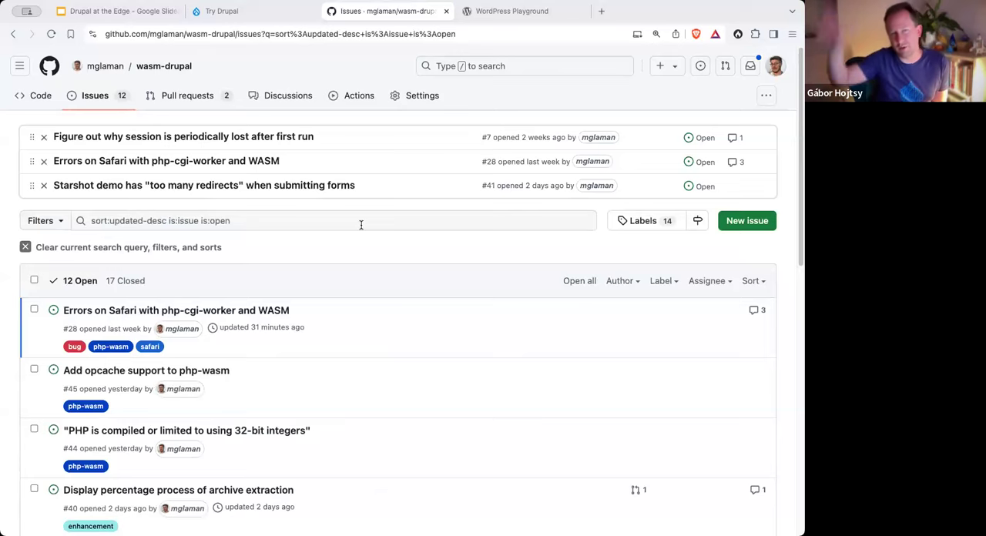
mouse_move(360, 209)
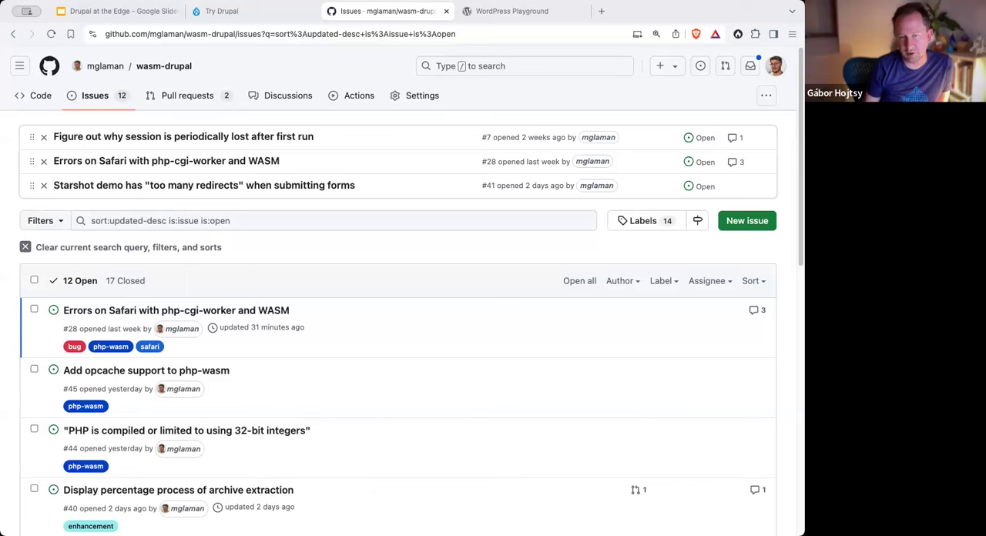
mouse_move(556, 327)
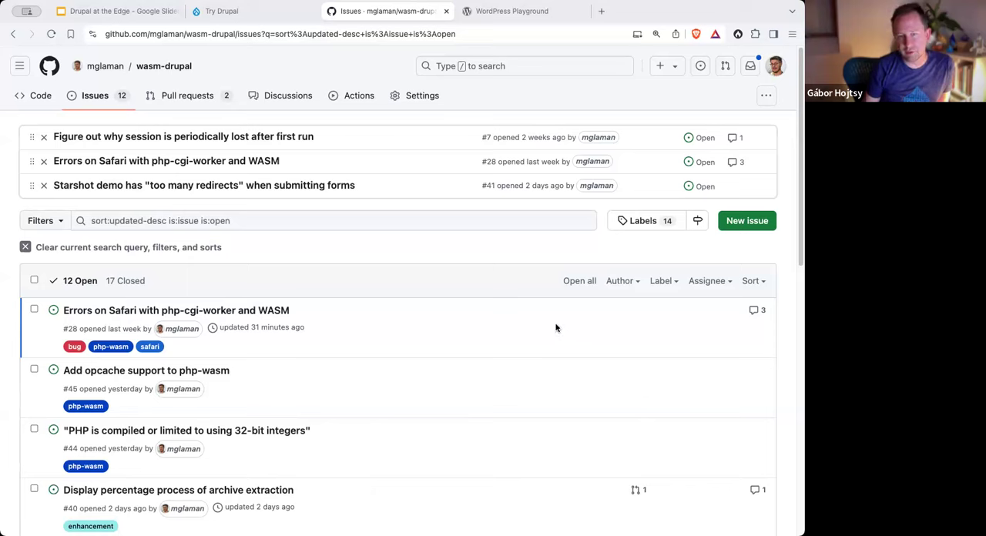
mouse_move(401, 246)
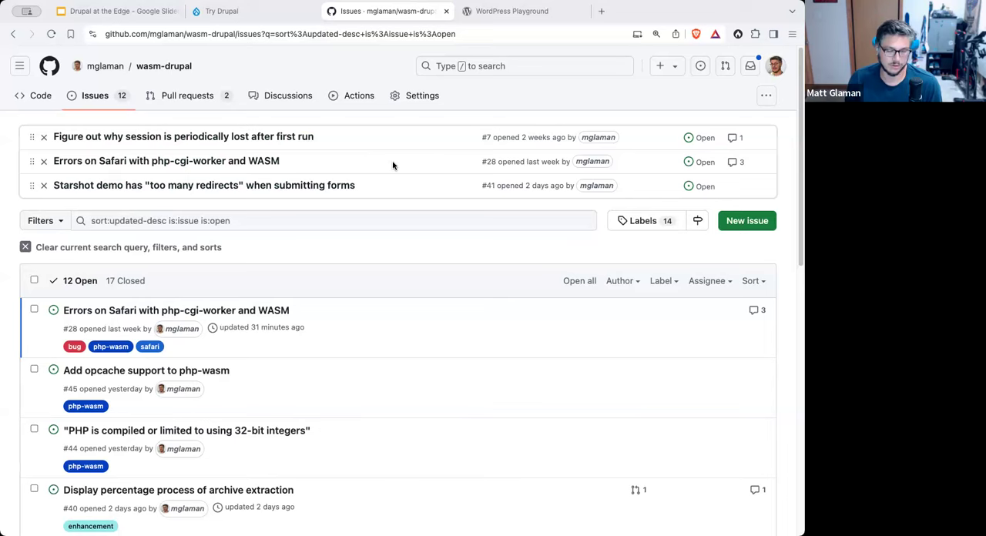
mouse_move(379, 166)
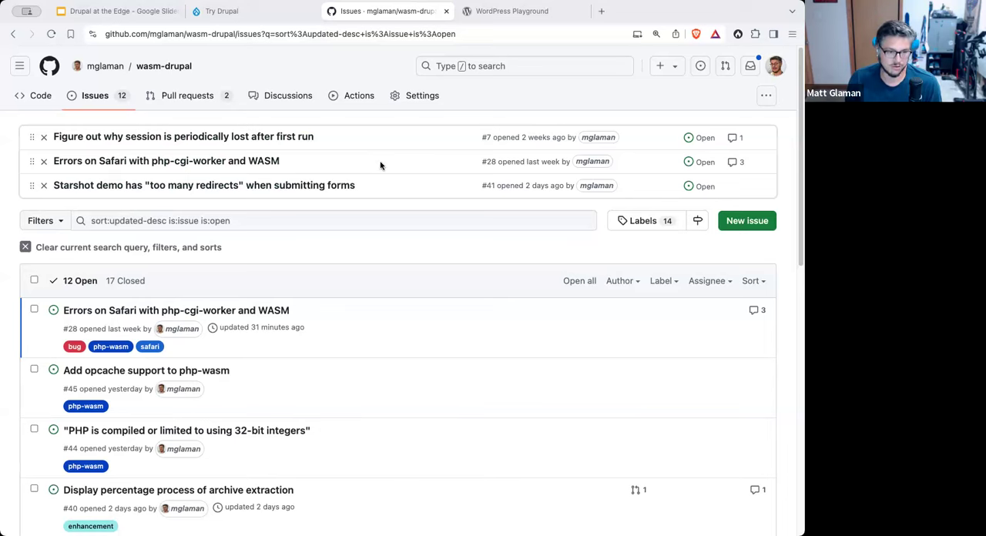
mouse_move(368, 164)
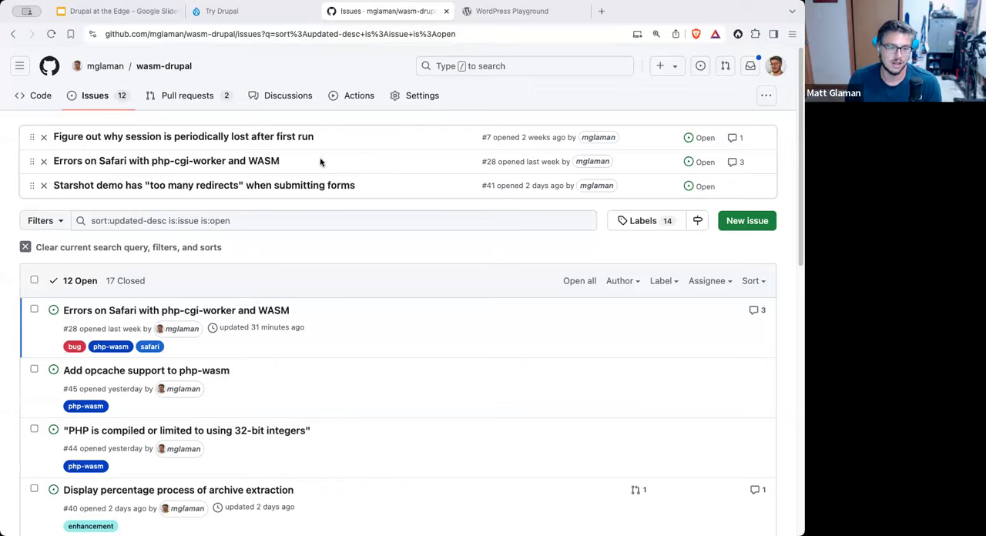
mouse_move(351, 319)
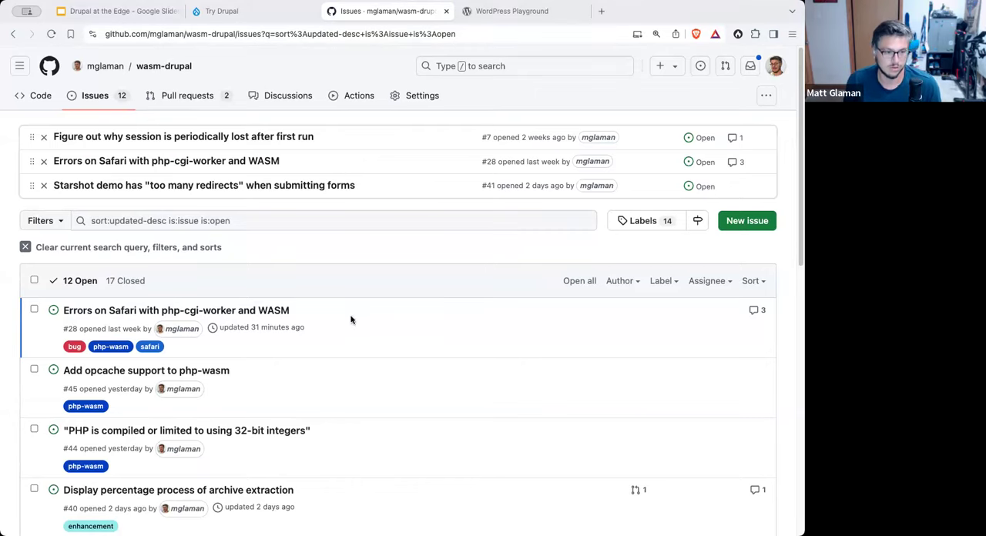
scroll("down", 3)
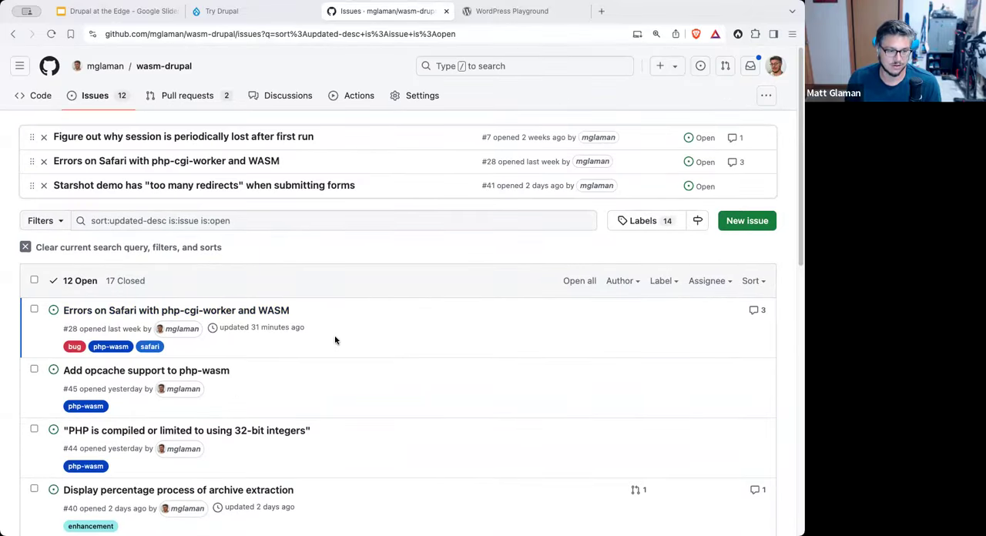
mouse_move(146, 371)
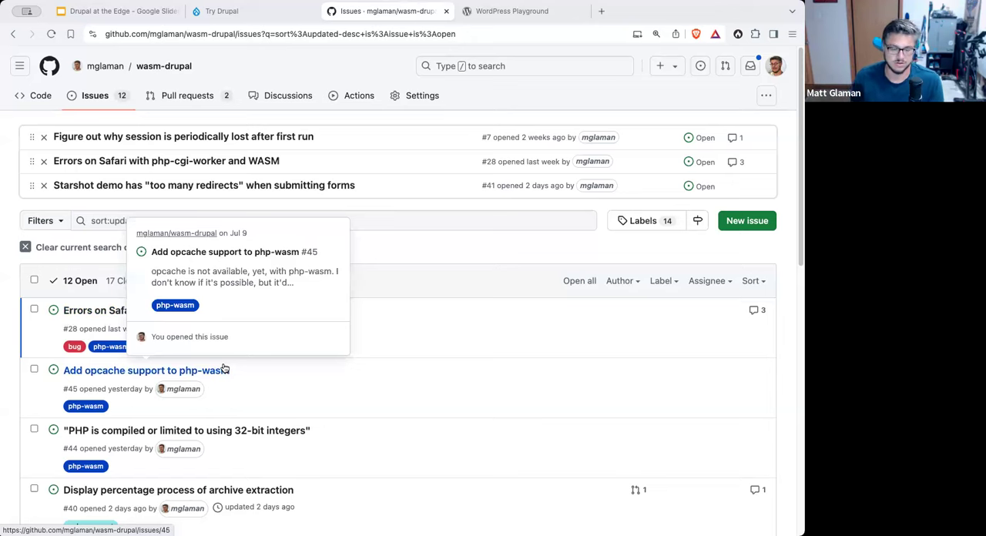
mouse_move(331, 375)
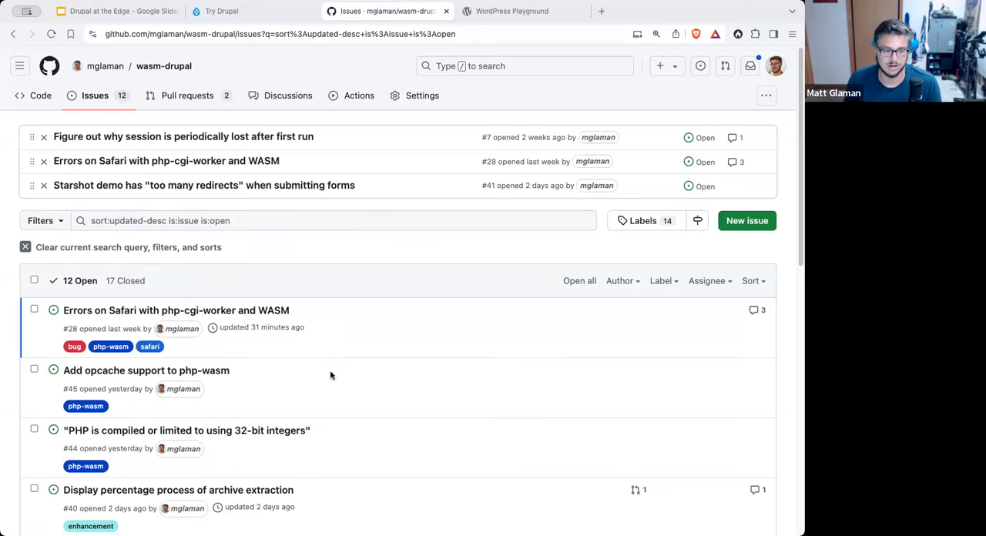
mouse_move(343, 377)
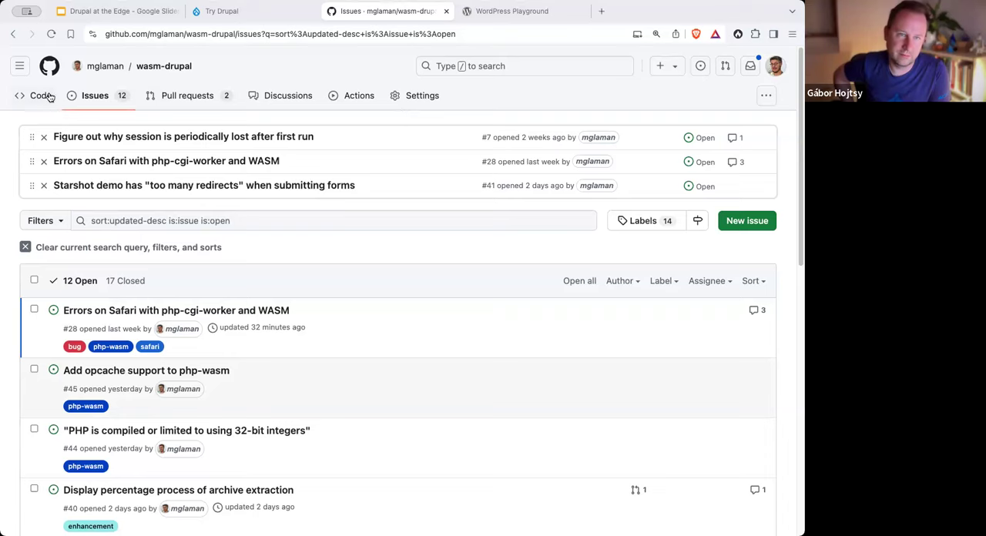
mouse_move(40, 95)
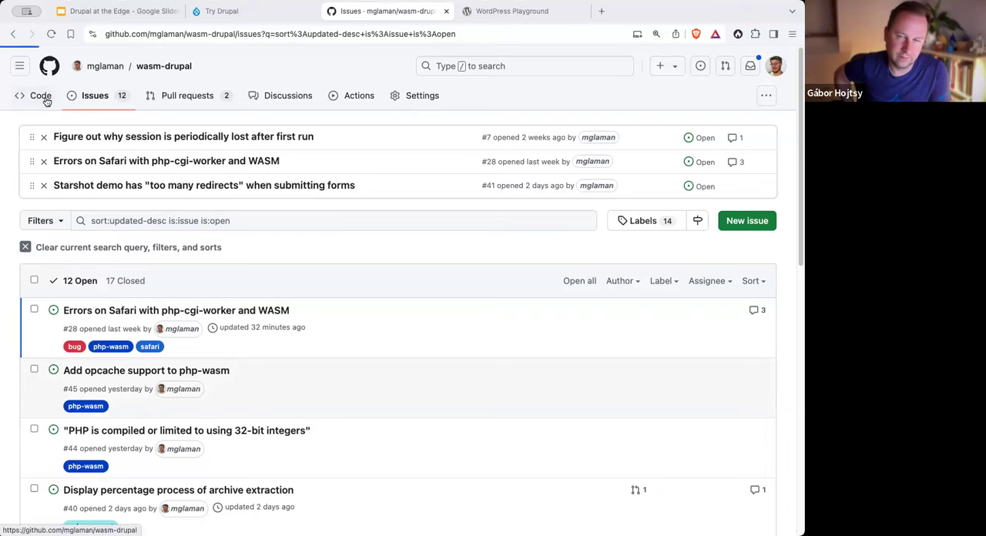
Step: Open .github/workflows/deploy.yml from the Code tab
left_click(40, 95)
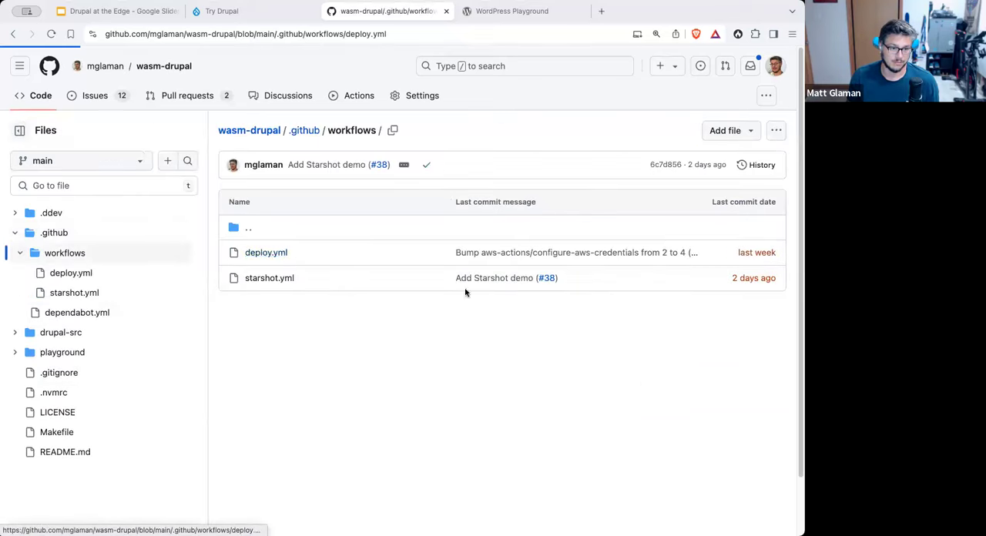
left_click(266, 252)
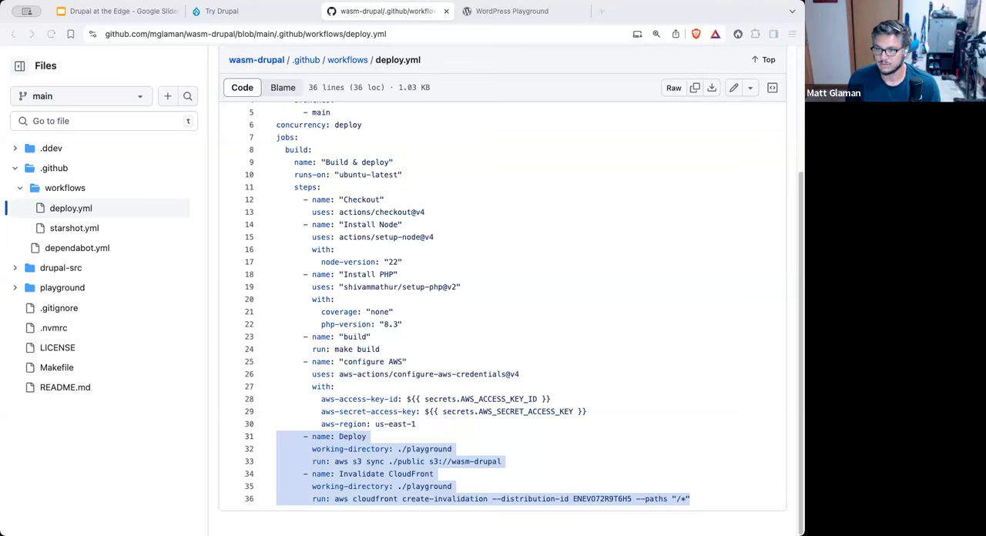
mouse_move(541, 317)
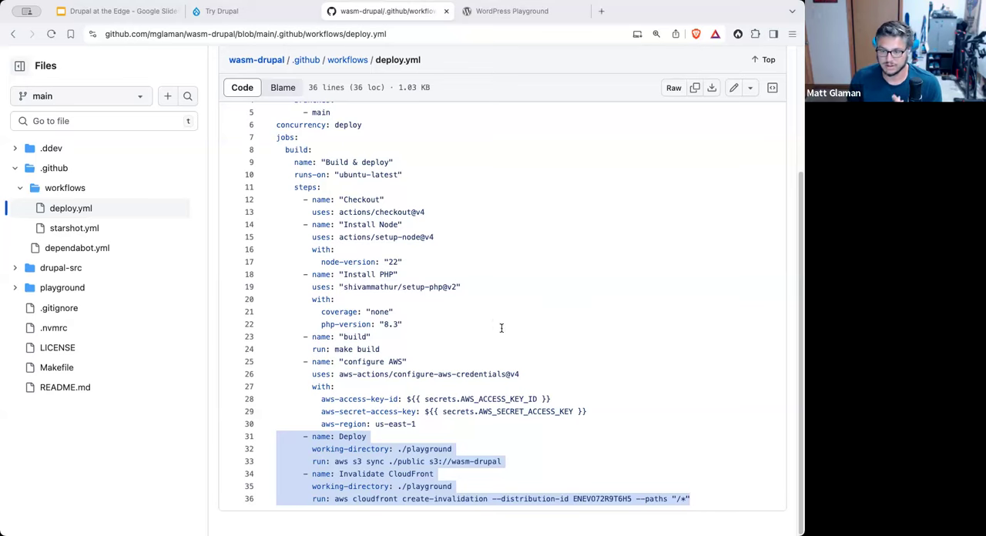
mouse_move(456, 321)
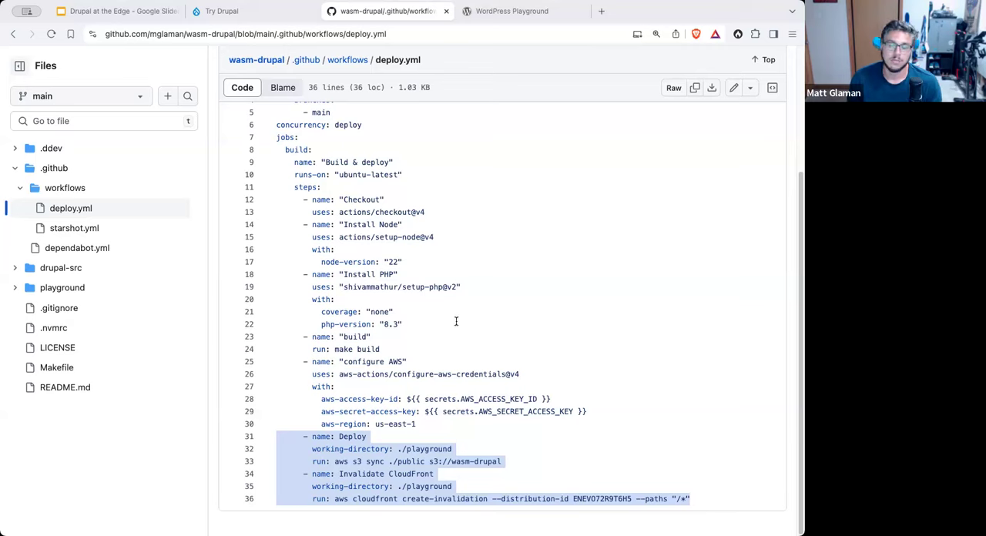
mouse_move(651, 334)
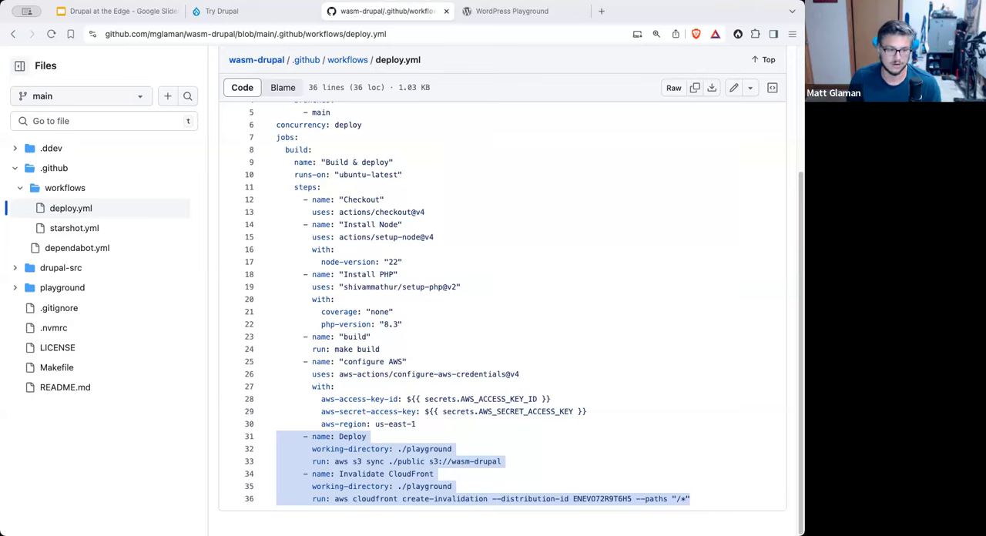
Step: Open the Makefile from the Files tree and scroll through its build targets
left_click(56, 367)
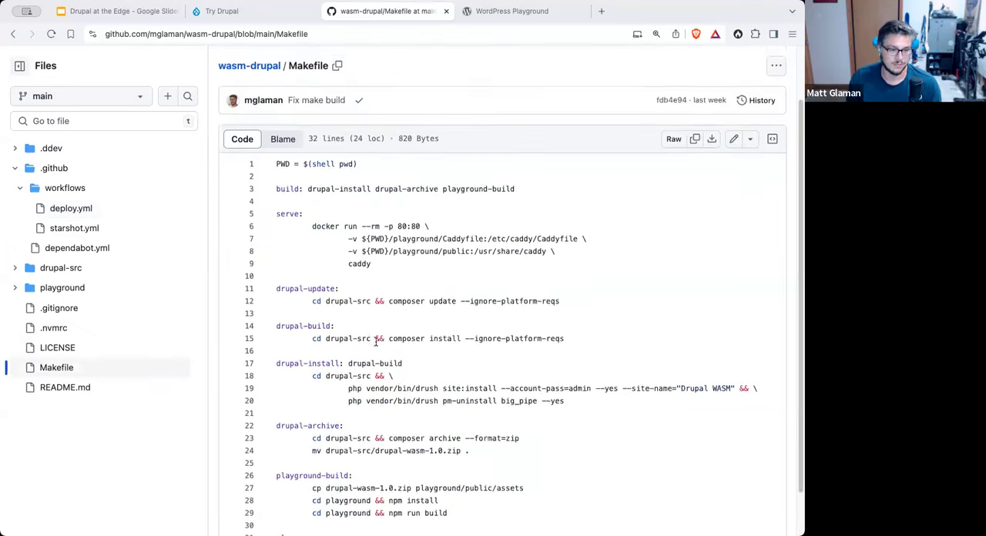
scroll("down", 3)
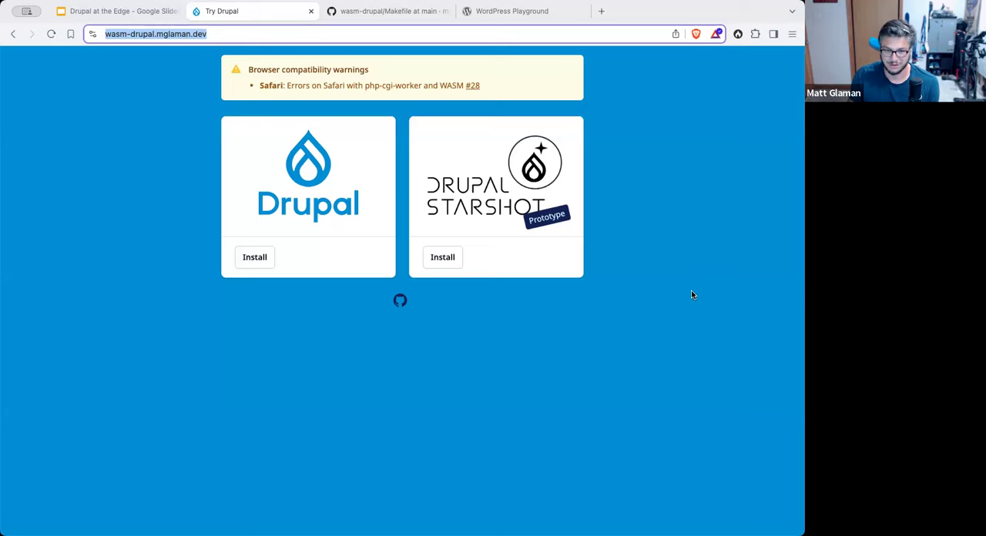
mouse_move(637, 322)
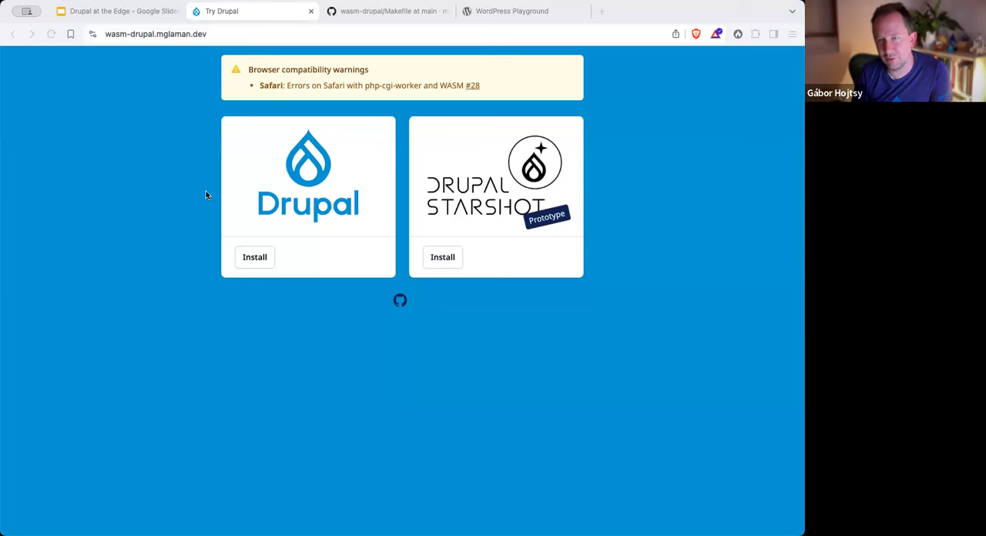
mouse_move(373, 24)
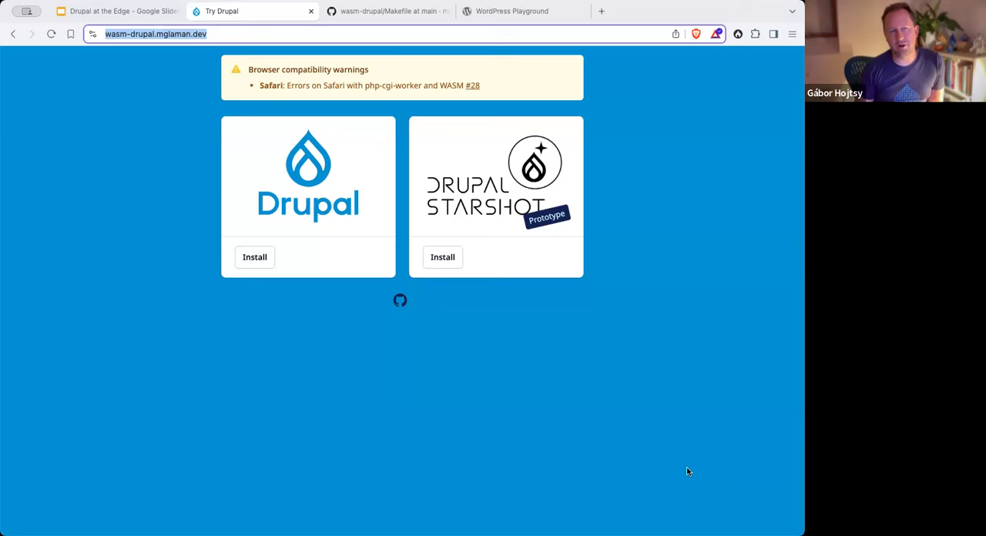
mouse_move(562, 406)
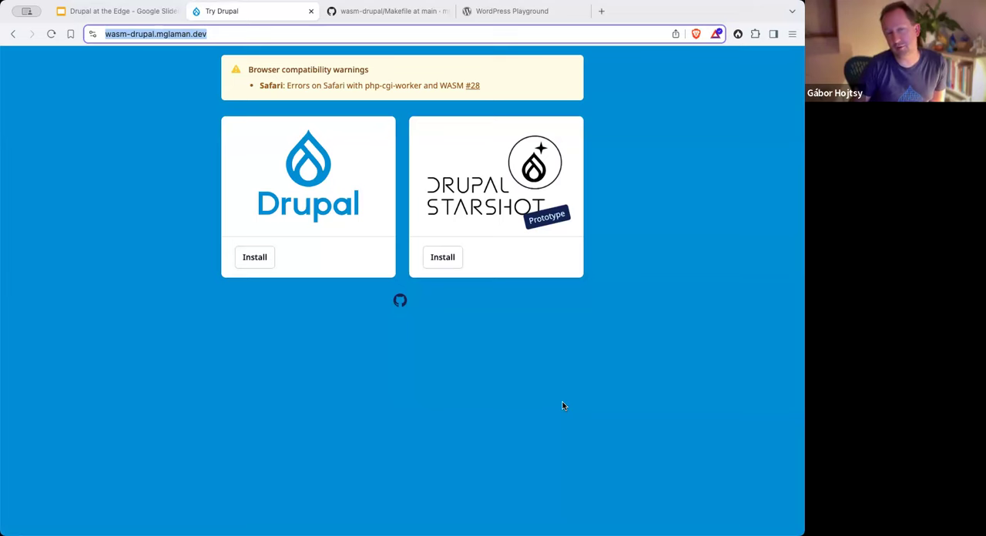
mouse_move(609, 446)
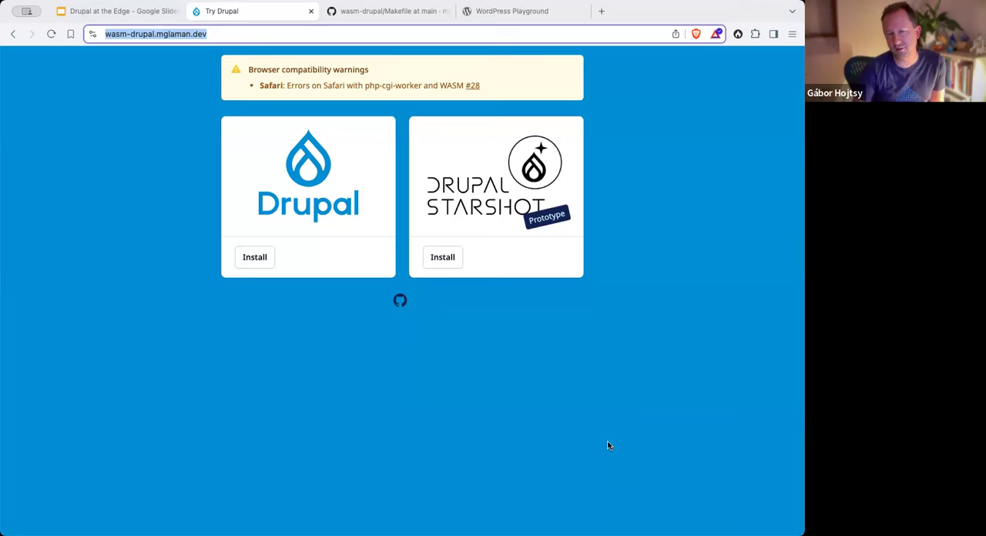
mouse_move(593, 423)
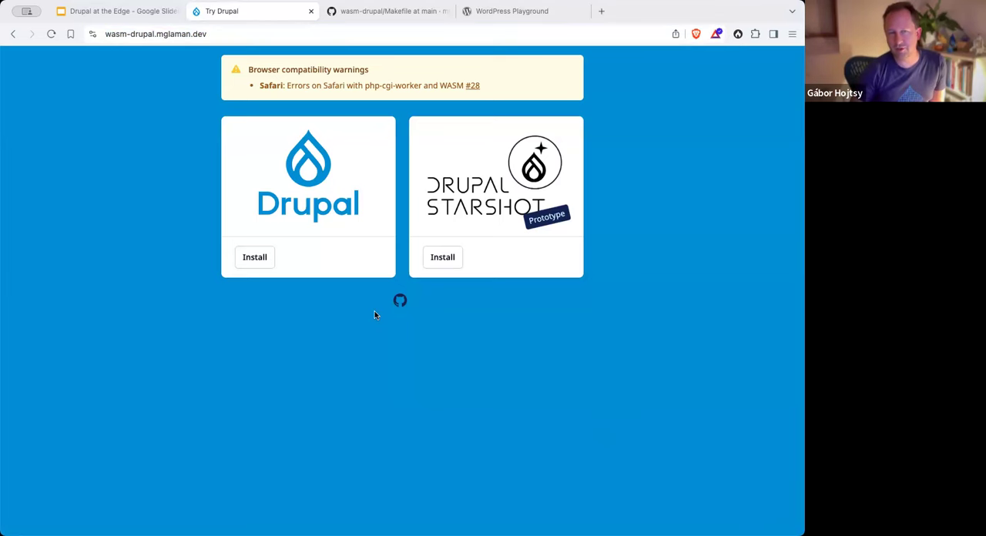
mouse_move(599, 370)
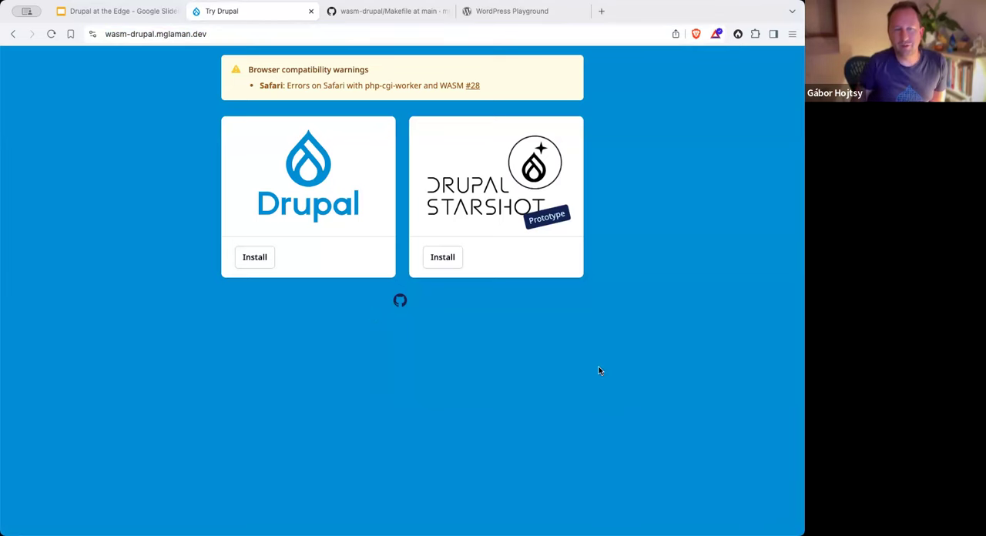
mouse_move(451, 356)
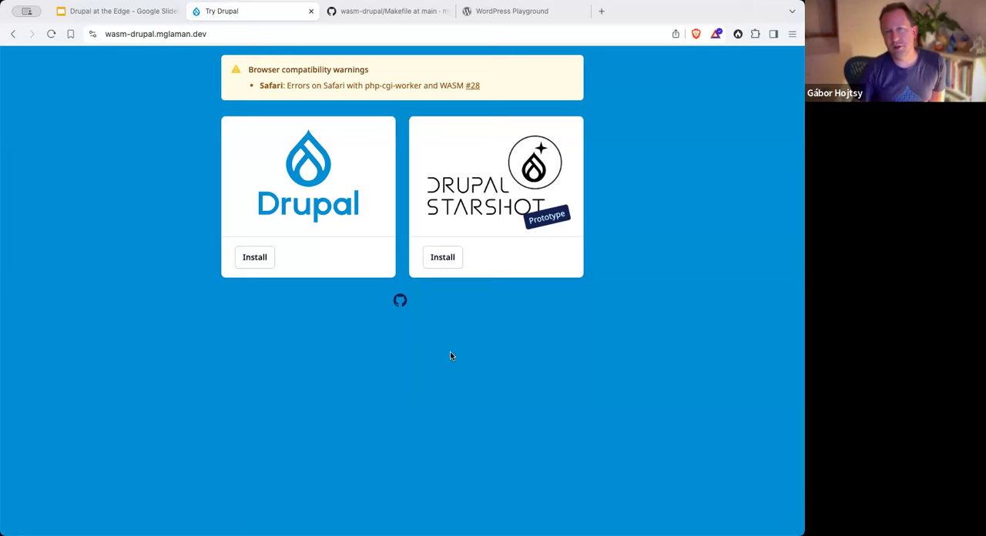
mouse_move(708, 302)
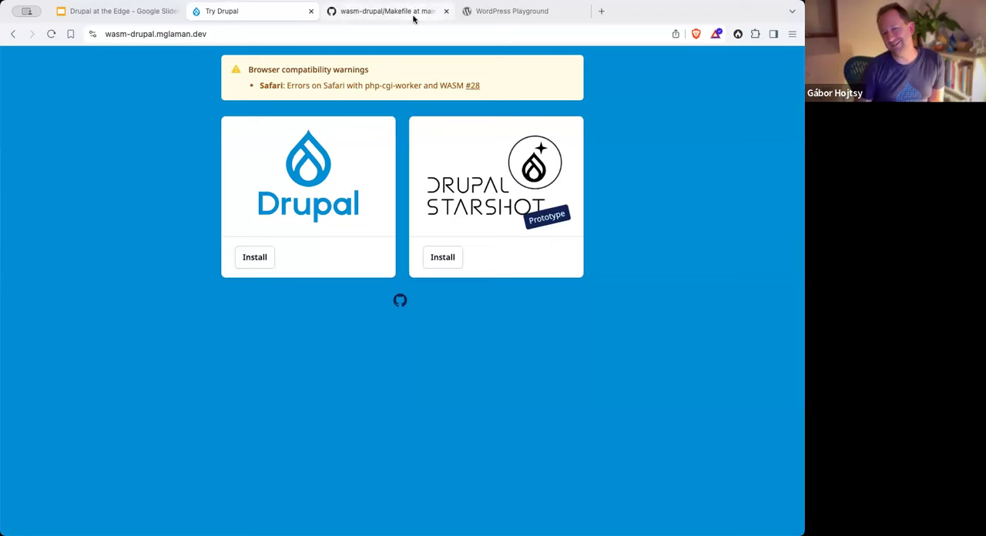
left_click(247, 11)
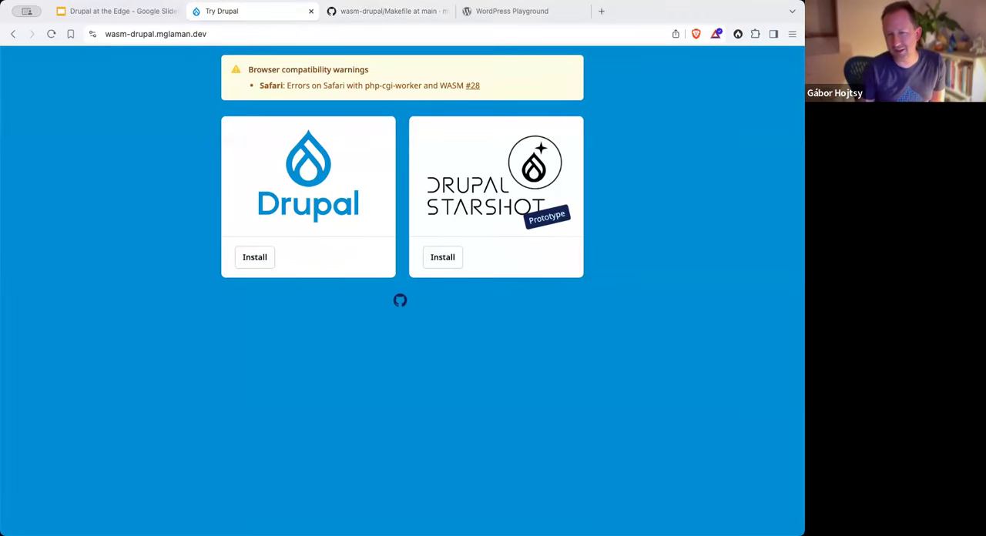
Step: View the blank New Issue form, then go to the Discussions page and start a new discussion
left_click(390, 11)
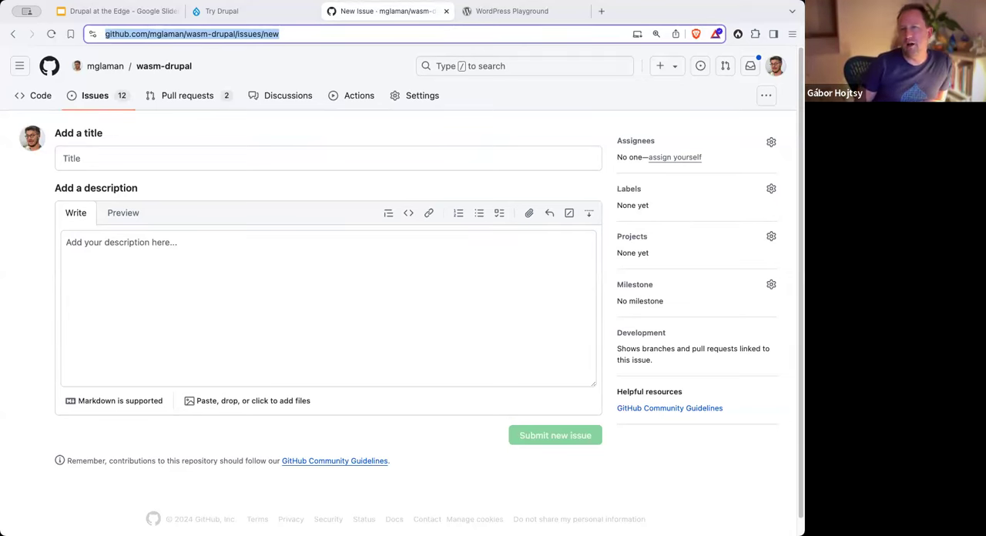
left_click(329, 158)
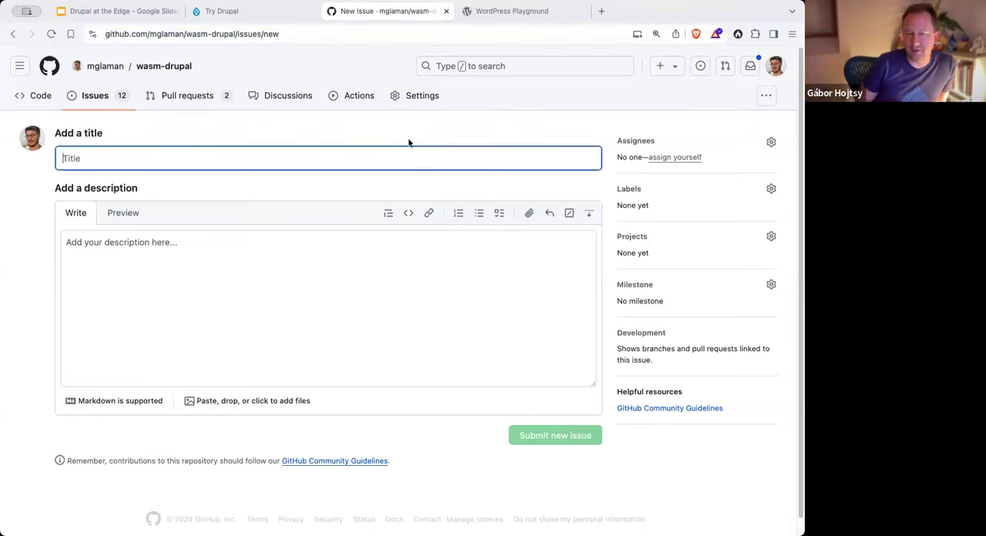
left_click(289, 94)
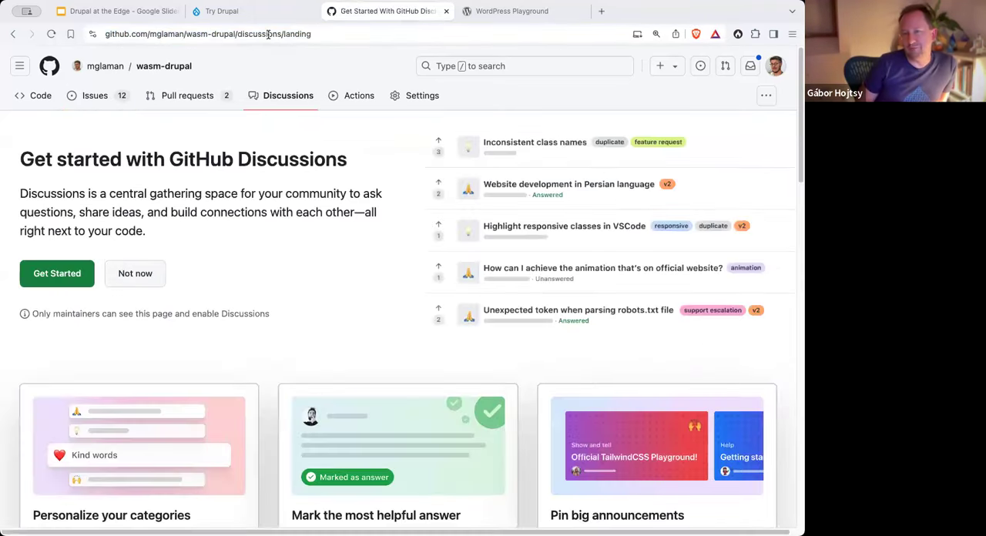
mouse_move(76, 259)
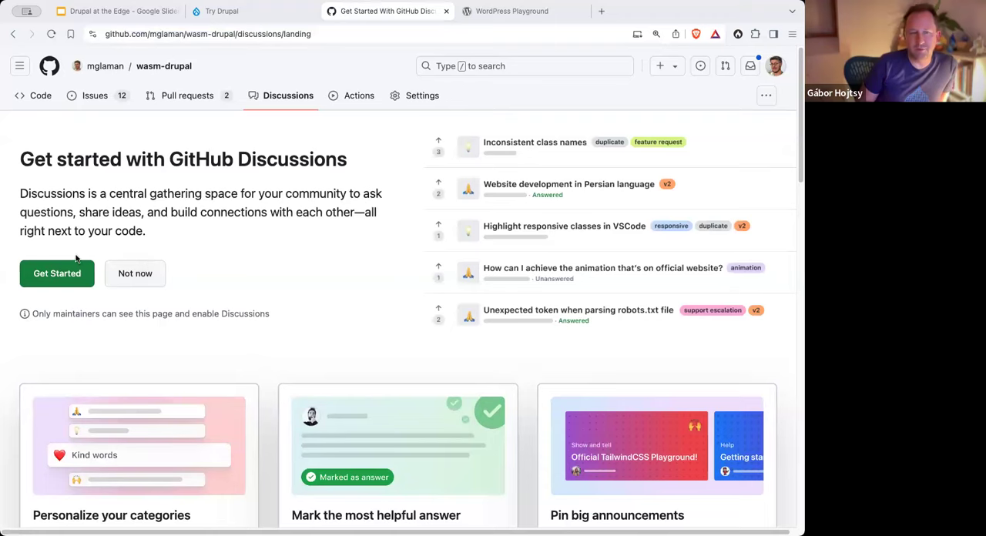
left_click(56, 274)
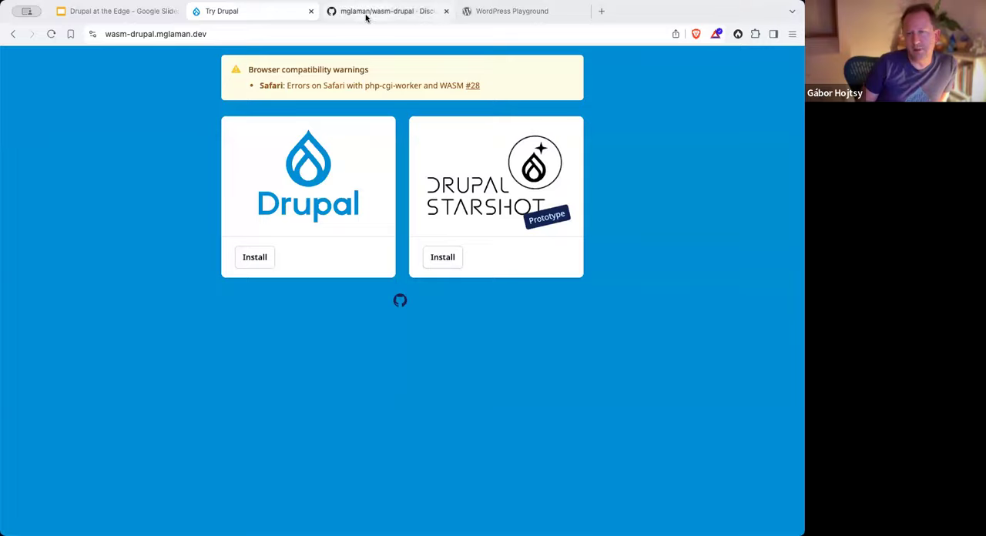
Step: Check the discussion category picker, then switch back to the Try Drupal tab
left_click(385, 11)
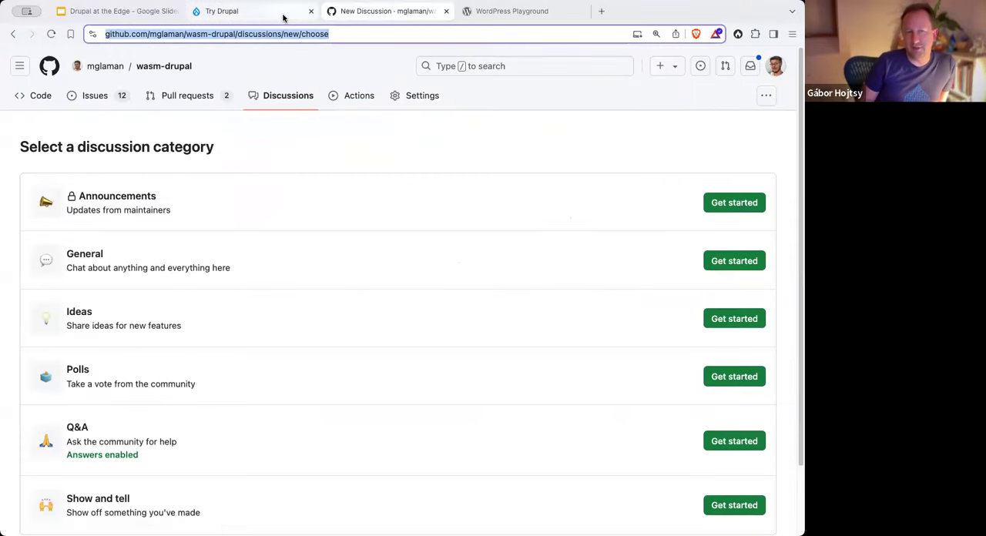
left_click(222, 11)
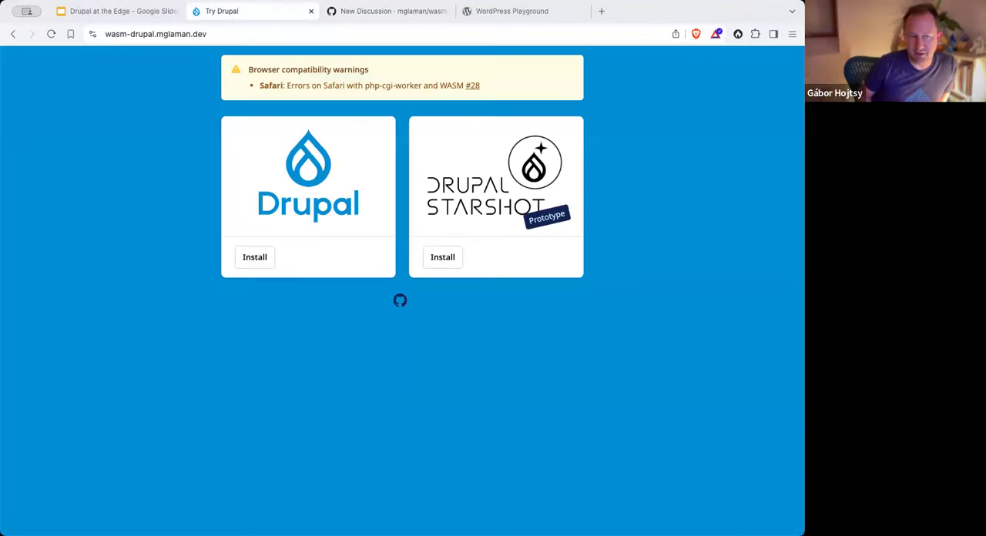
mouse_move(464, 407)
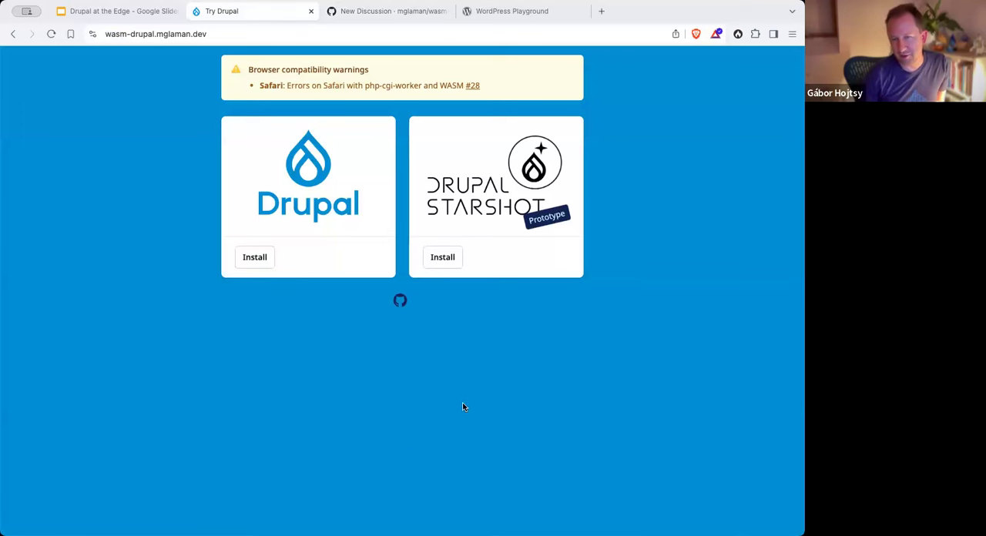
mouse_move(609, 488)
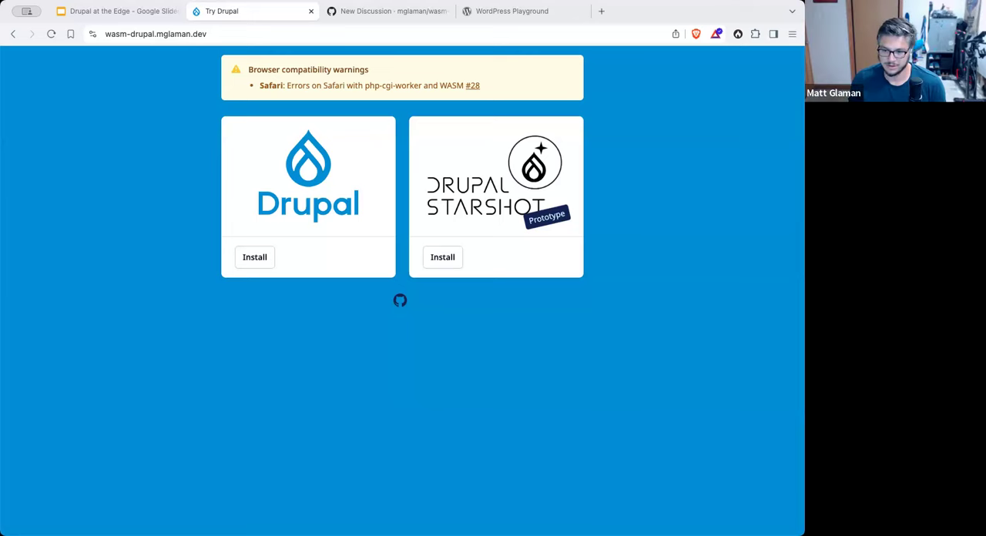
mouse_move(661, 435)
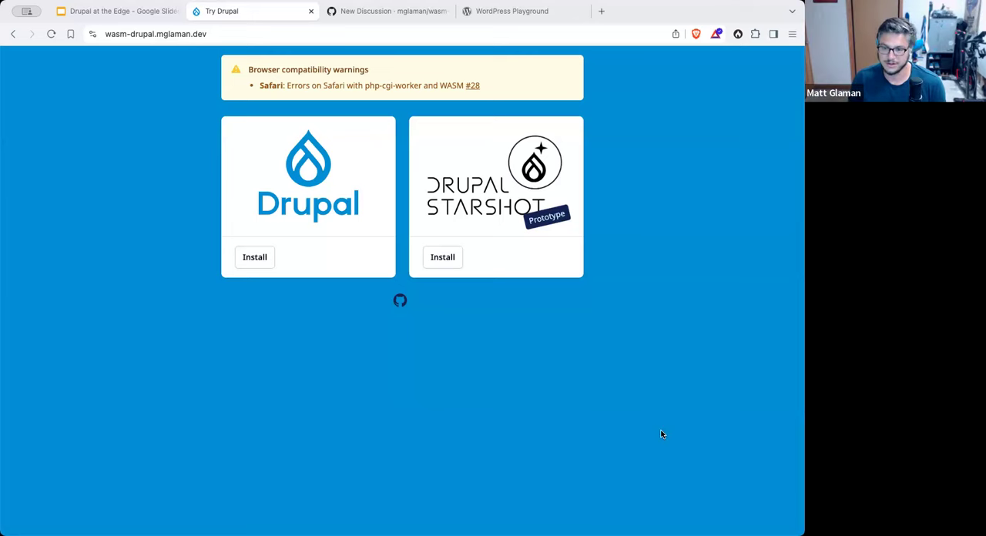